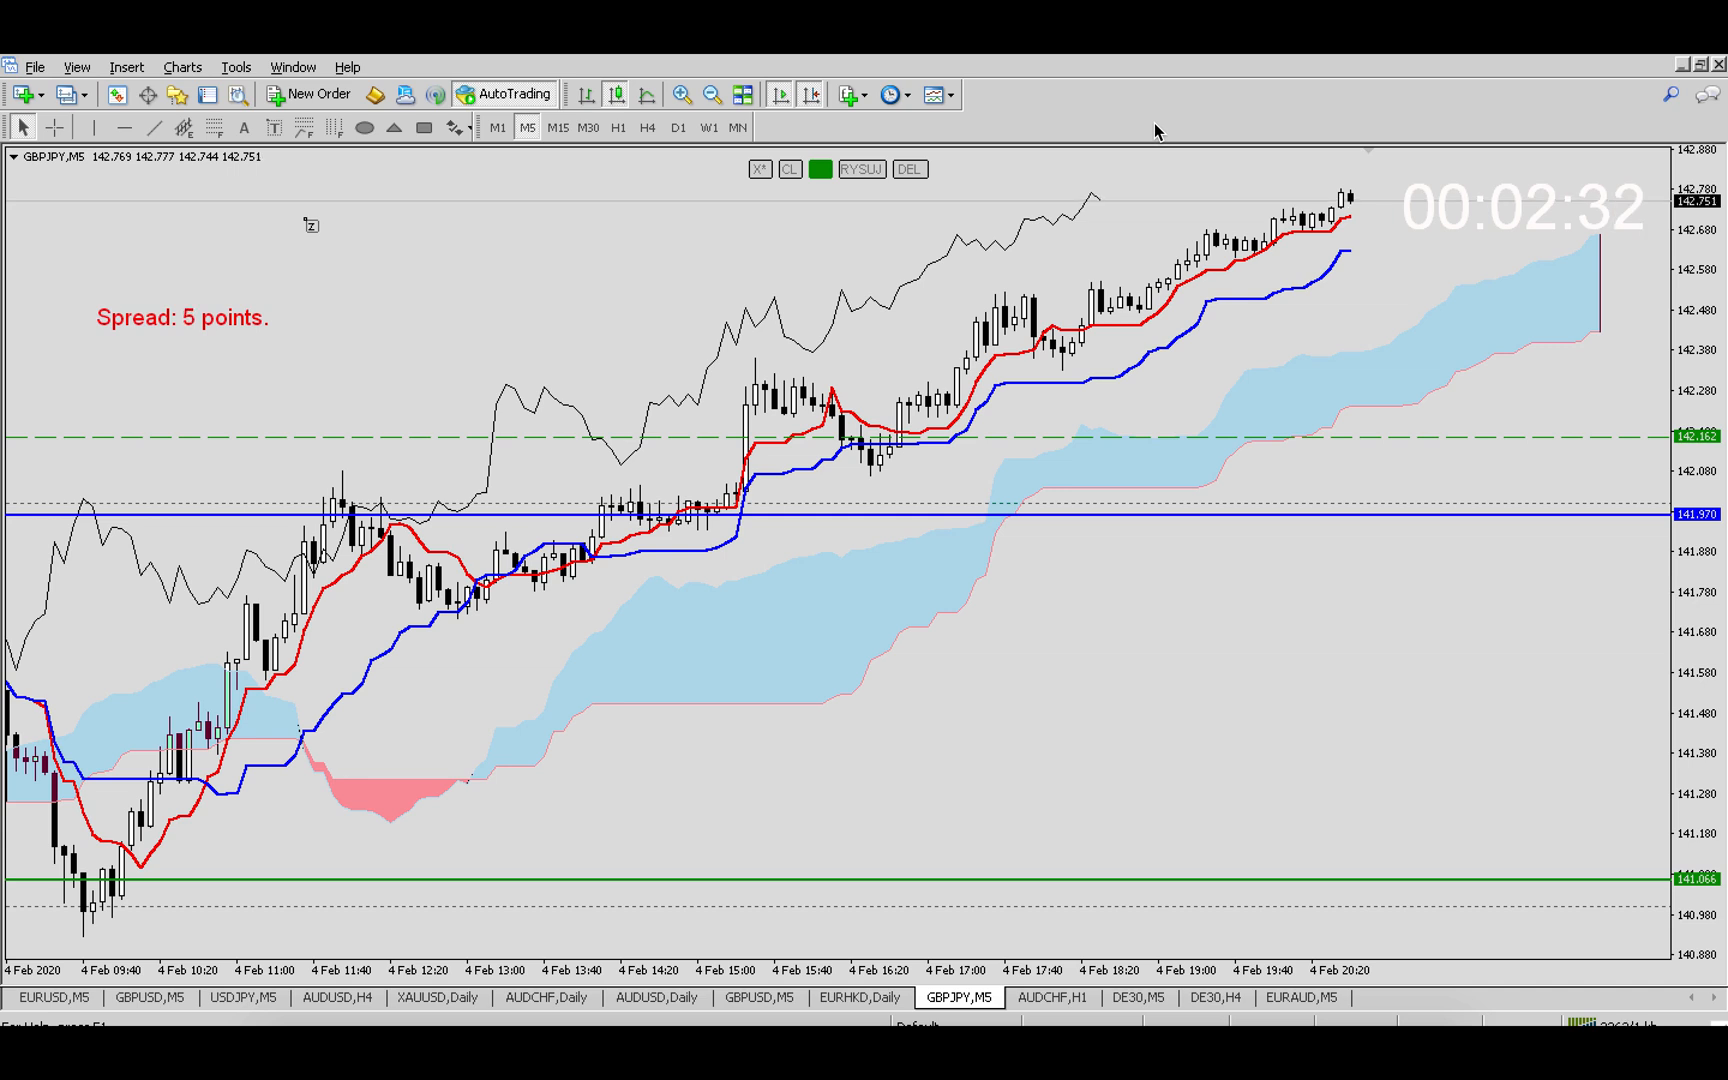
{"action": "mouse_move", "coordinate": [1122, 480]}
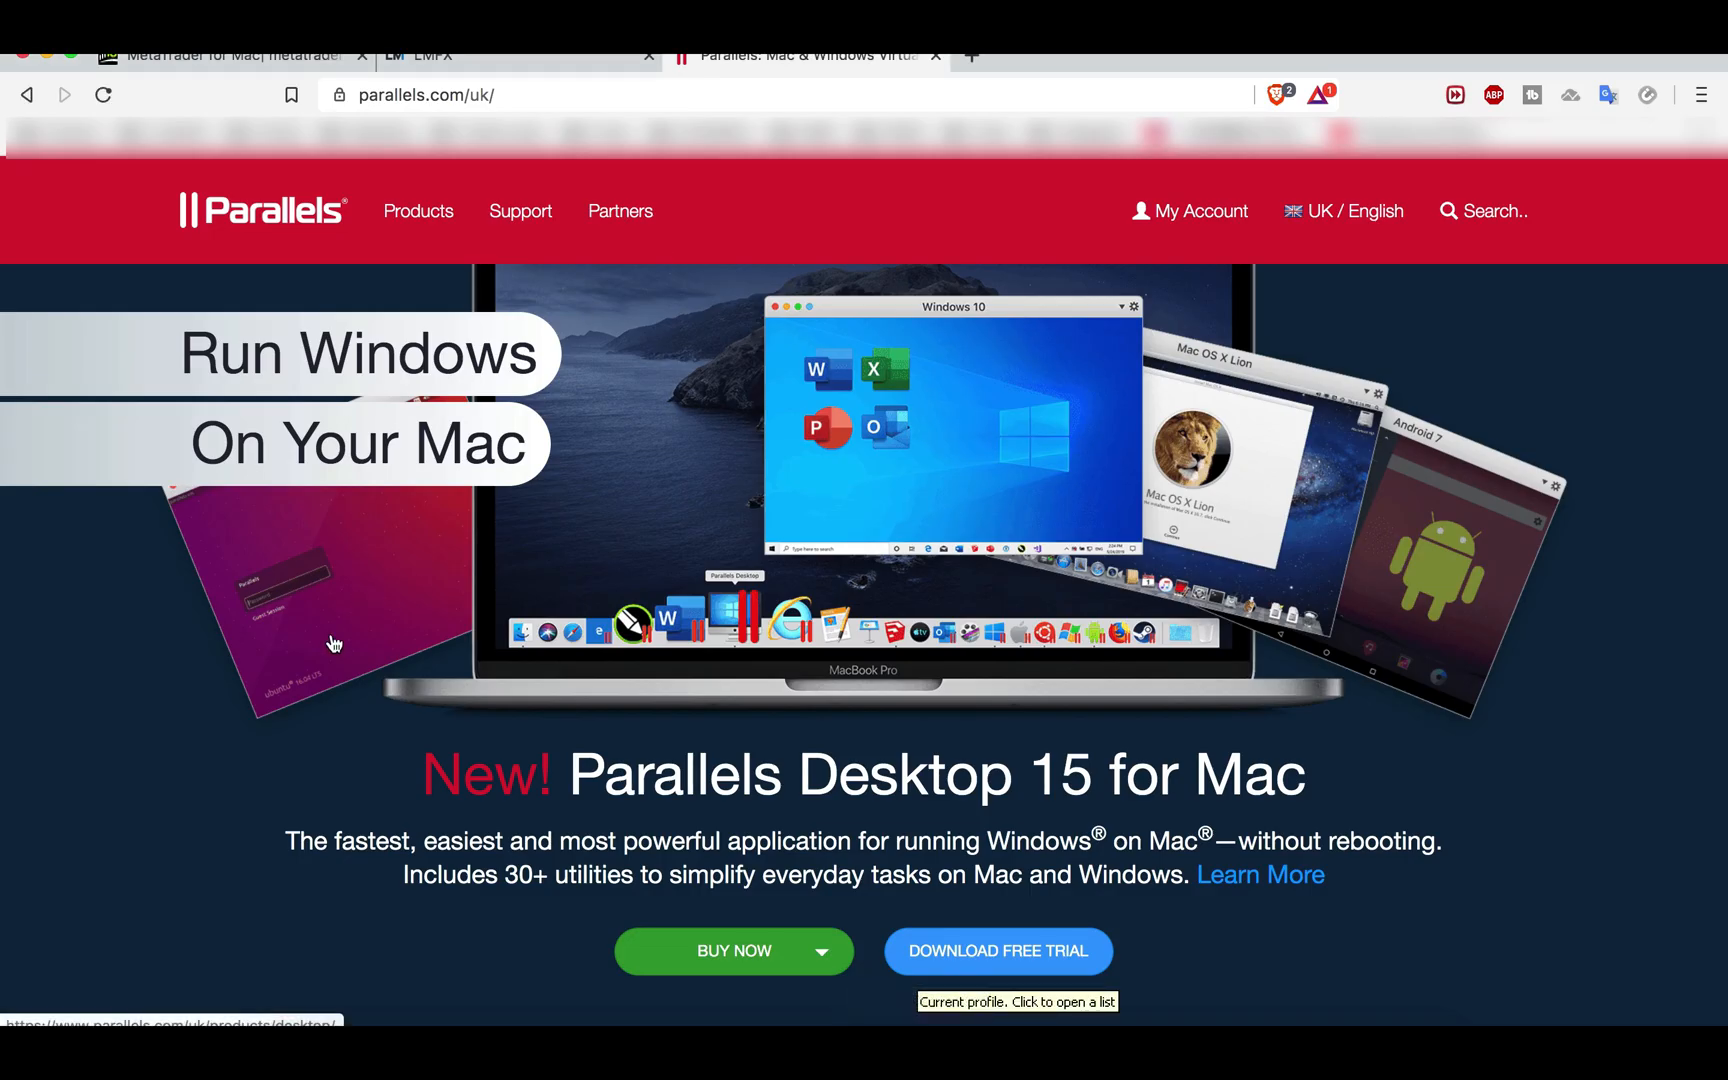
{"action": "left_click", "coordinate": [418, 210]}
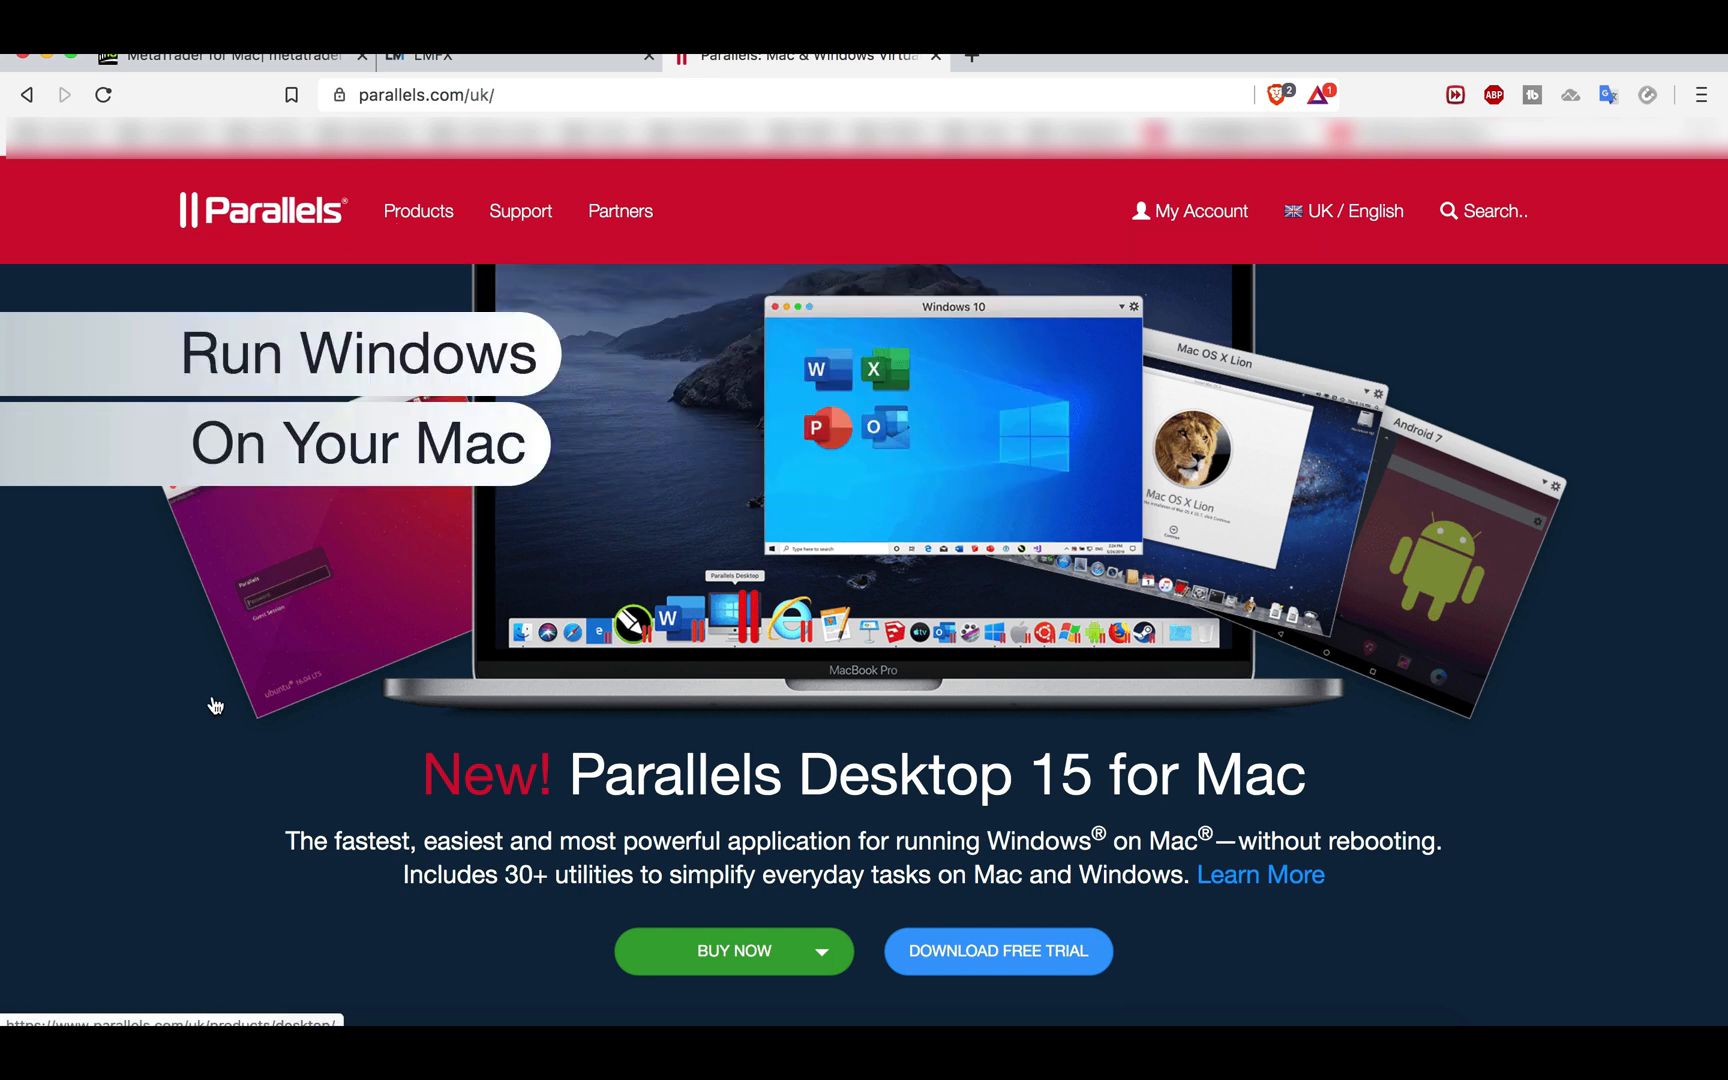
{"action": "mouse_move", "coordinate": [304, 232]}
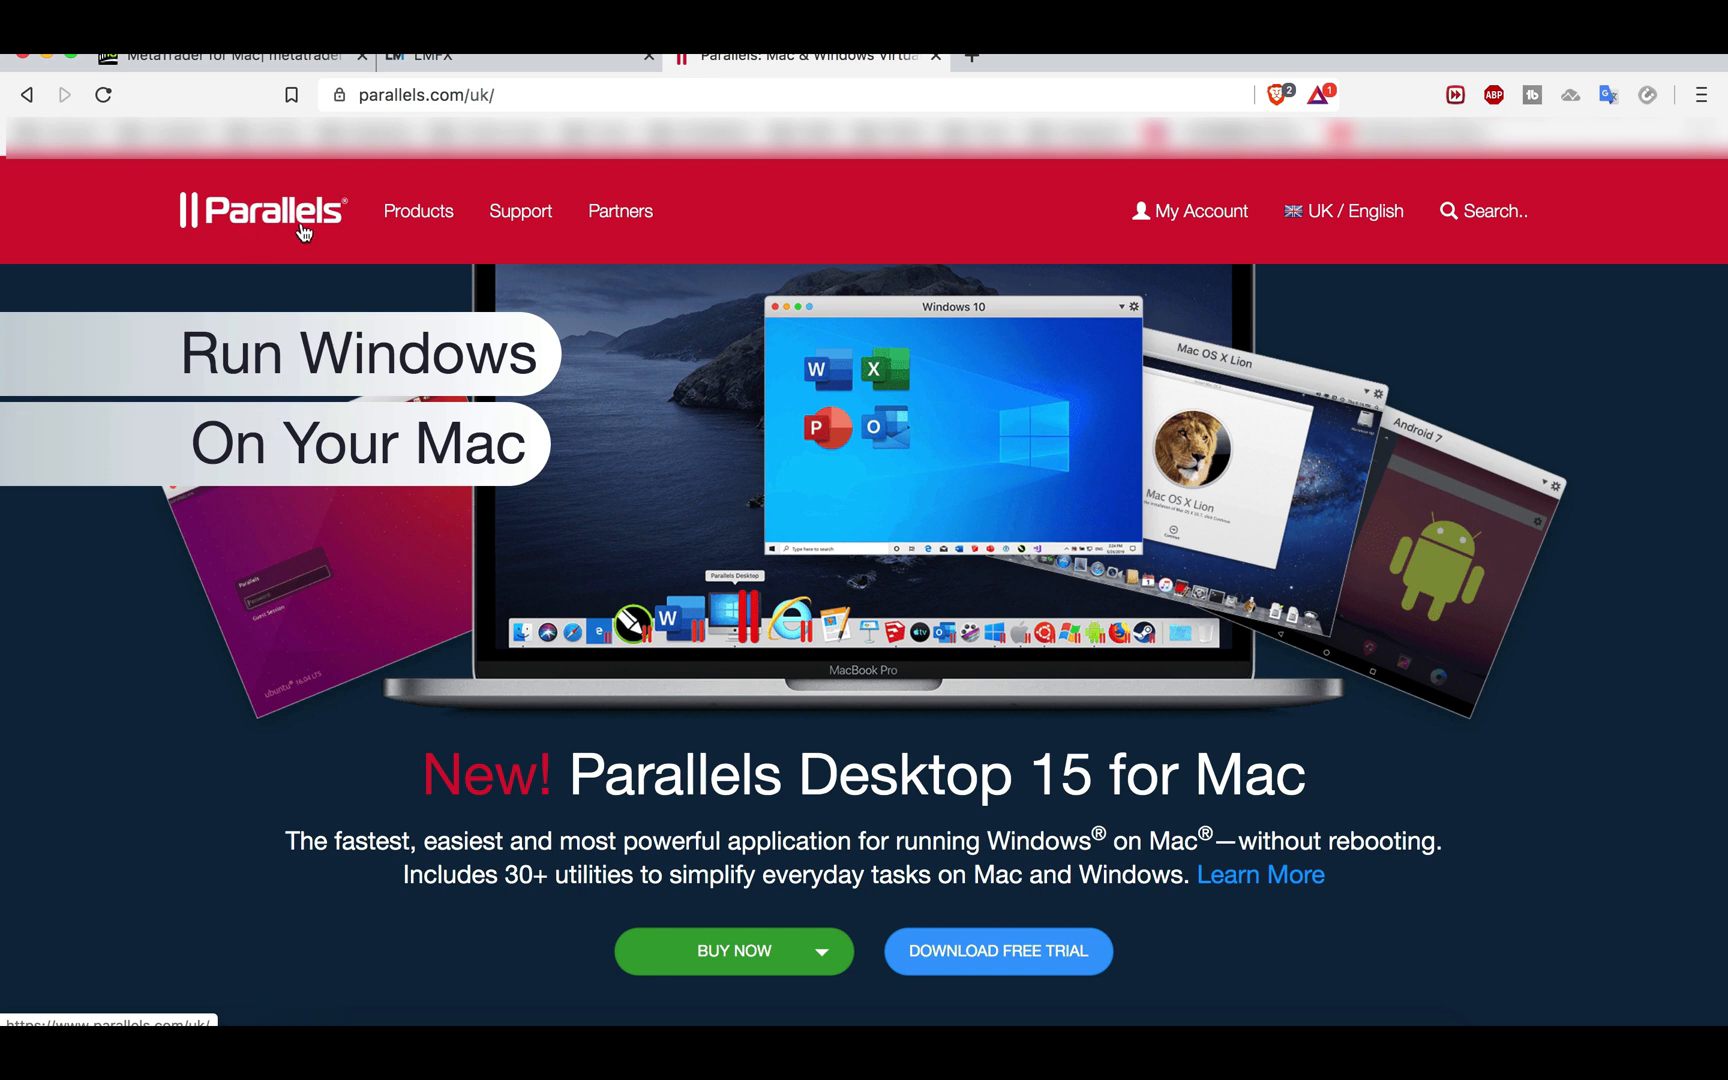
{"action": "mouse_move", "coordinate": [488, 502]}
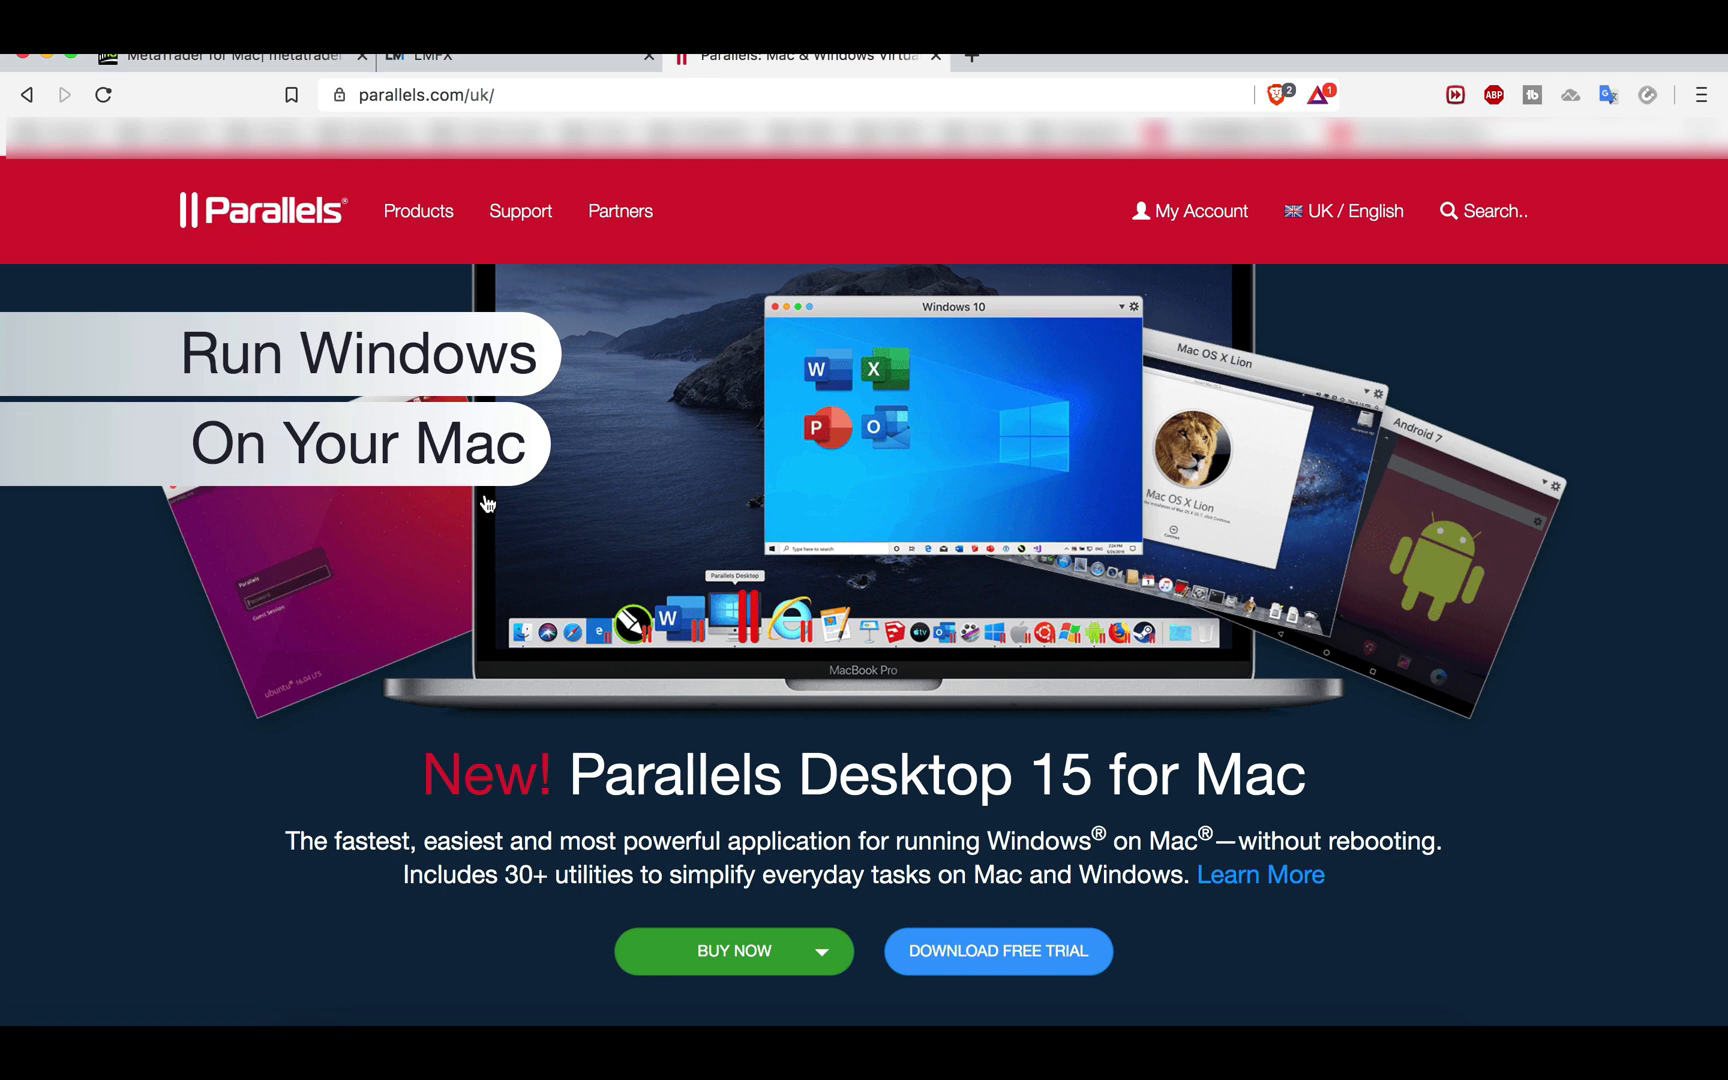
{"action": "mouse_move", "coordinate": [216, 652]}
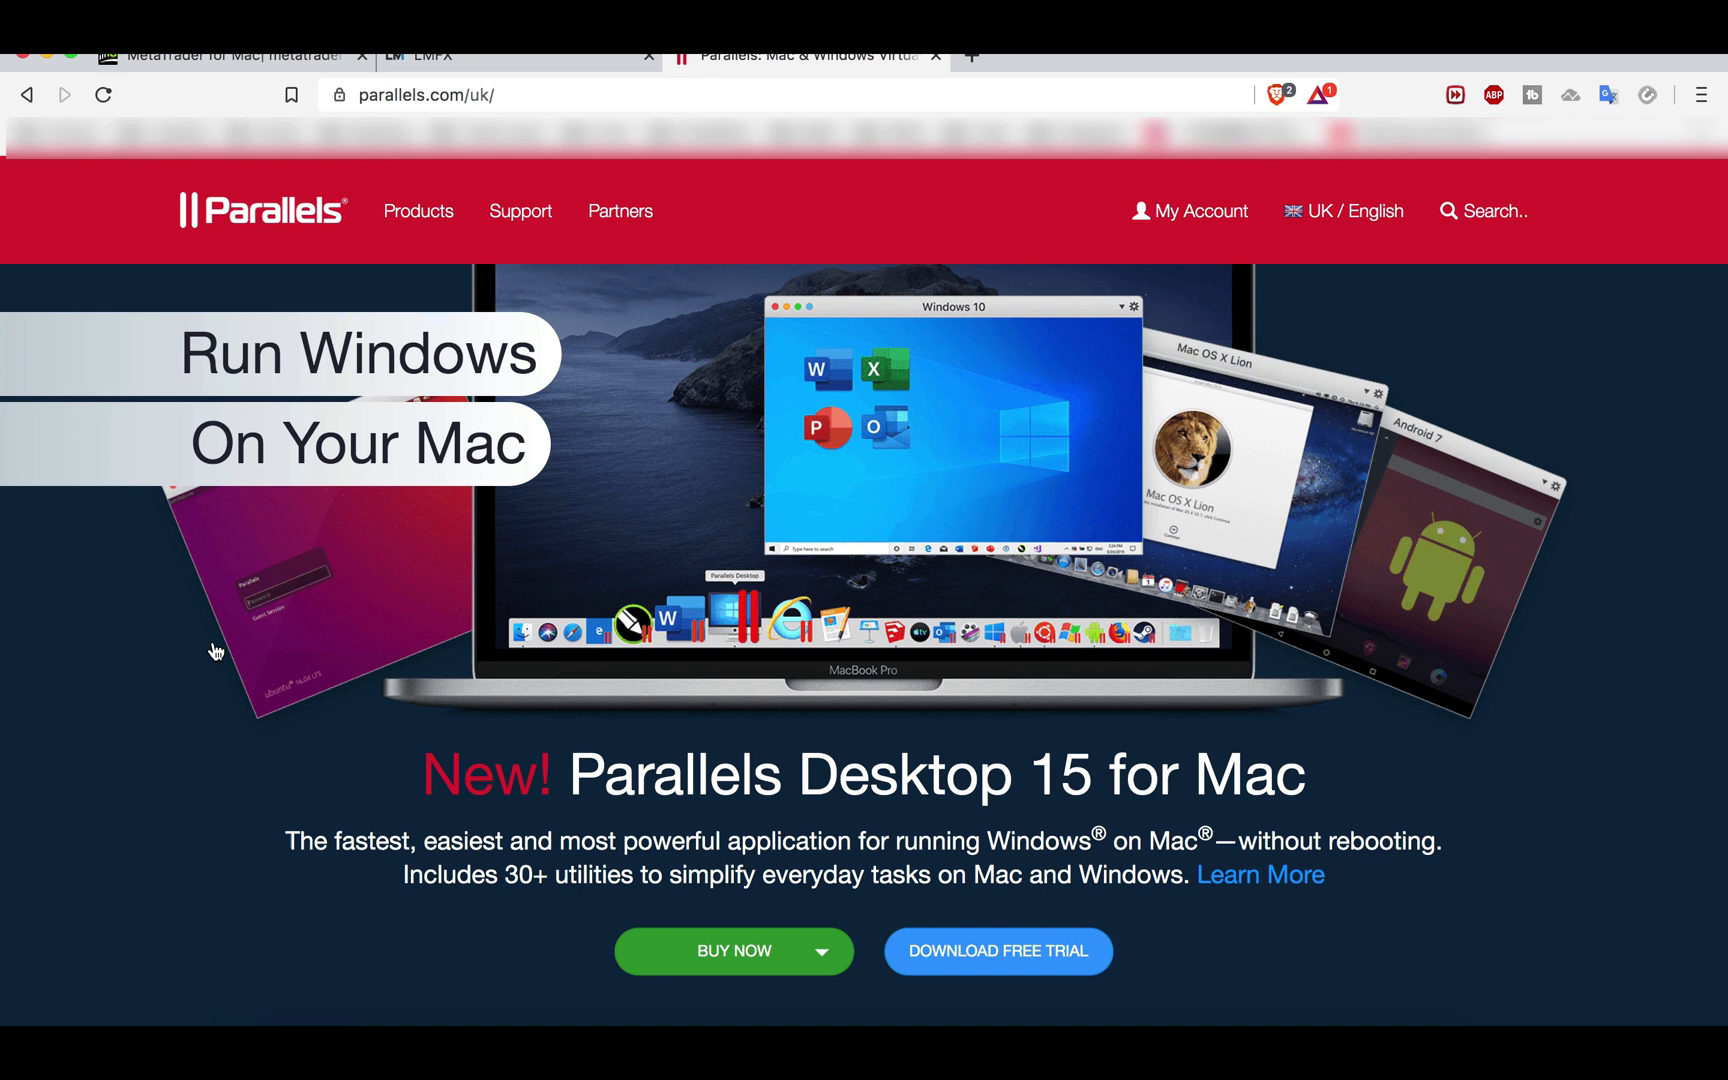
{"action": "mouse_move", "coordinate": [726, 526]}
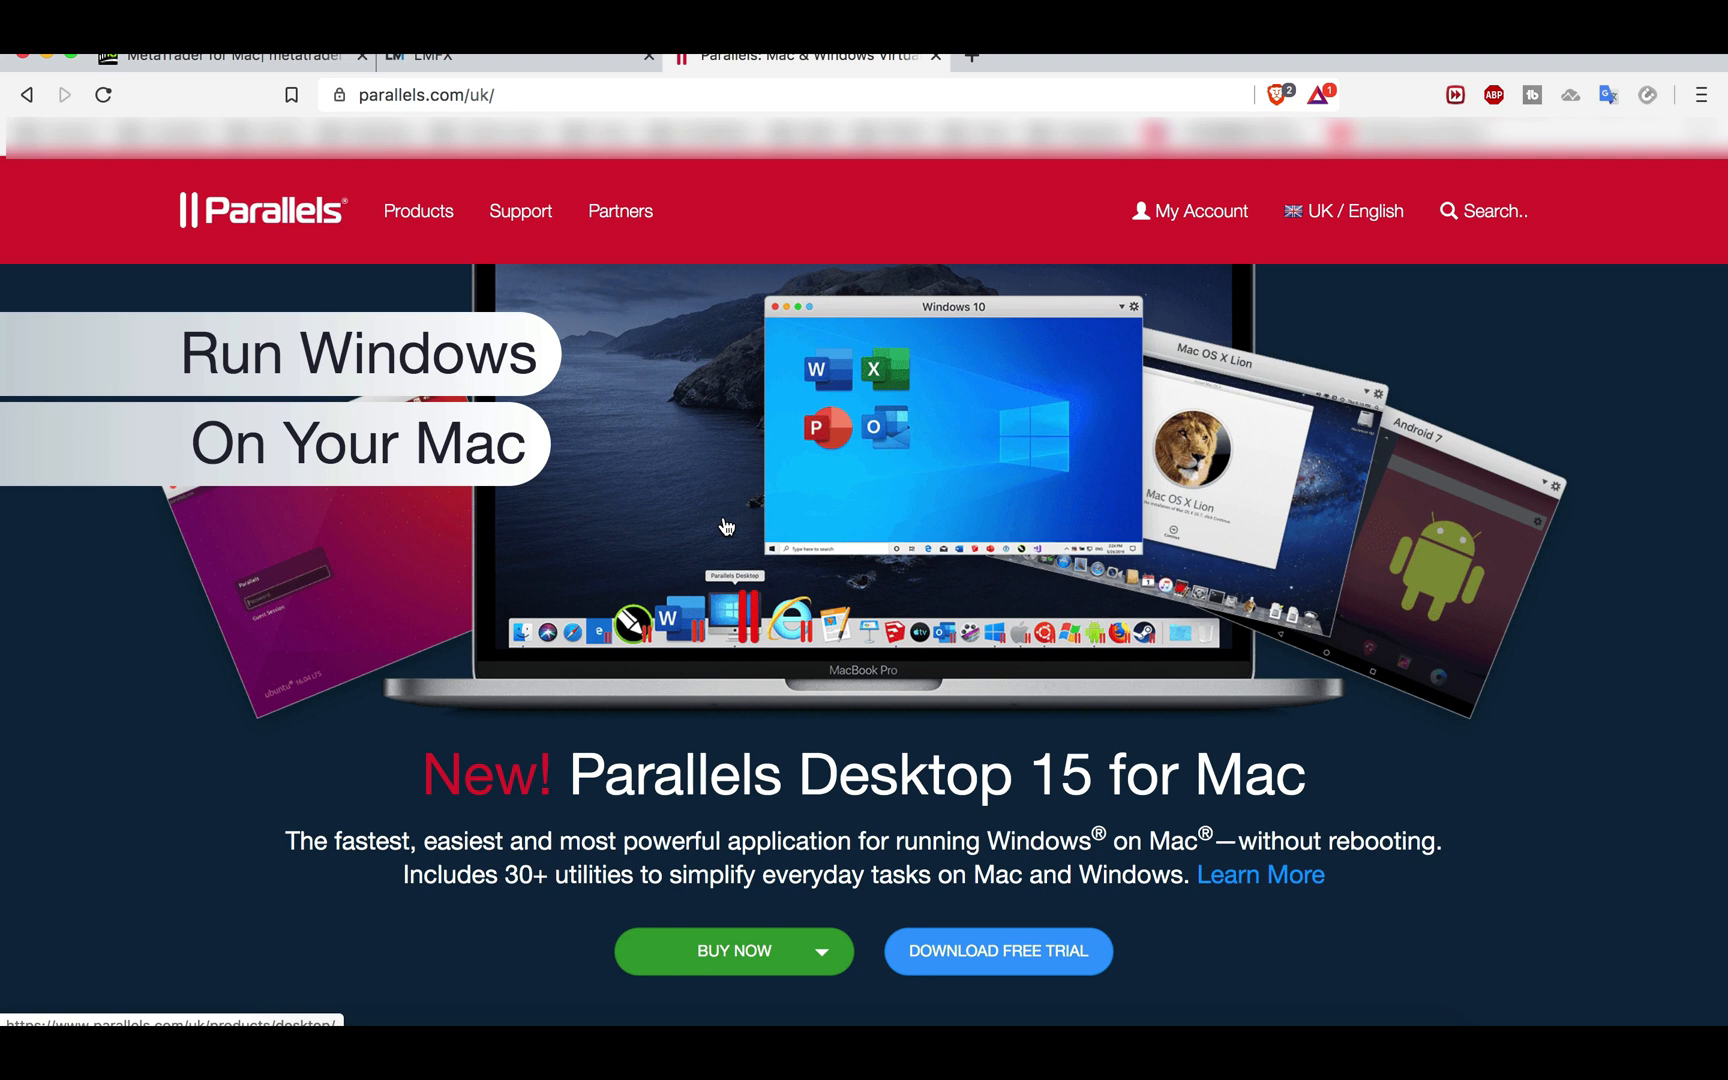
{"action": "mouse_move", "coordinate": [730, 570]}
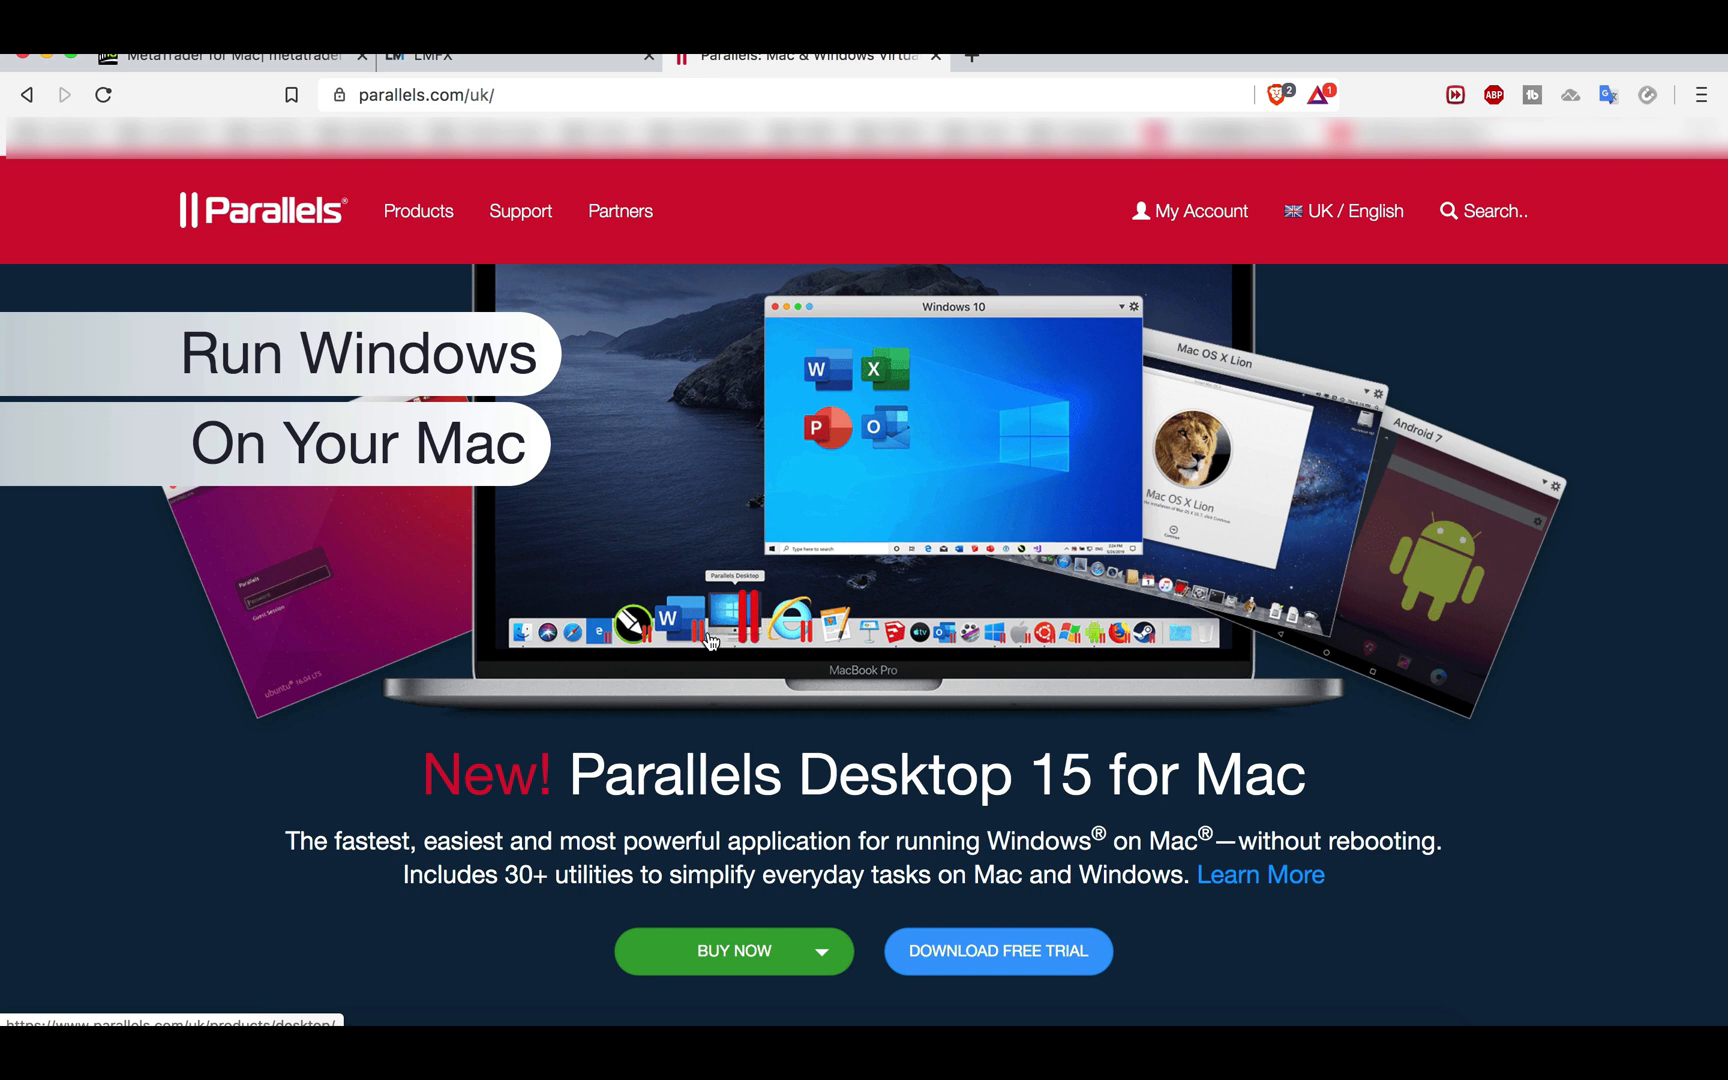
{"action": "mouse_move", "coordinate": [750, 662]}
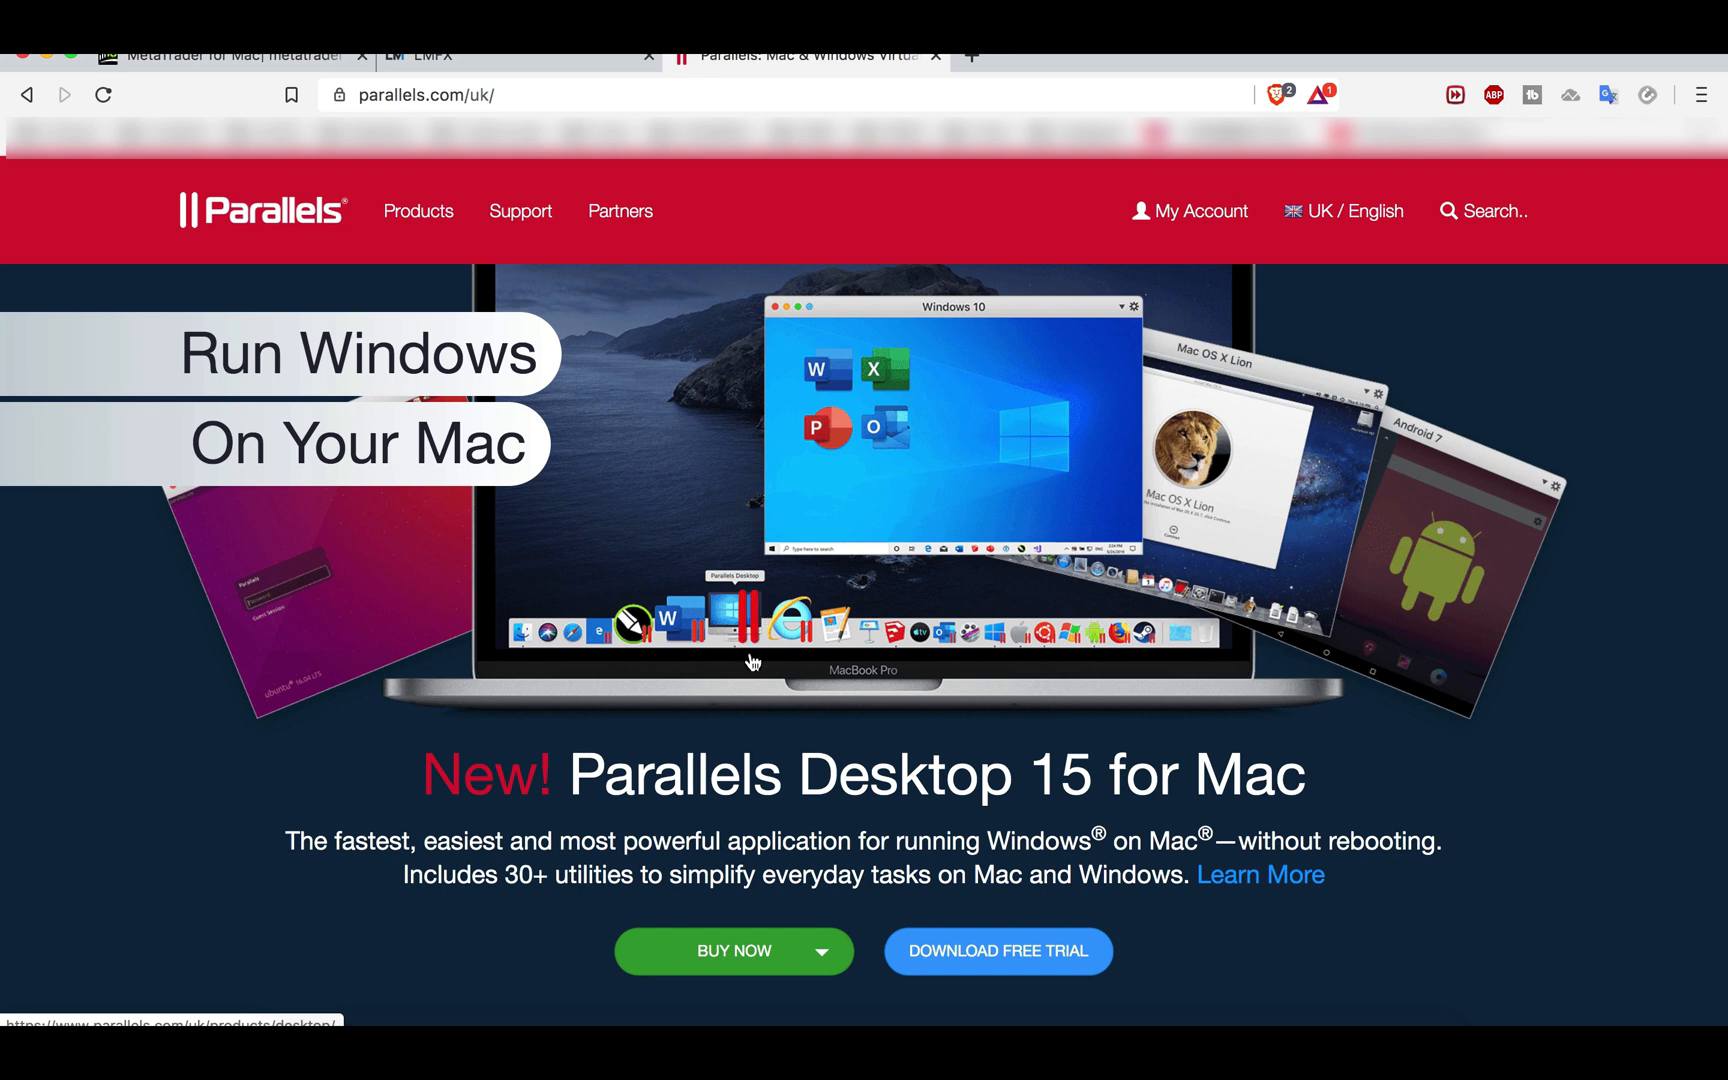
{"action": "mouse_move", "coordinate": [736, 620]}
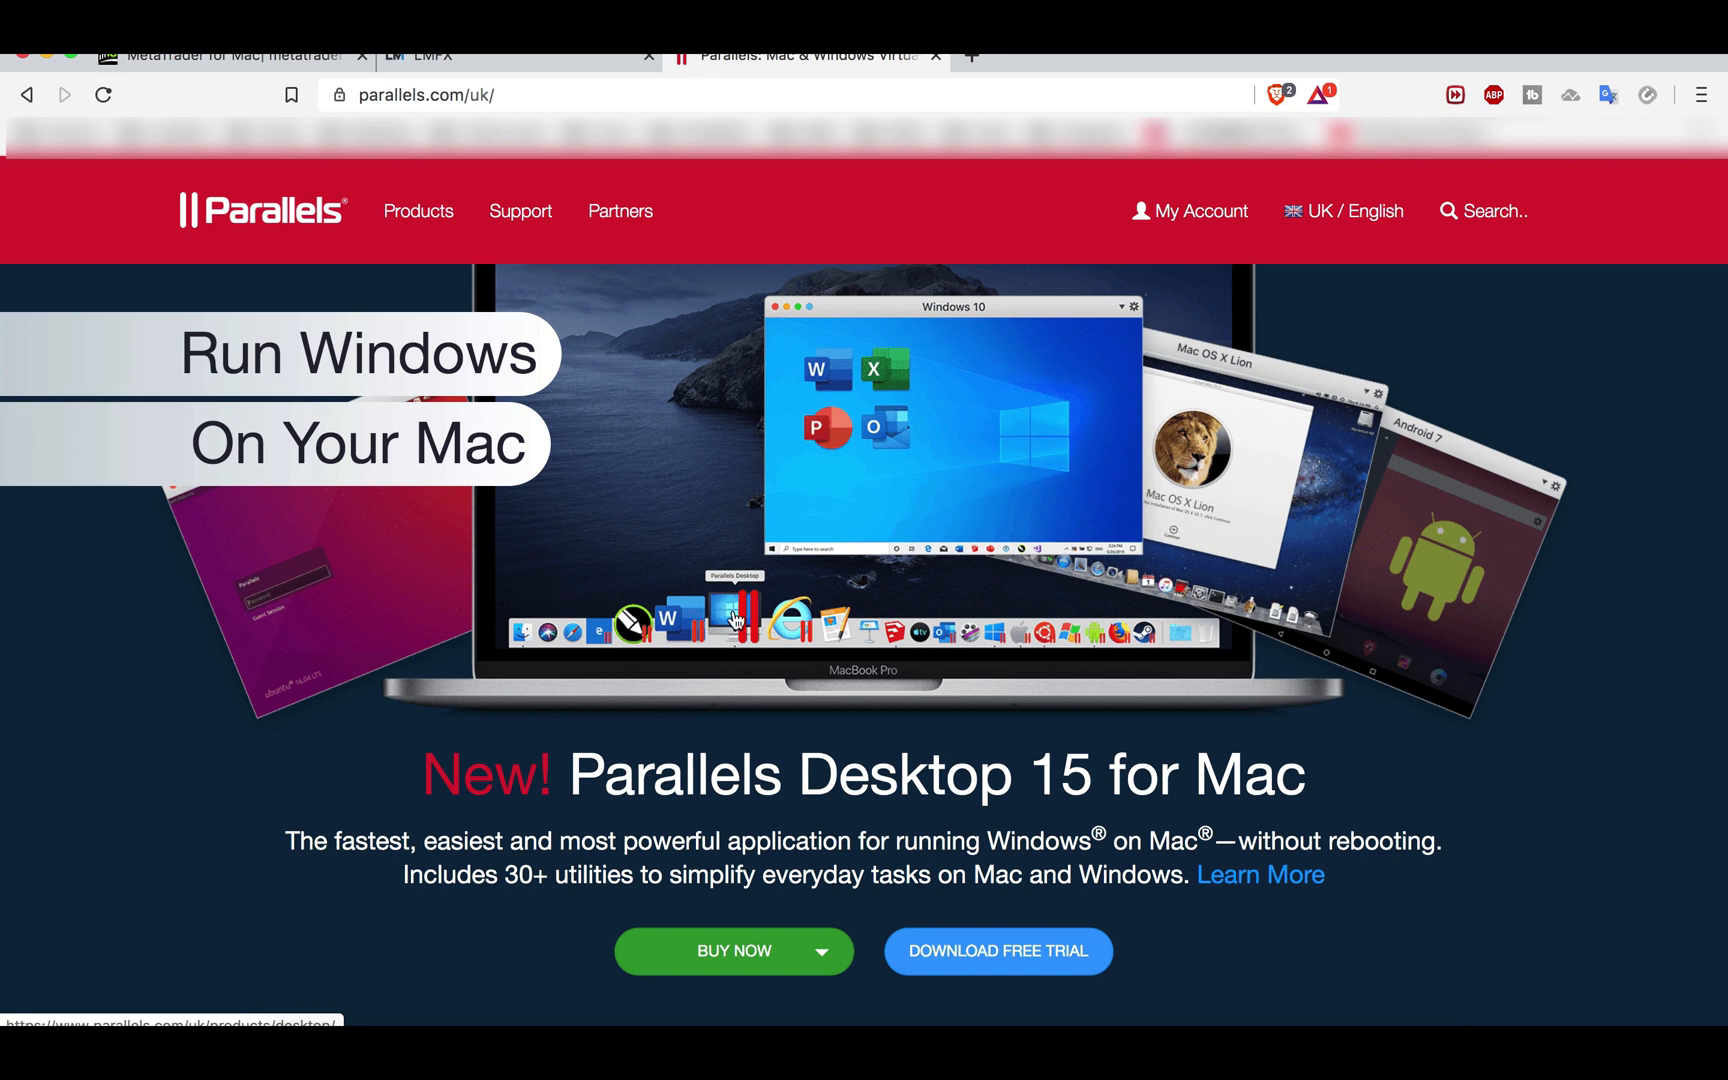
{"action": "mouse_move", "coordinate": [760, 590]}
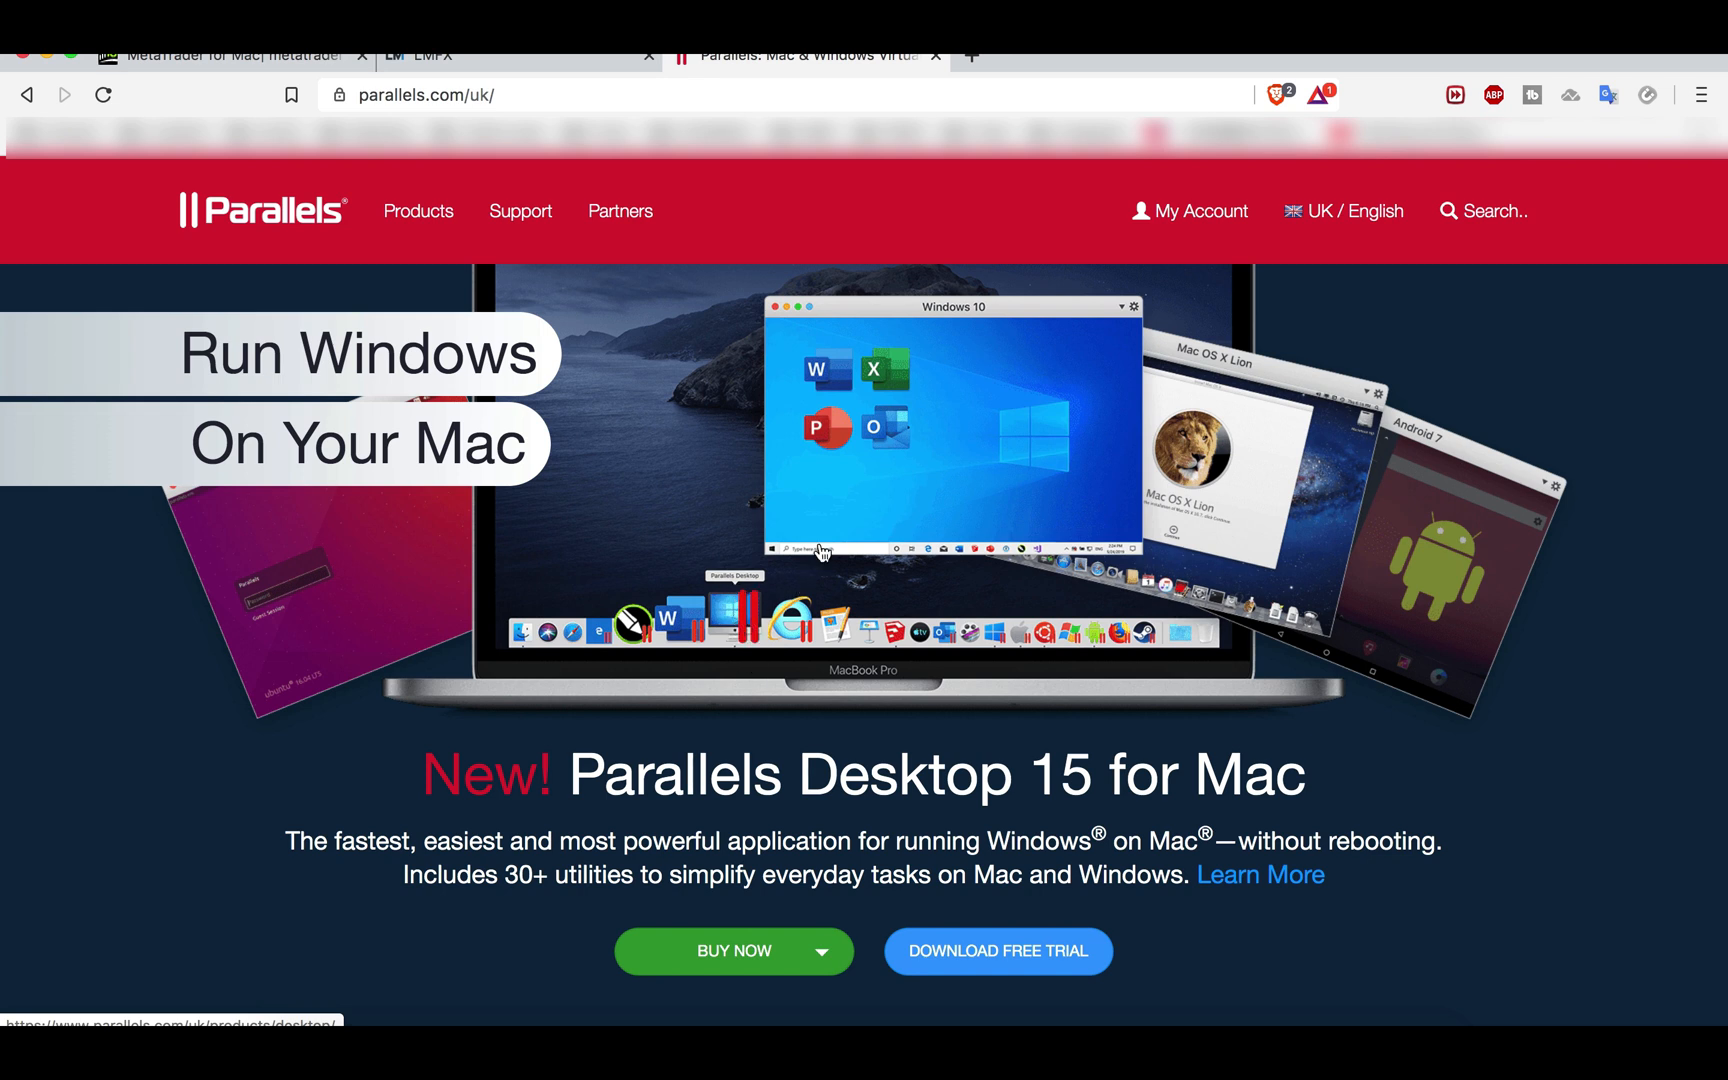
{"action": "mouse_move", "coordinate": [810, 468]}
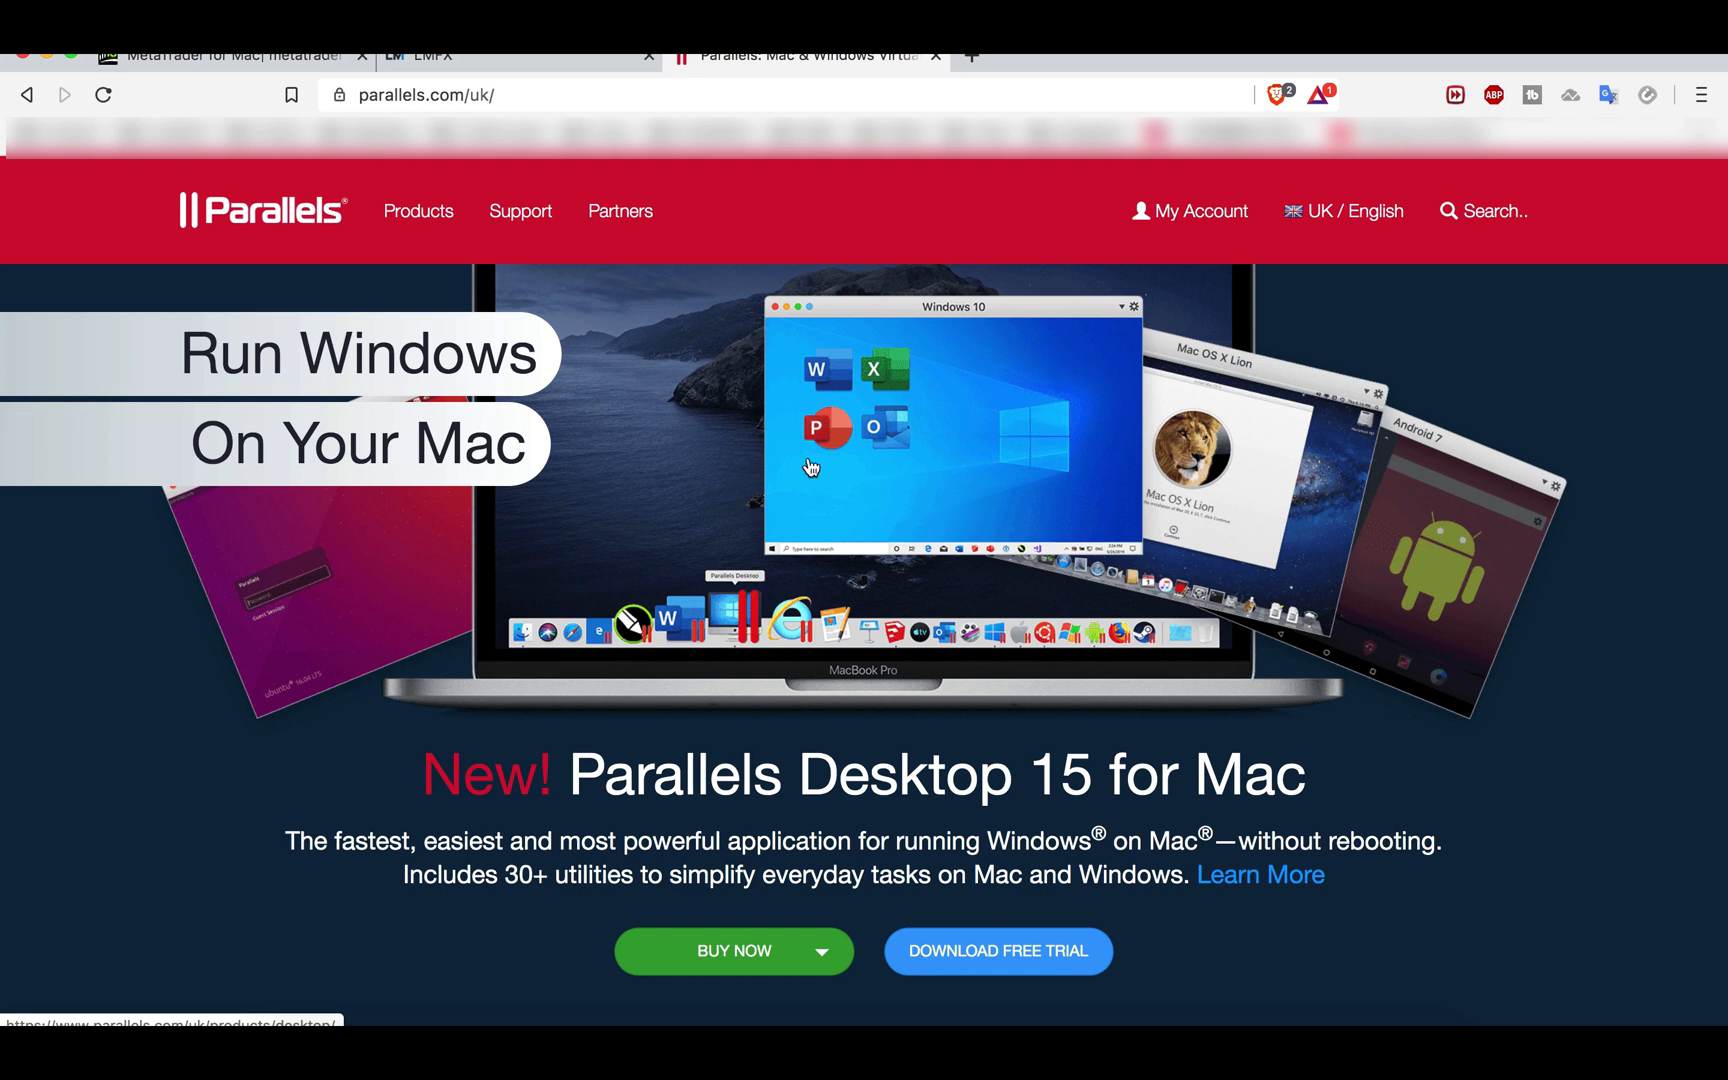
{"action": "mouse_move", "coordinate": [794, 648]}
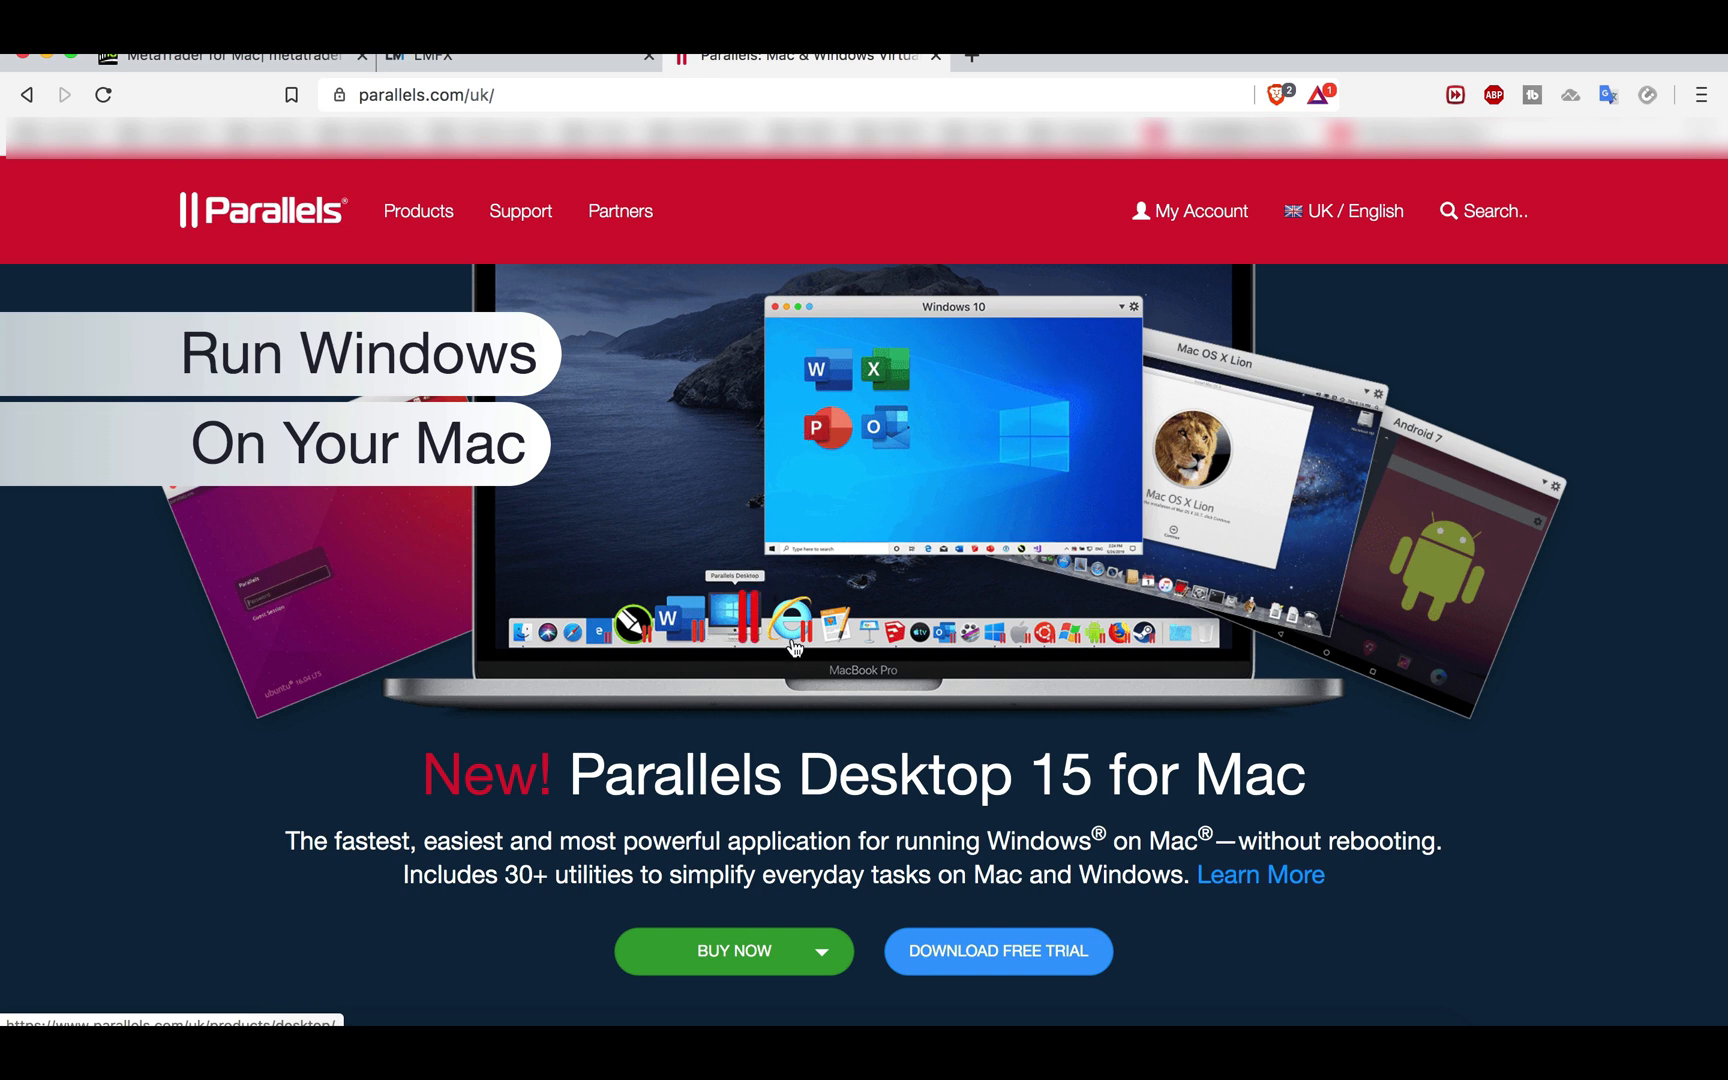
{"action": "mouse_move", "coordinate": [844, 490]}
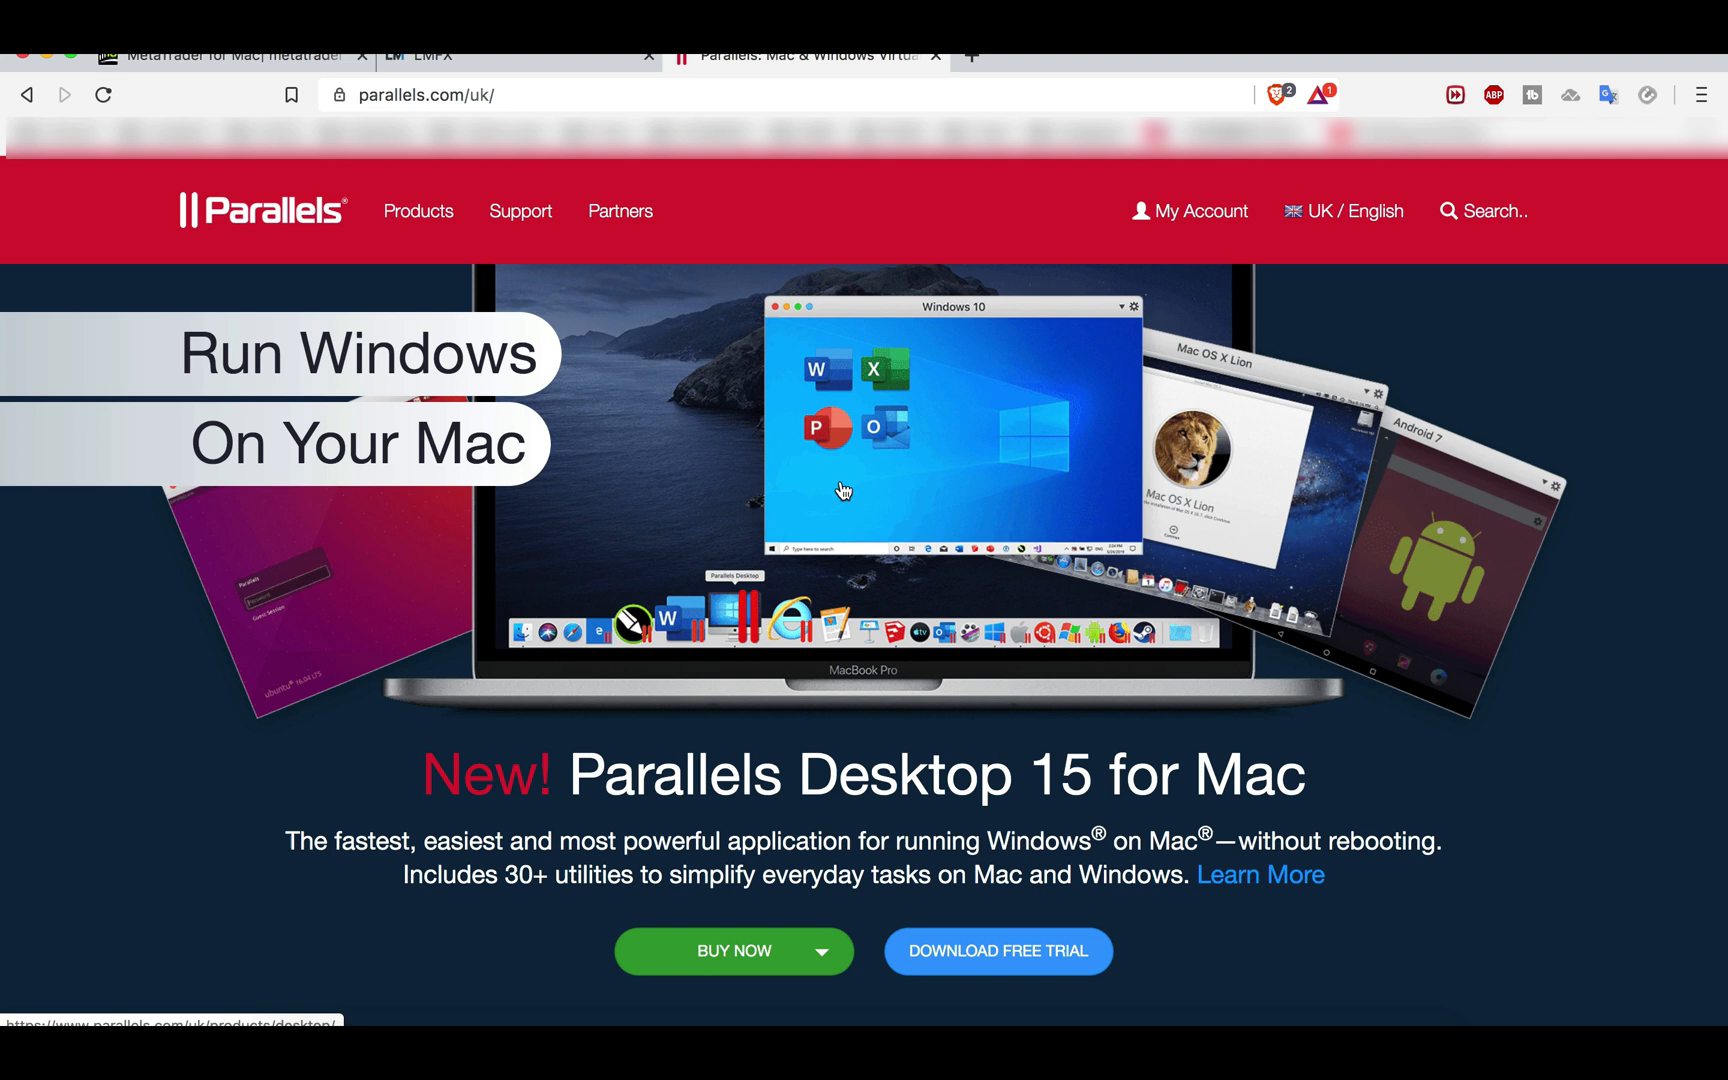
{"action": "mouse_move", "coordinate": [826, 470]}
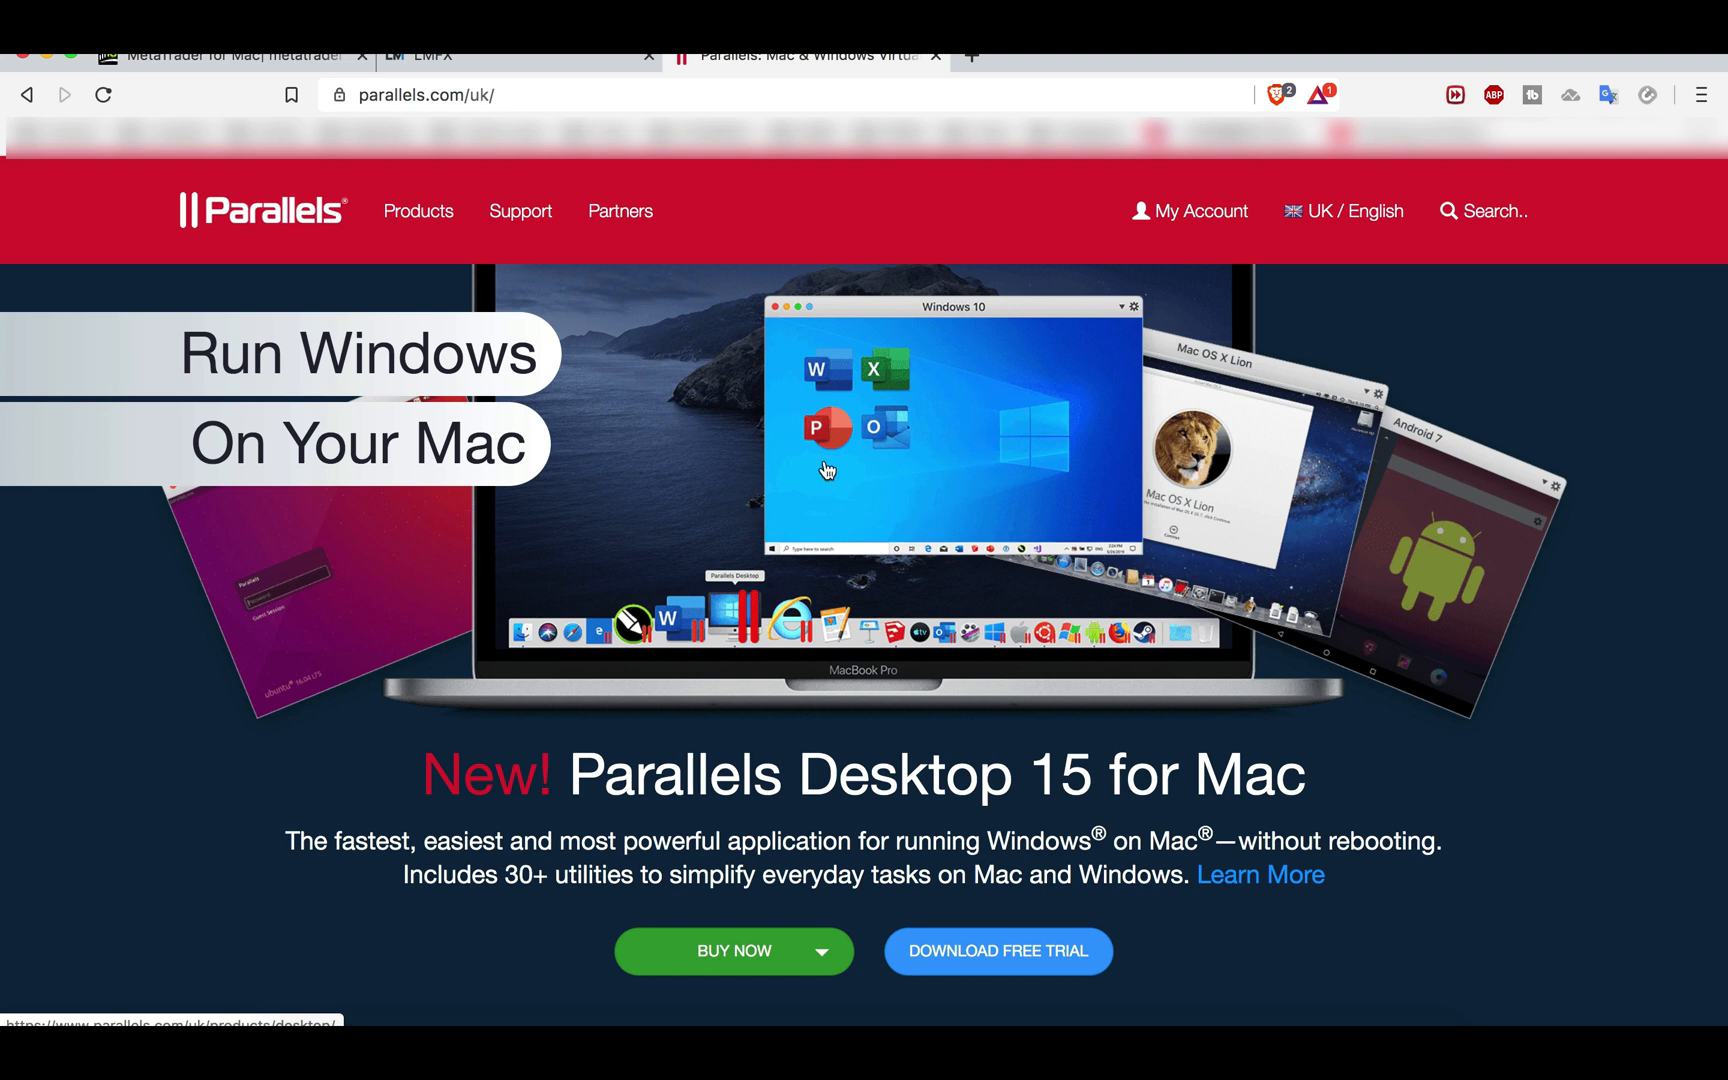
{"action": "mouse_move", "coordinate": [942, 516]}
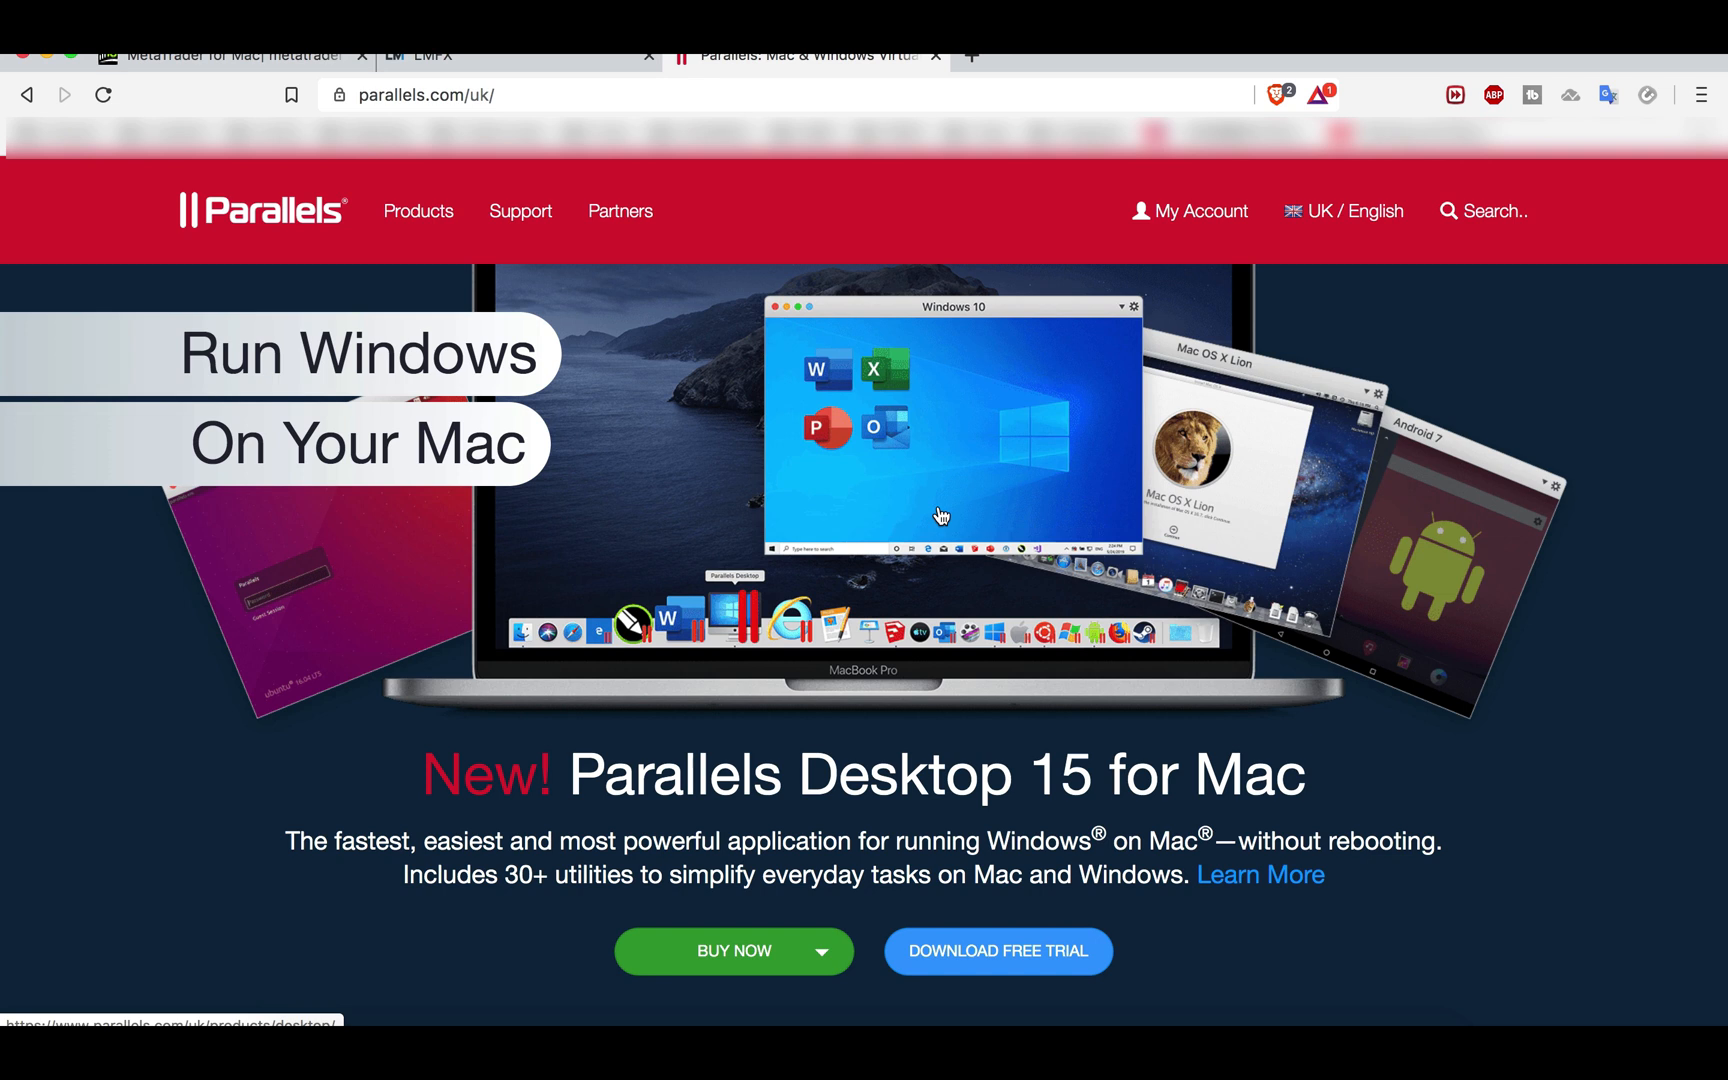
{"action": "mouse_move", "coordinate": [876, 812]}
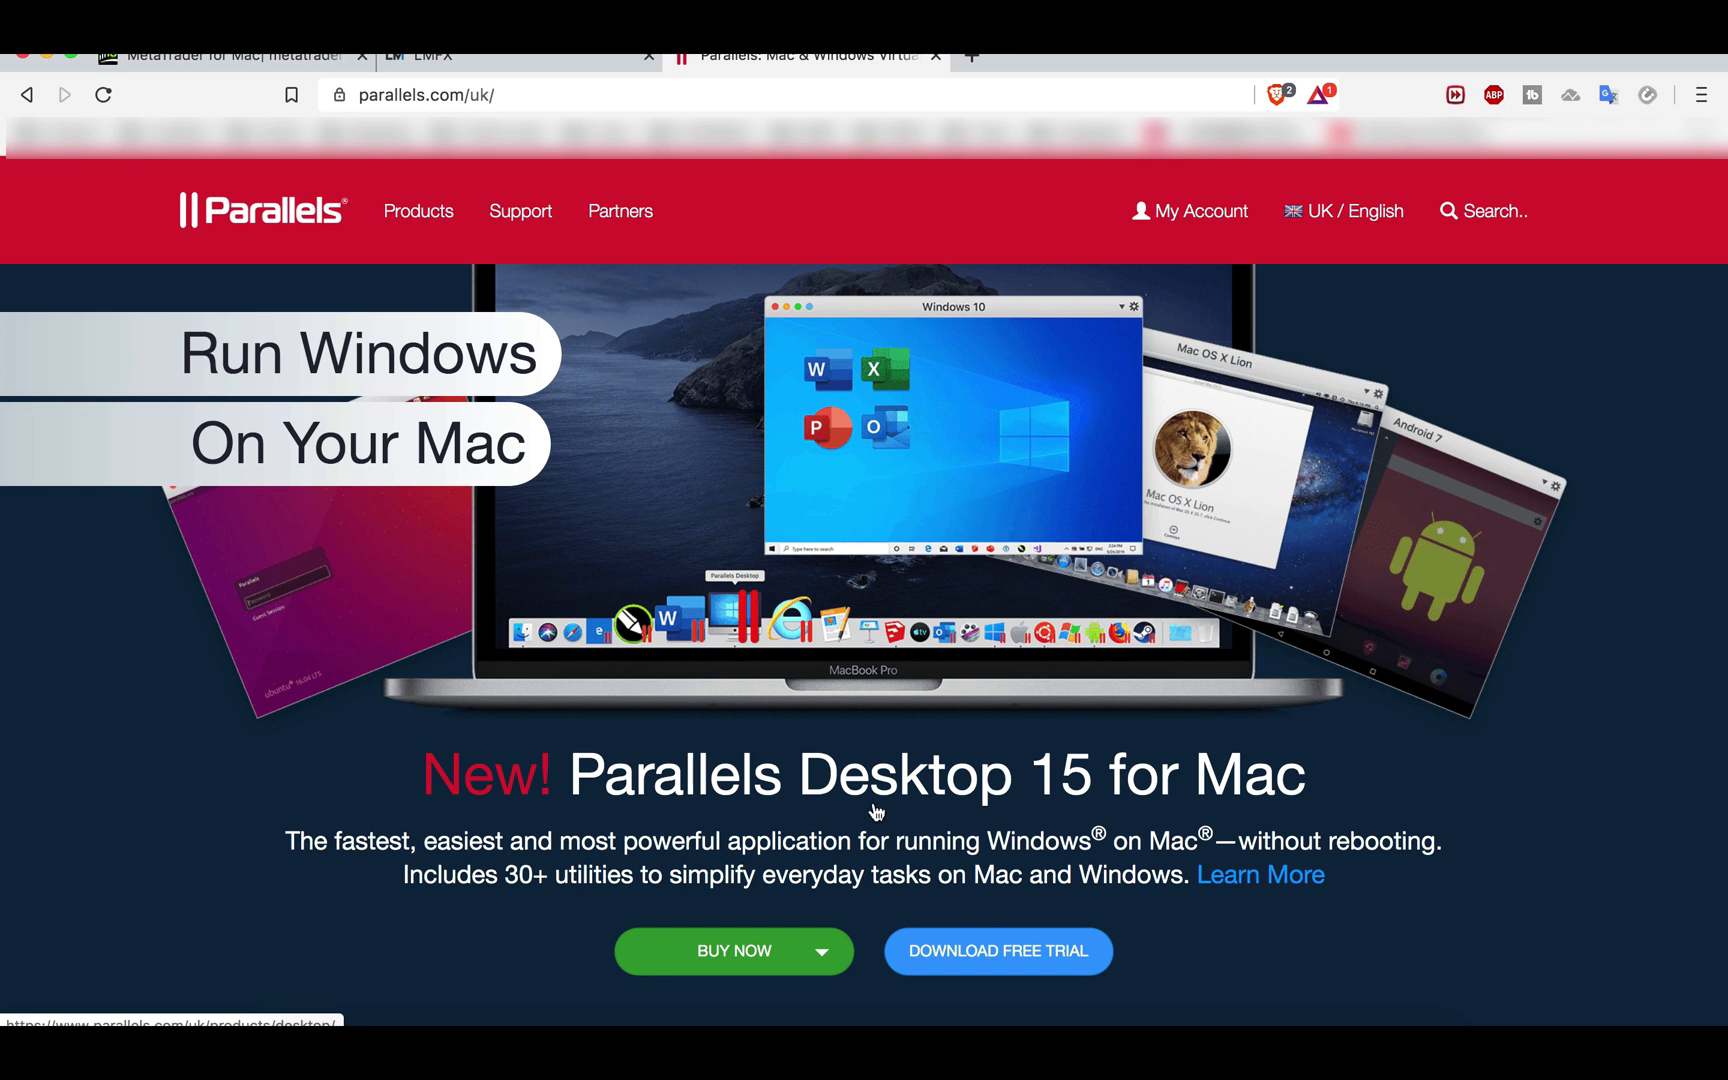
{"action": "mouse_move", "coordinate": [874, 814]}
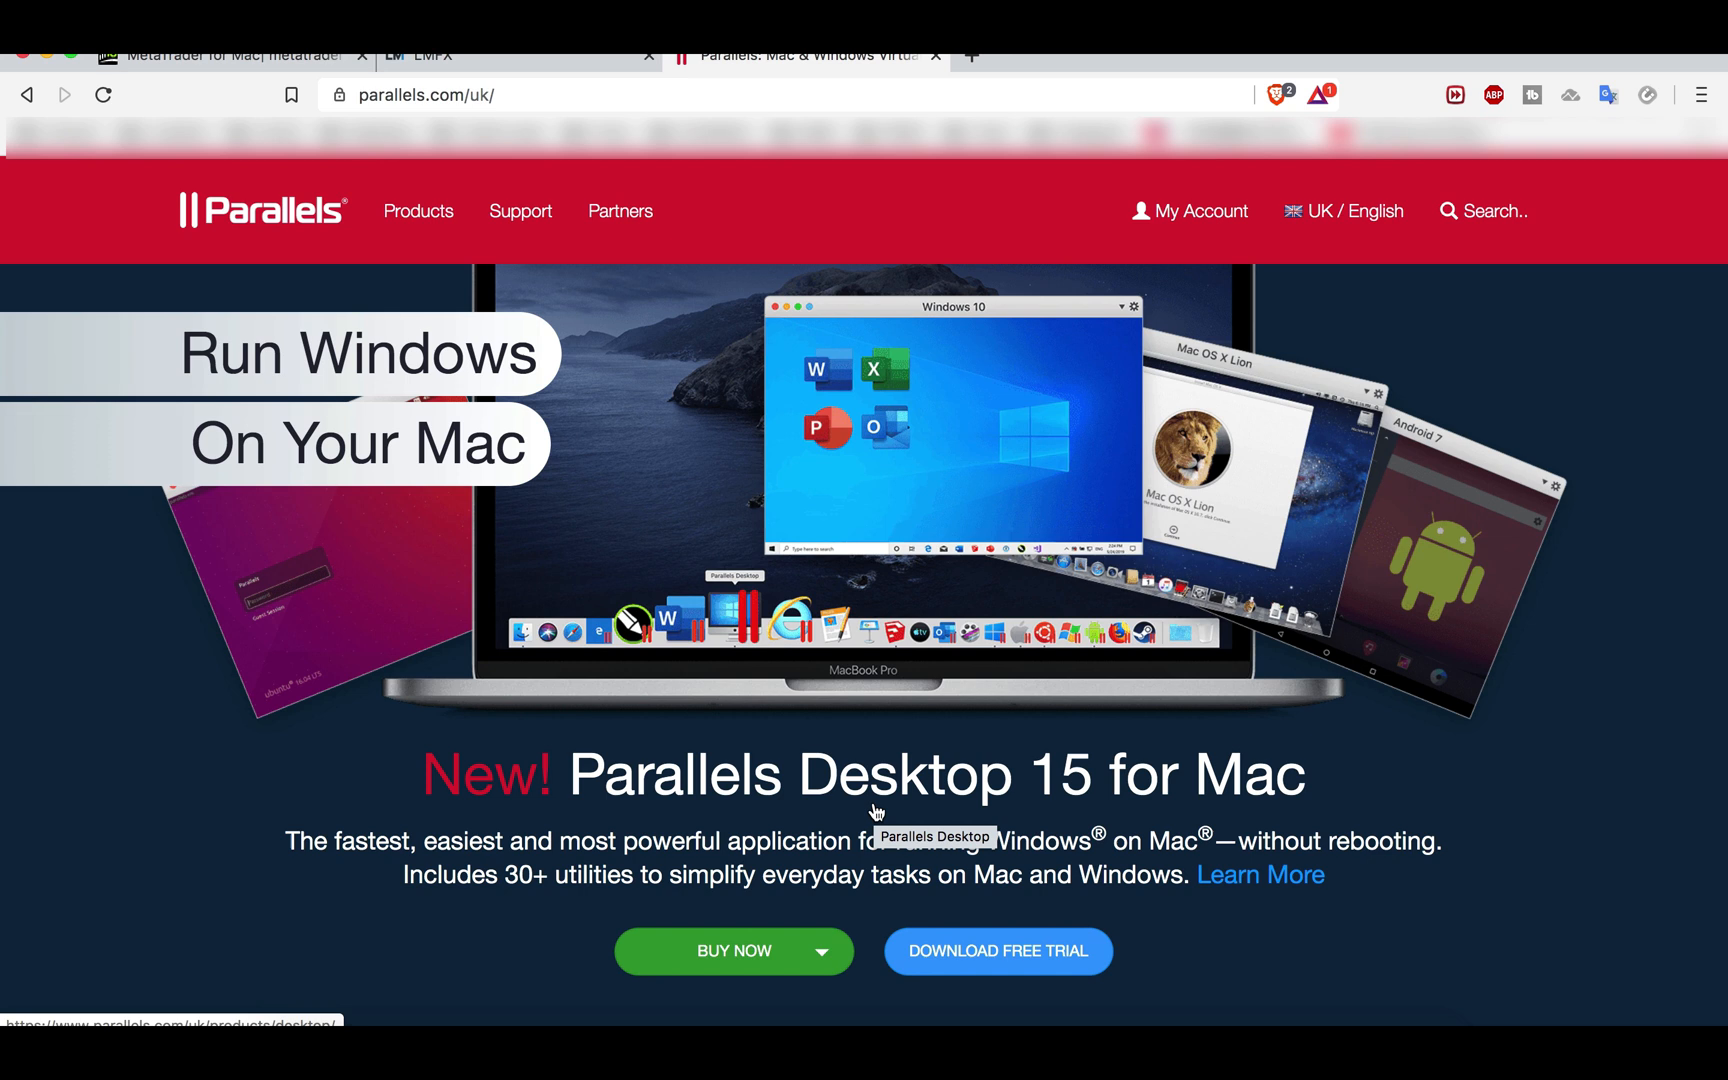
{"action": "mouse_move", "coordinate": [746, 666]}
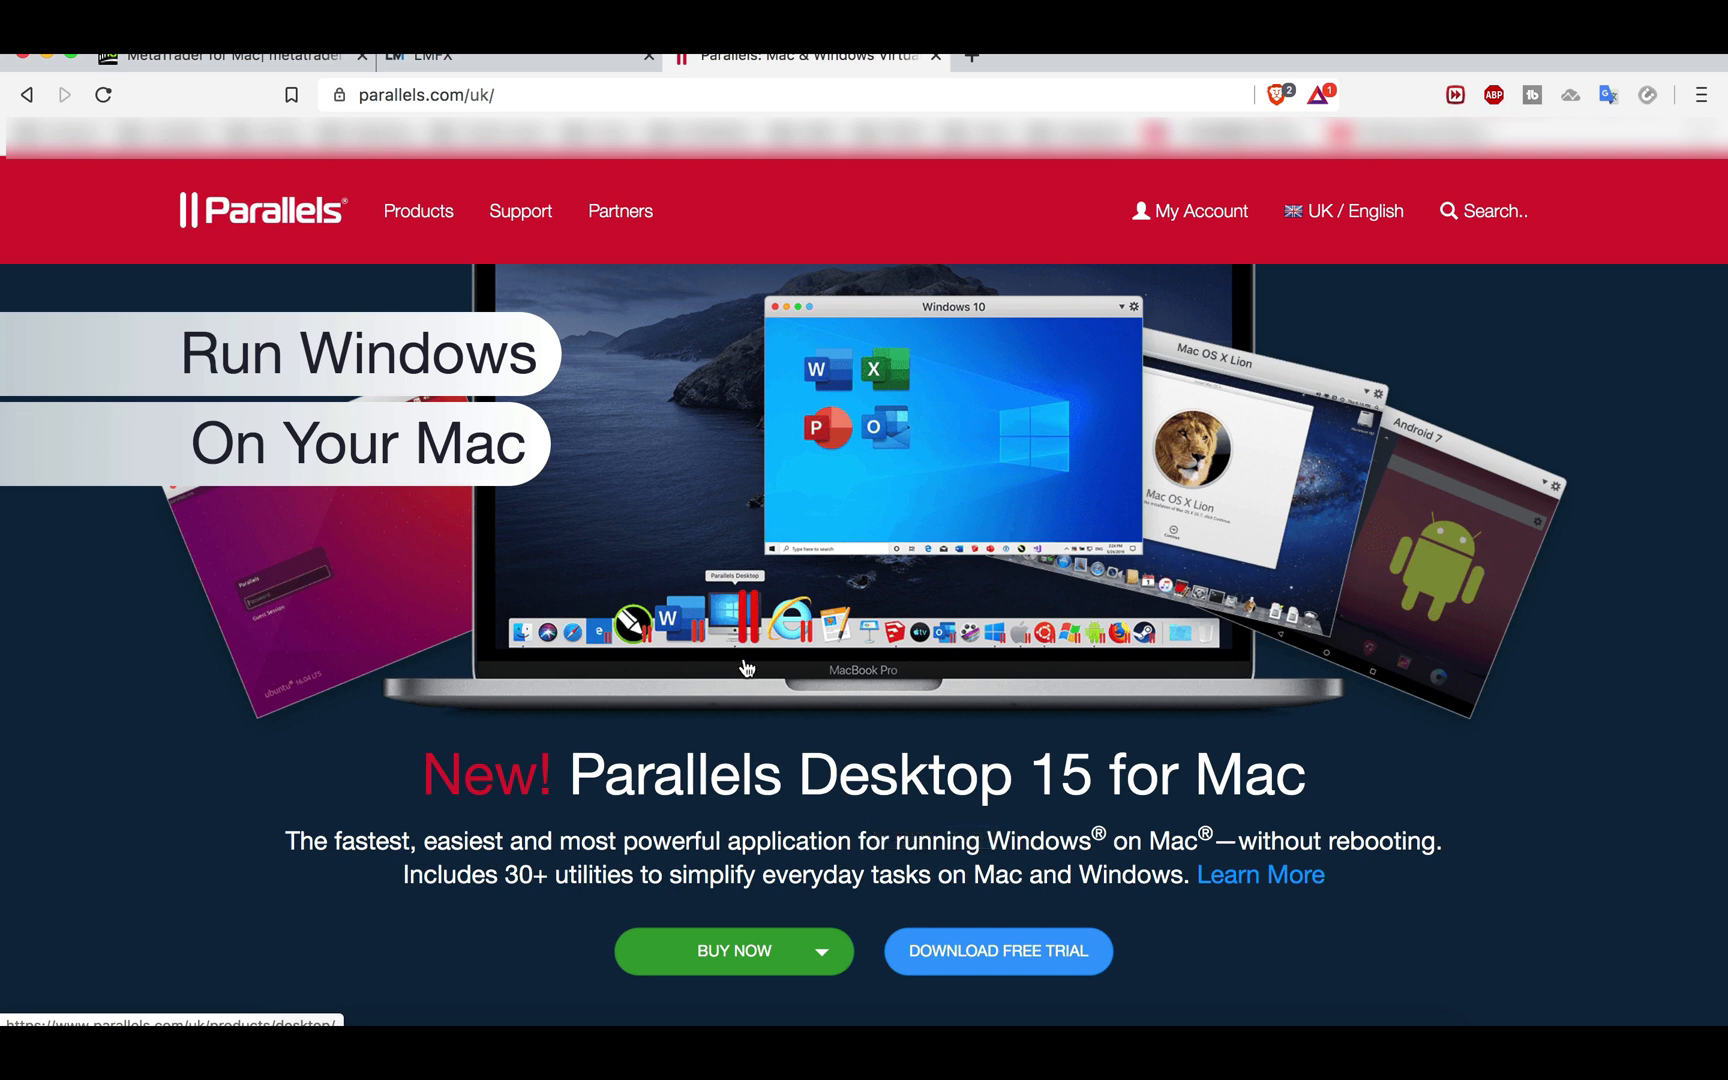
{"action": "mouse_move", "coordinate": [634, 396]}
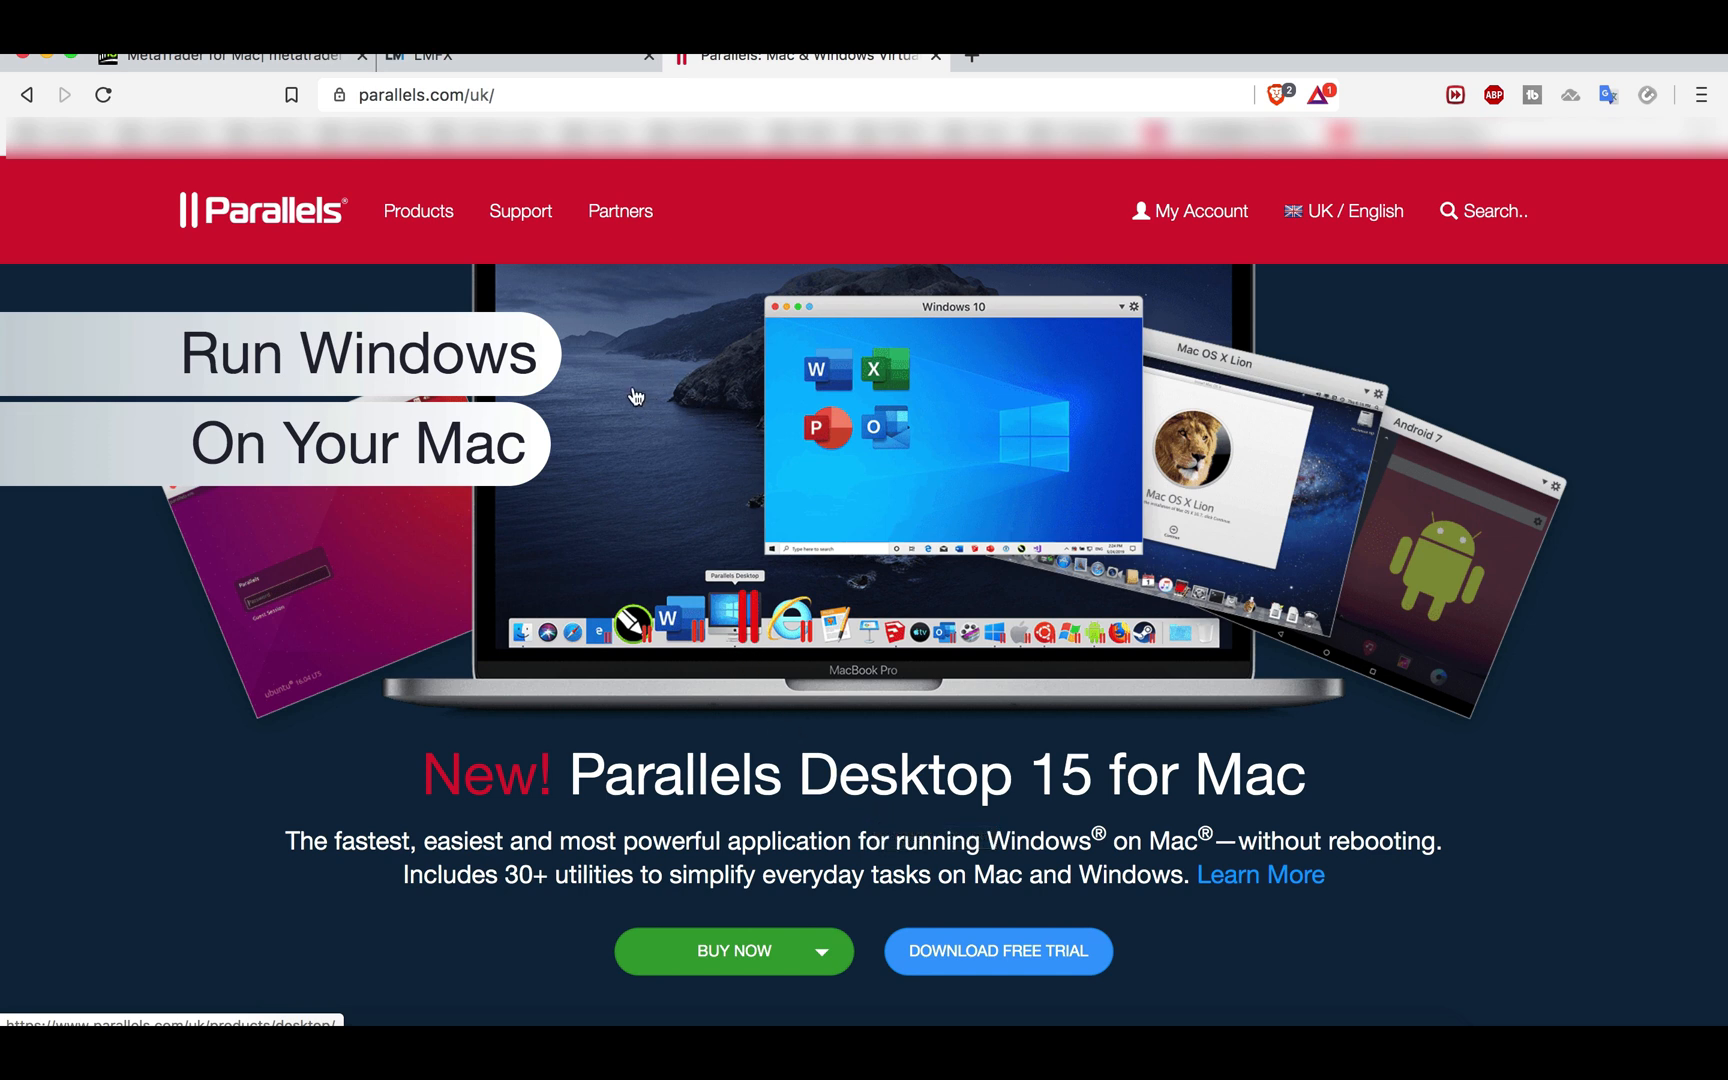
{"action": "mouse_move", "coordinate": [960, 330]}
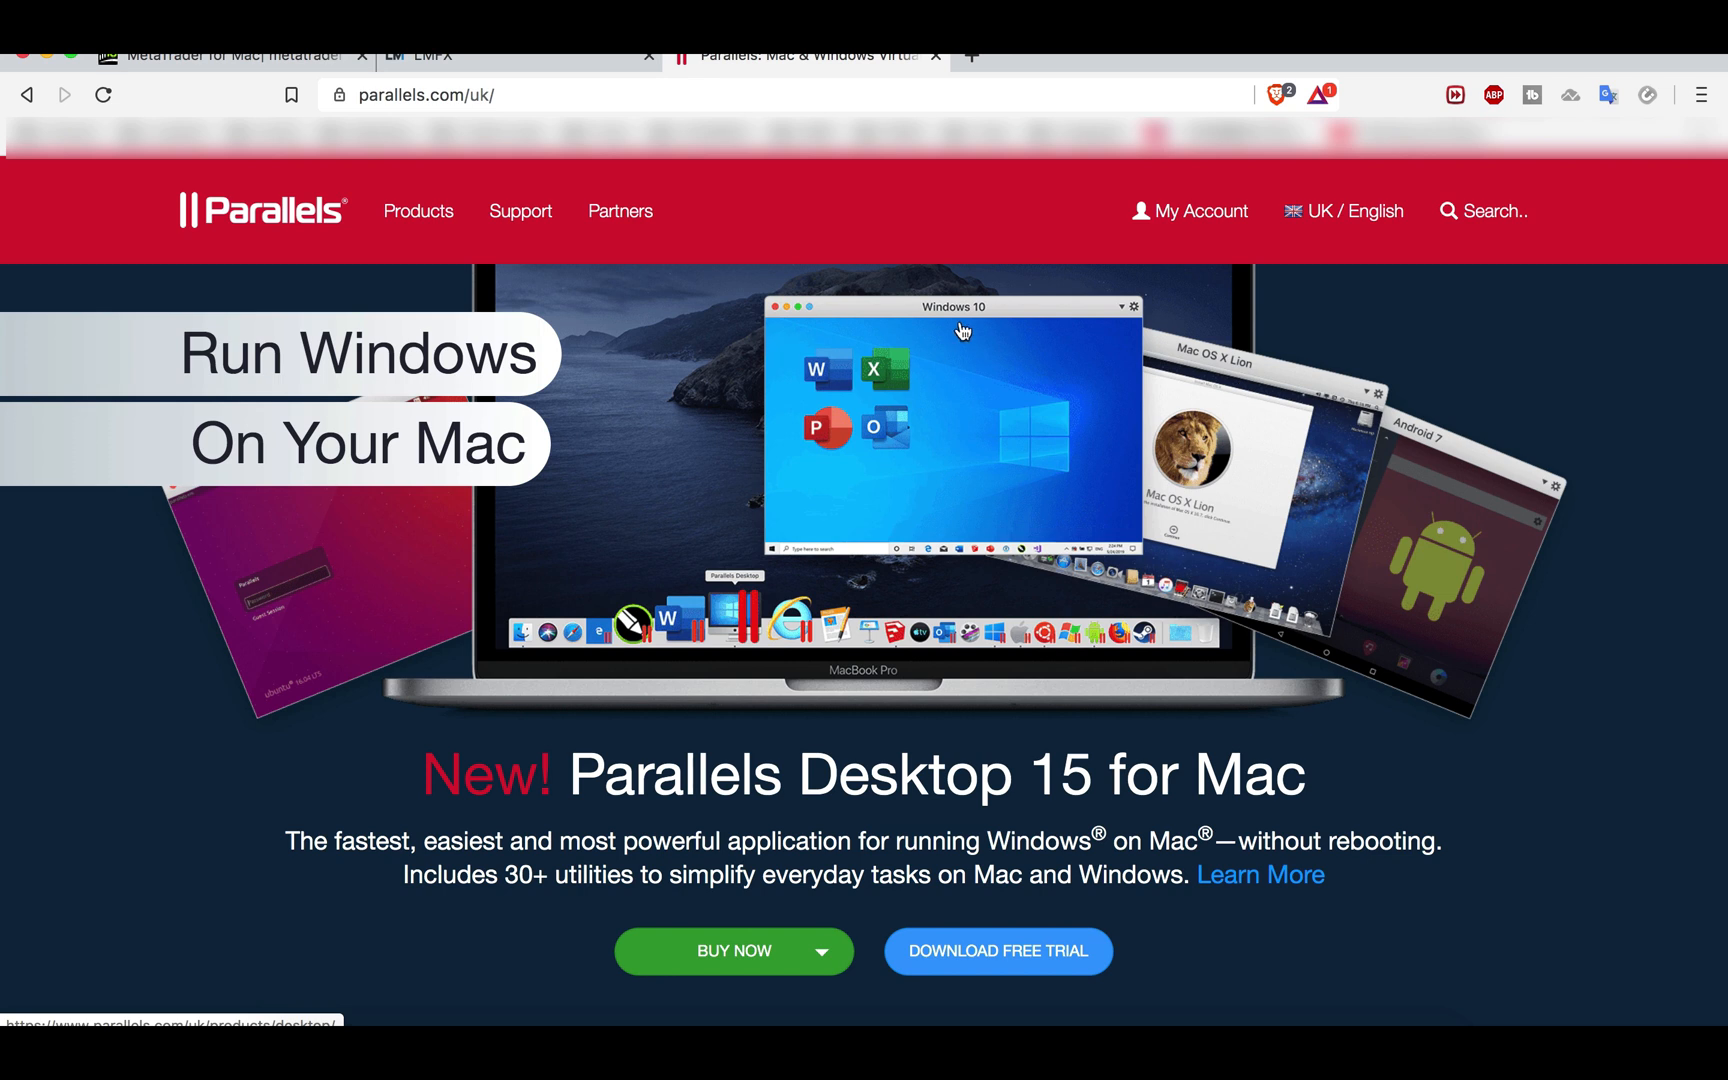
{"action": "mouse_move", "coordinate": [1002, 332]}
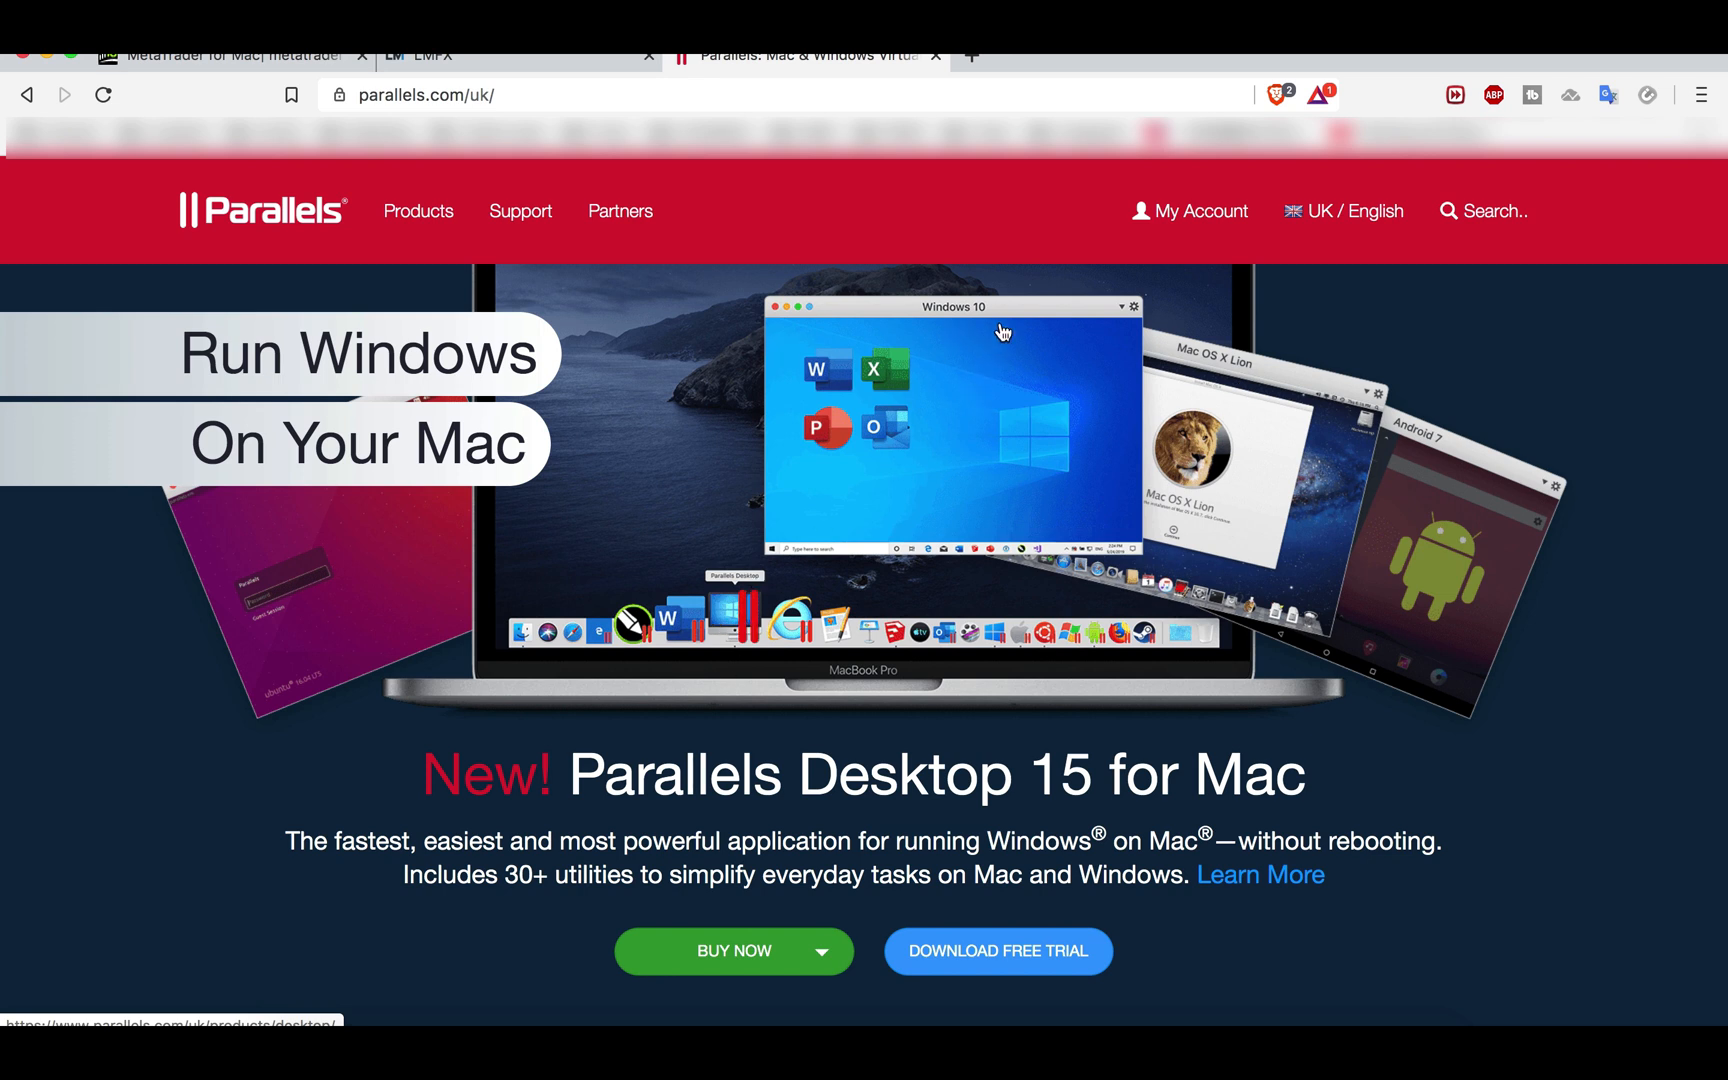
{"action": "mouse_move", "coordinate": [1006, 386]}
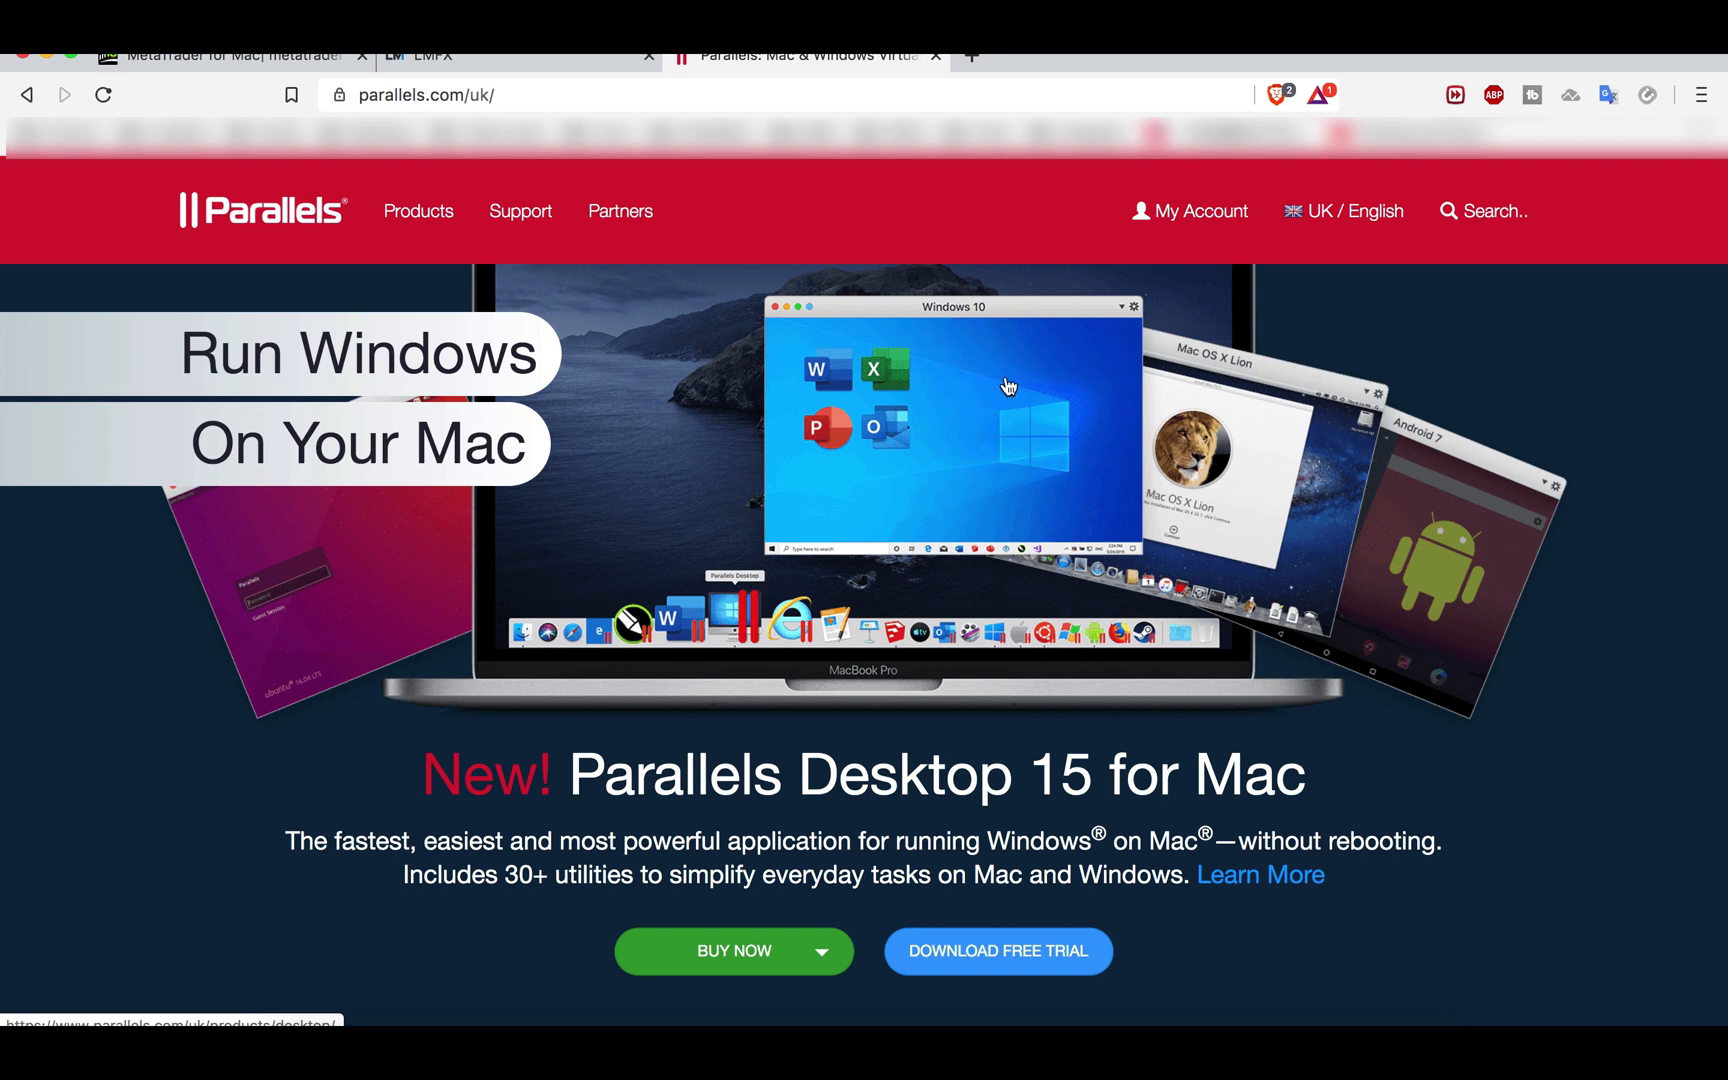
{"action": "mouse_move", "coordinate": [1020, 480]}
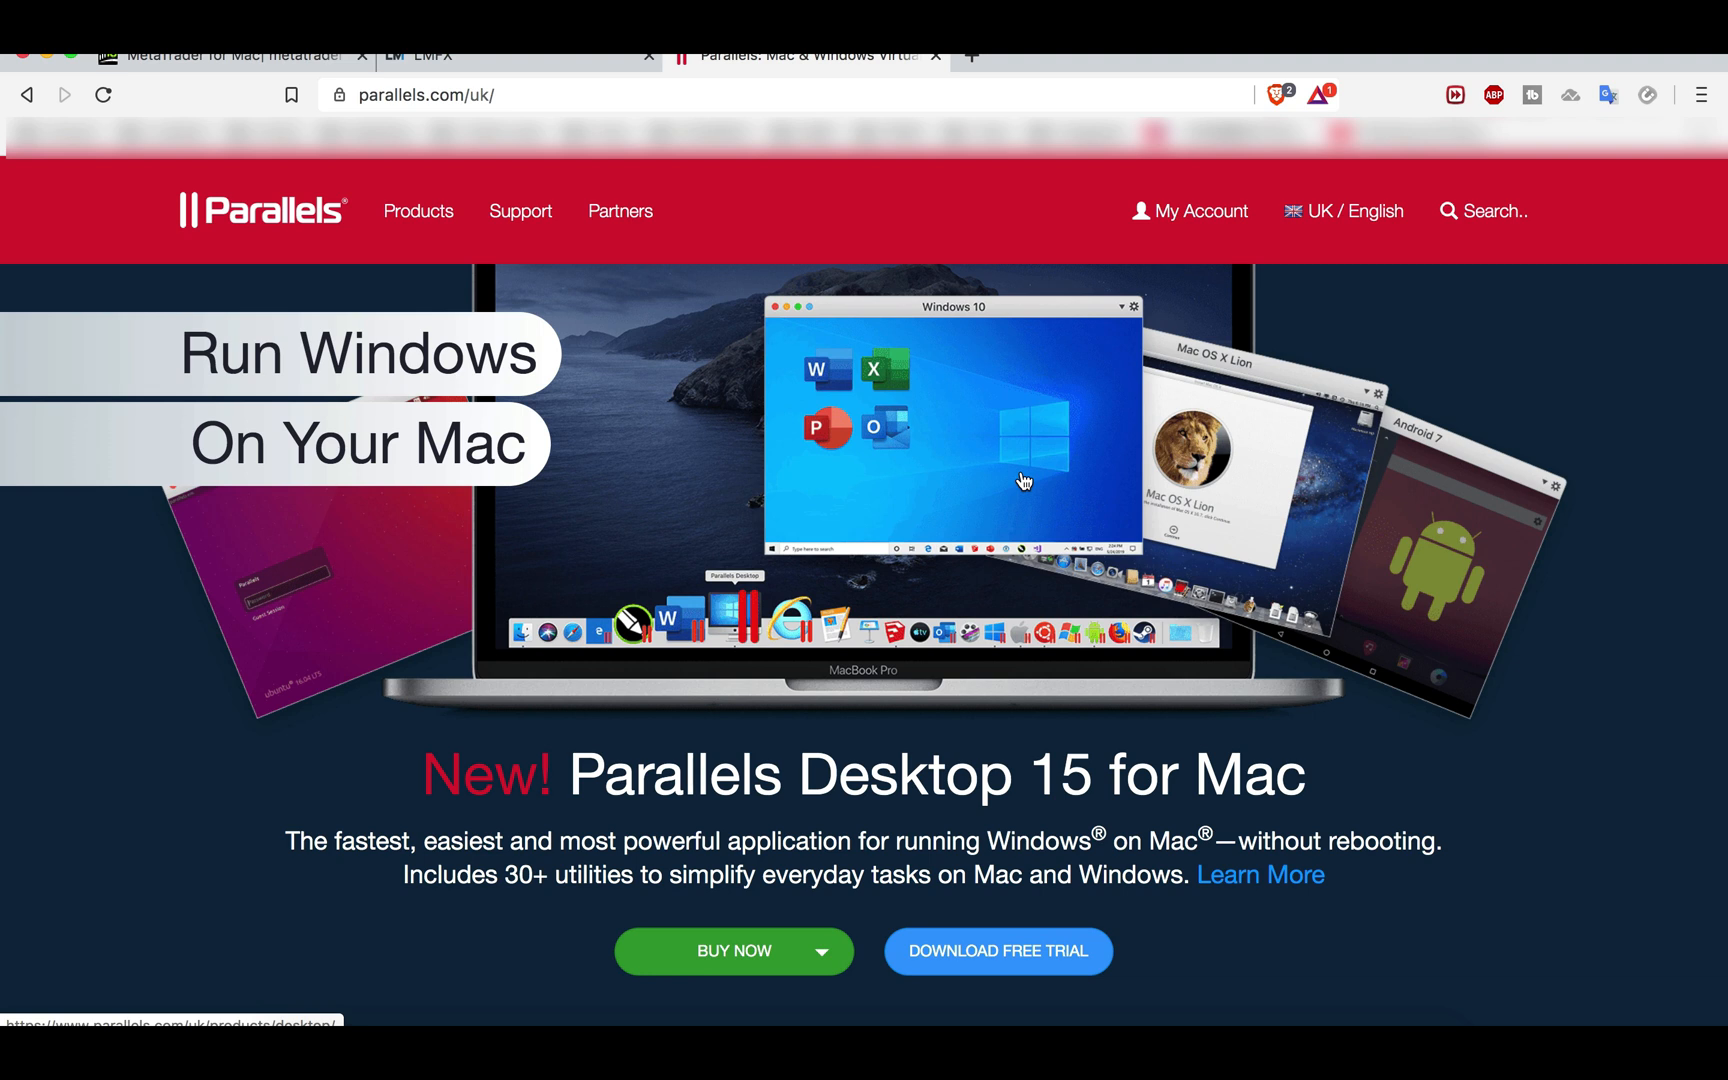
{"action": "mouse_move", "coordinate": [820, 962]}
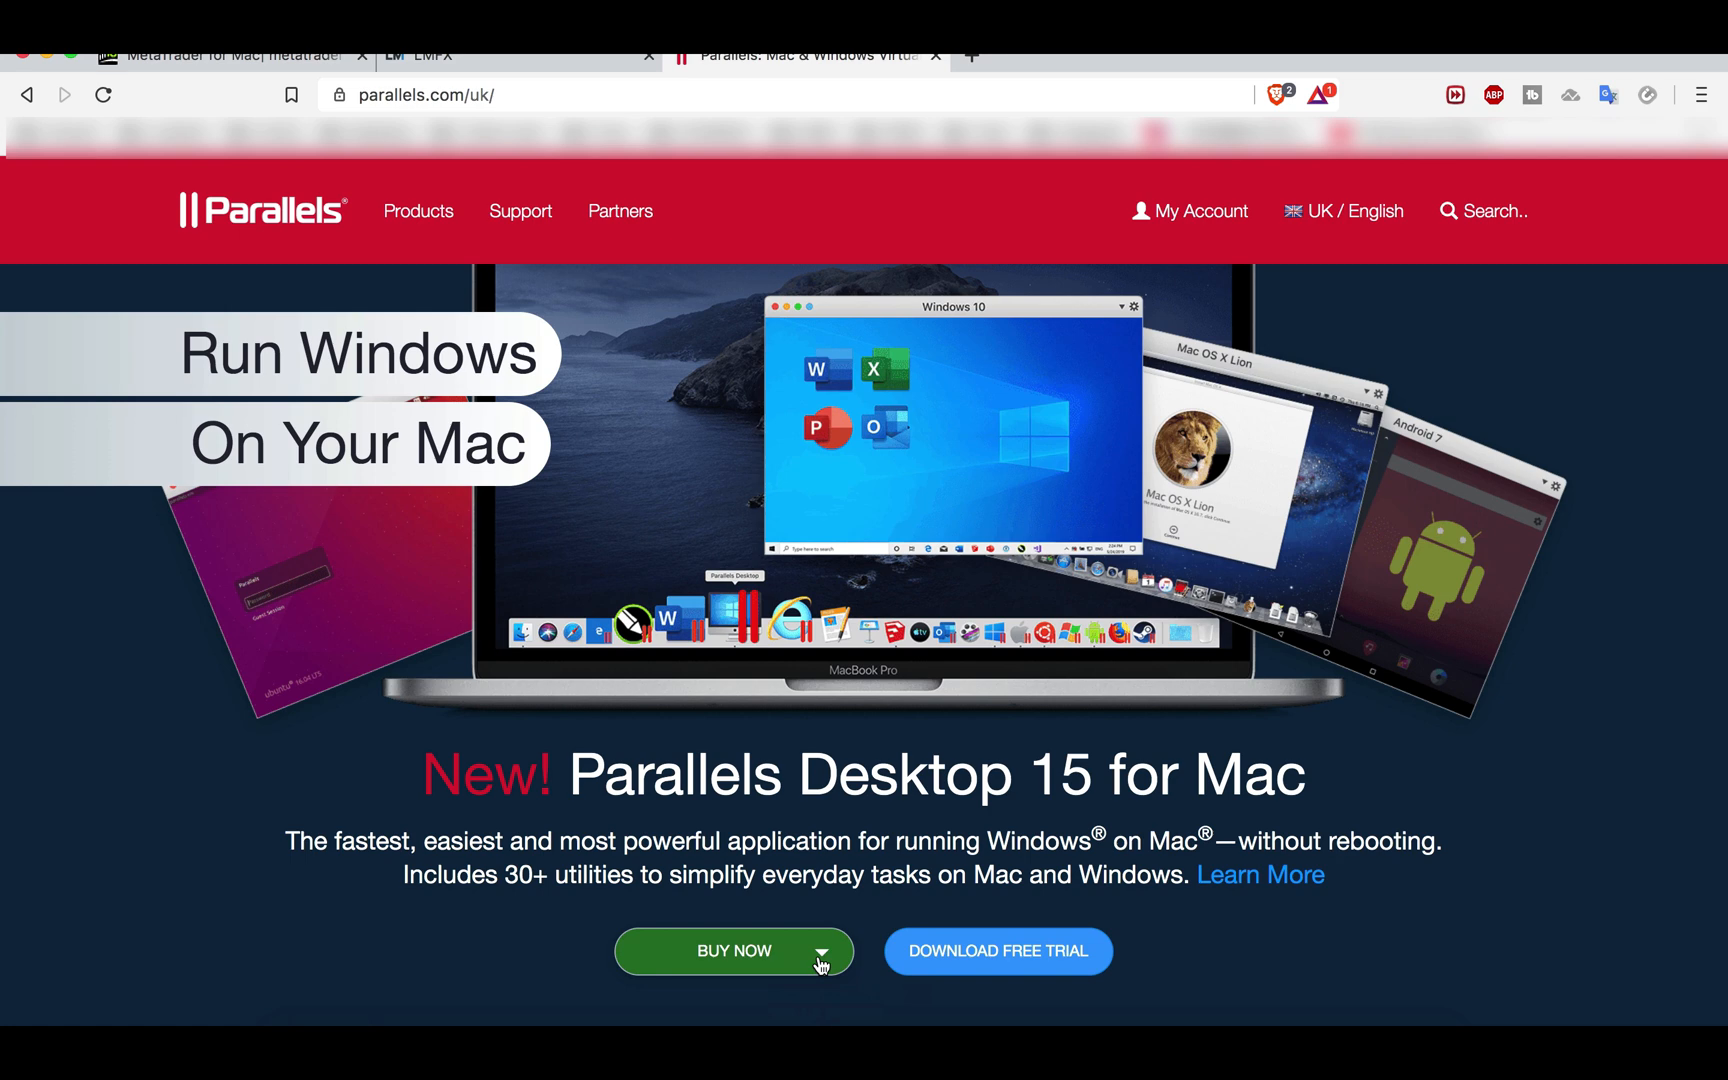
{"action": "left_click", "coordinate": [732, 950]}
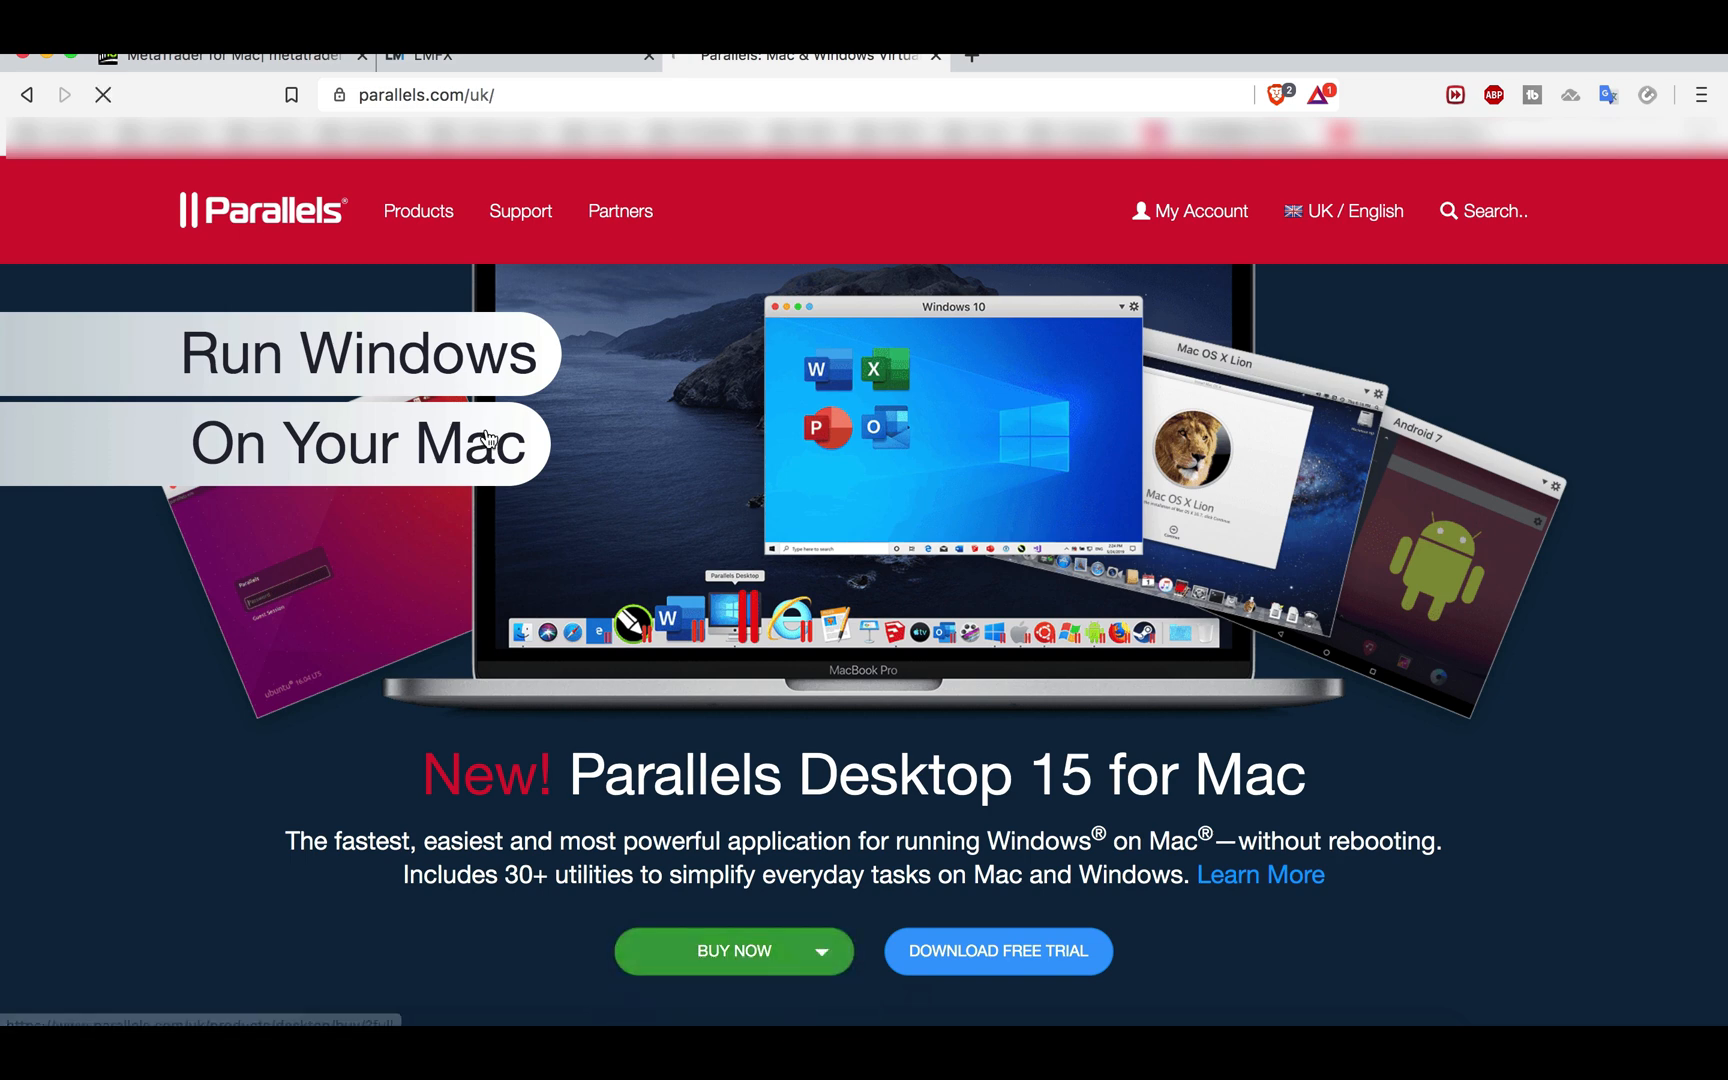
{"action": "left_click", "coordinate": [732, 952]}
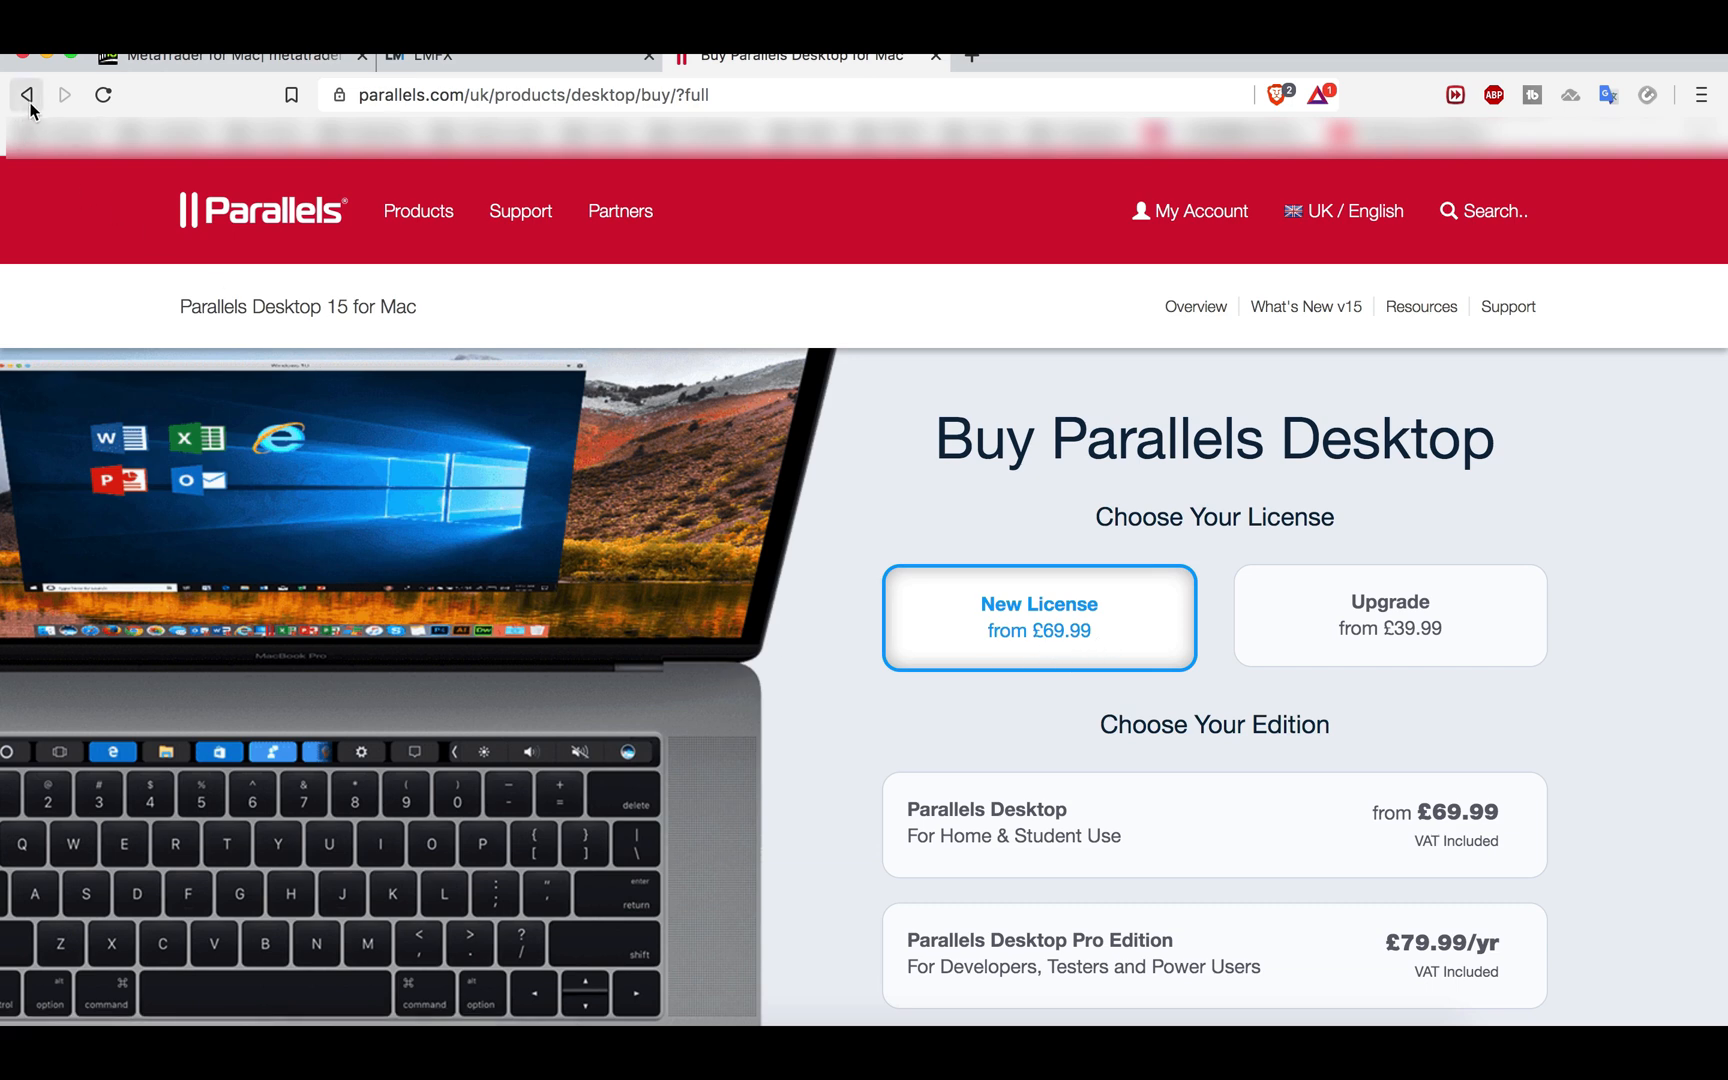
{"action": "left_click", "coordinate": [26, 94]}
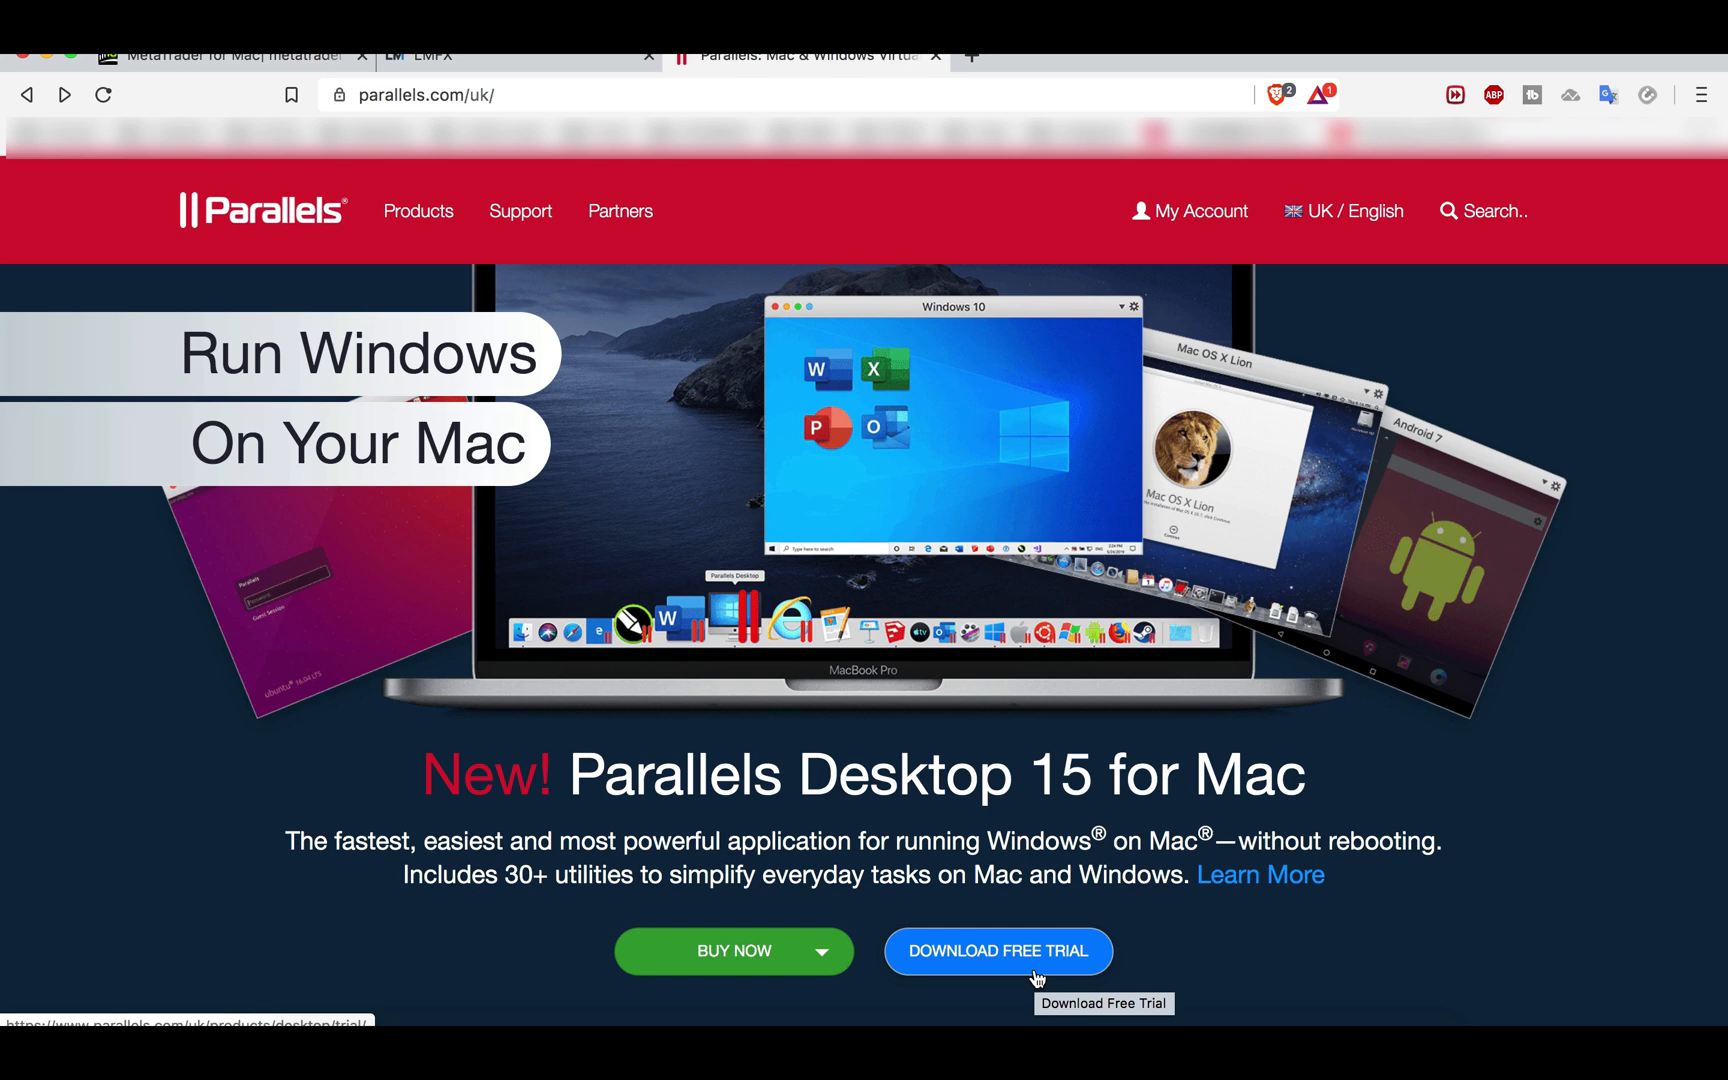
{"action": "mouse_move", "coordinate": [786, 660]}
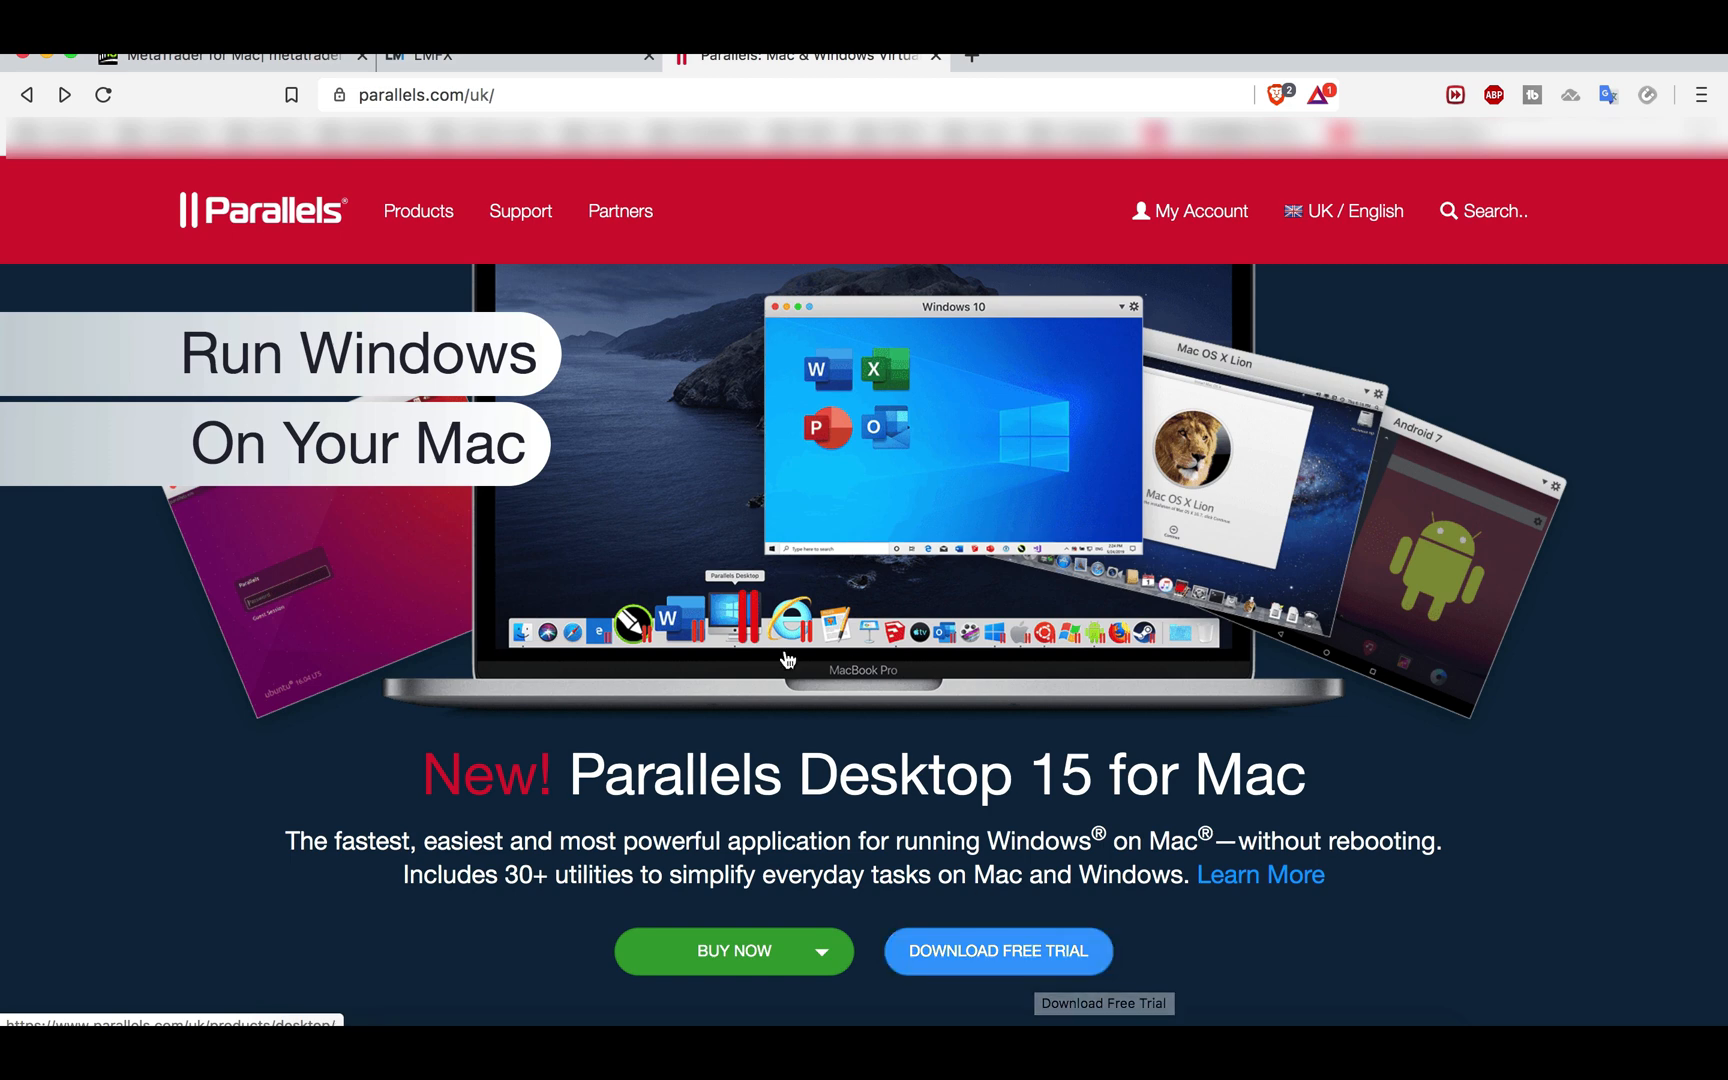
{"action": "scroll", "scroll_direction": "down", "scroll_amount": 3}
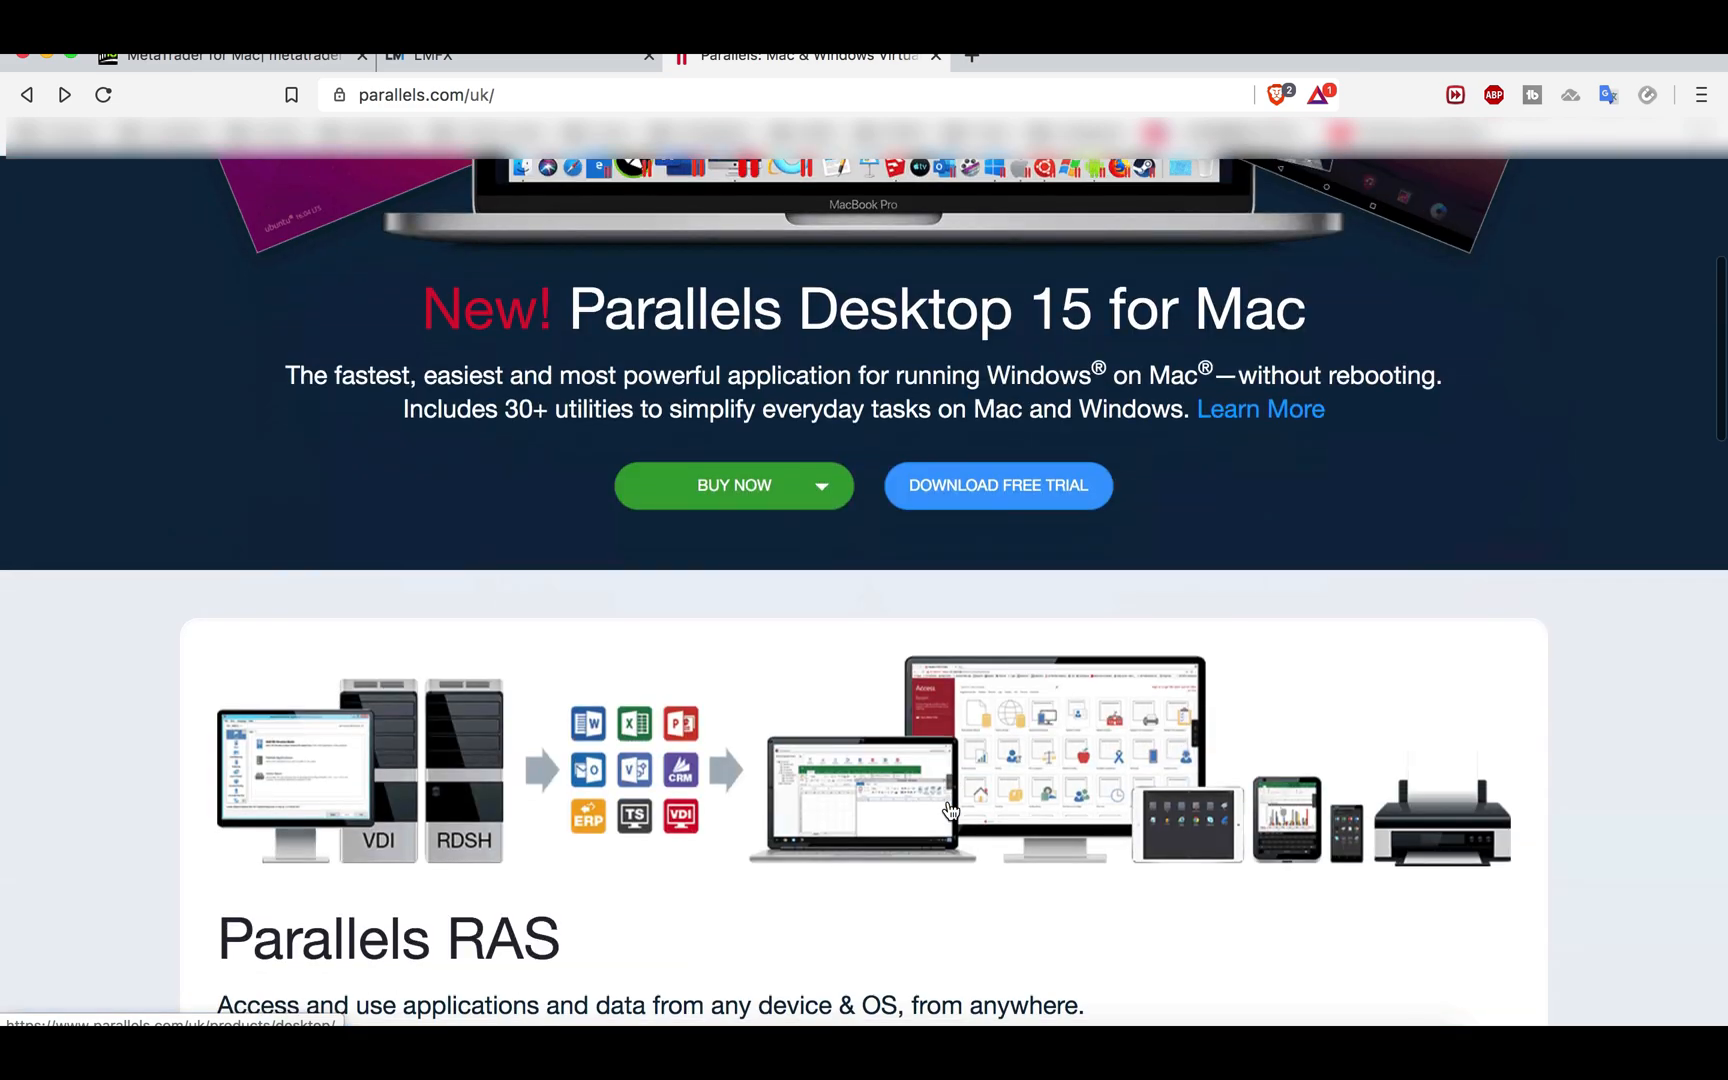
{"action": "scroll", "scroll_direction": "down", "scroll_amount": 3}
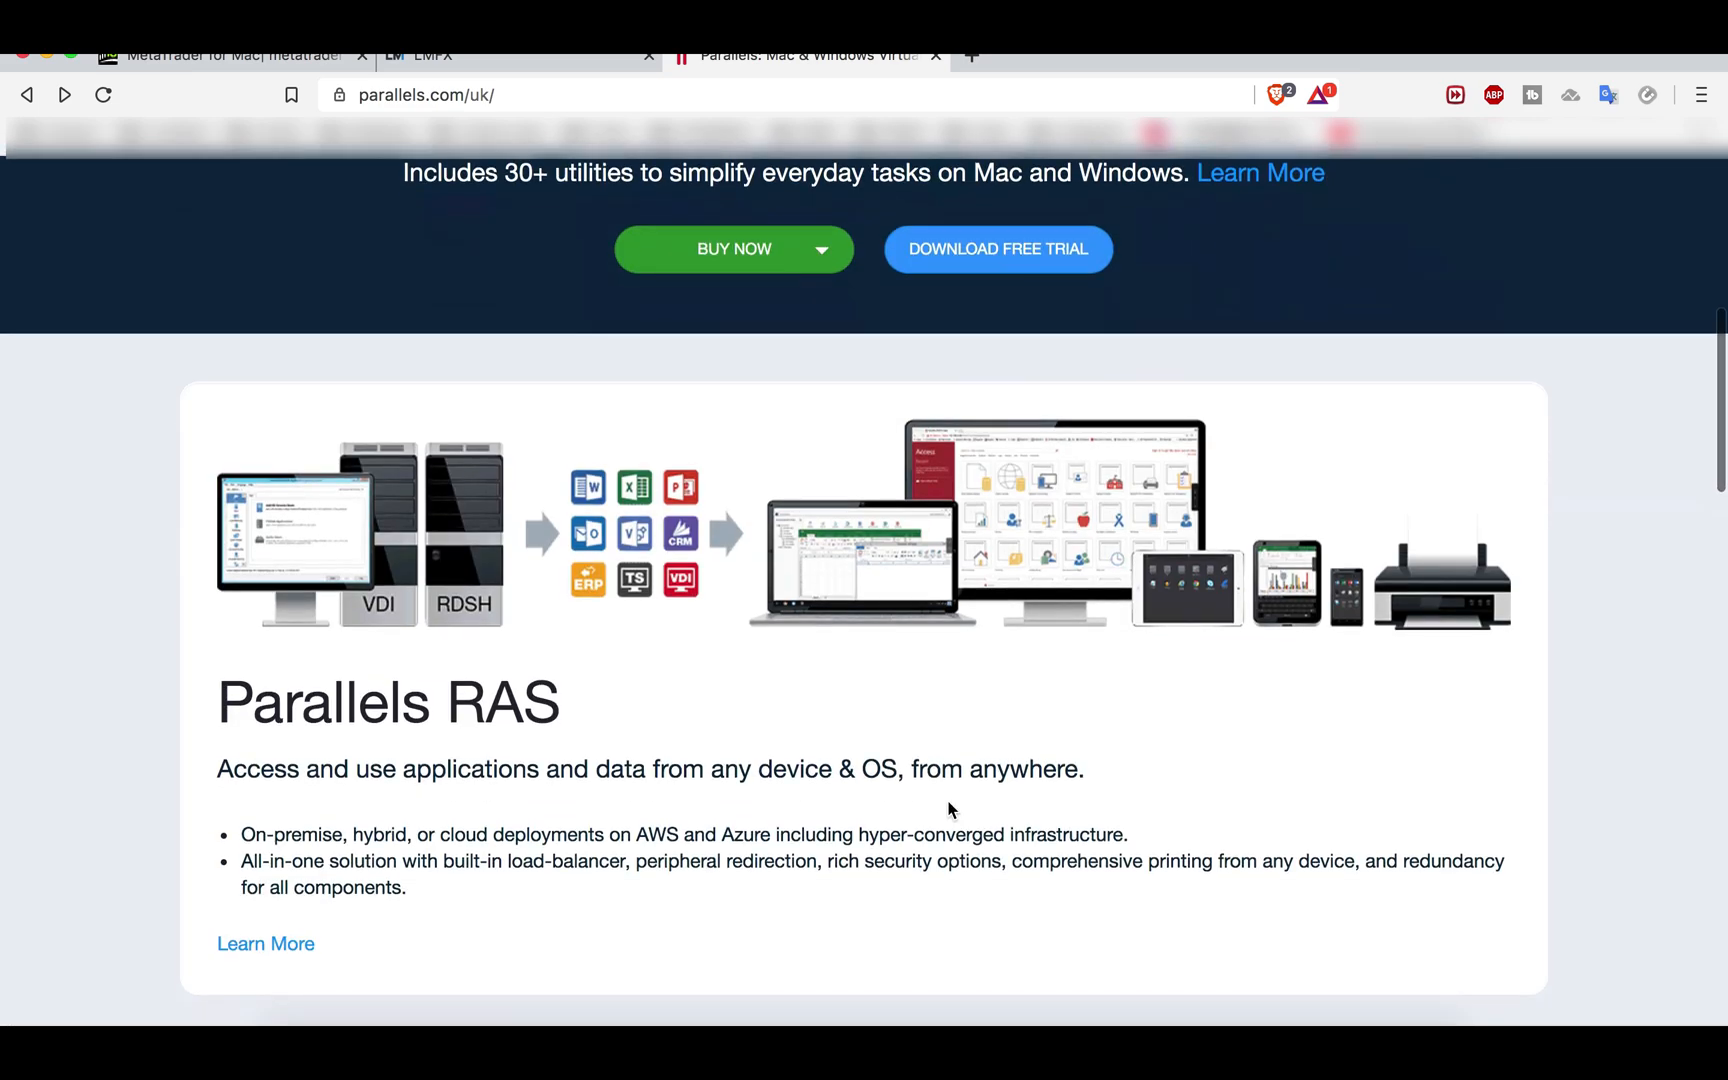
{"action": "scroll", "scroll_direction": "down", "scroll_amount": 3}
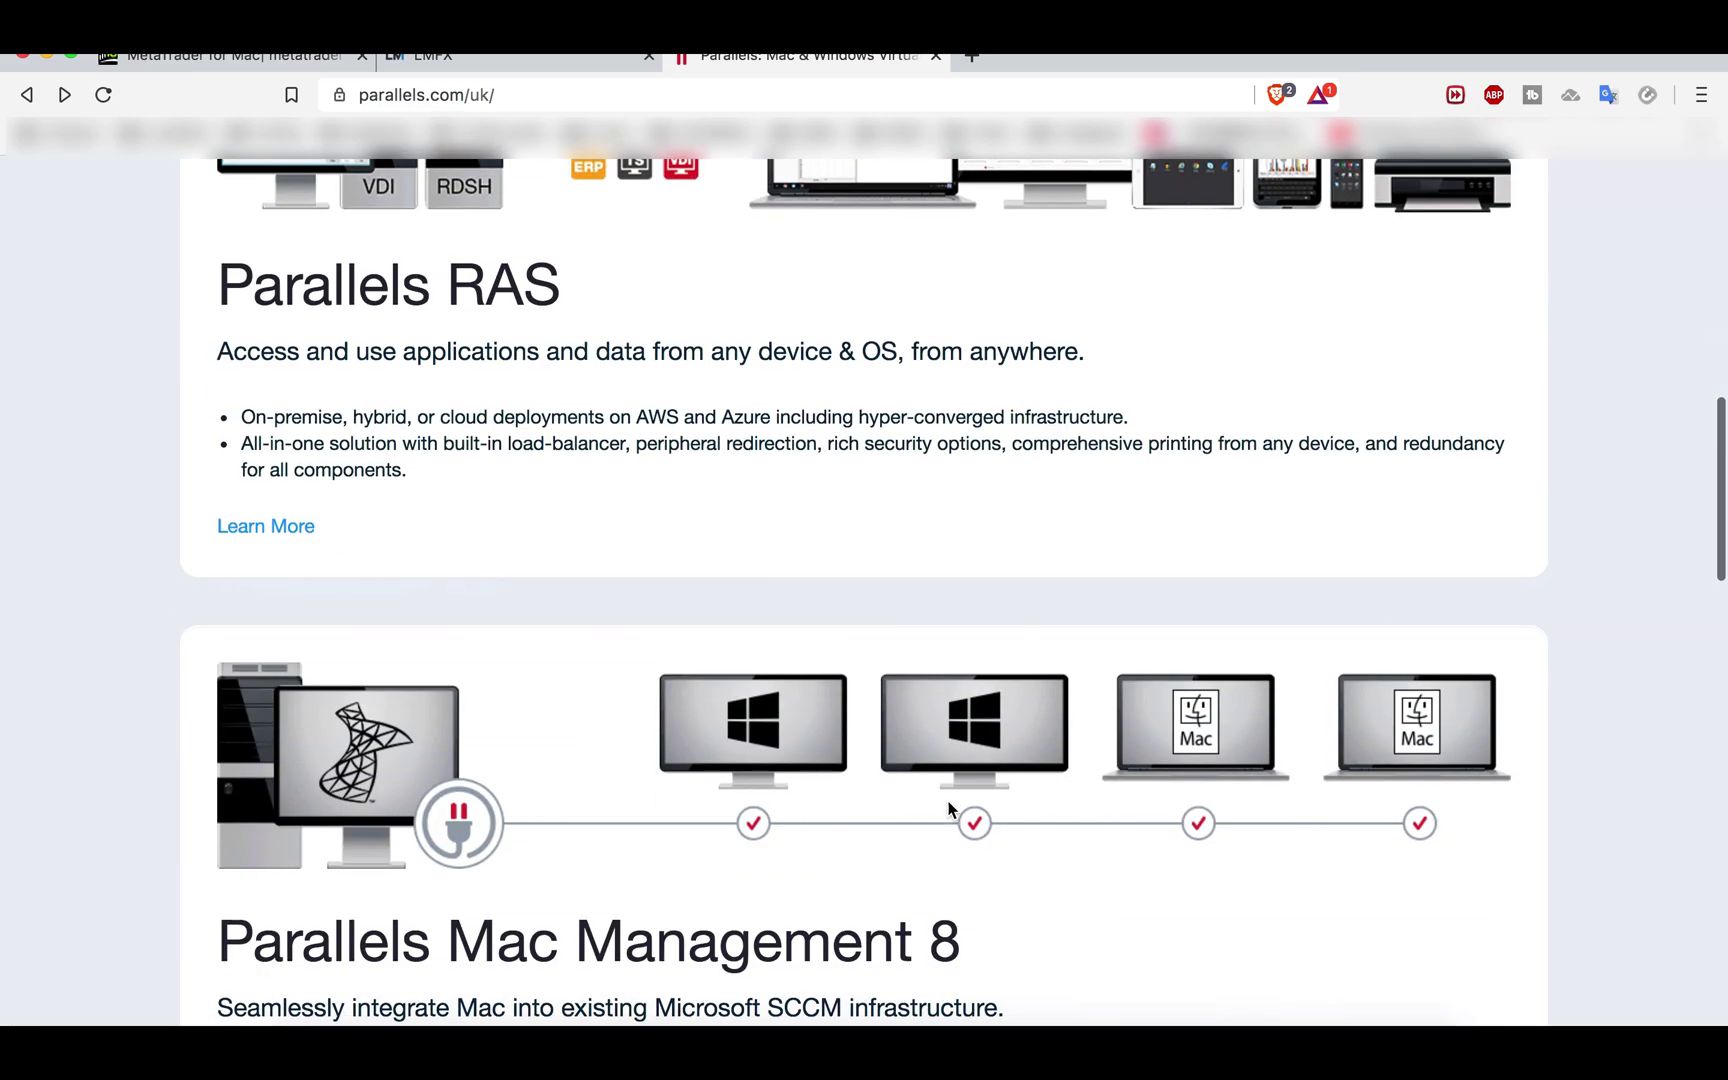
{"action": "scroll", "scroll_direction": "up", "scroll_amount": 3}
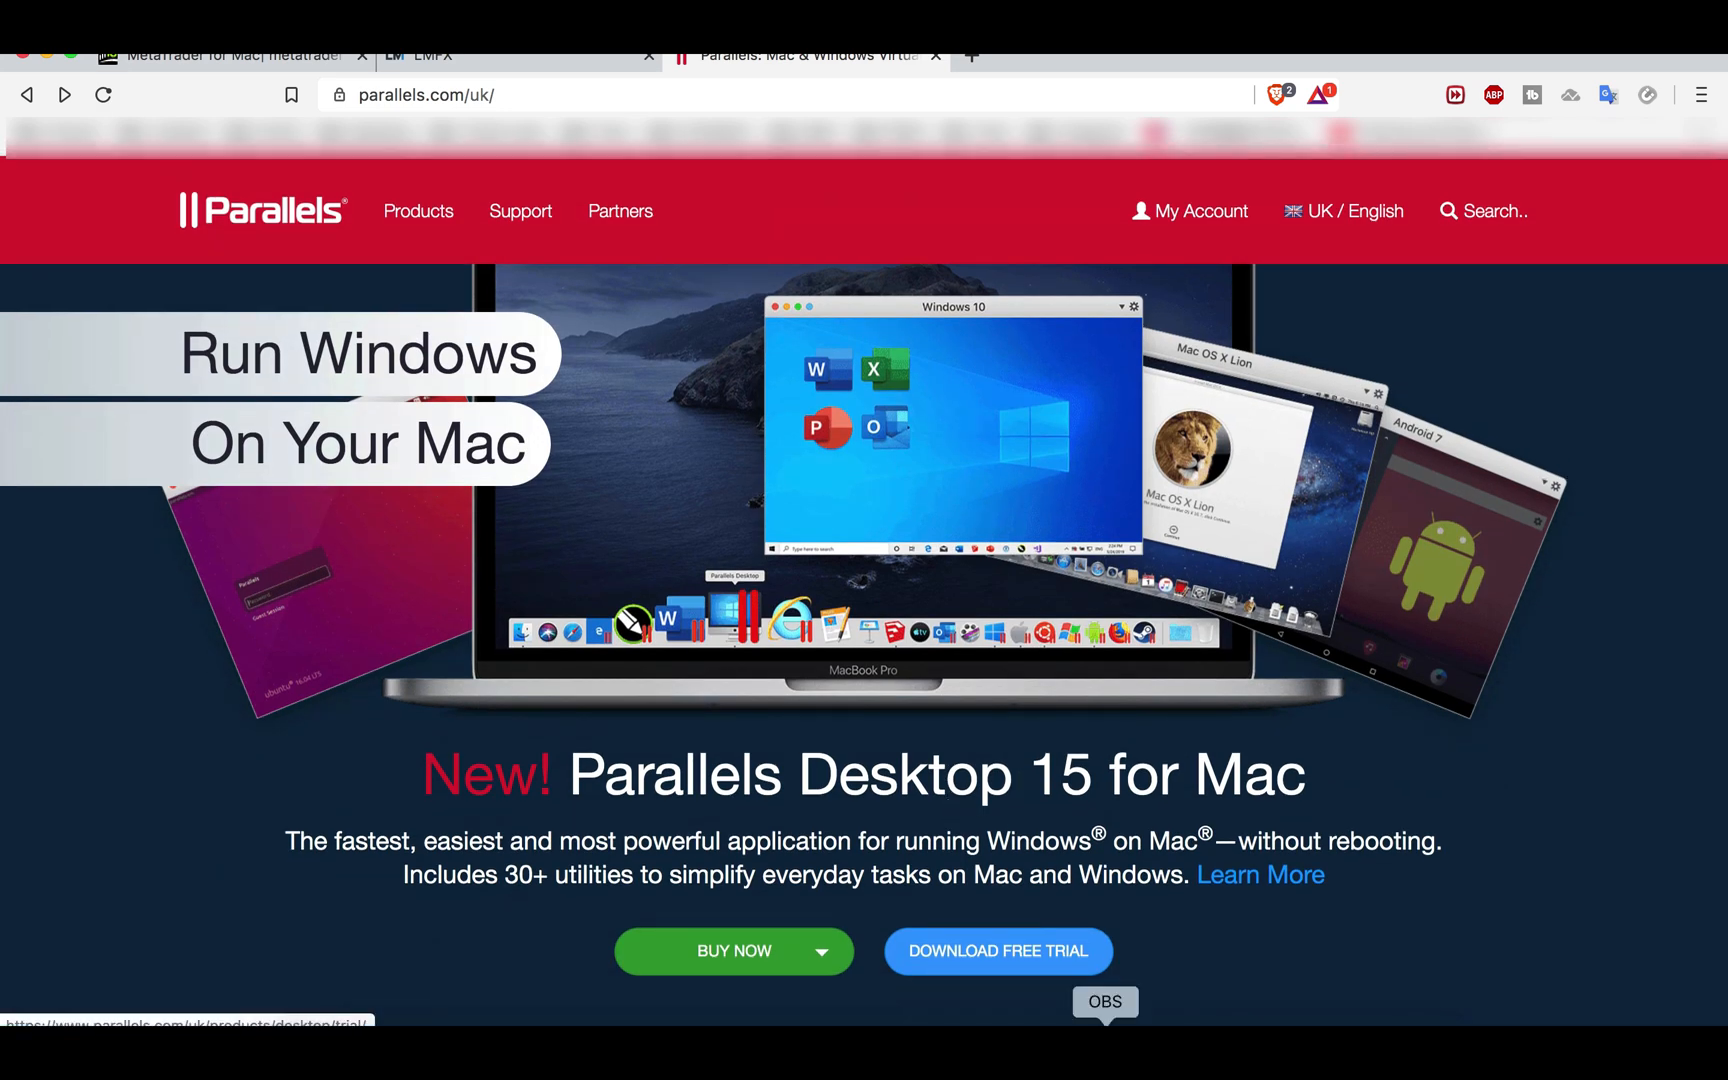
{"action": "mouse_move", "coordinate": [392, 332]}
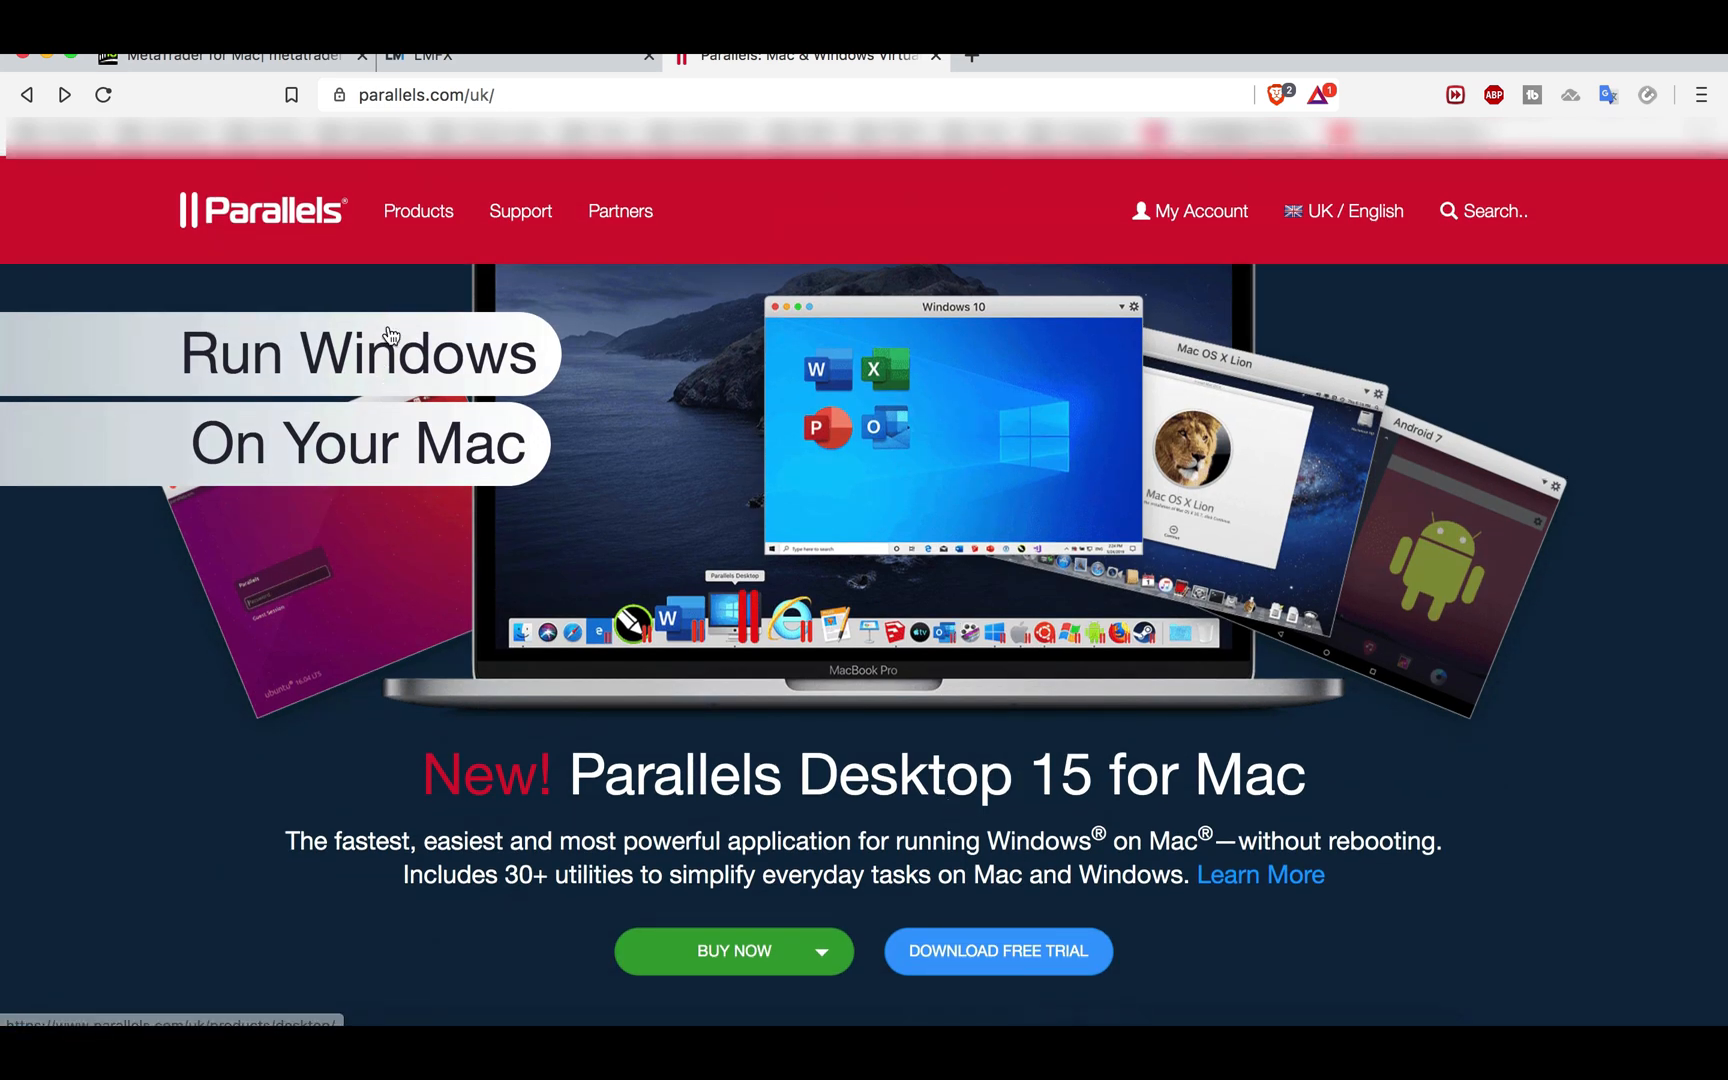
{"action": "mouse_move", "coordinate": [890, 544]}
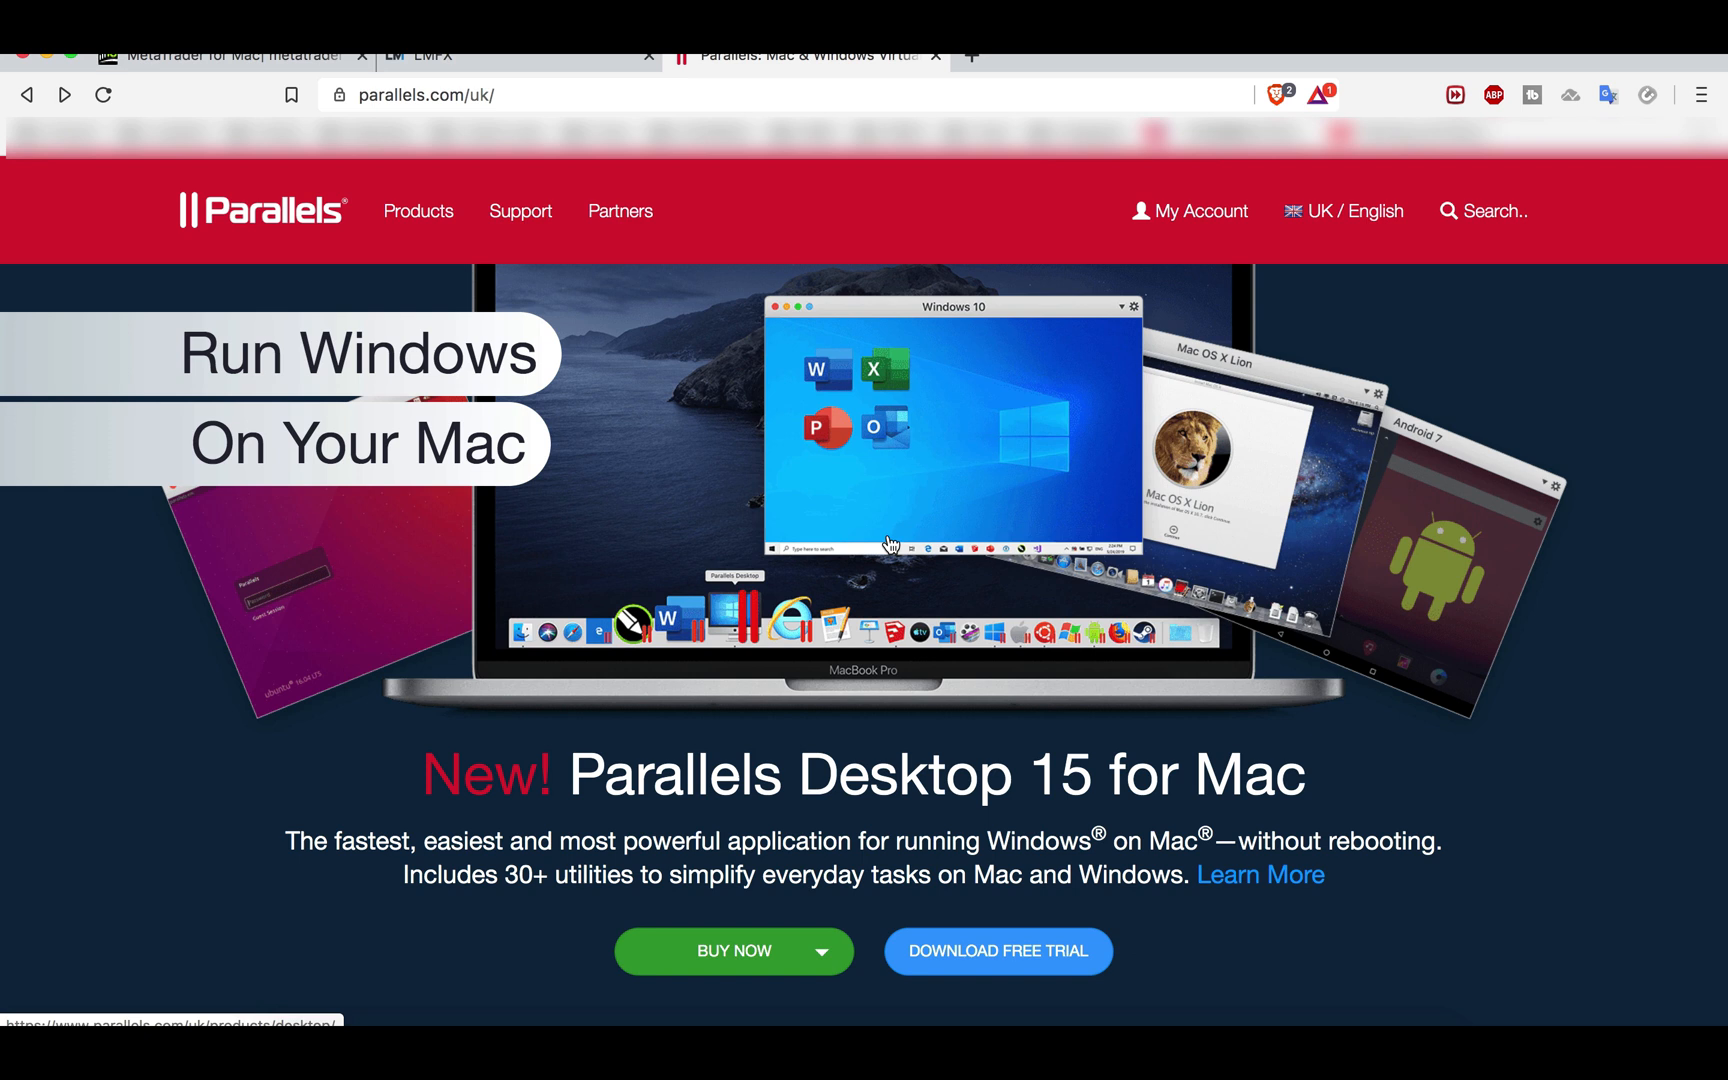
{"action": "mouse_move", "coordinate": [532, 390]}
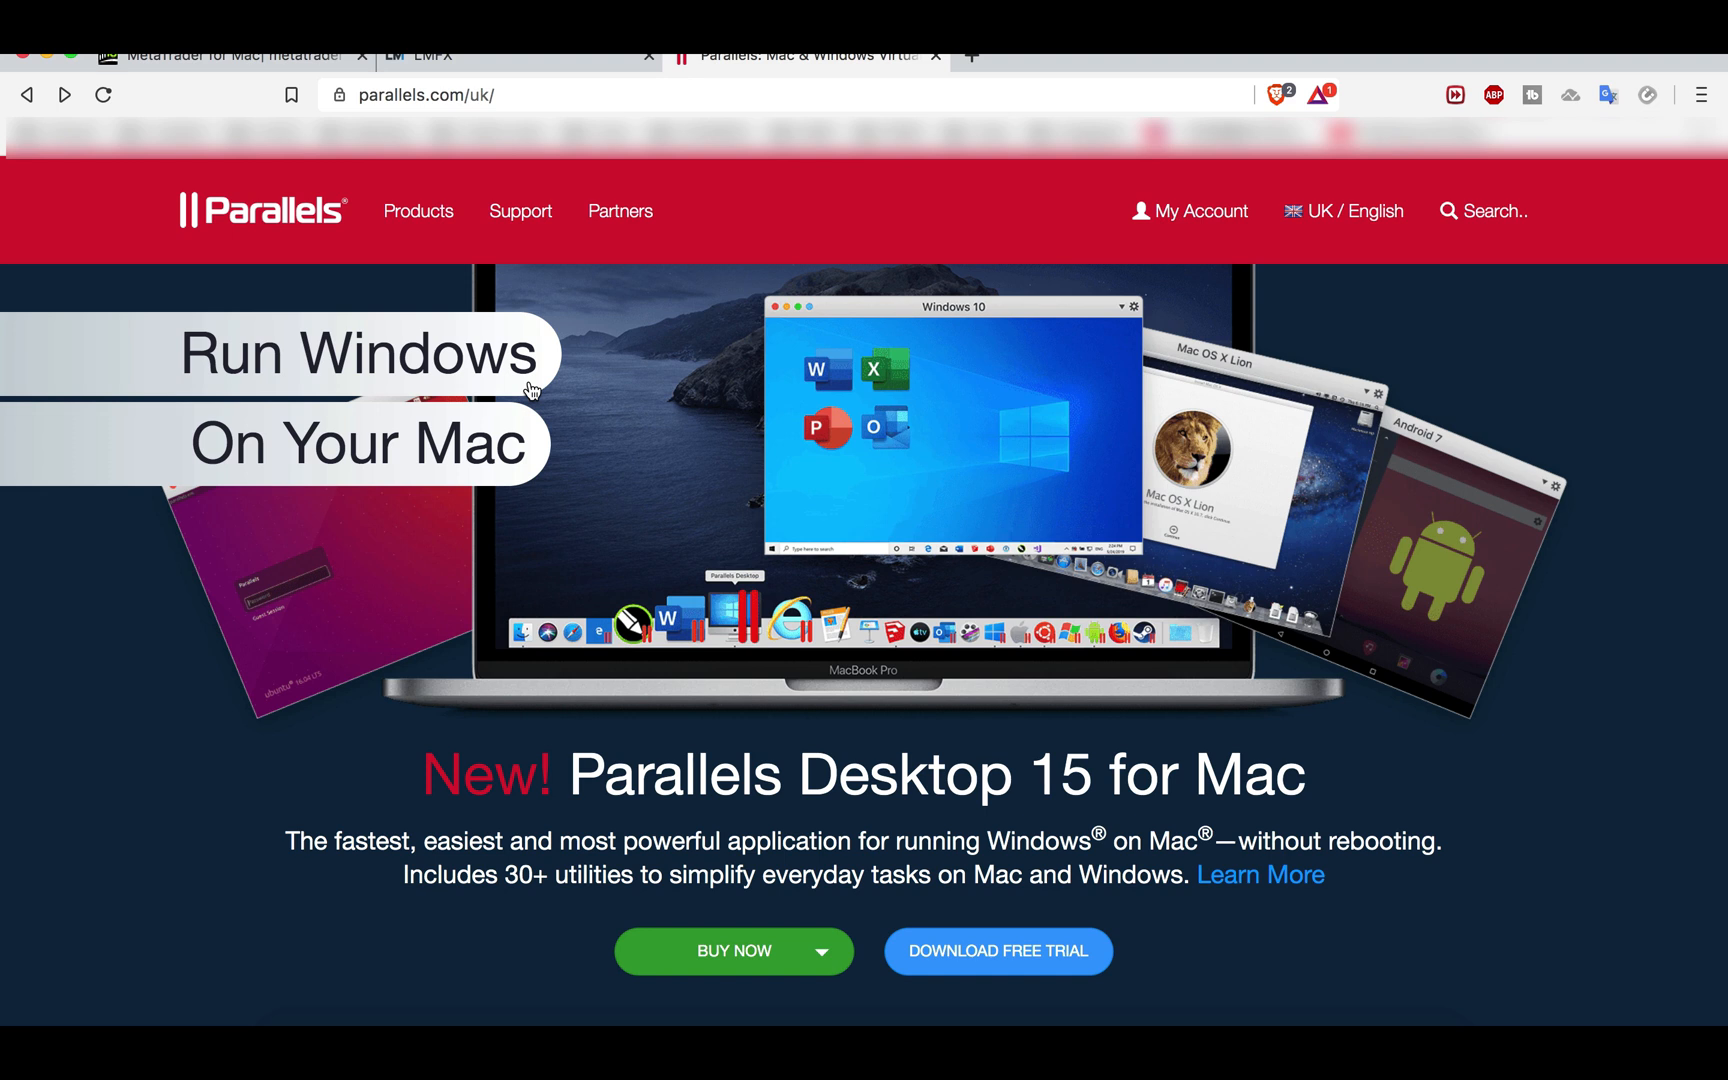
{"action": "mouse_move", "coordinate": [240, 56]}
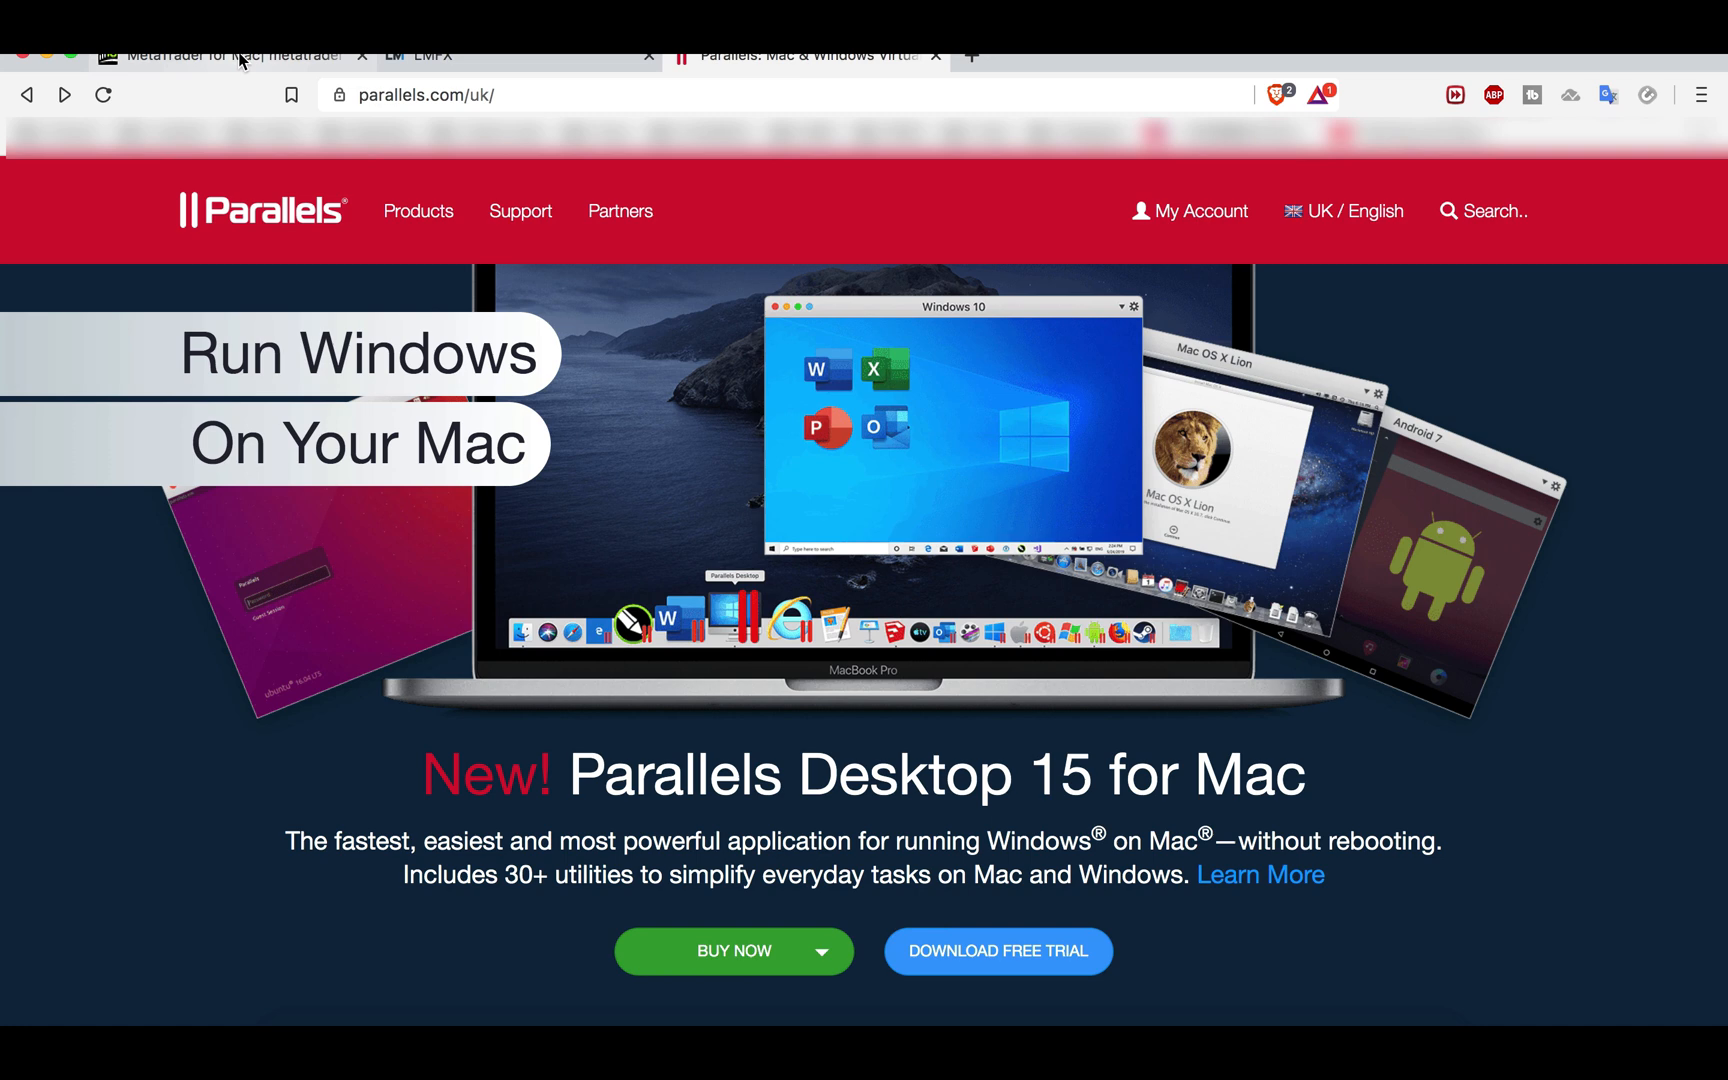
Return to the IC Markets site and reach the MT Mac platform page via the Platforms menu
{"action": "left_click", "coordinate": [232, 56]}
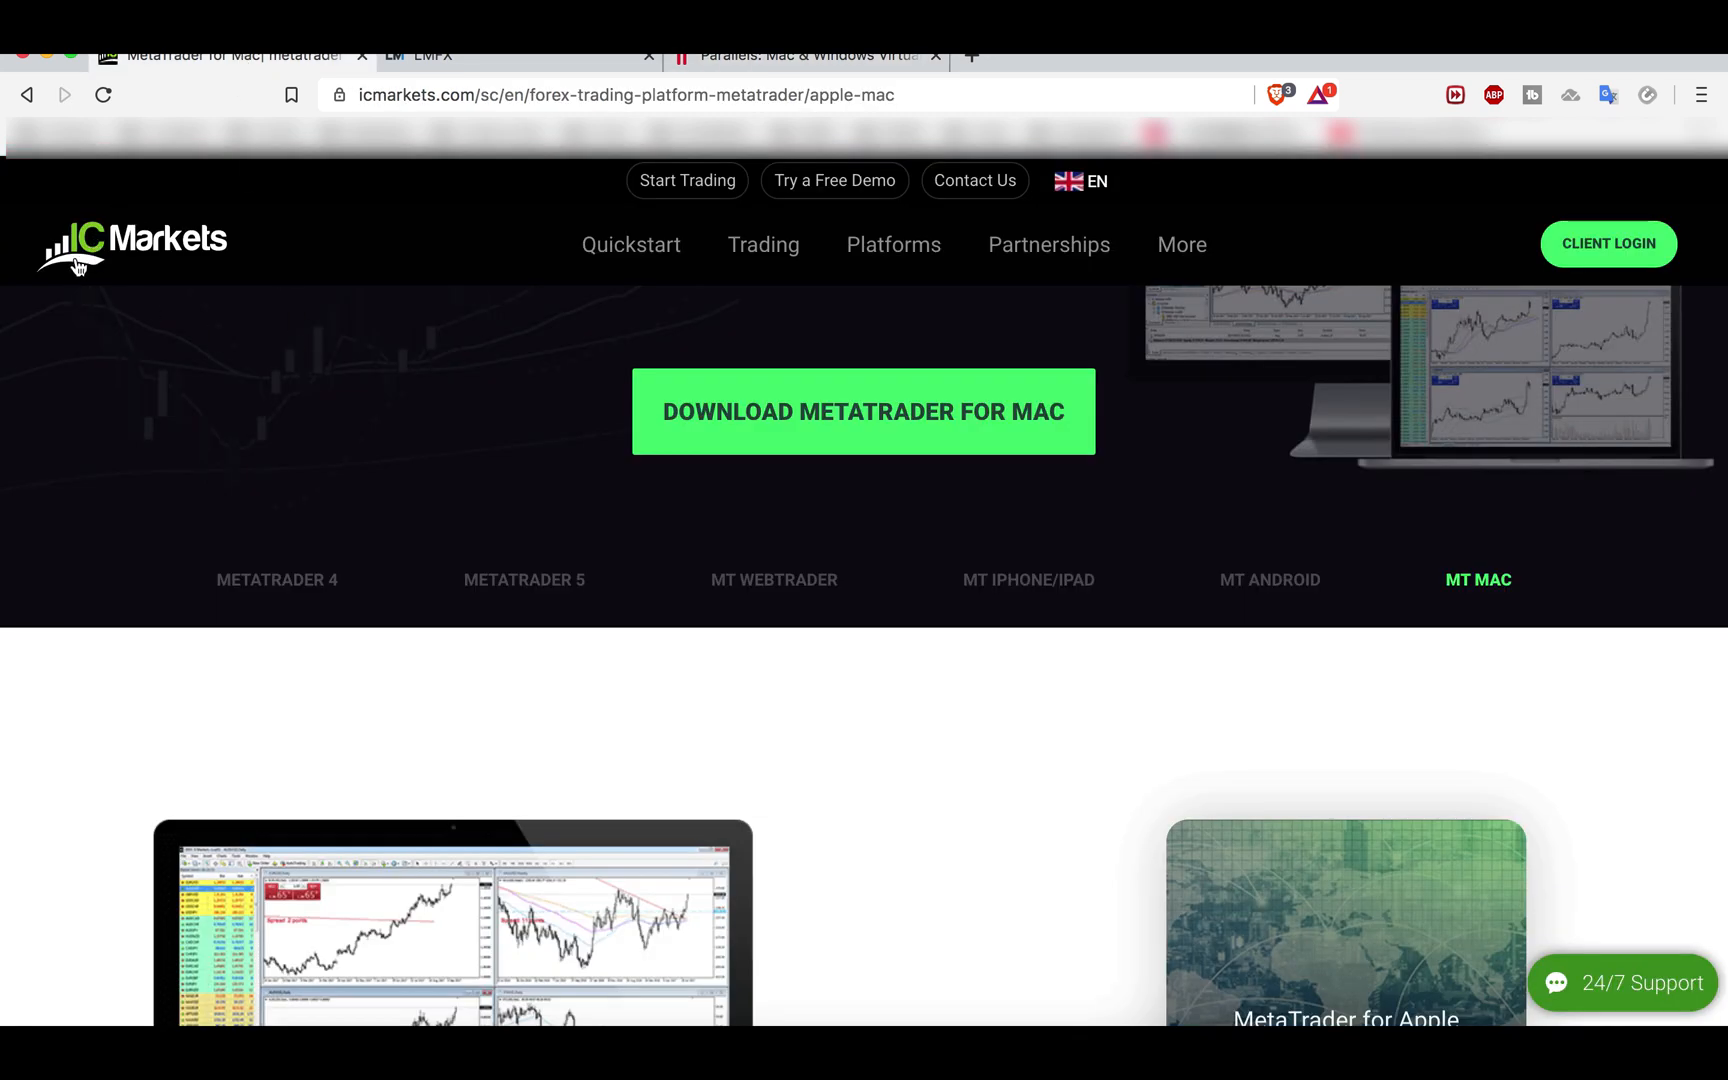
{"action": "mouse_move", "coordinate": [852, 612]}
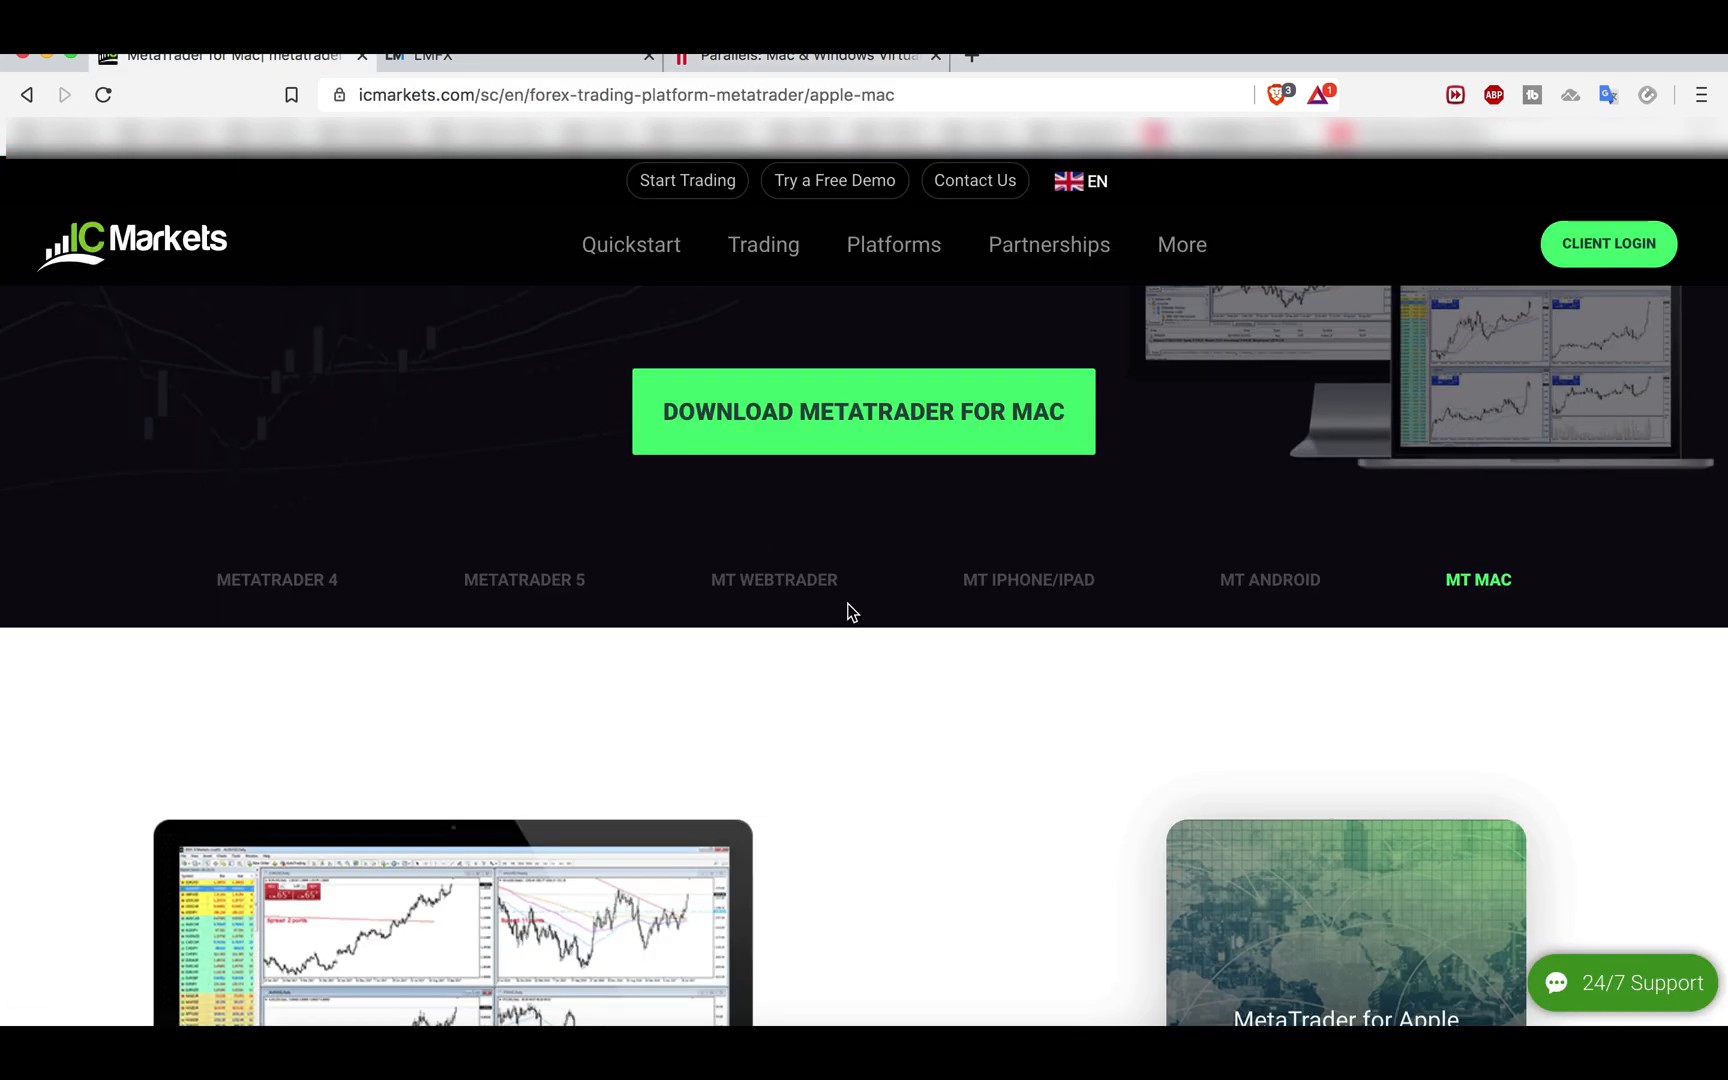
{"action": "mouse_move", "coordinate": [704, 278]}
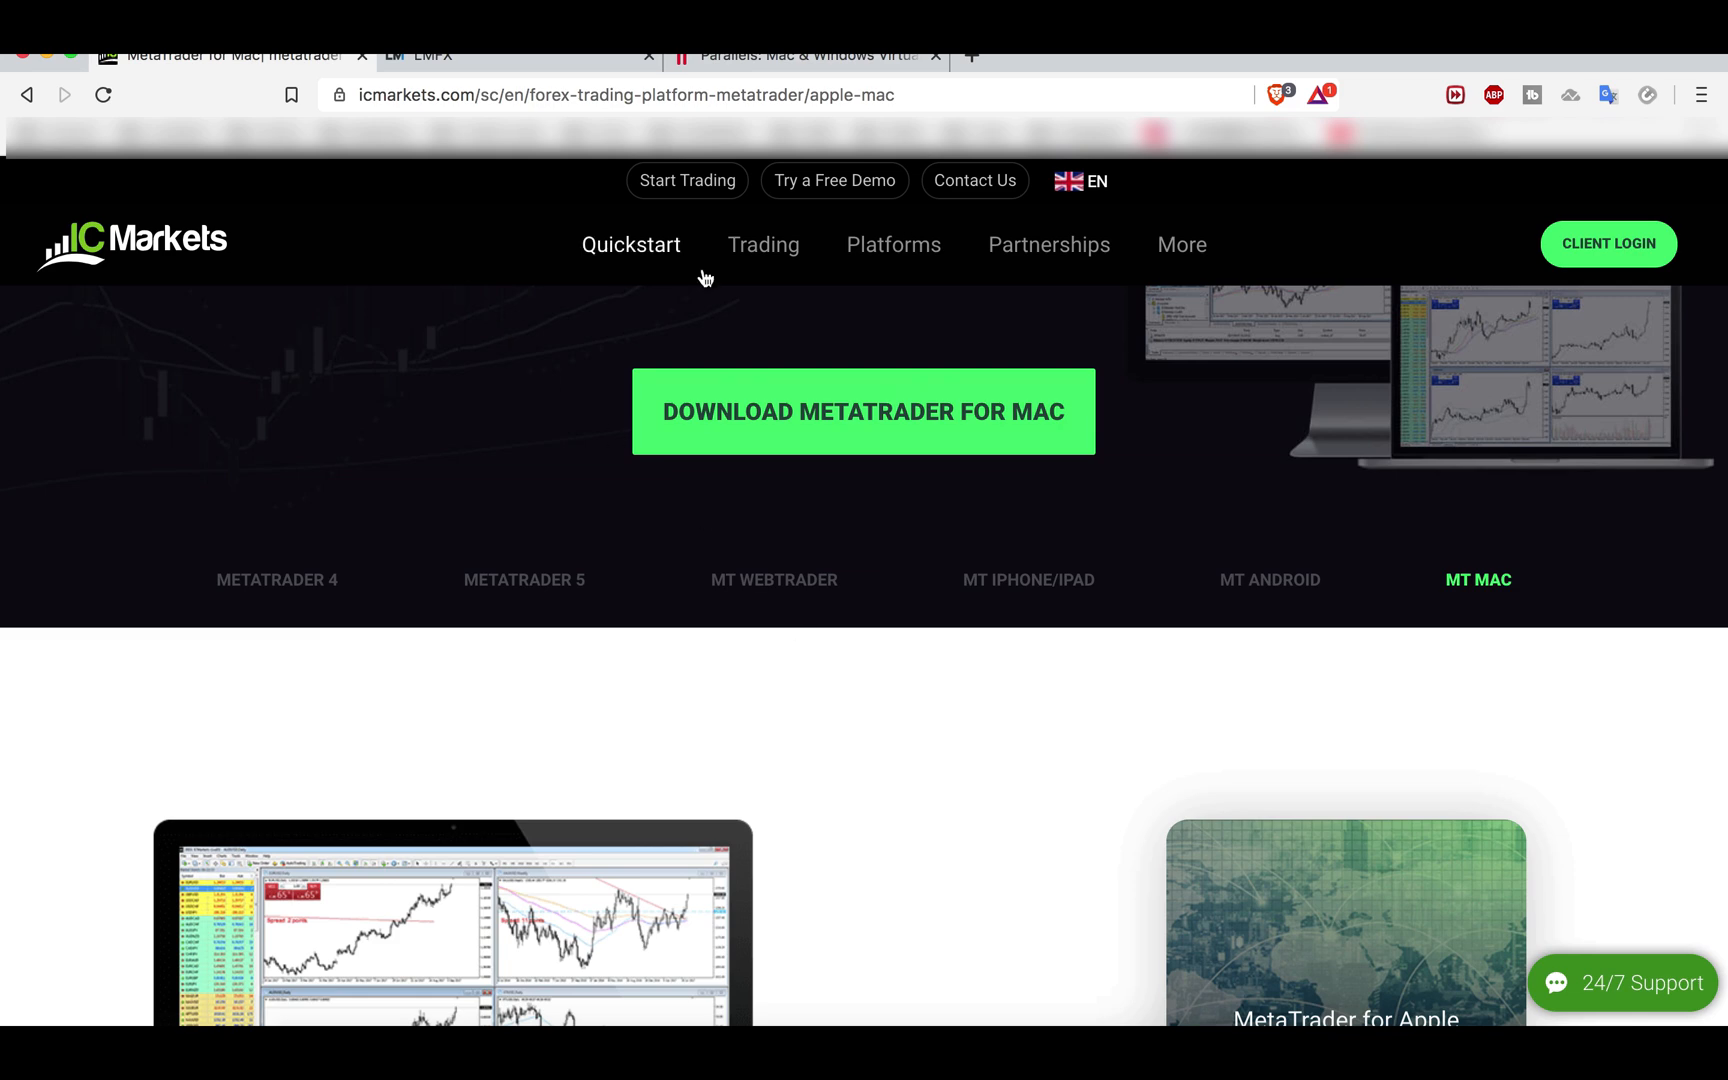
{"action": "mouse_move", "coordinate": [1068, 1008]}
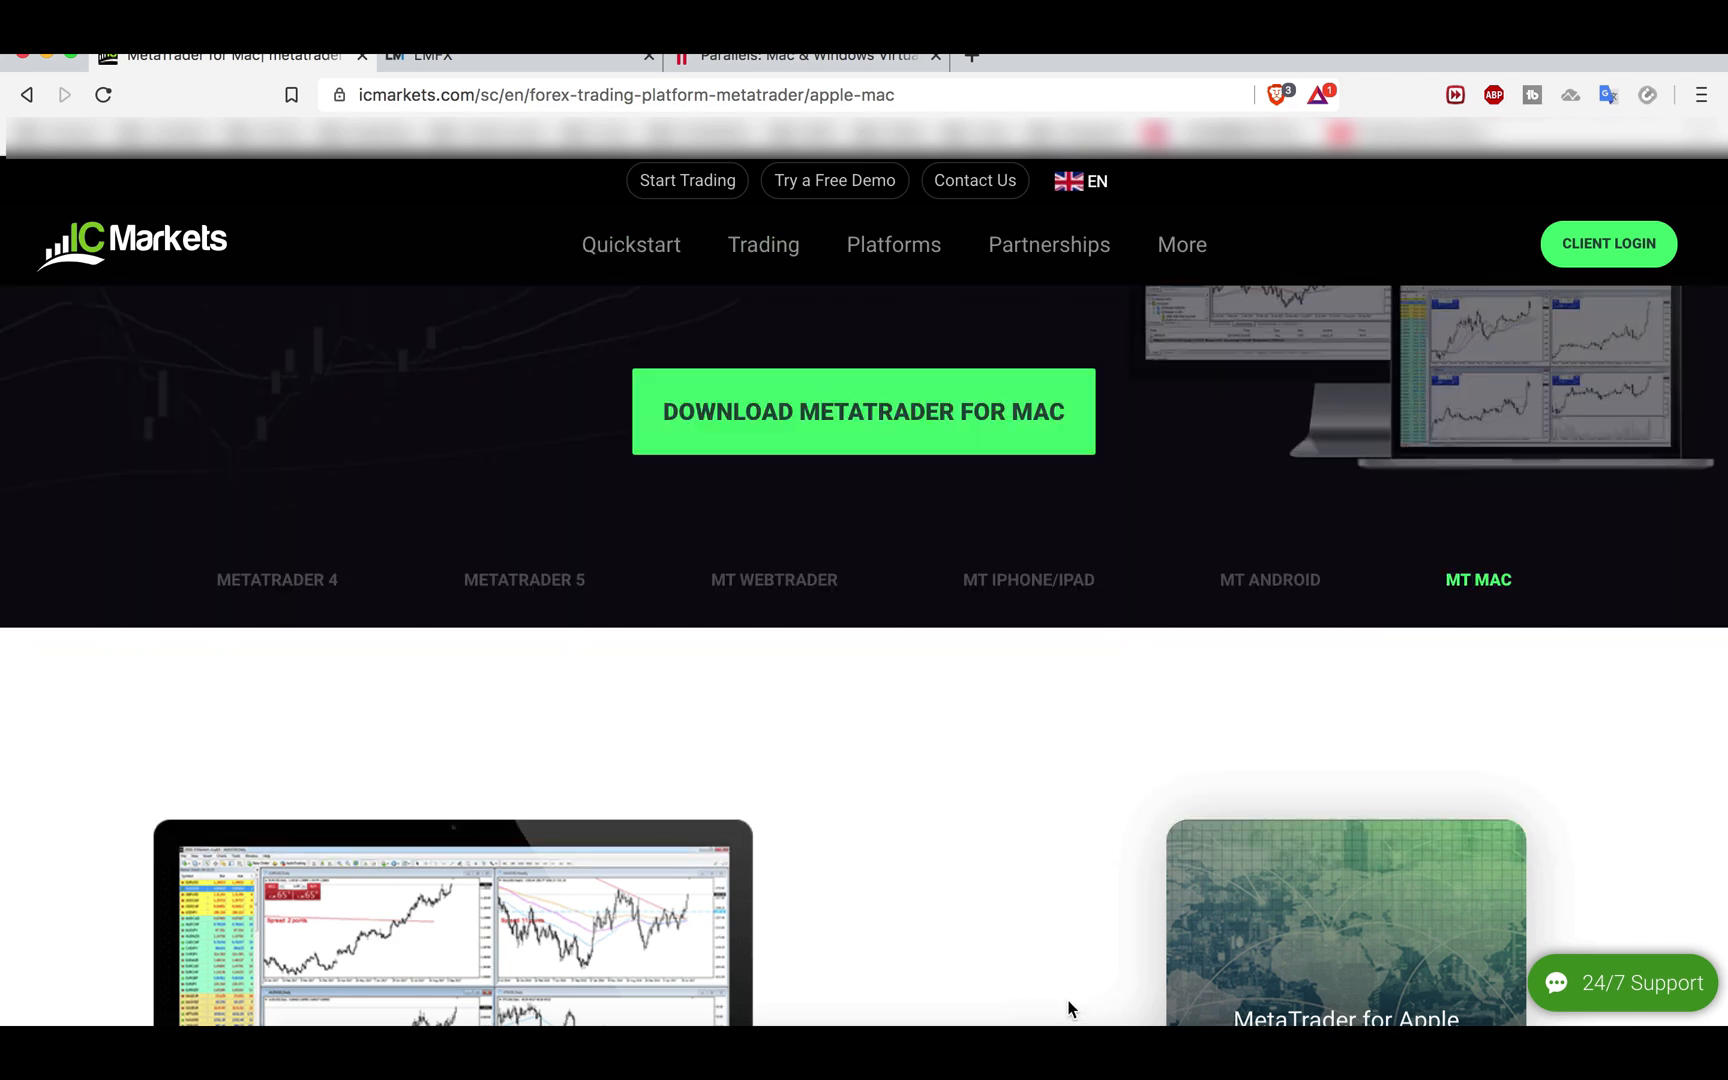
{"action": "left_click", "coordinate": [894, 244]}
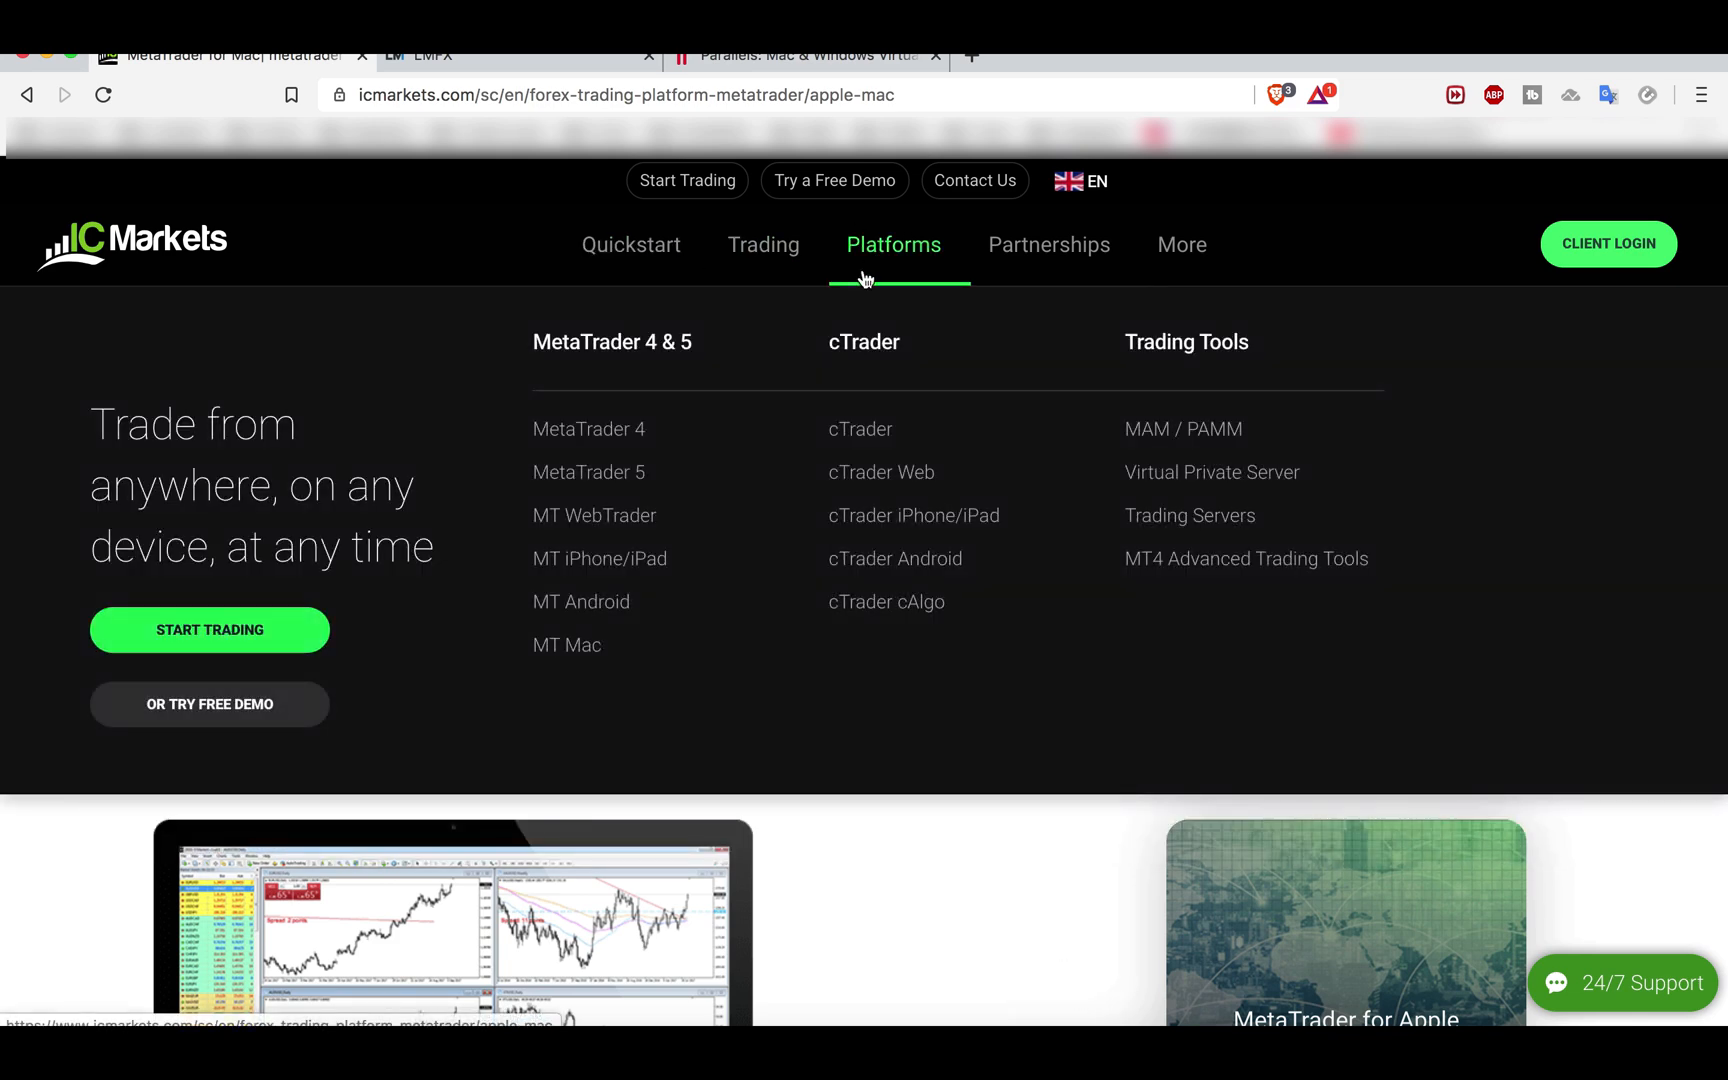
{"action": "mouse_move", "coordinate": [566, 644]}
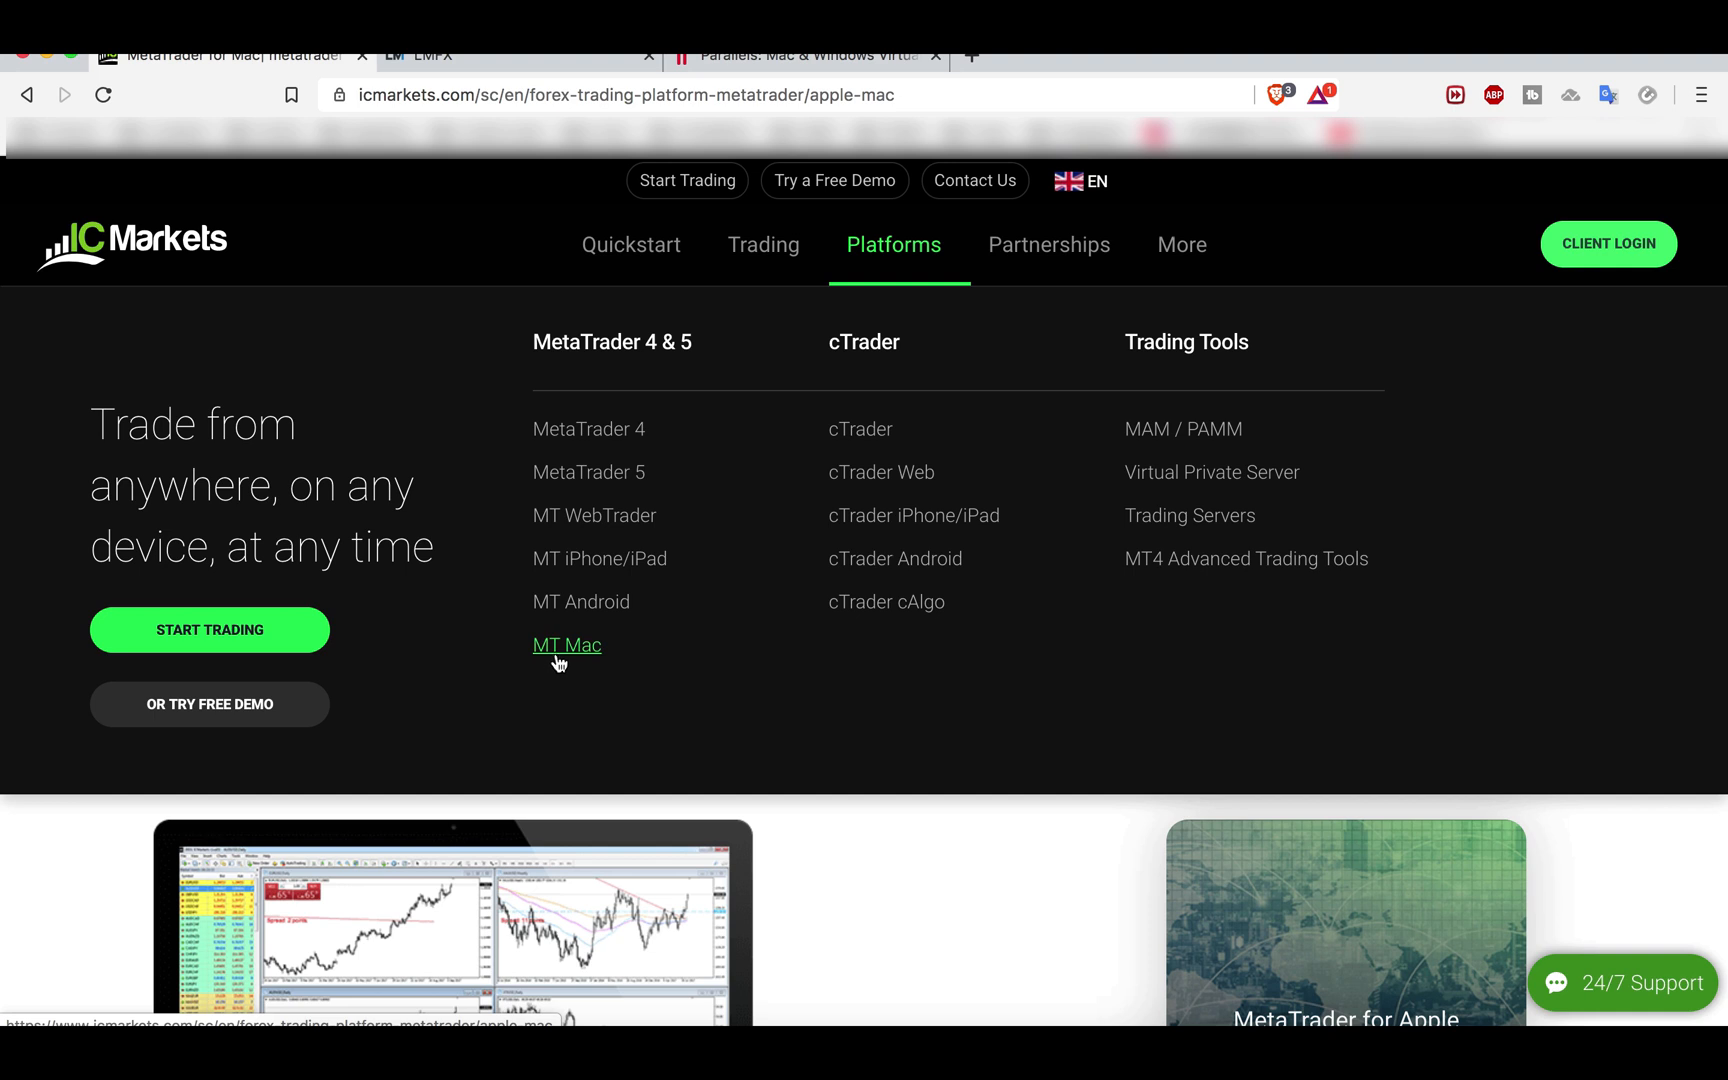
{"action": "left_click", "coordinate": [566, 644]}
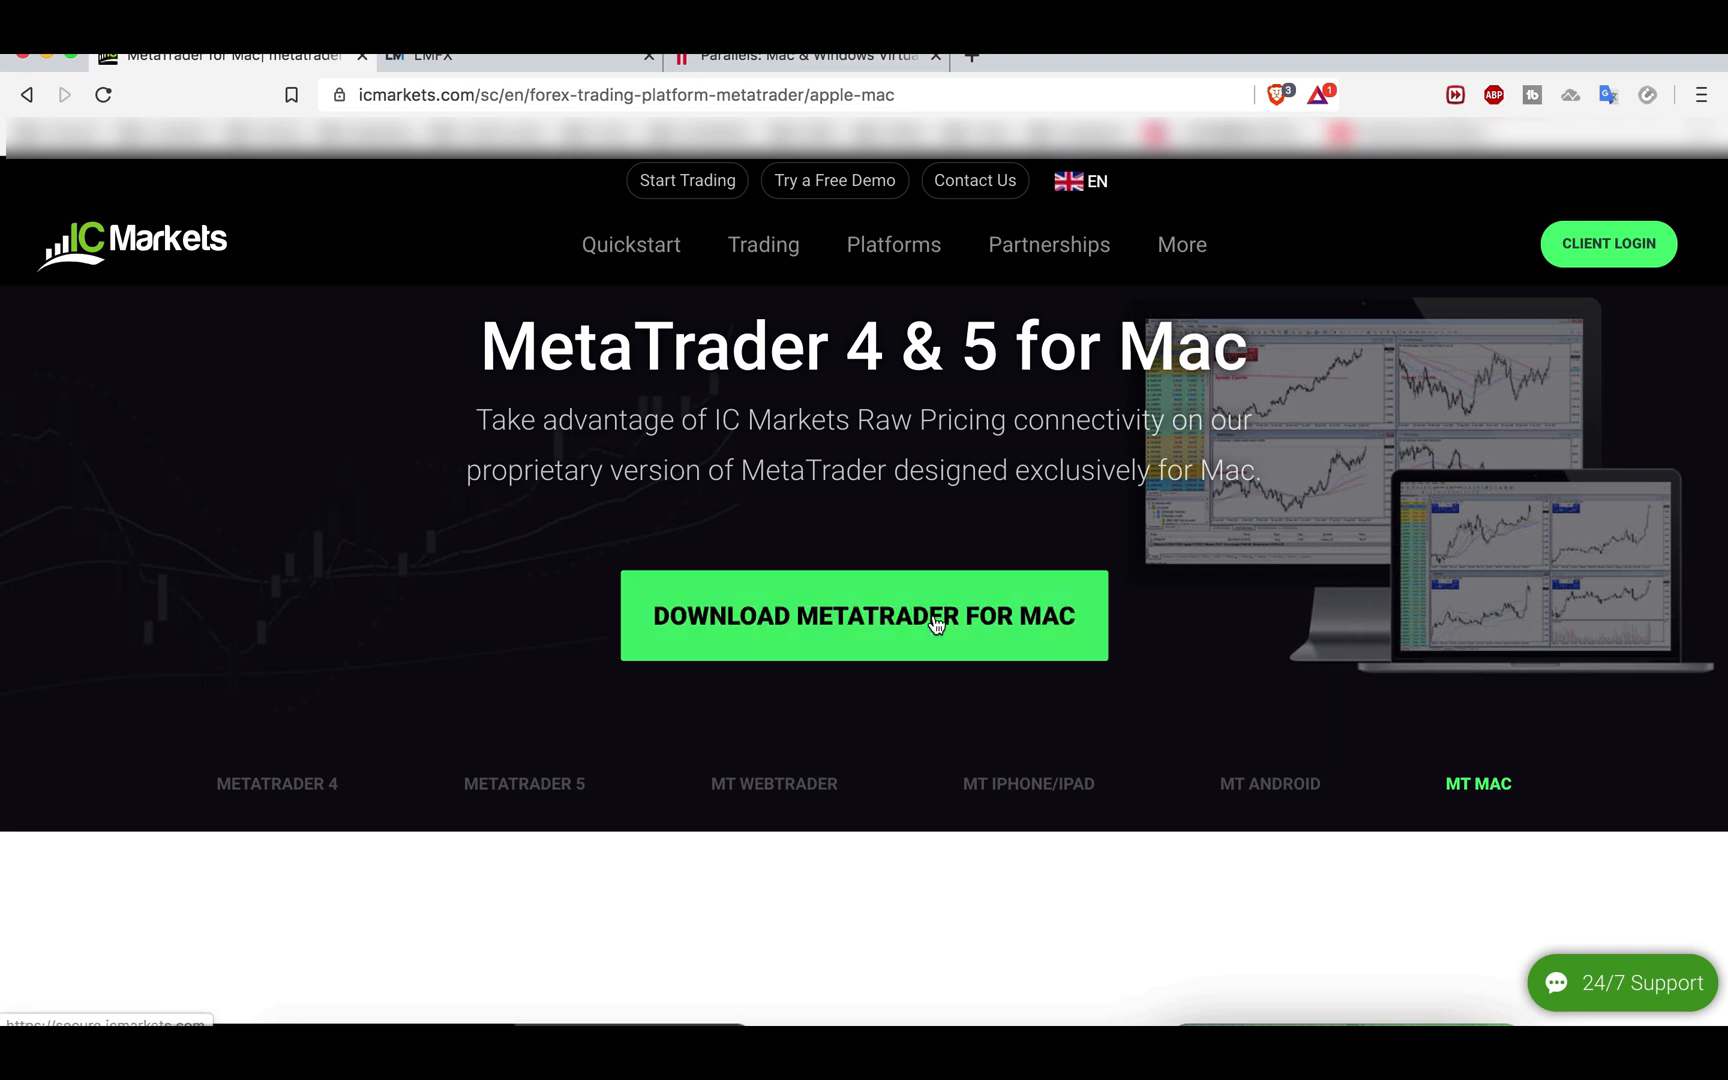
{"action": "mouse_move", "coordinate": [1154, 552]}
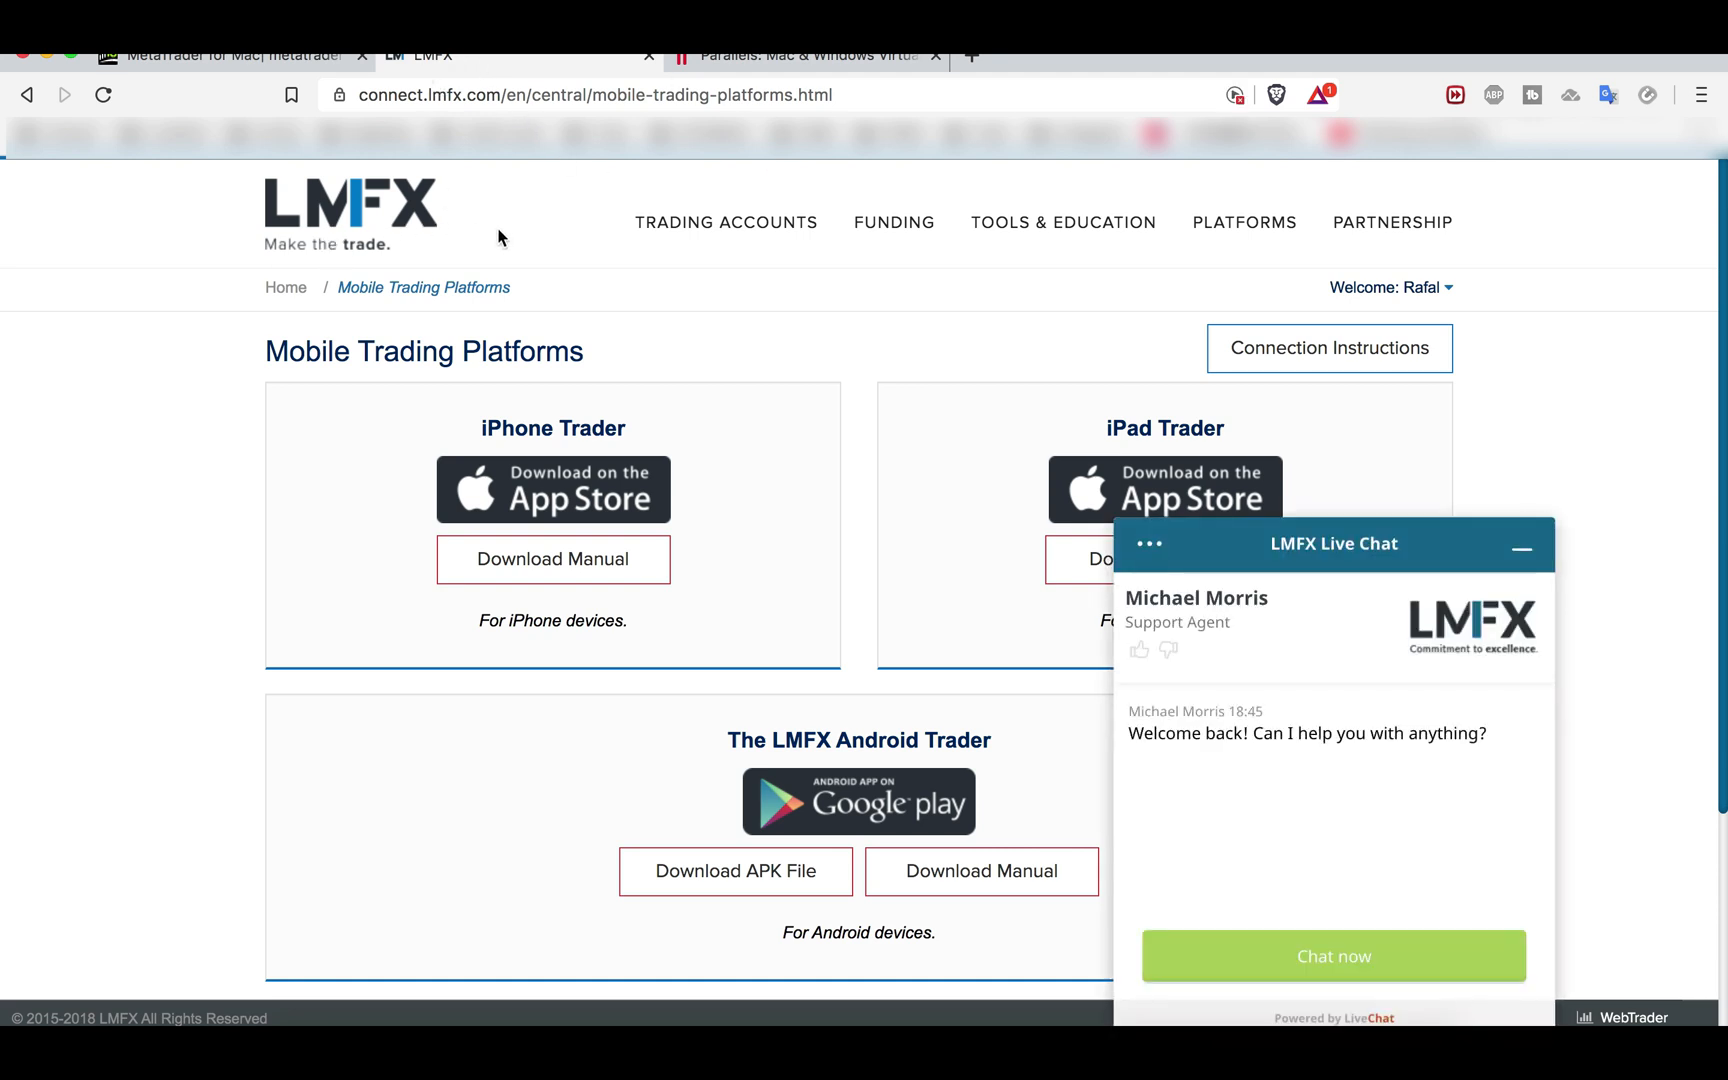
Minimise the LMFX Live Chat panel on the Mobile Trading Platforms page
{"action": "left_click", "coordinate": [1520, 544]}
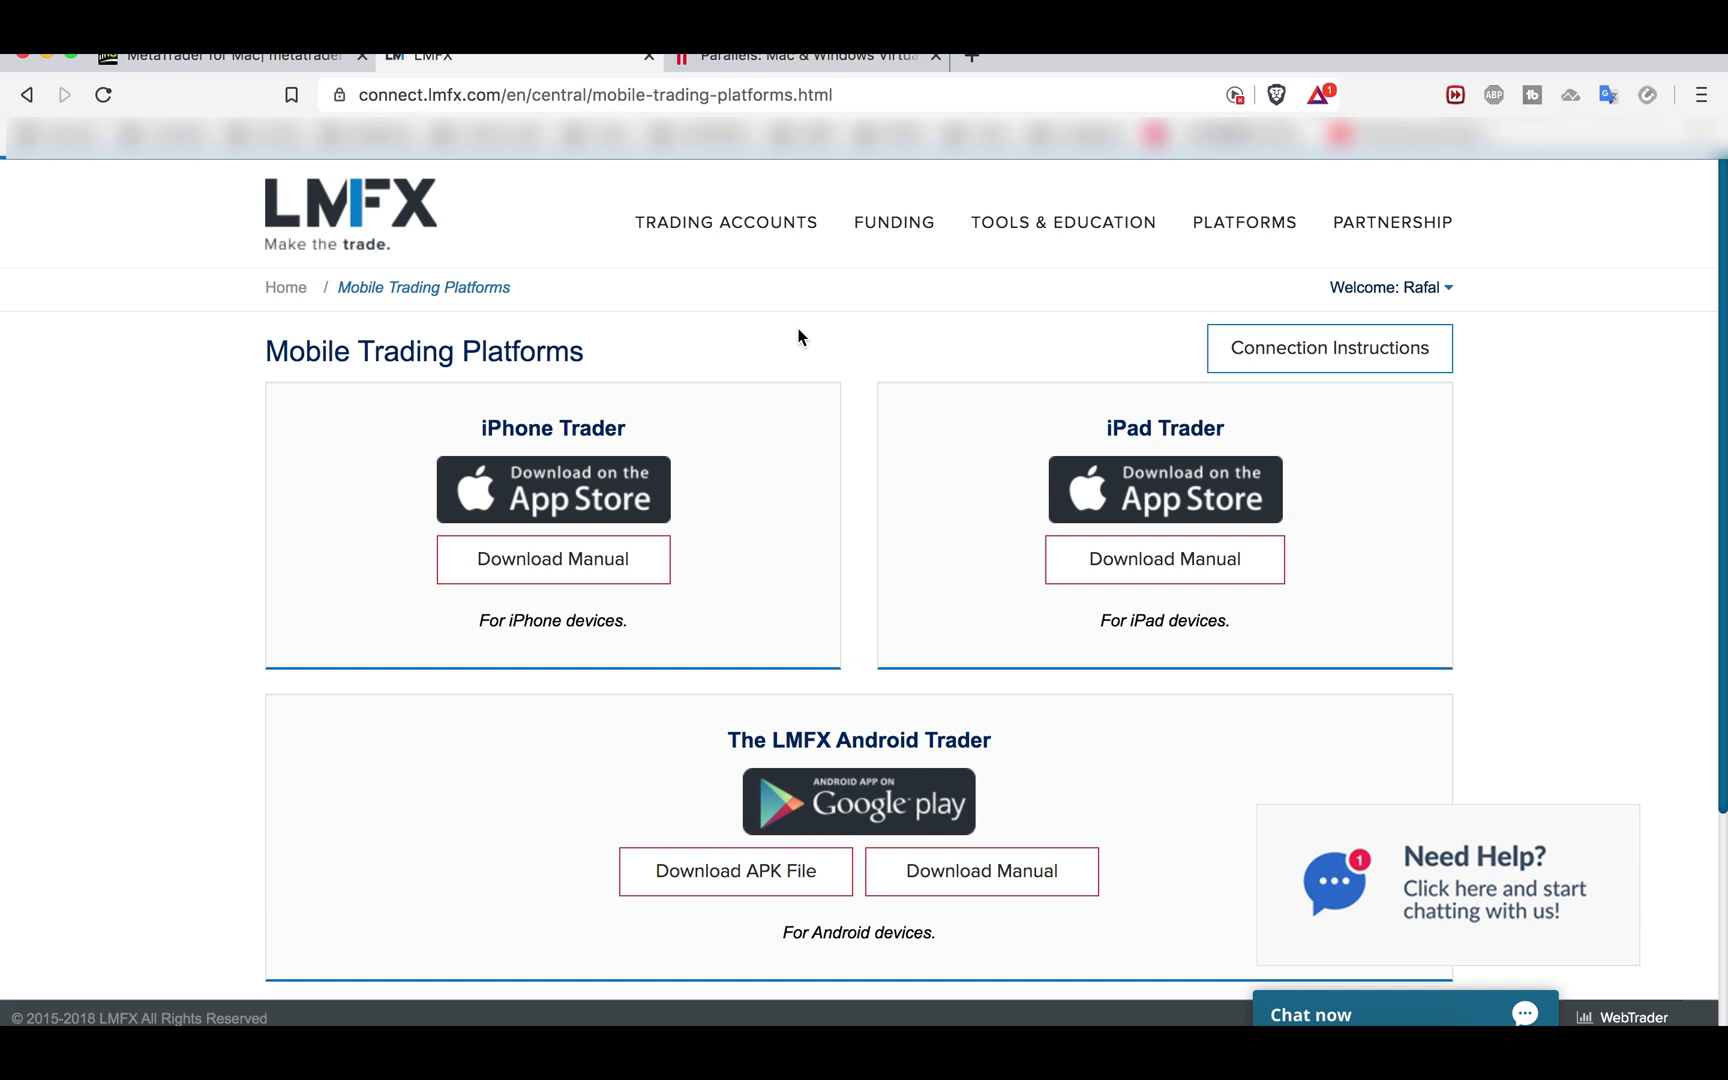
{"action": "mouse_move", "coordinate": [178, 614]}
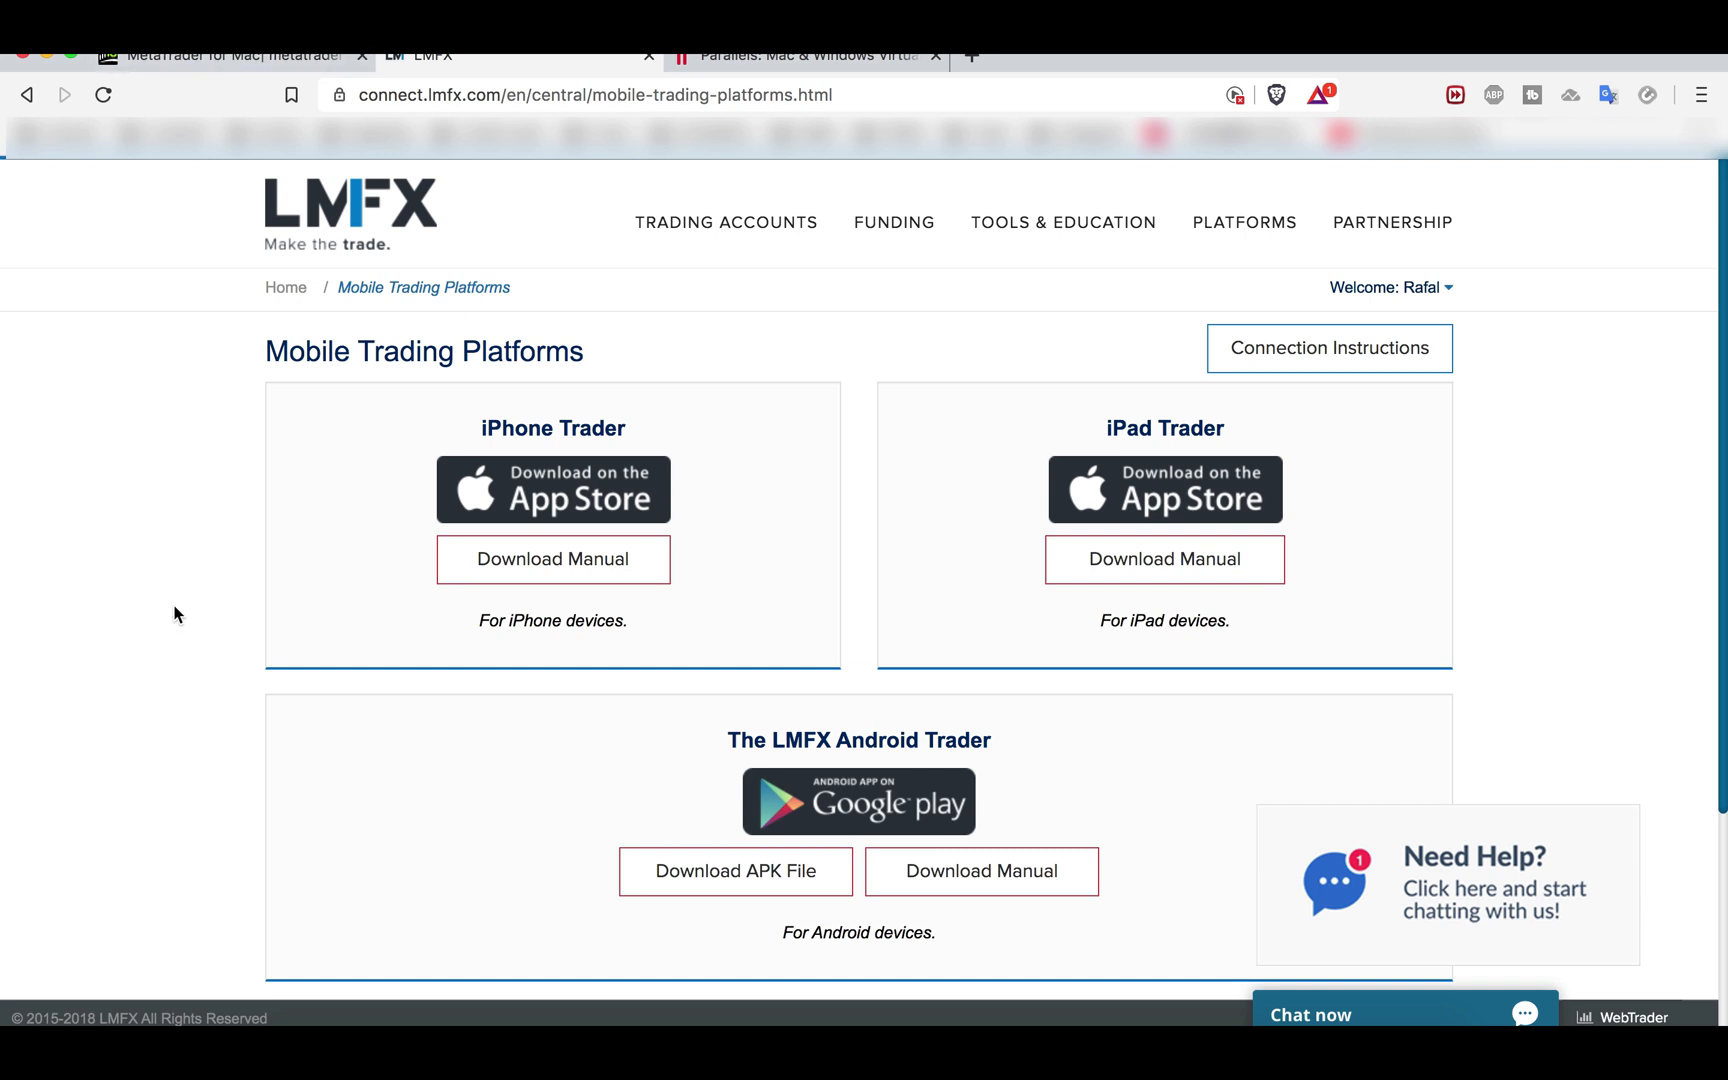
{"action": "mouse_move", "coordinate": [648, 322]}
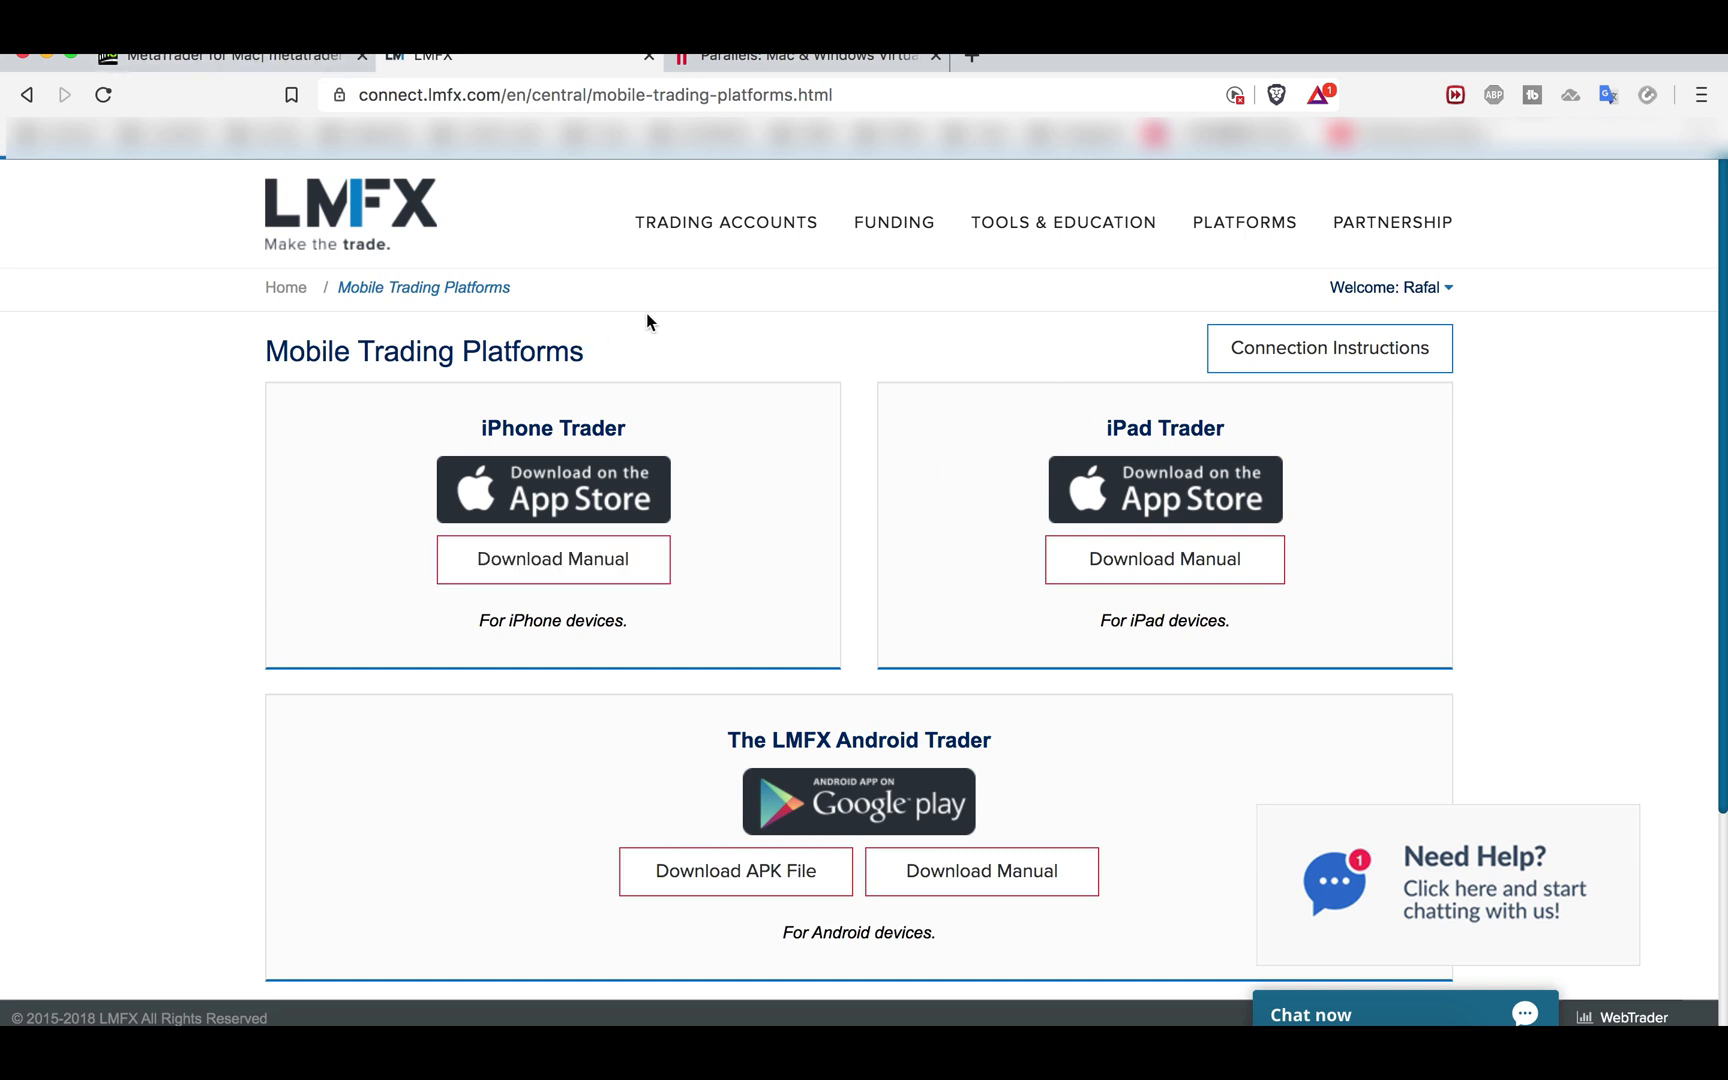
{"action": "mouse_move", "coordinate": [728, 314]}
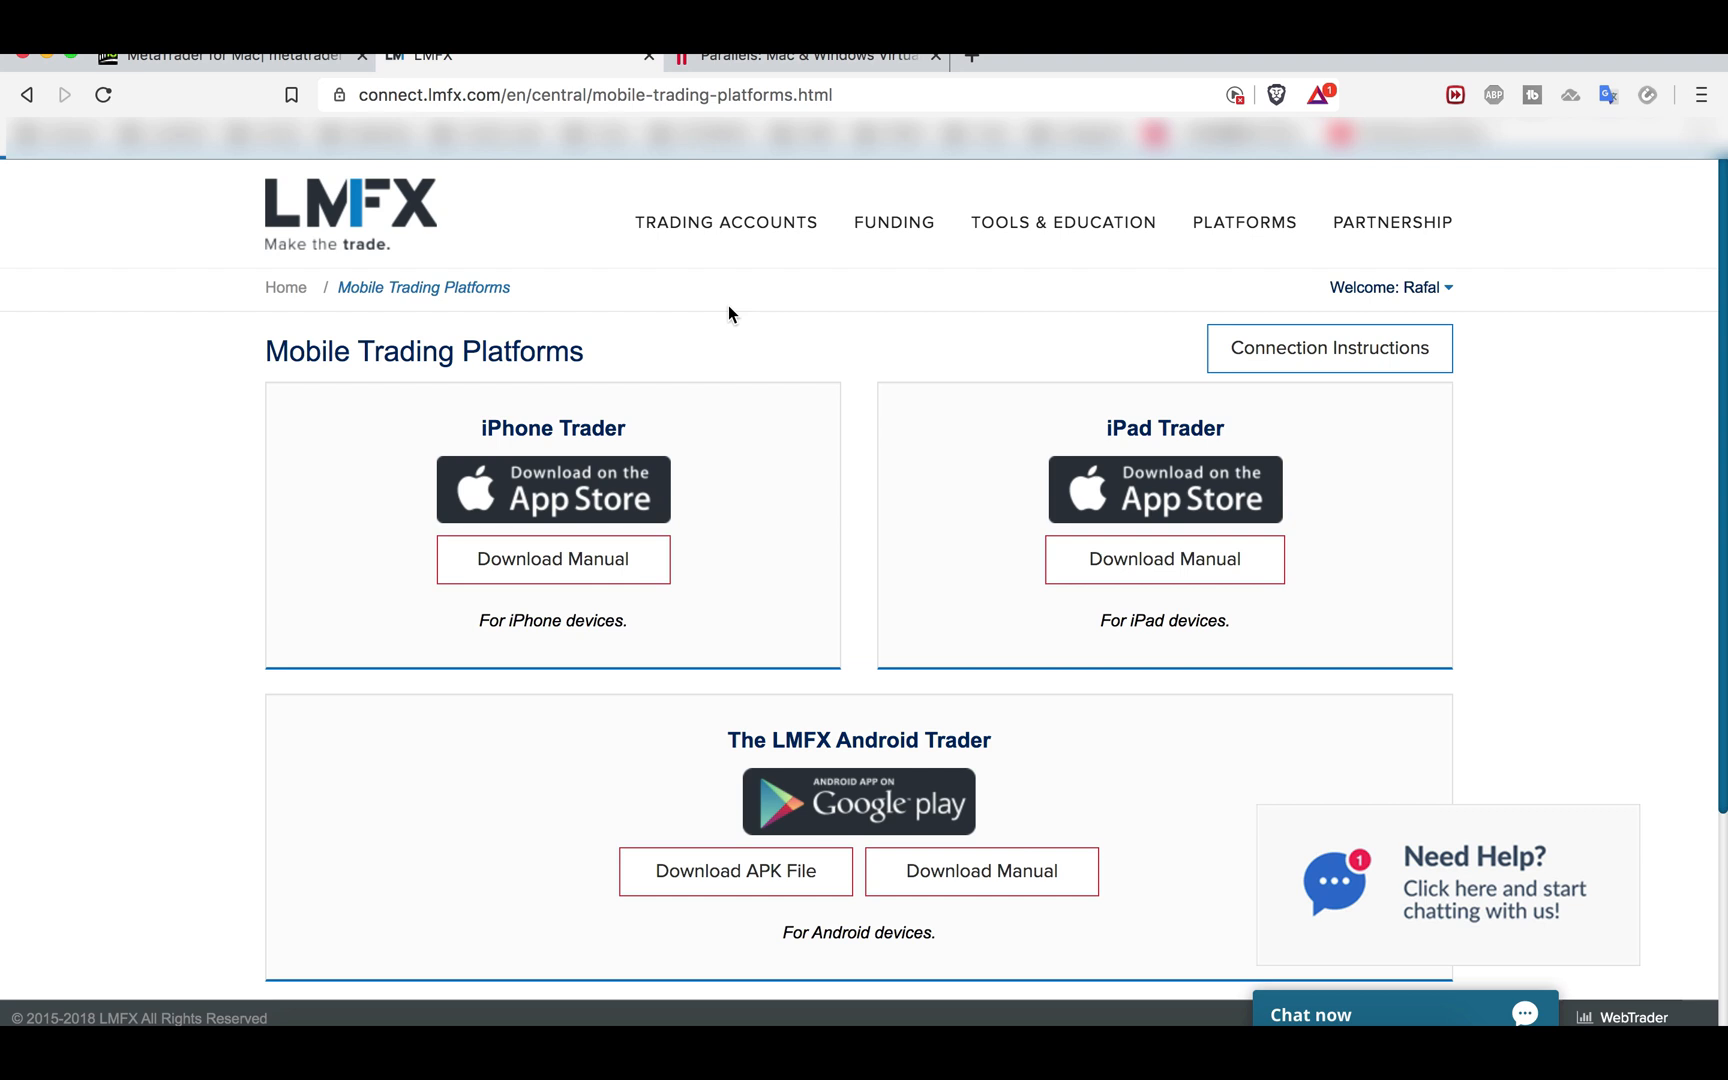
{"action": "mouse_move", "coordinate": [328, 218]}
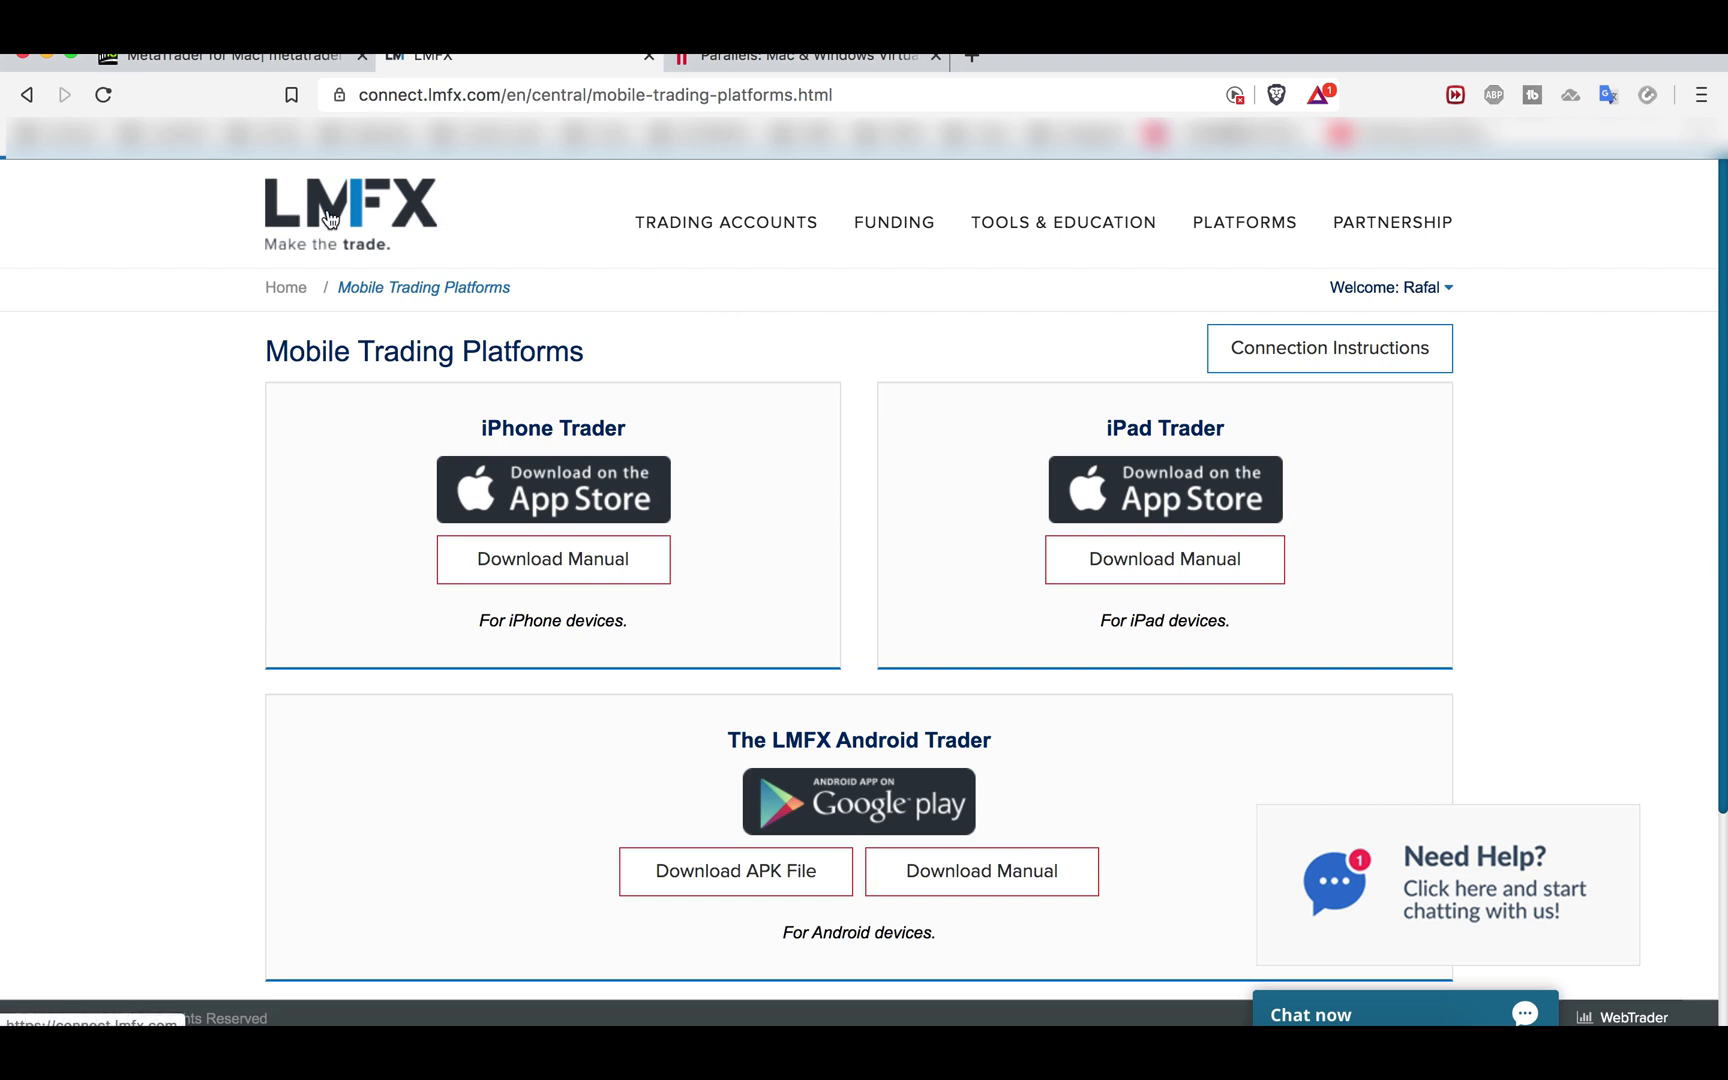
{"action": "mouse_move", "coordinate": [168, 574]}
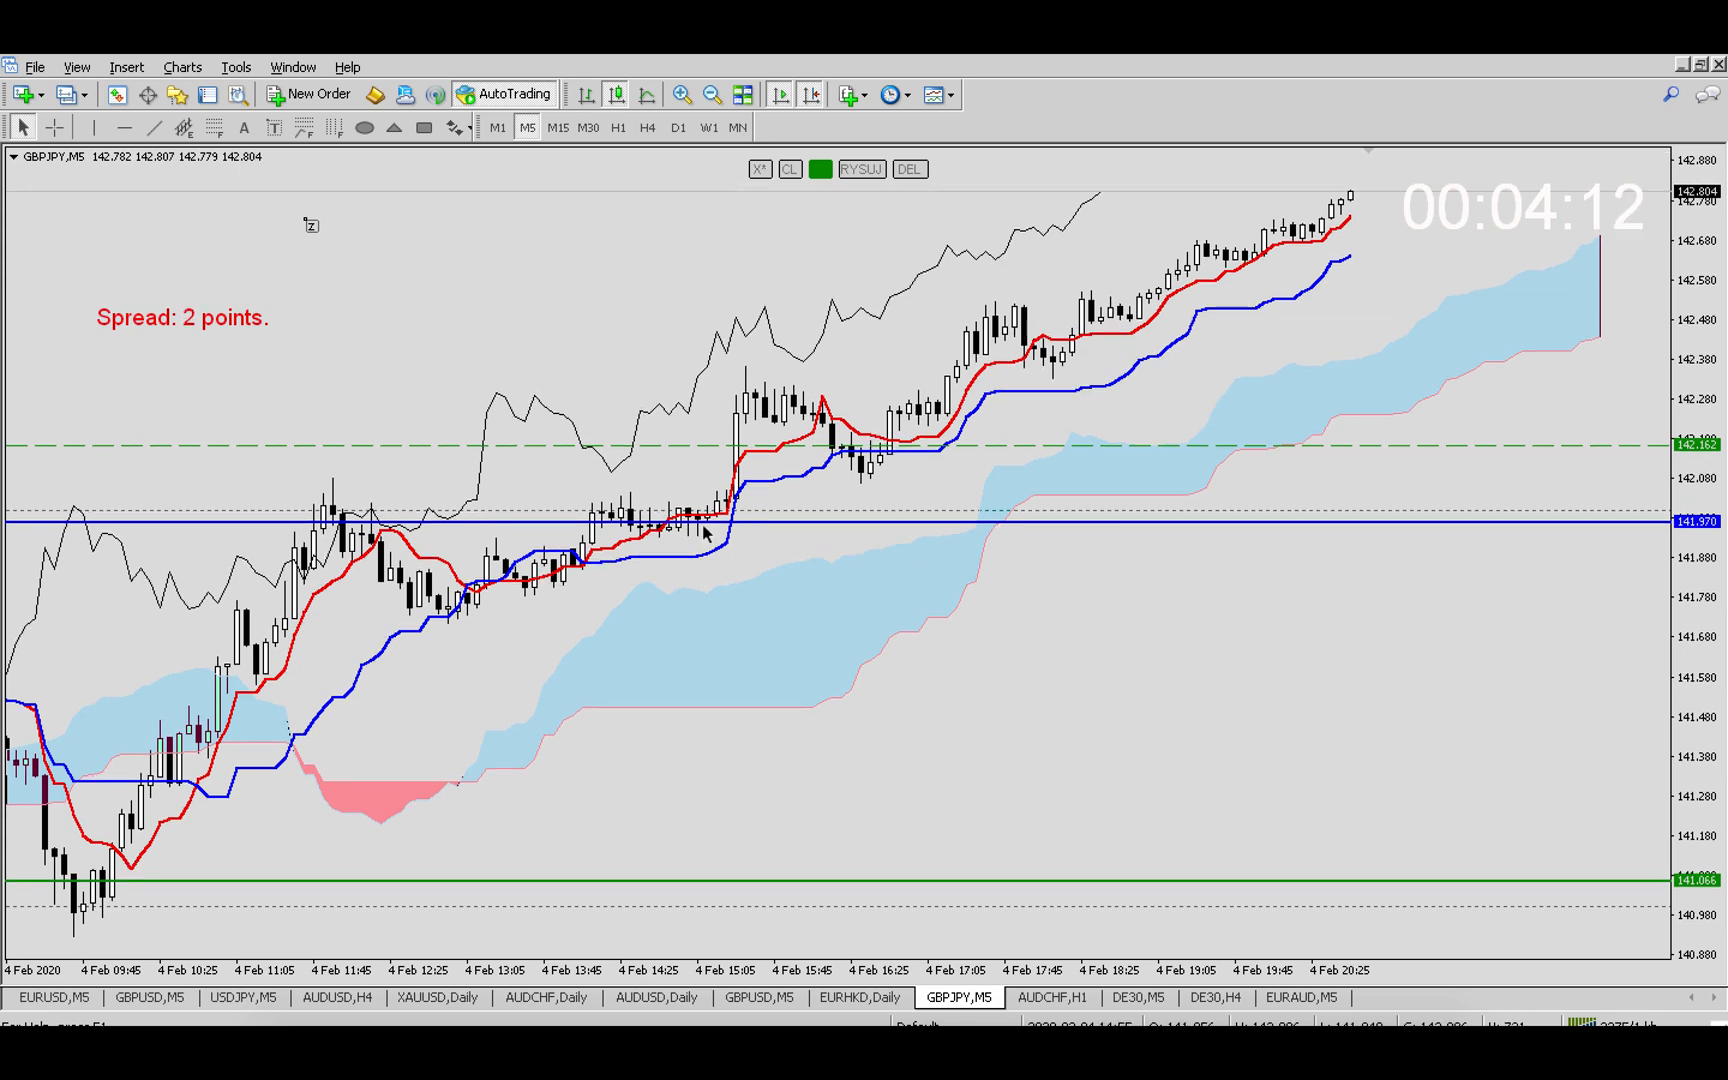
{"action": "mouse_move", "coordinate": [1150, 738]}
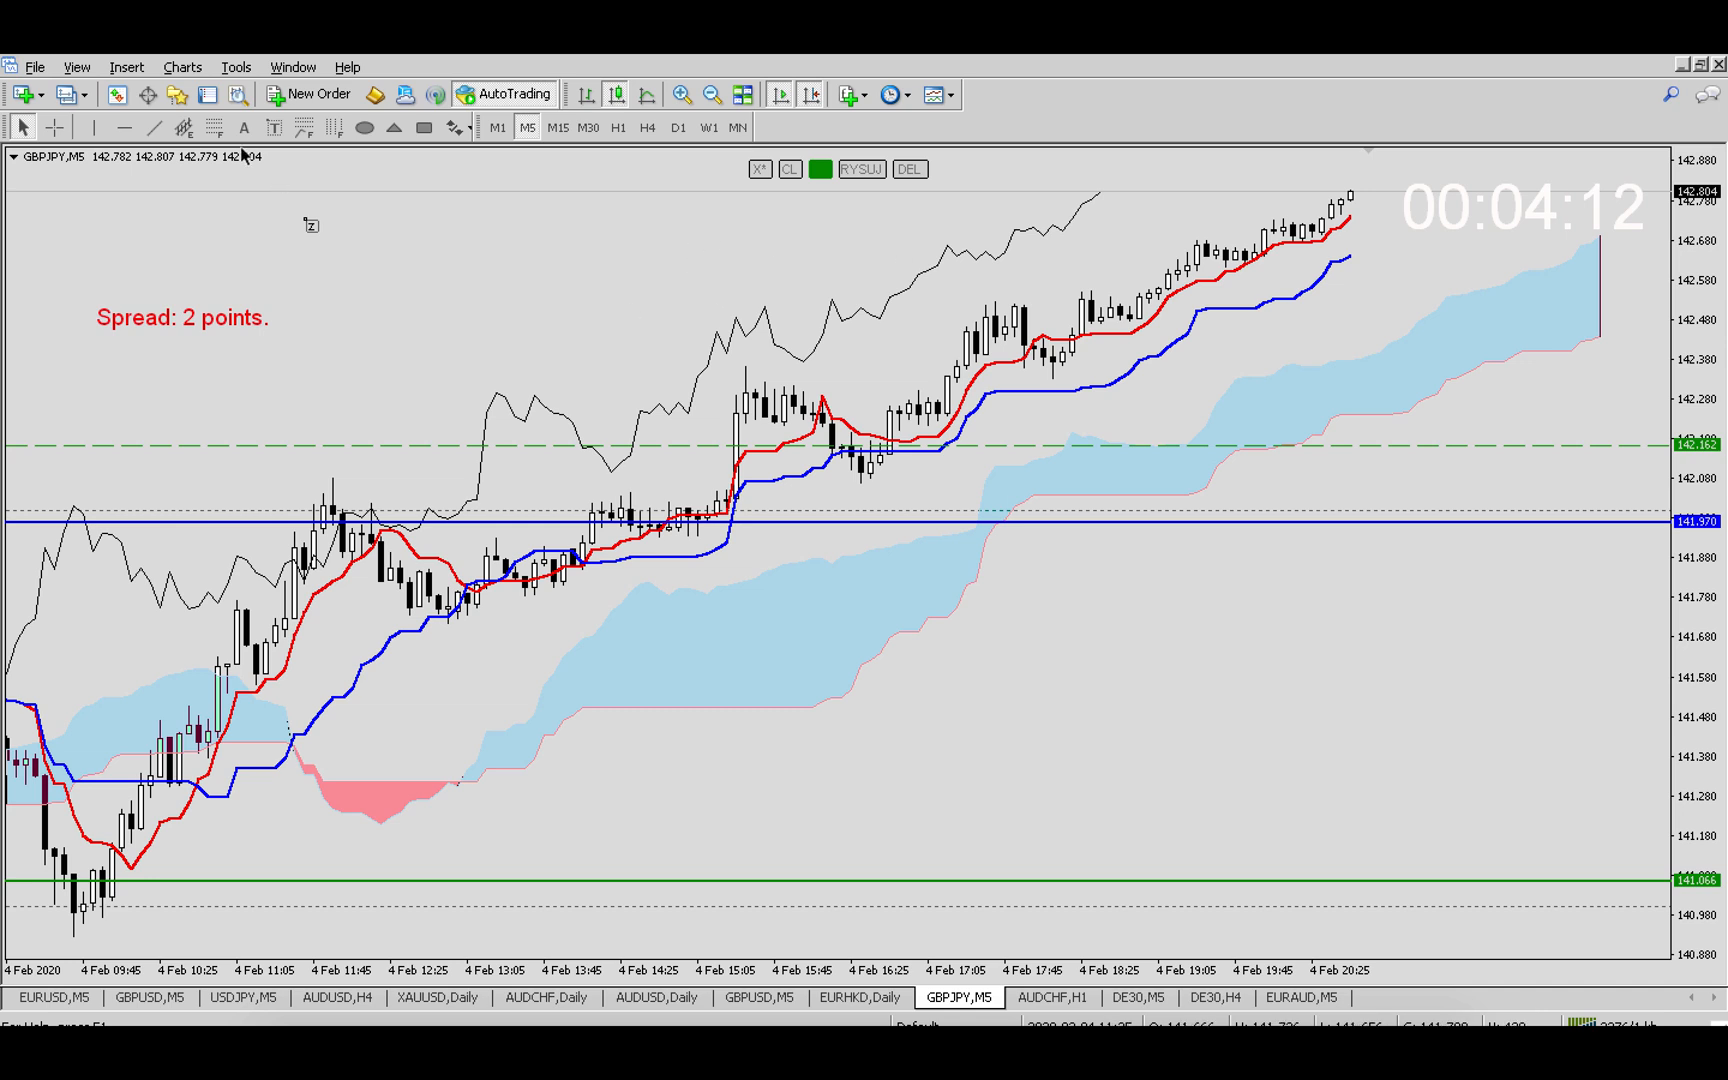
{"action": "mouse_move", "coordinate": [1170, 758]}
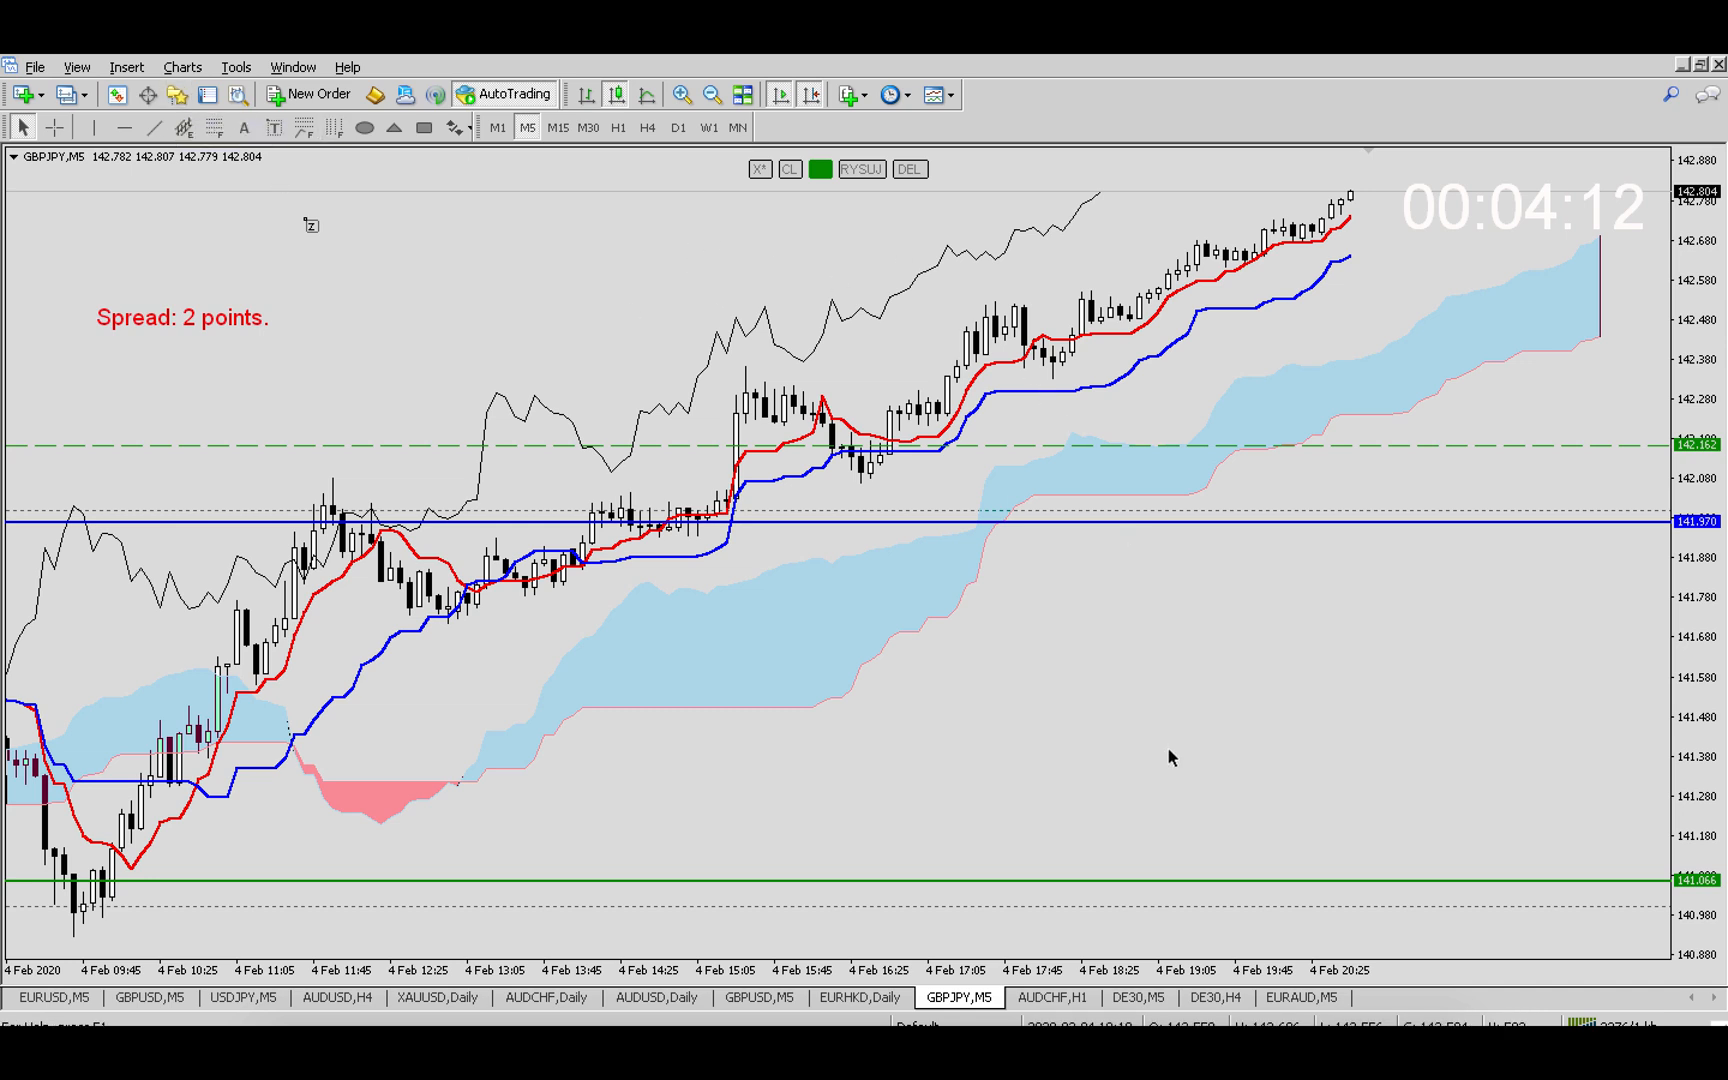
{"action": "mouse_move", "coordinate": [1180, 754]}
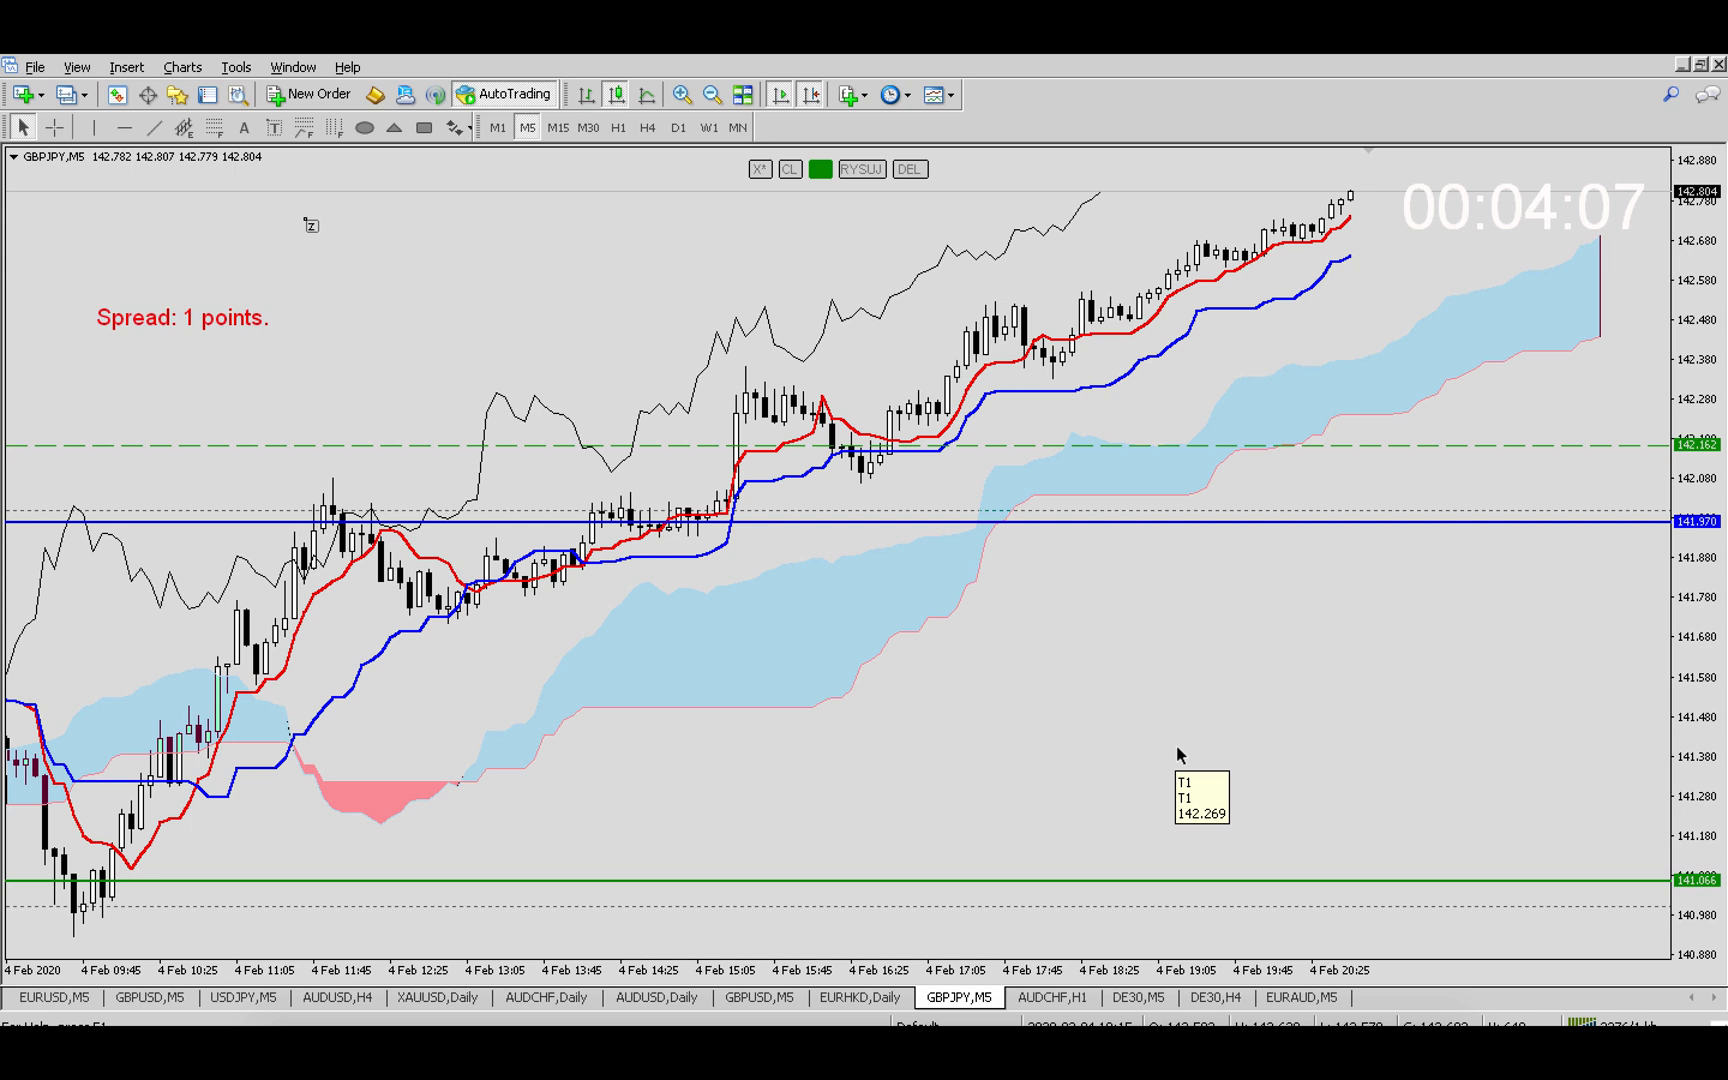
{"action": "mouse_move", "coordinate": [428, 362]}
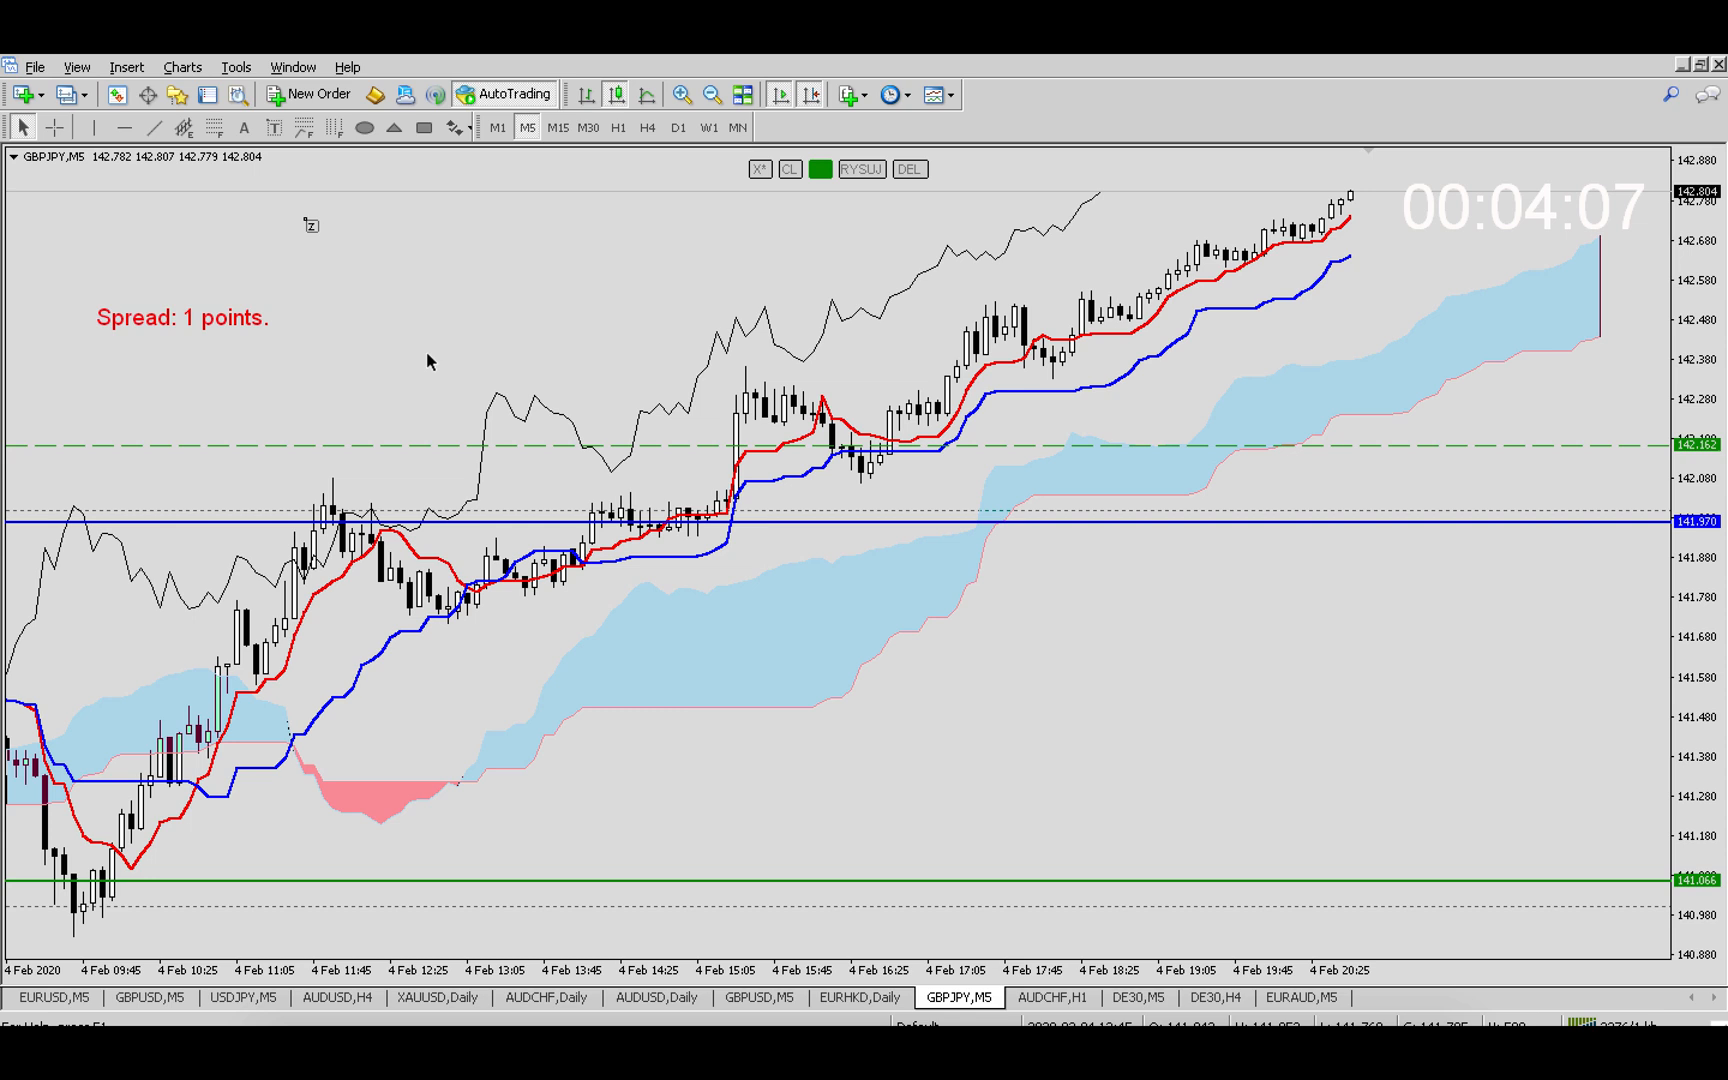
{"action": "mouse_move", "coordinate": [1230, 794]}
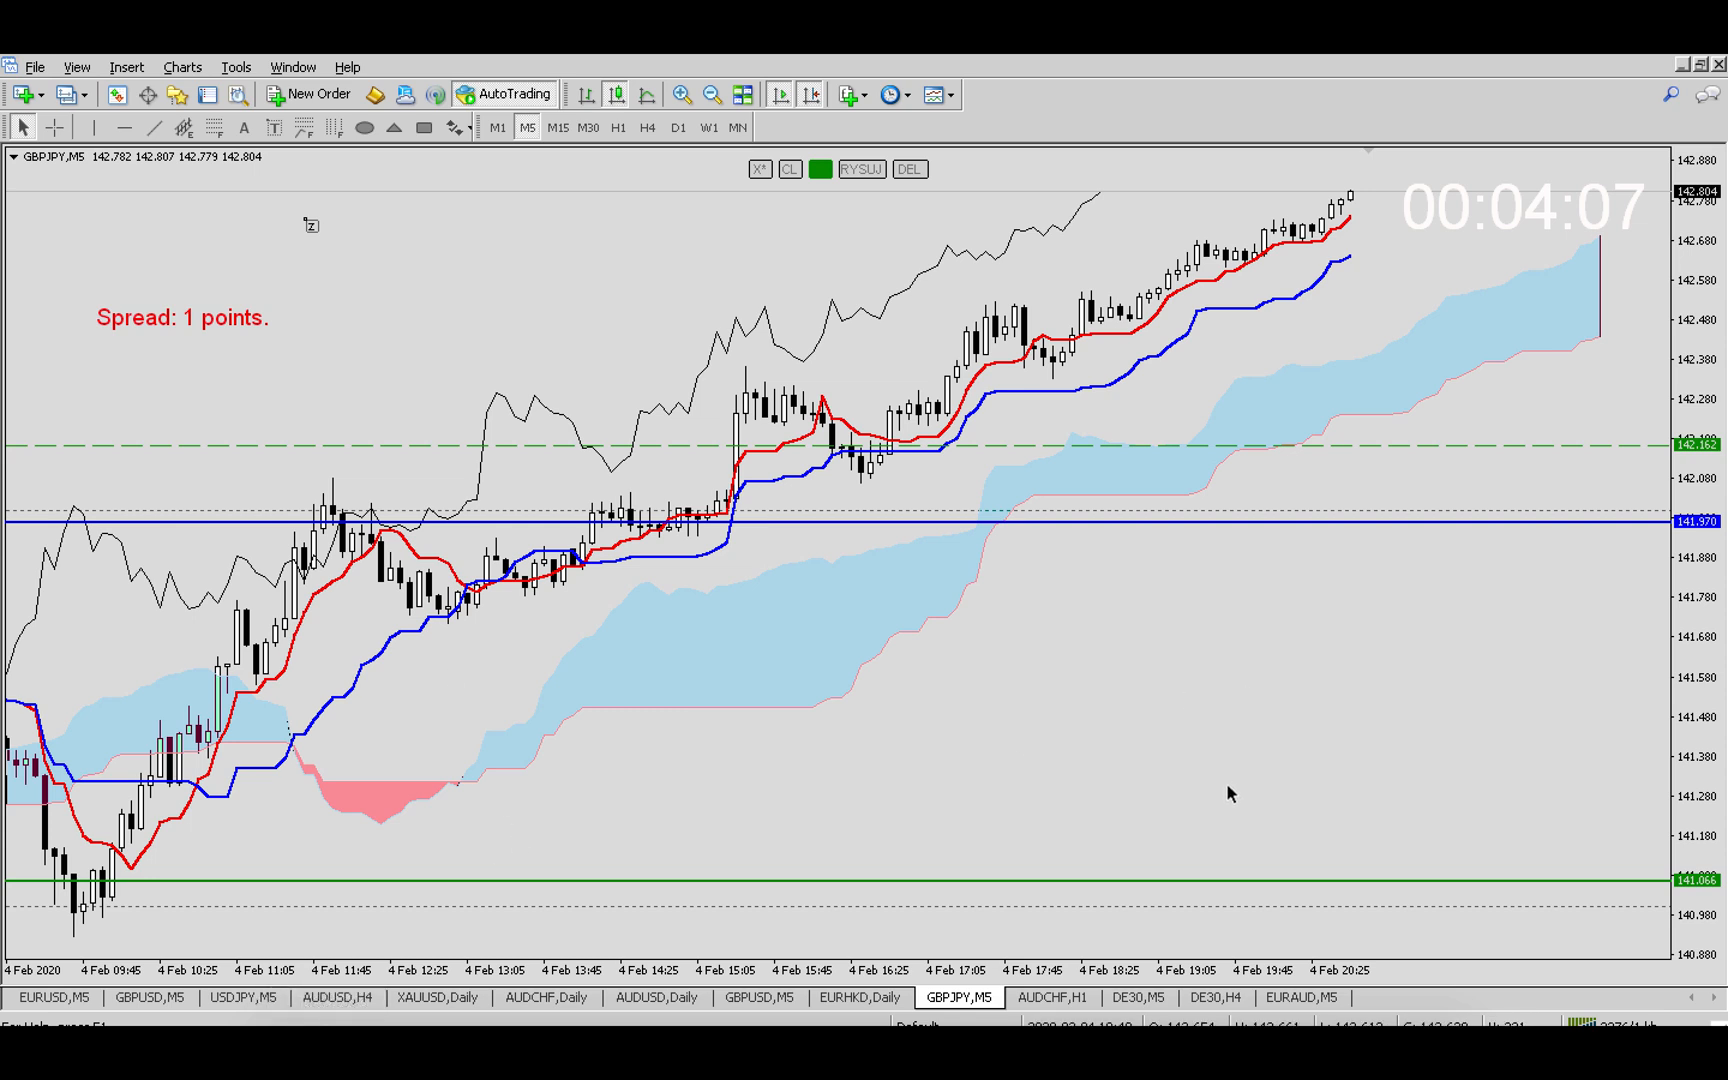
{"action": "mouse_move", "coordinate": [1230, 794]}
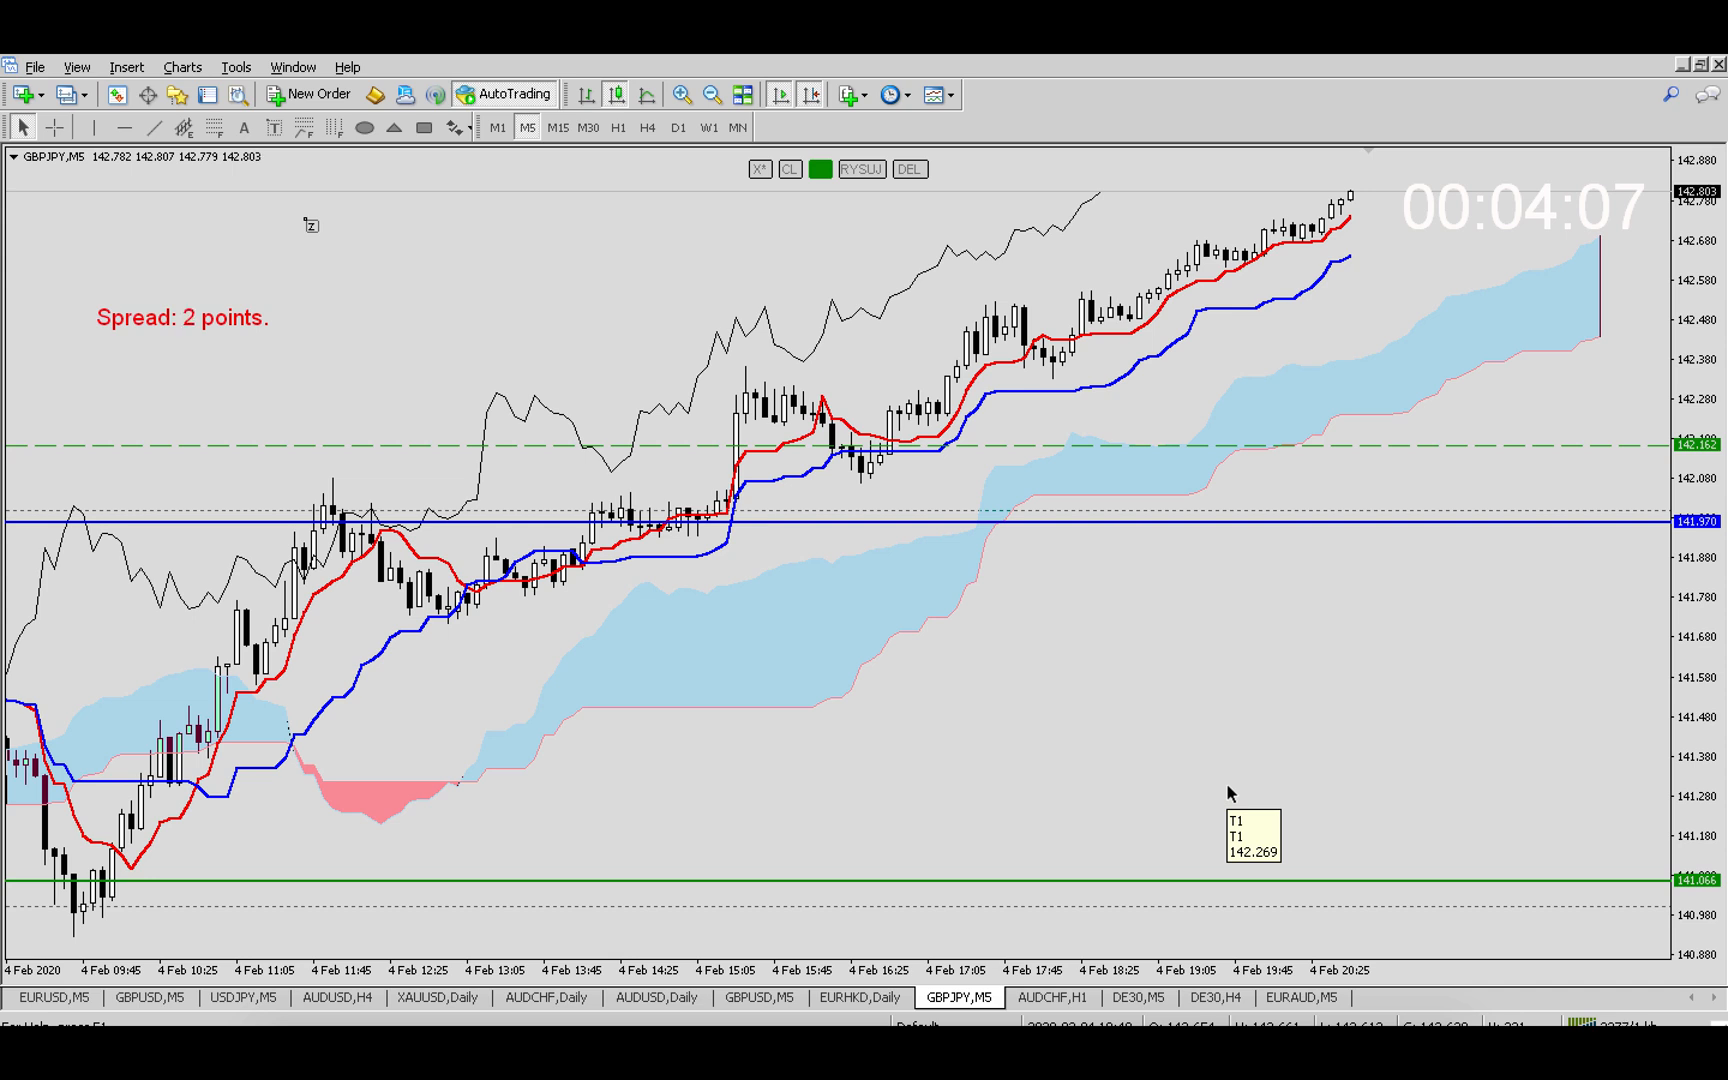
{"action": "mouse_move", "coordinate": [380, 992]}
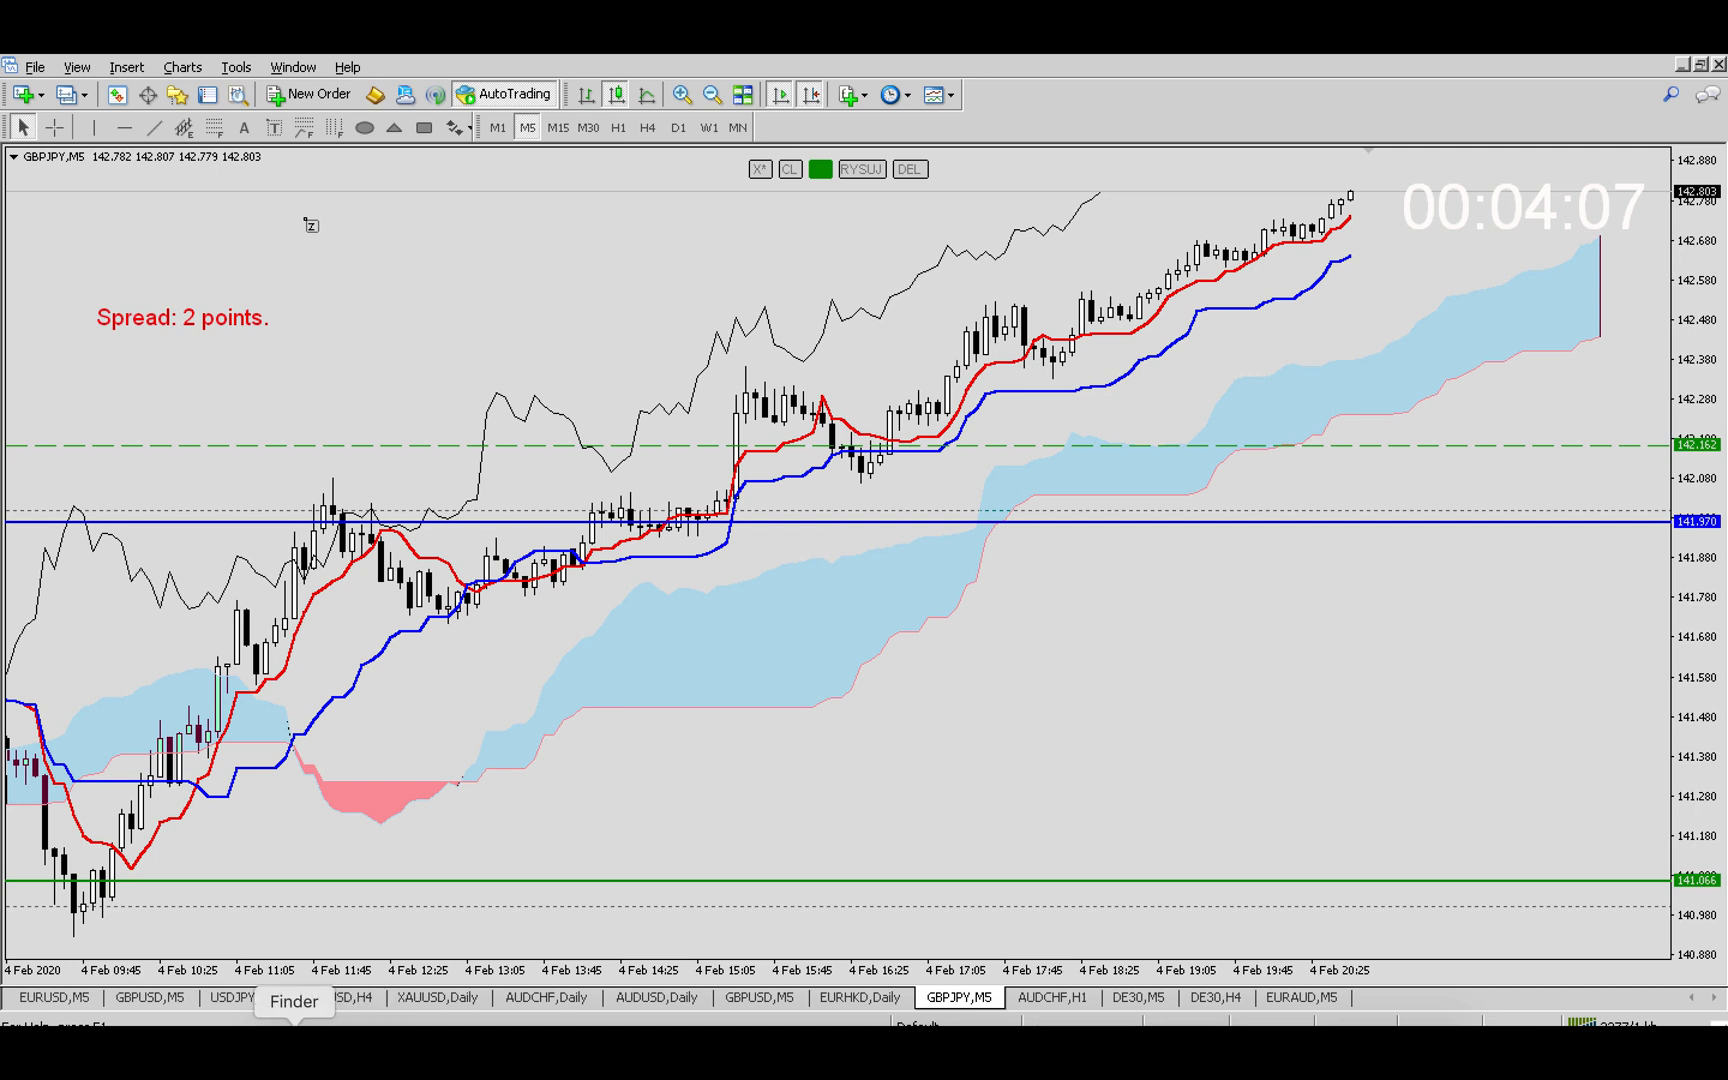
{"action": "left_click", "coordinate": [294, 1002]}
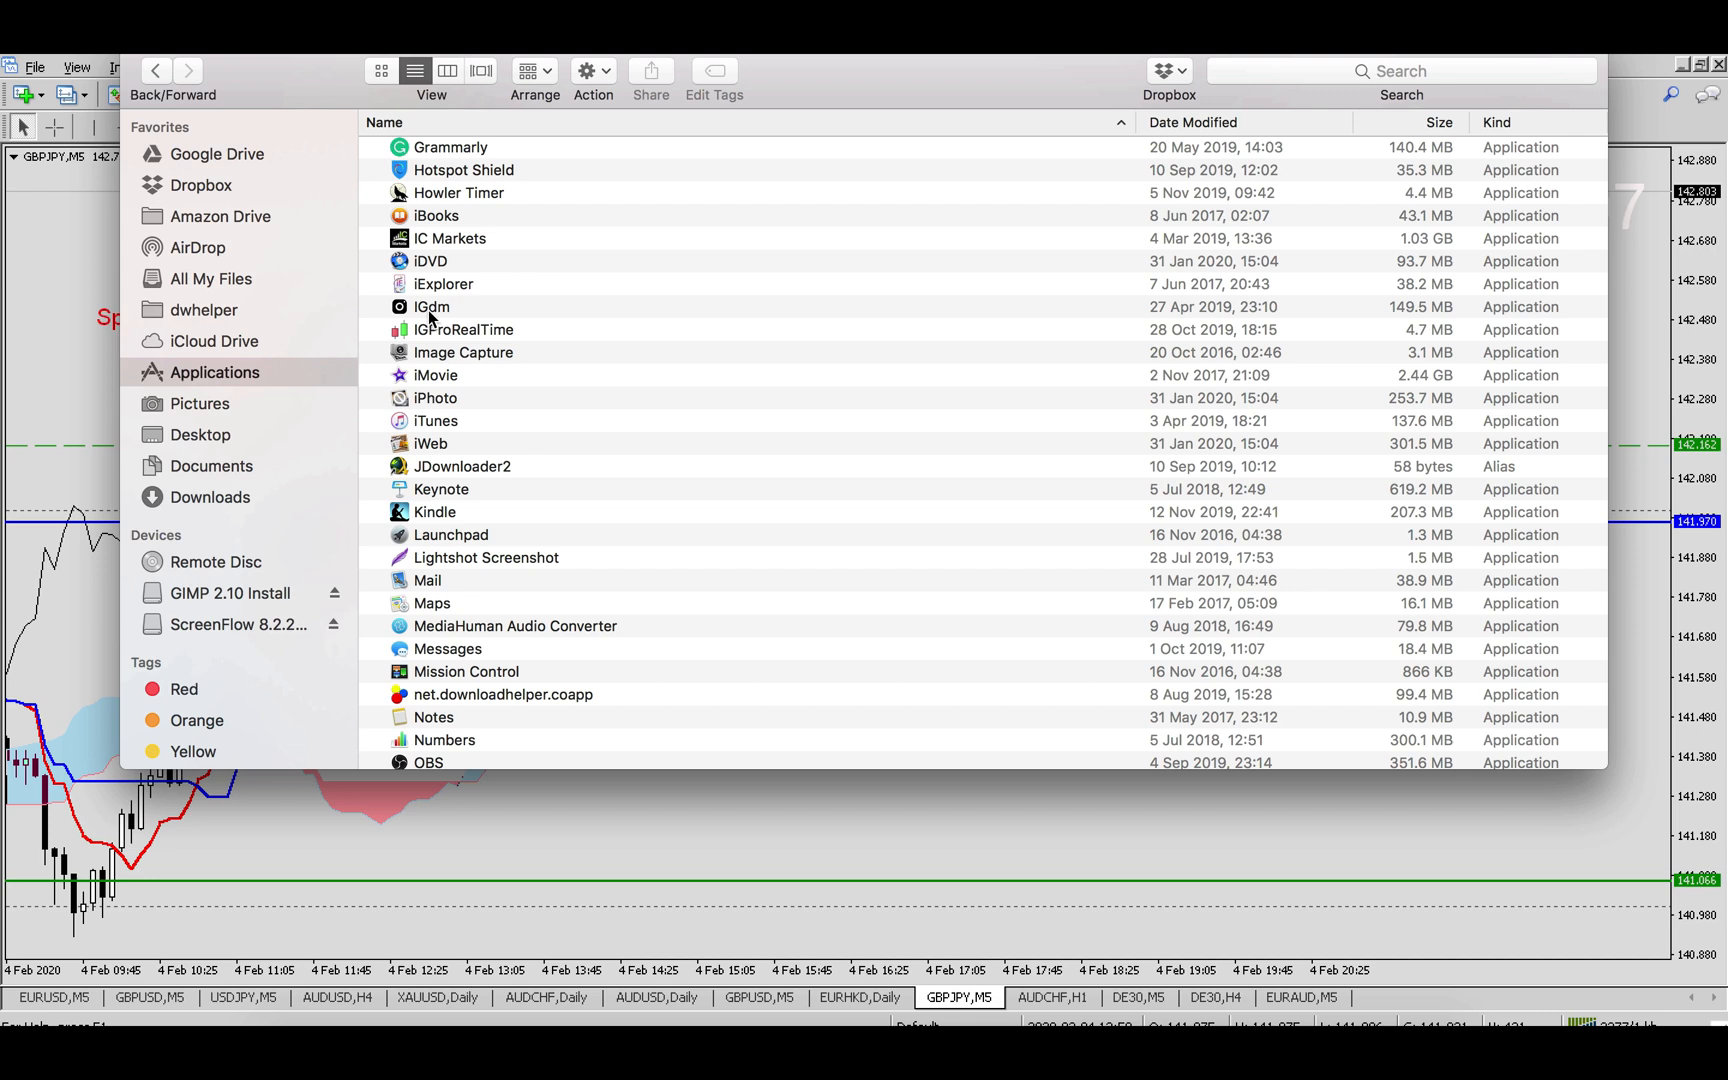
{"action": "mouse_move", "coordinate": [480, 570]}
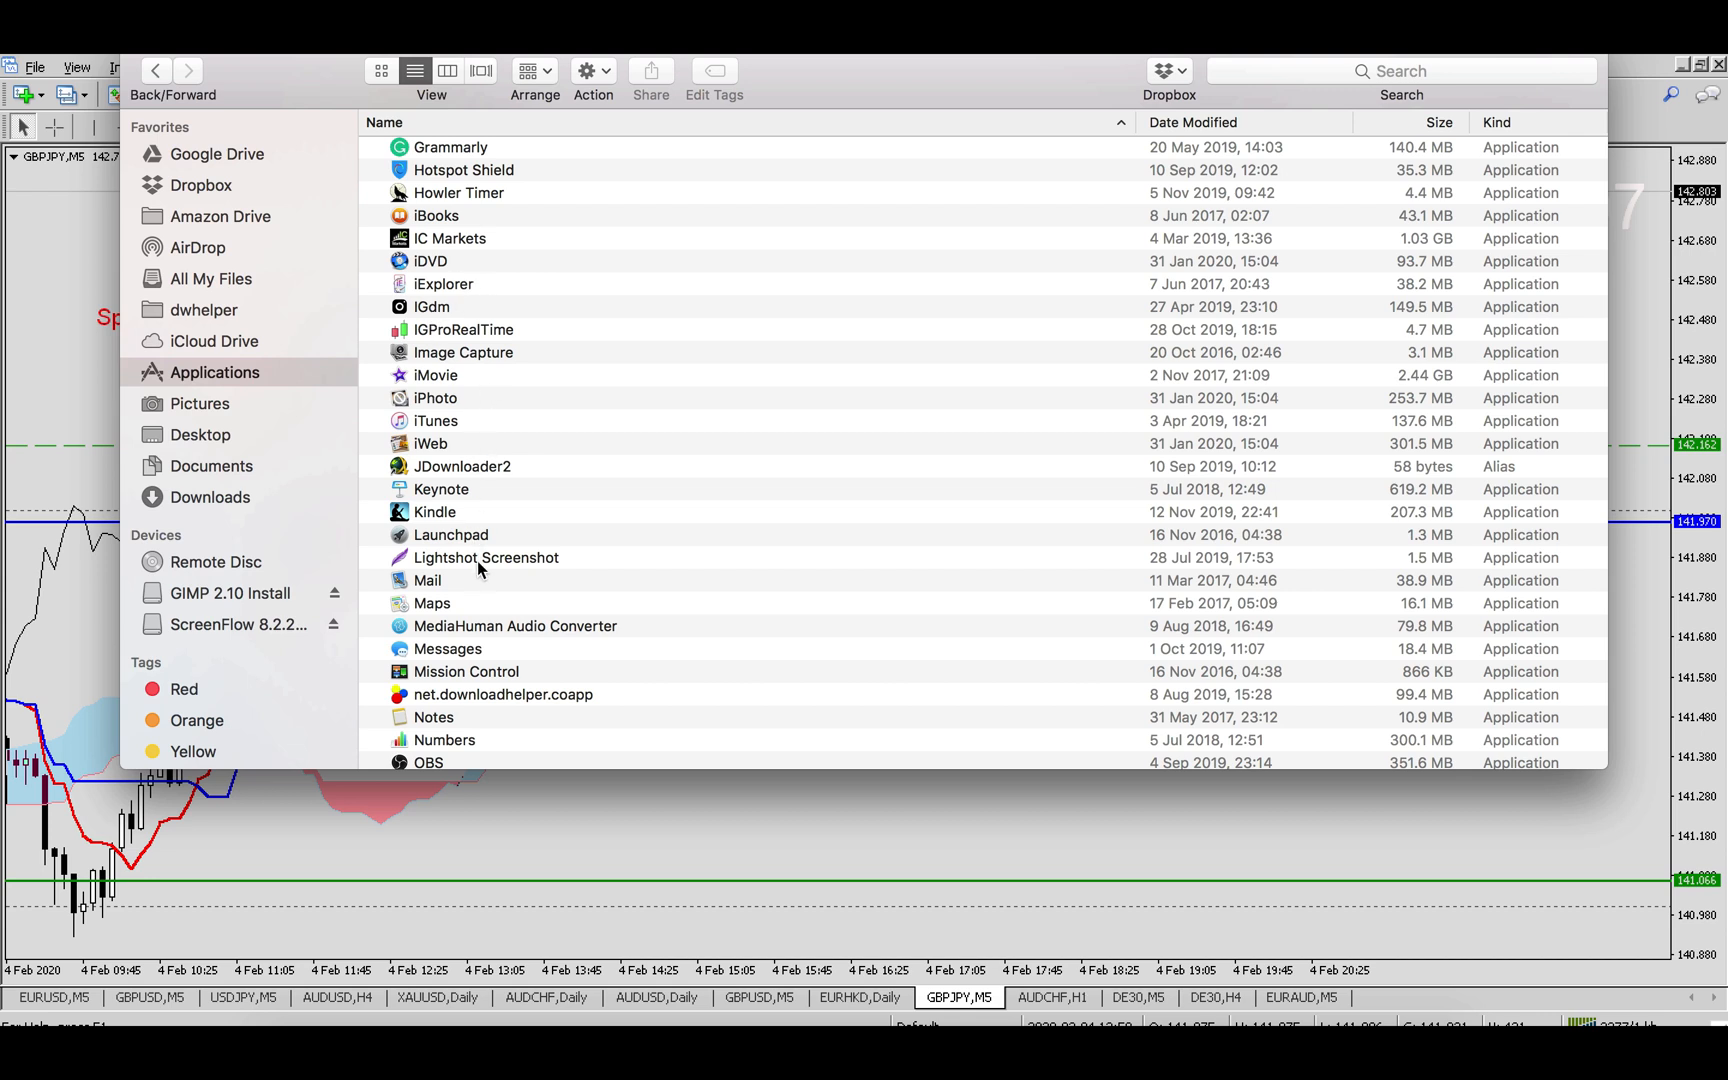
{"action": "mouse_move", "coordinate": [430, 246]}
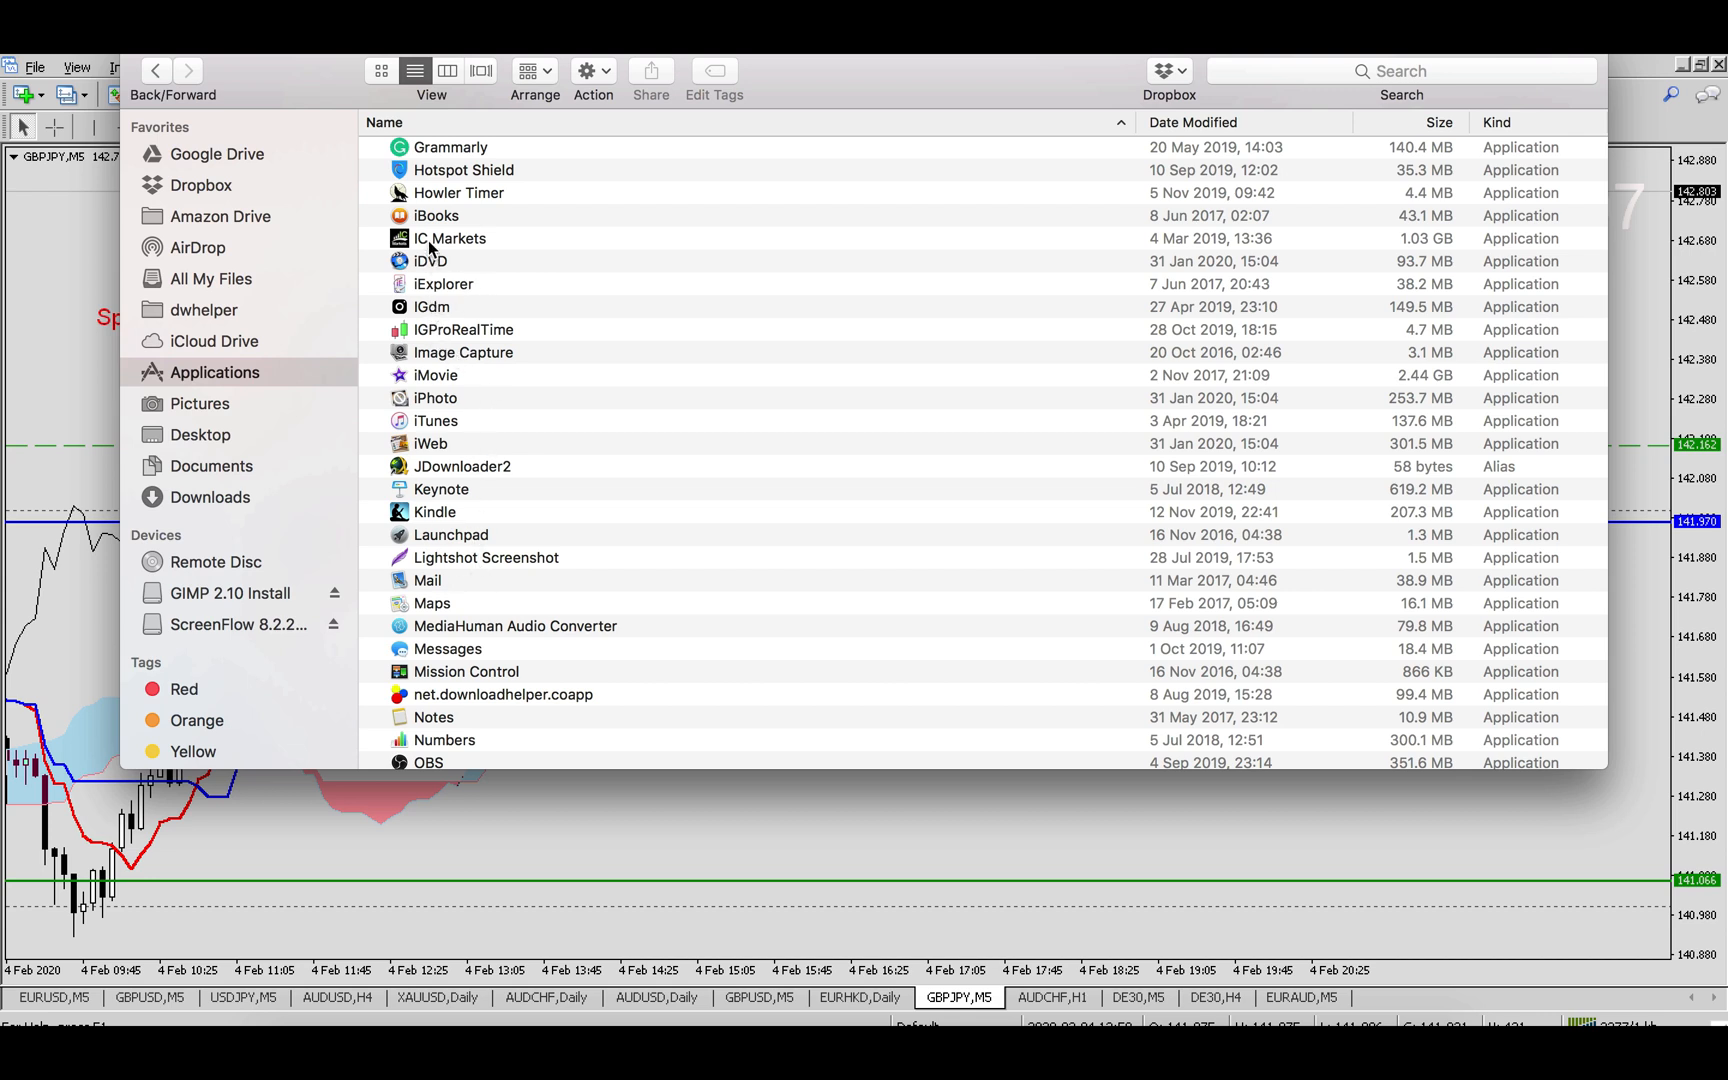
Select the IC Markets app in Applications and bring up its context menu
{"action": "left_click", "coordinate": [448, 238]}
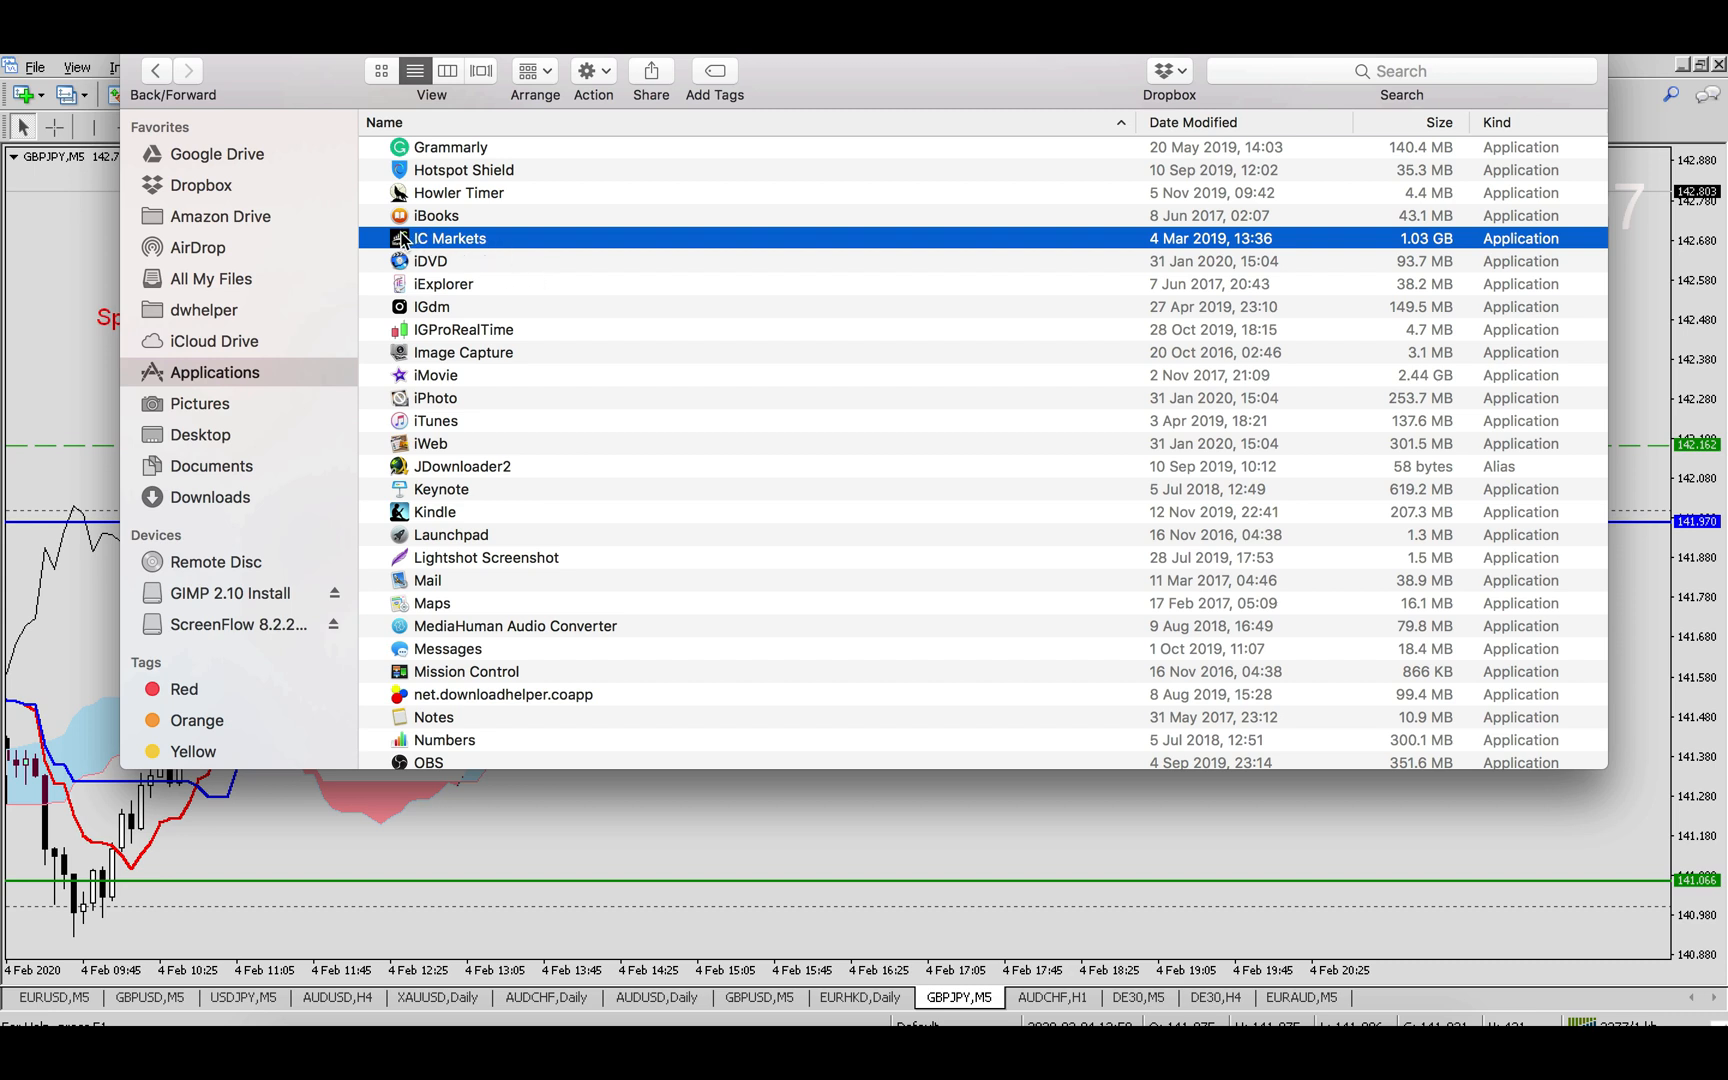
{"action": "mouse_move", "coordinate": [1410, 252]}
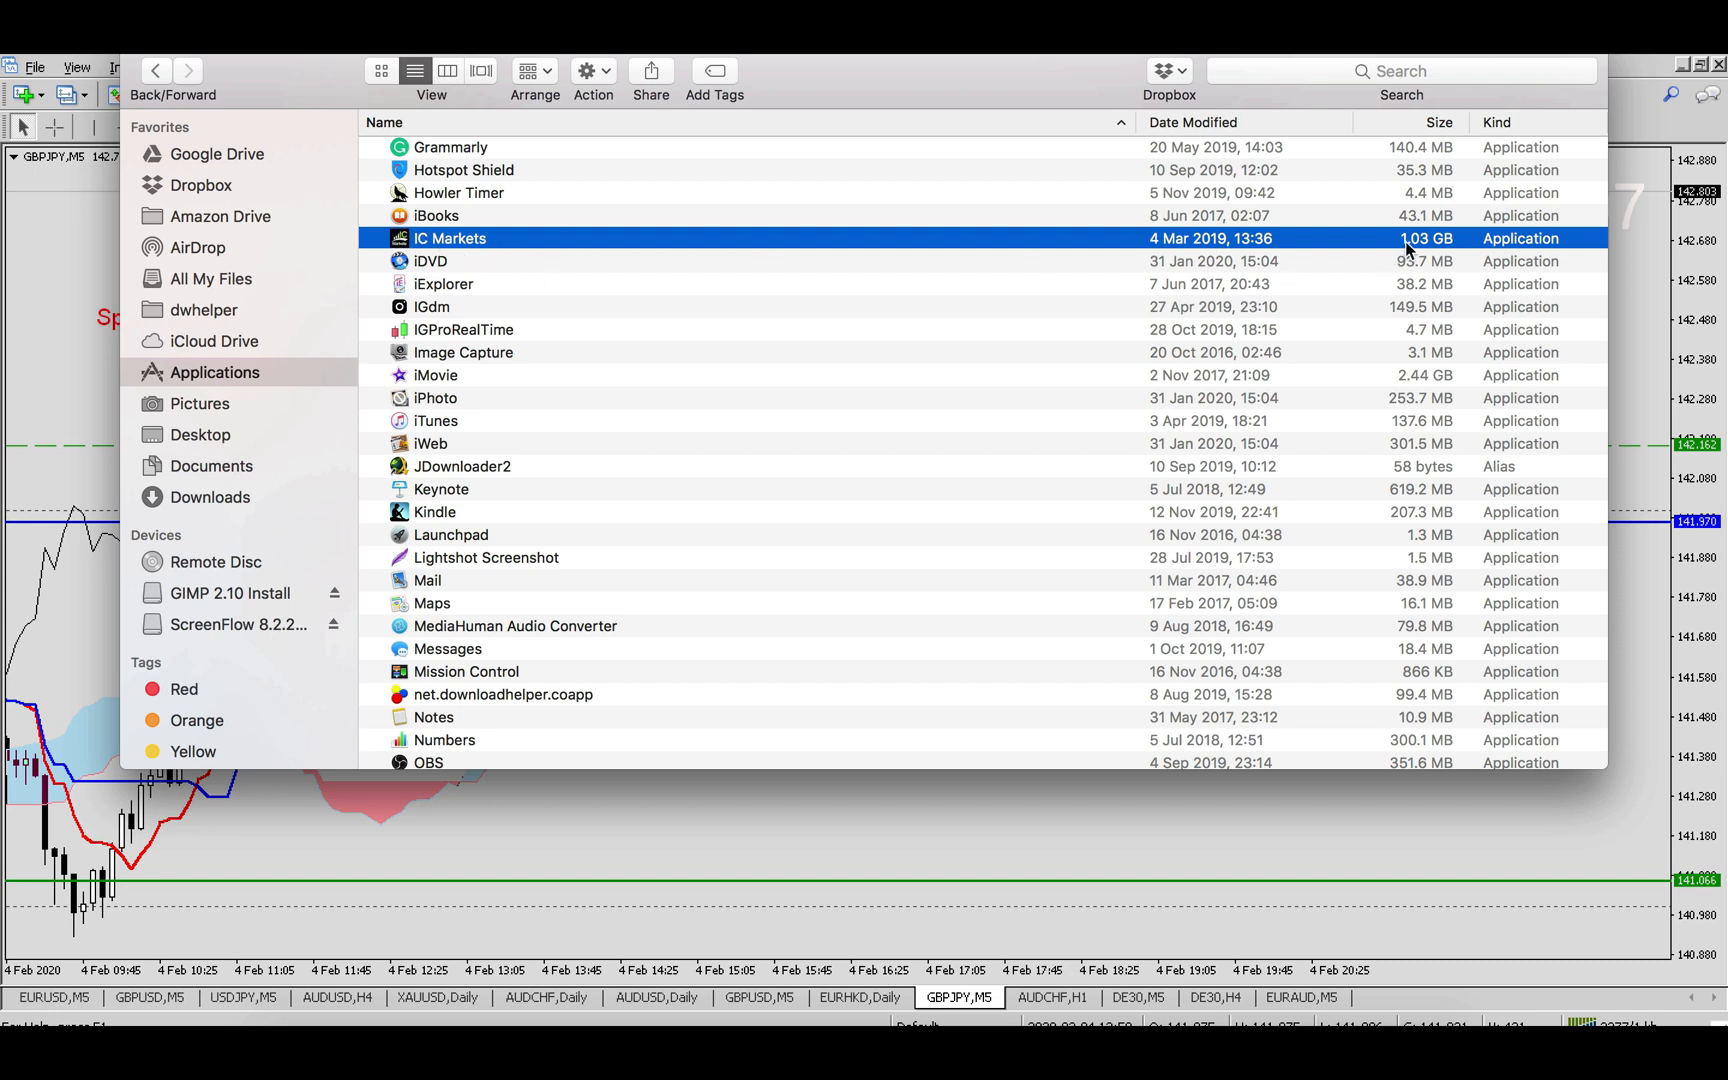
{"action": "mouse_move", "coordinate": [1420, 256]}
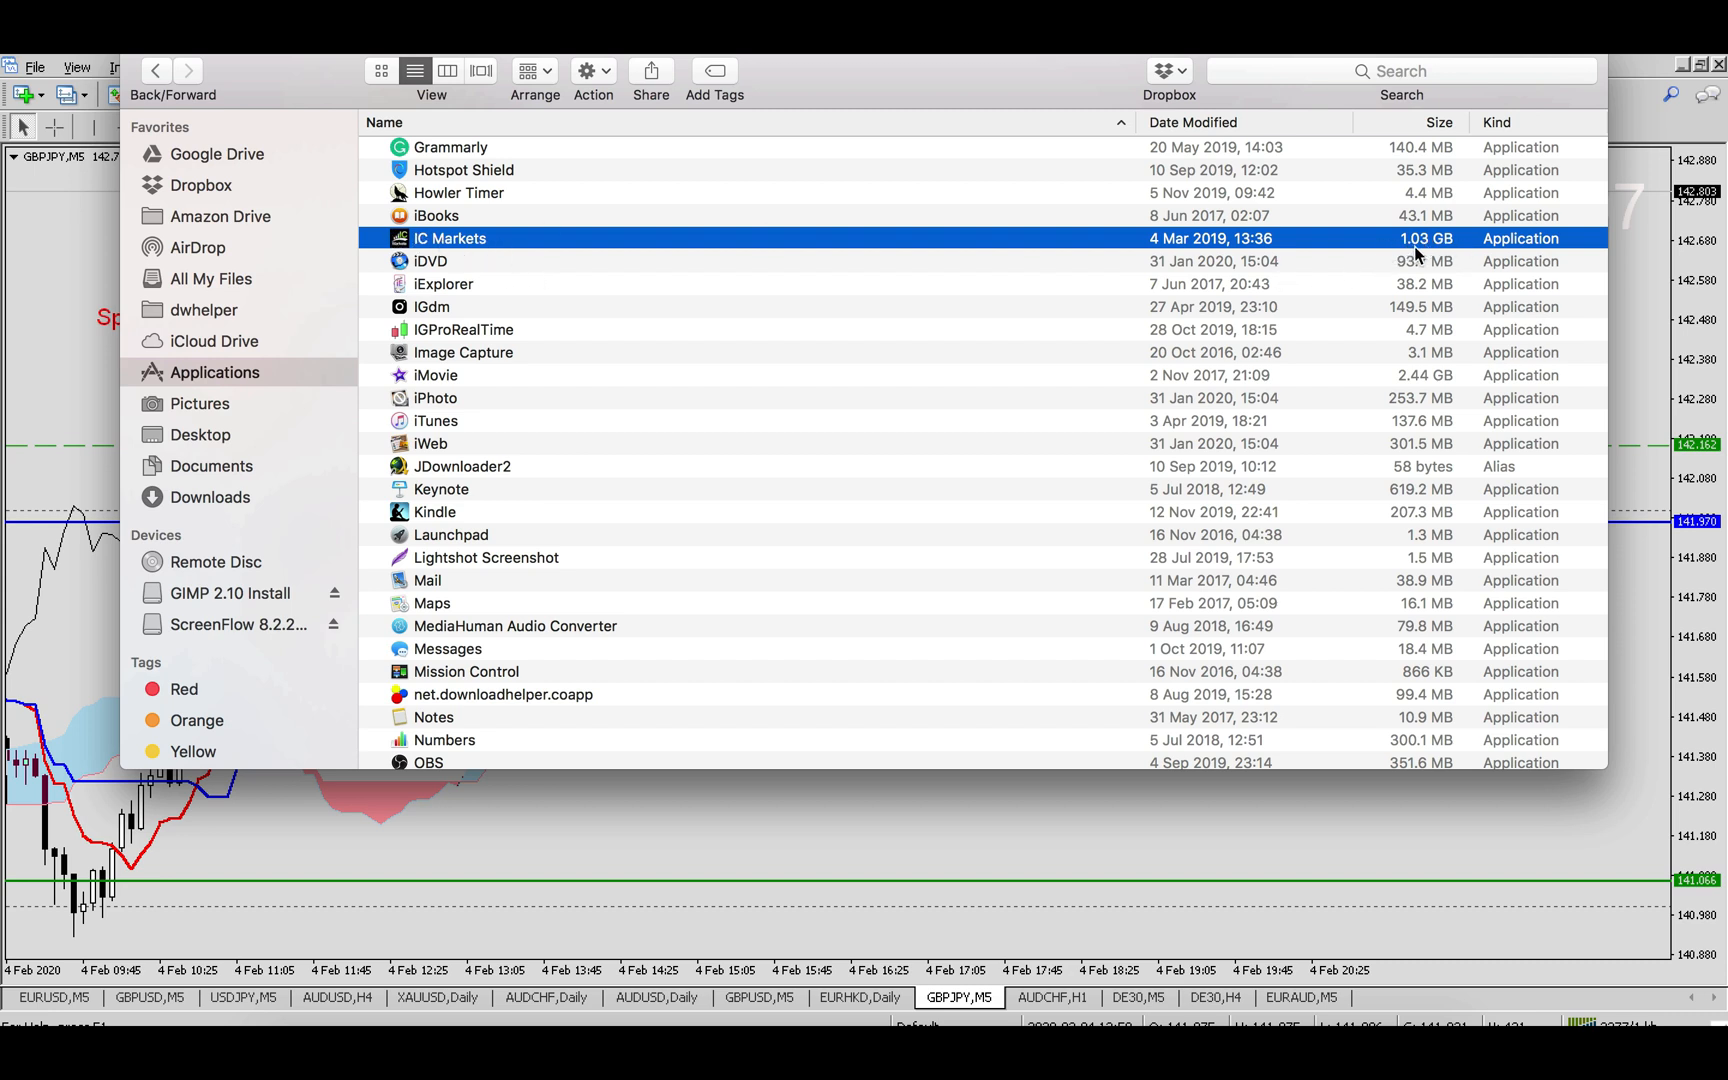
{"action": "mouse_move", "coordinate": [1410, 254]}
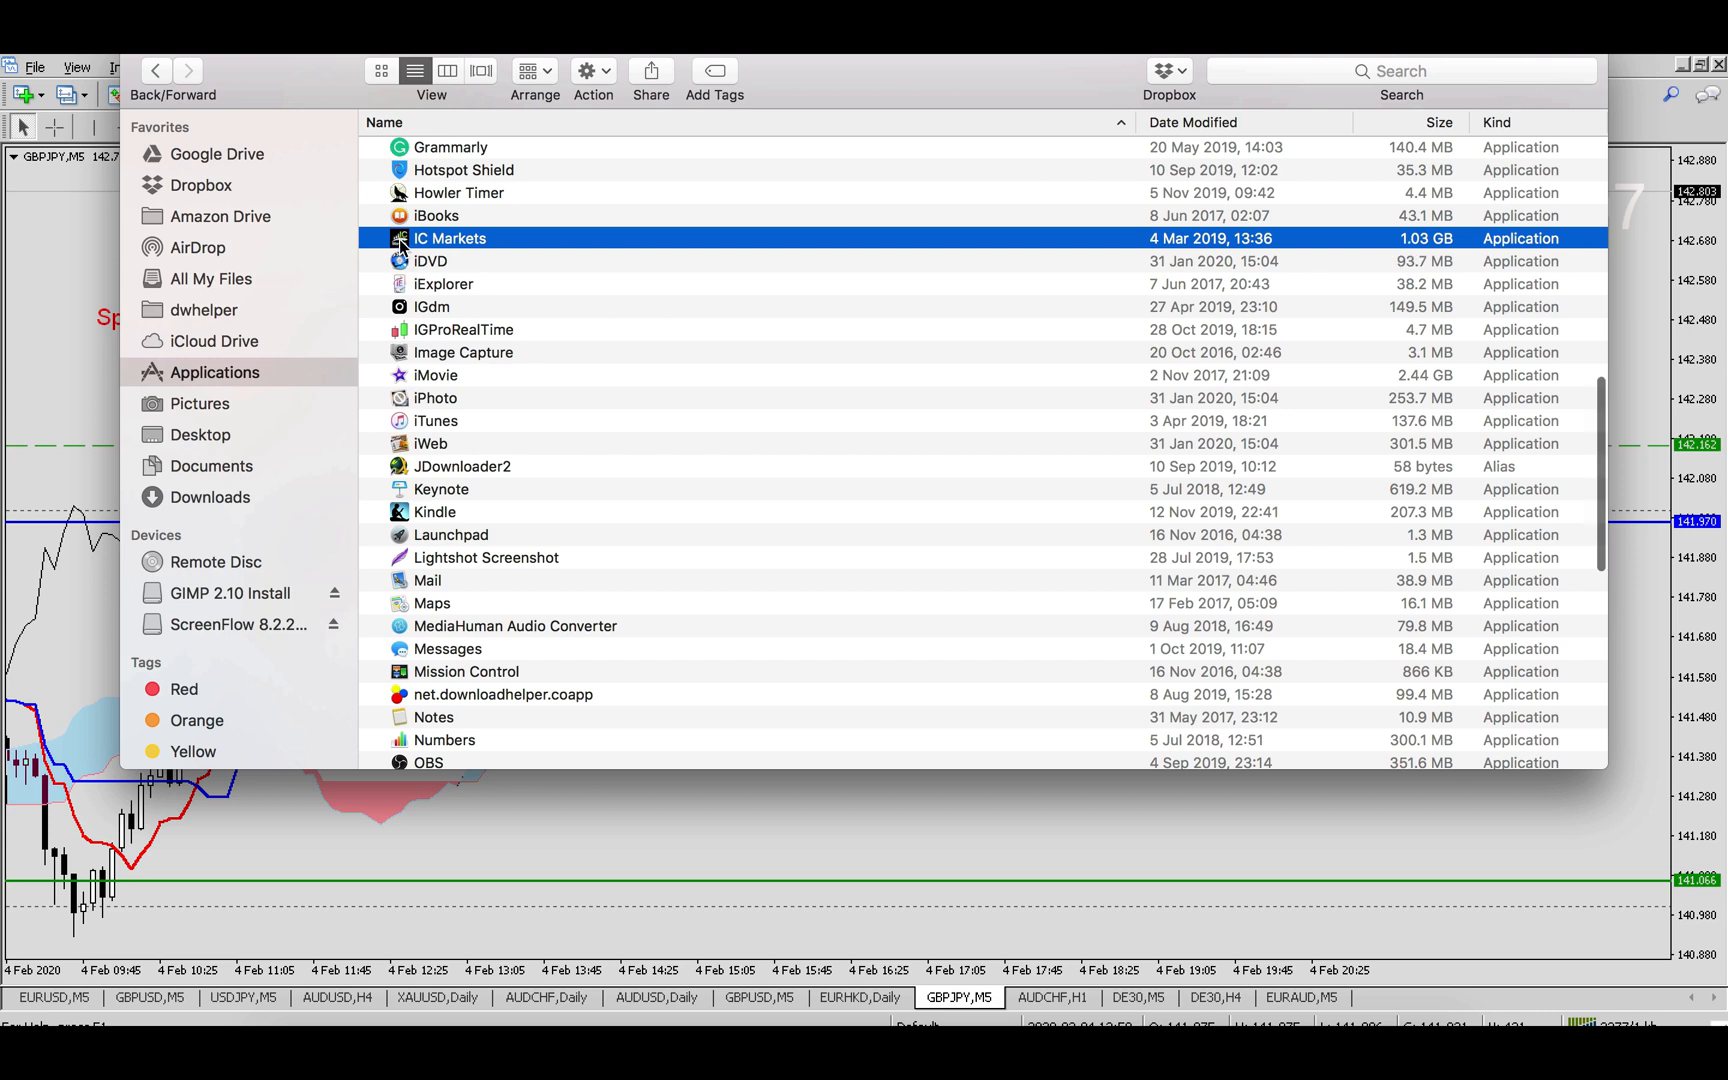
{"action": "right_click", "coordinate": [450, 238]}
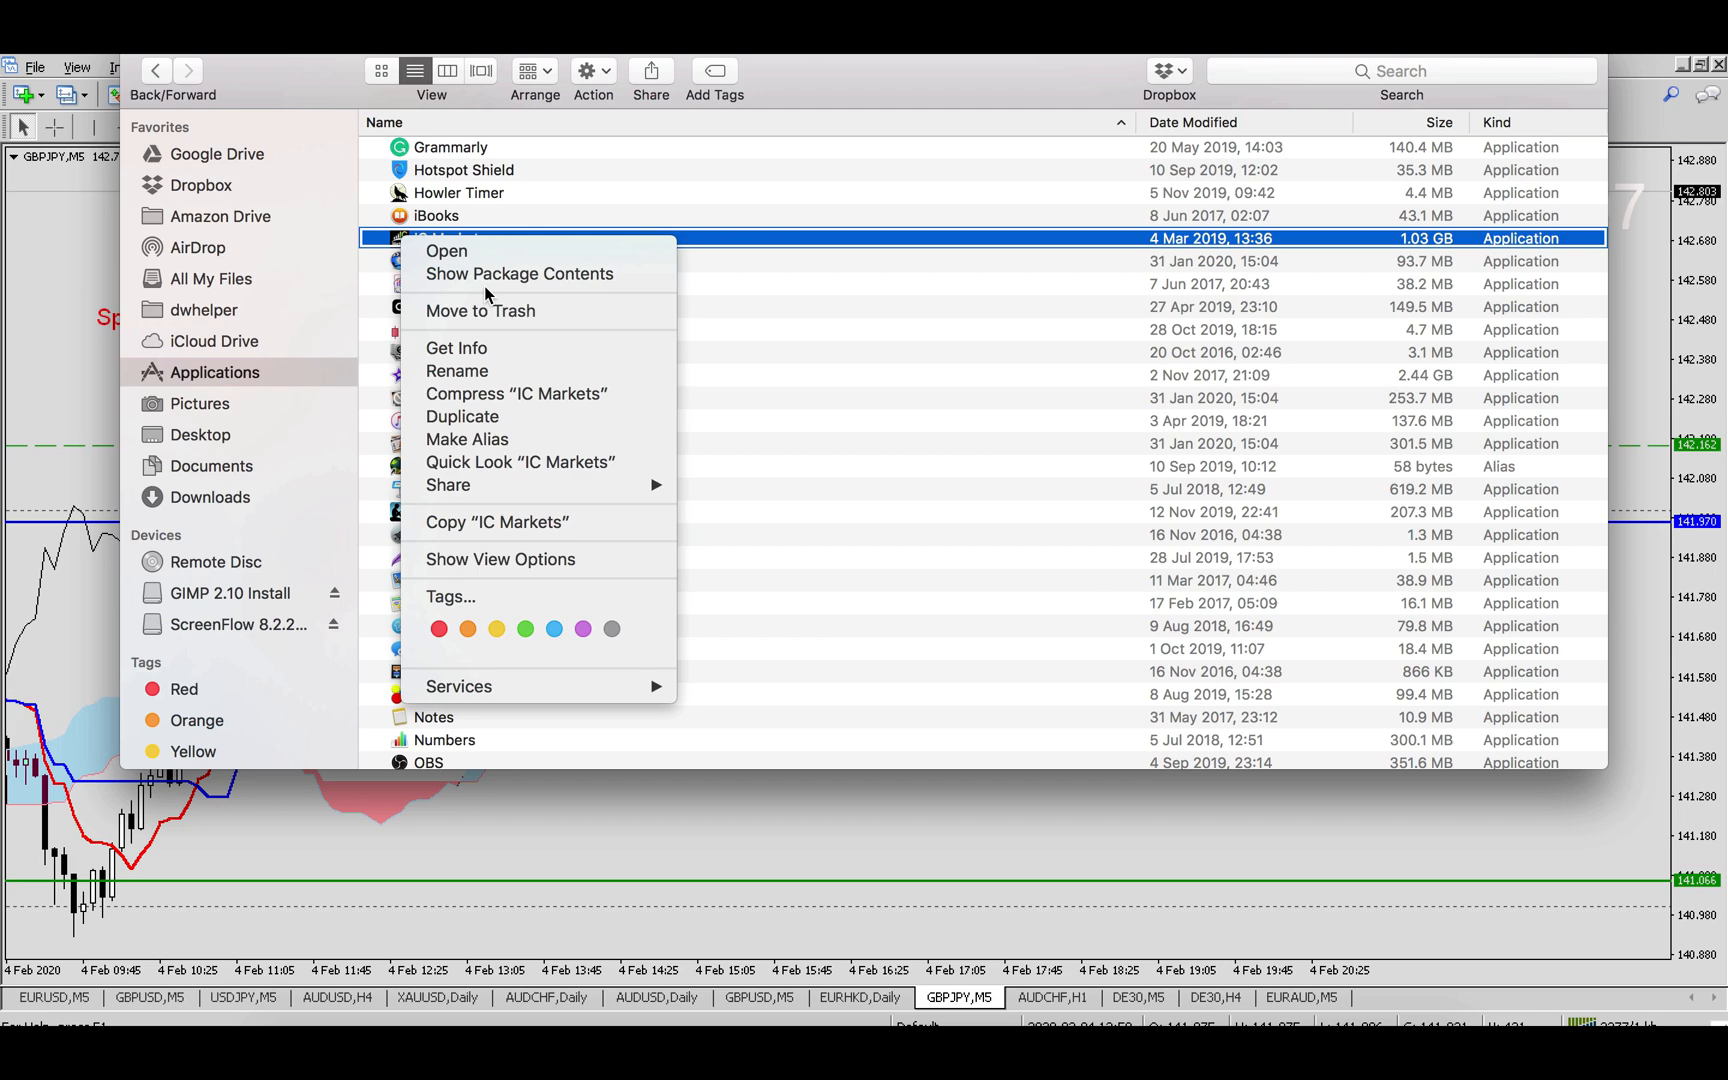
{"action": "mouse_move", "coordinate": [534, 274]}
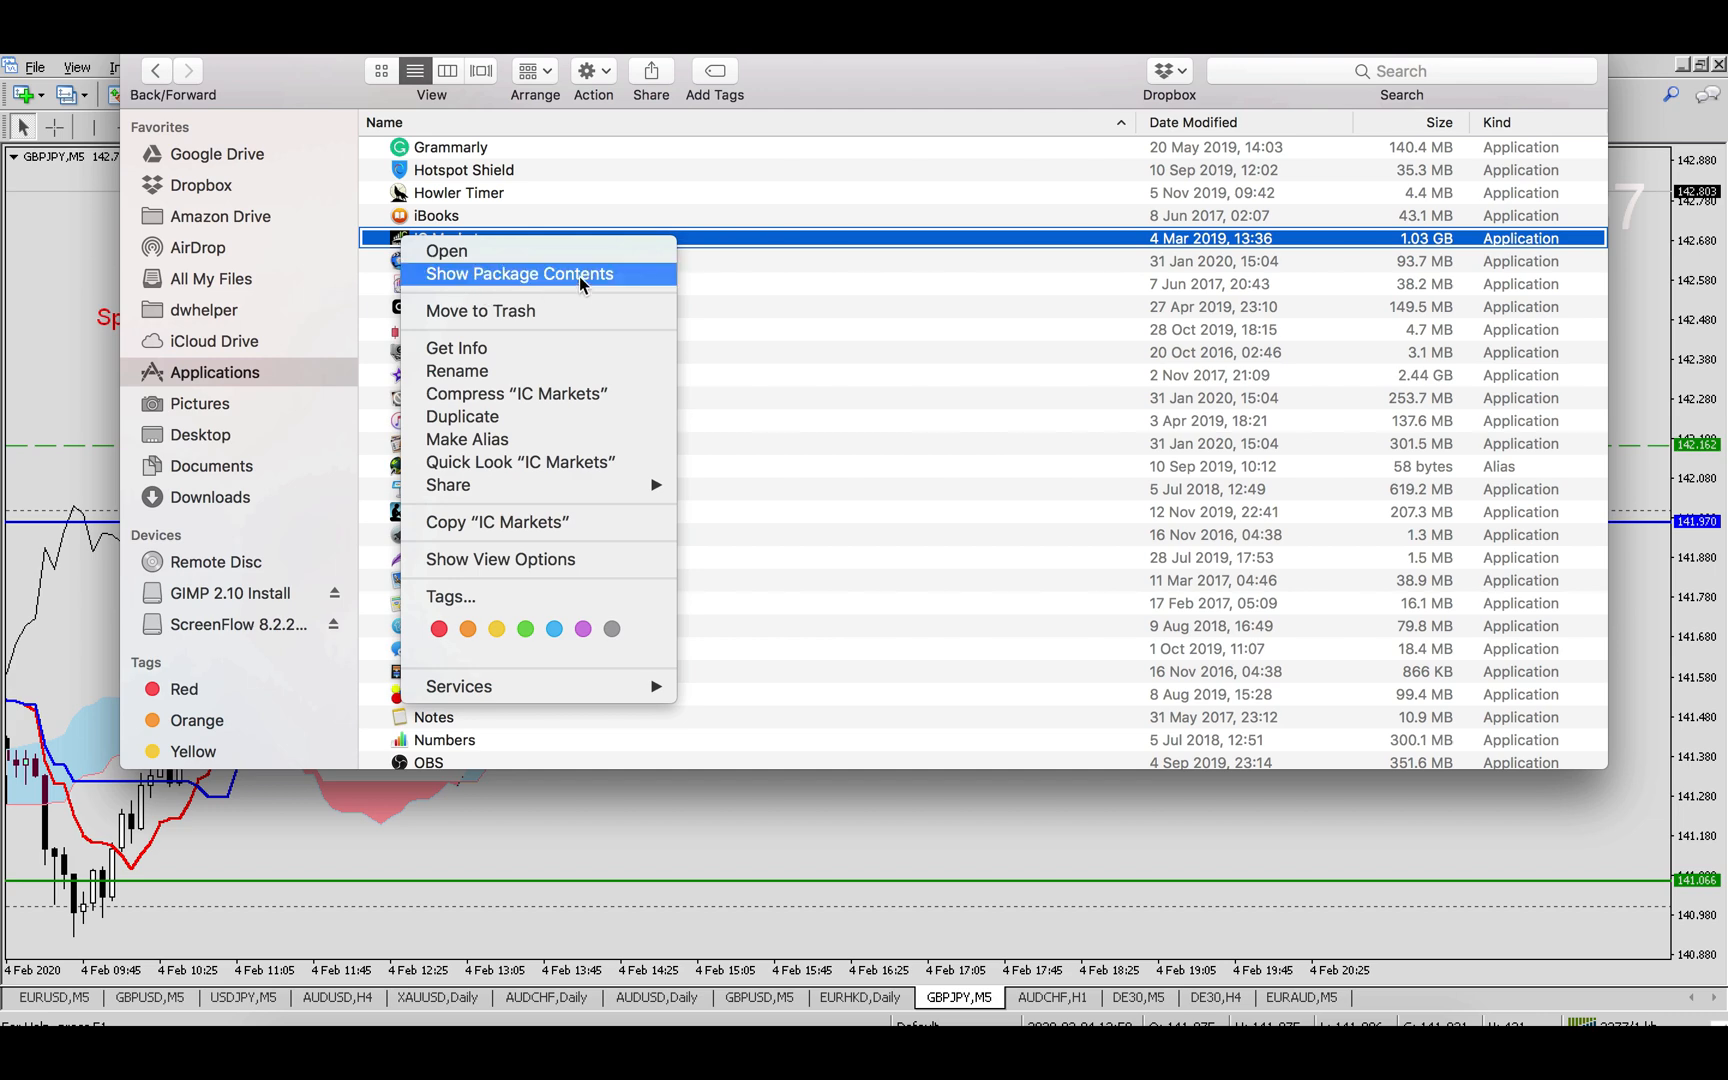
Browse the IC Markets package contents through drive_c and Program Files to the MetaTrader 4 IC Markets folder
{"action": "left_click", "coordinate": [518, 274]}
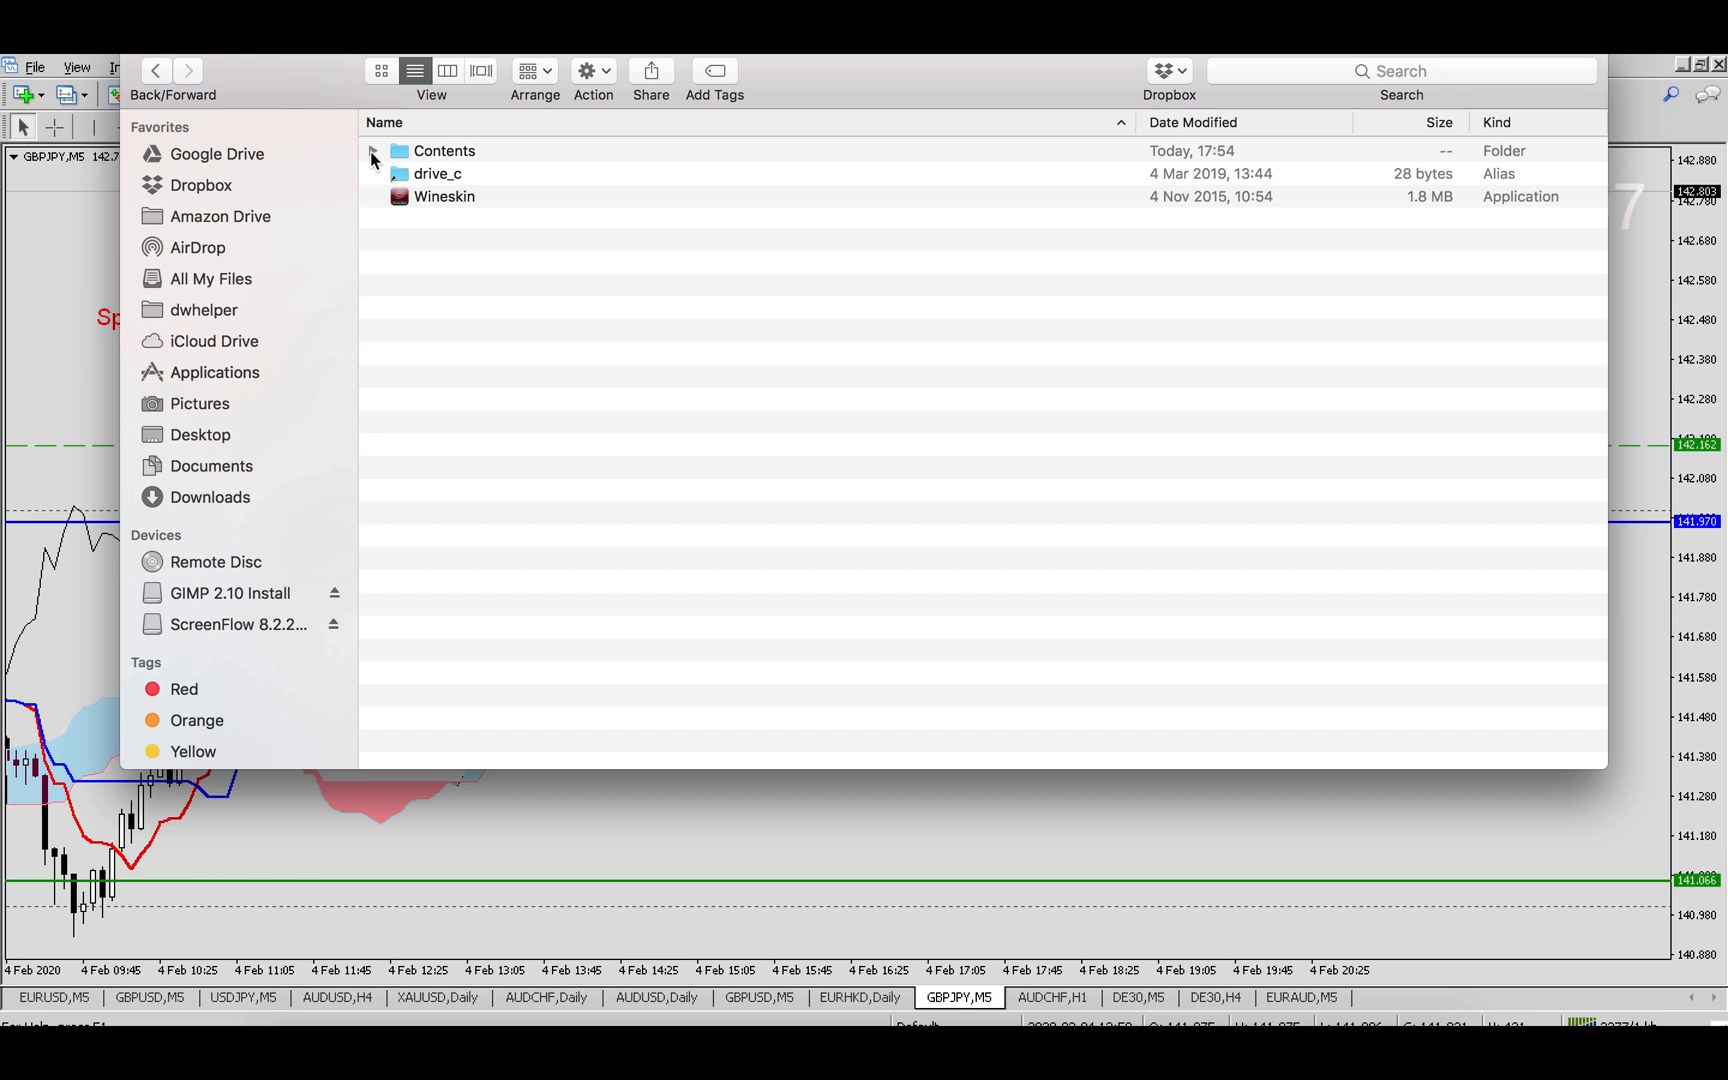
{"action": "left_click", "coordinate": [372, 150]}
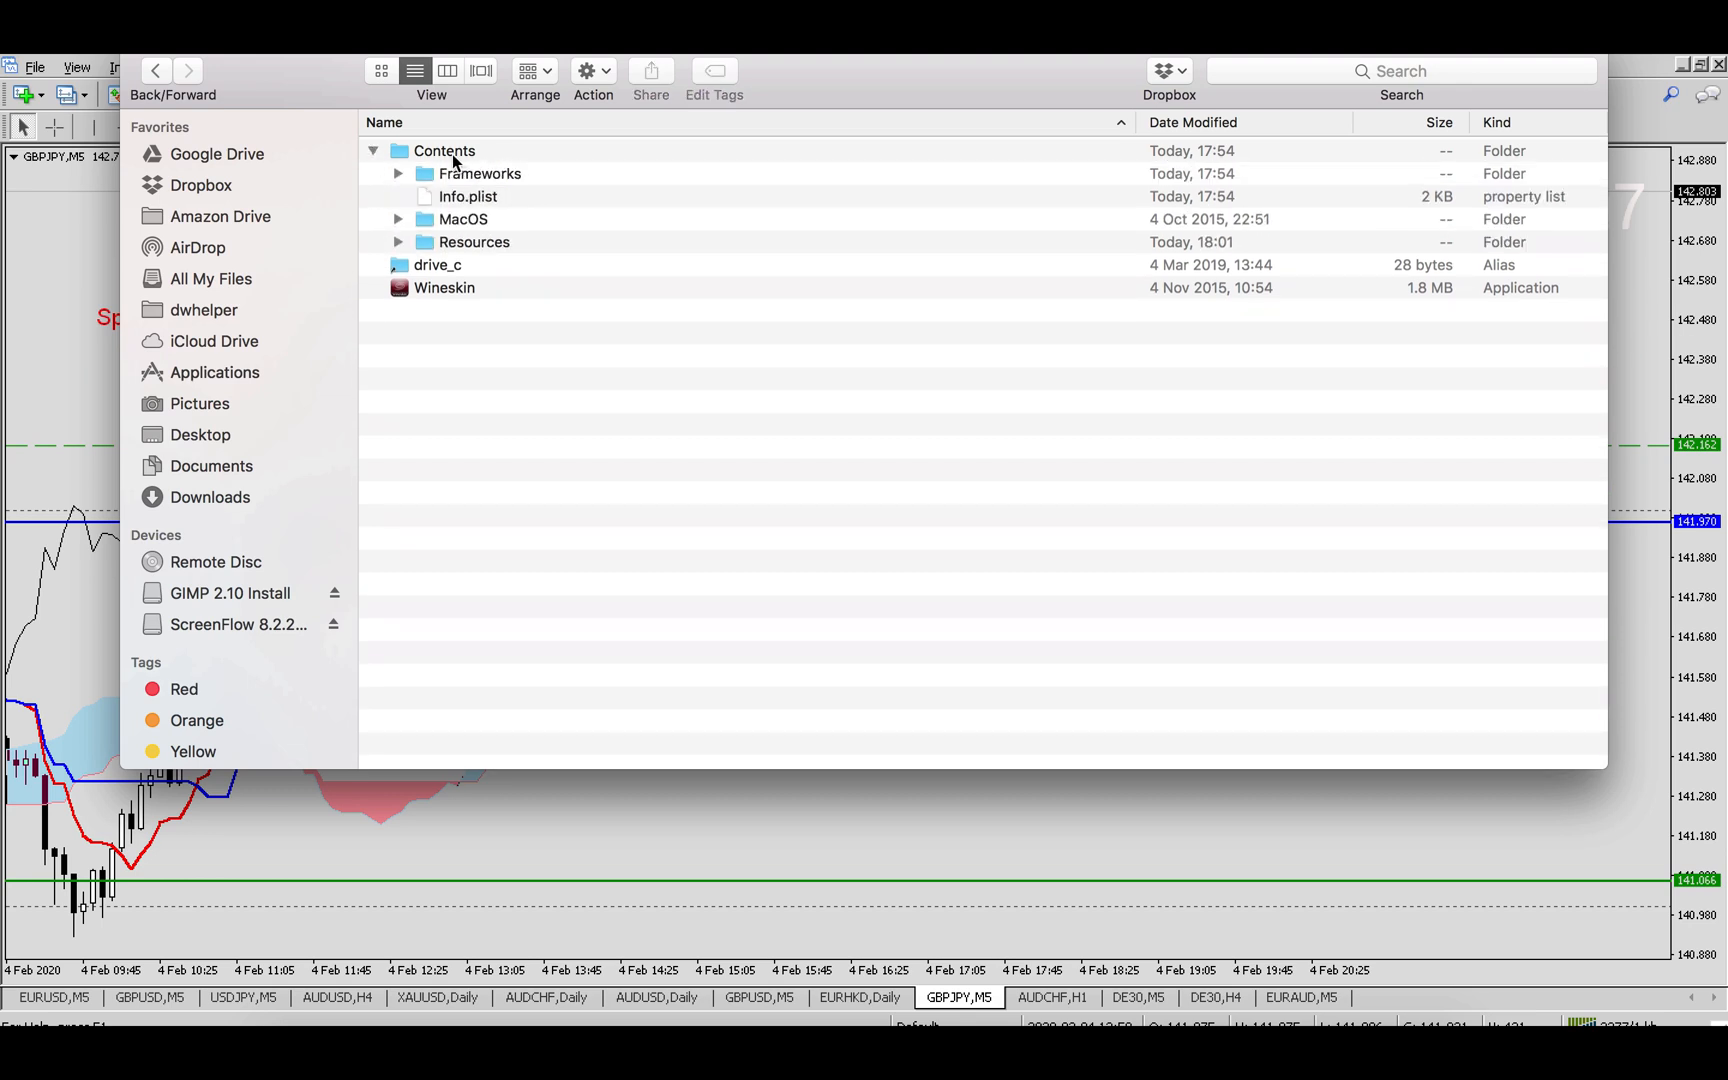
{"action": "mouse_move", "coordinate": [394, 182]}
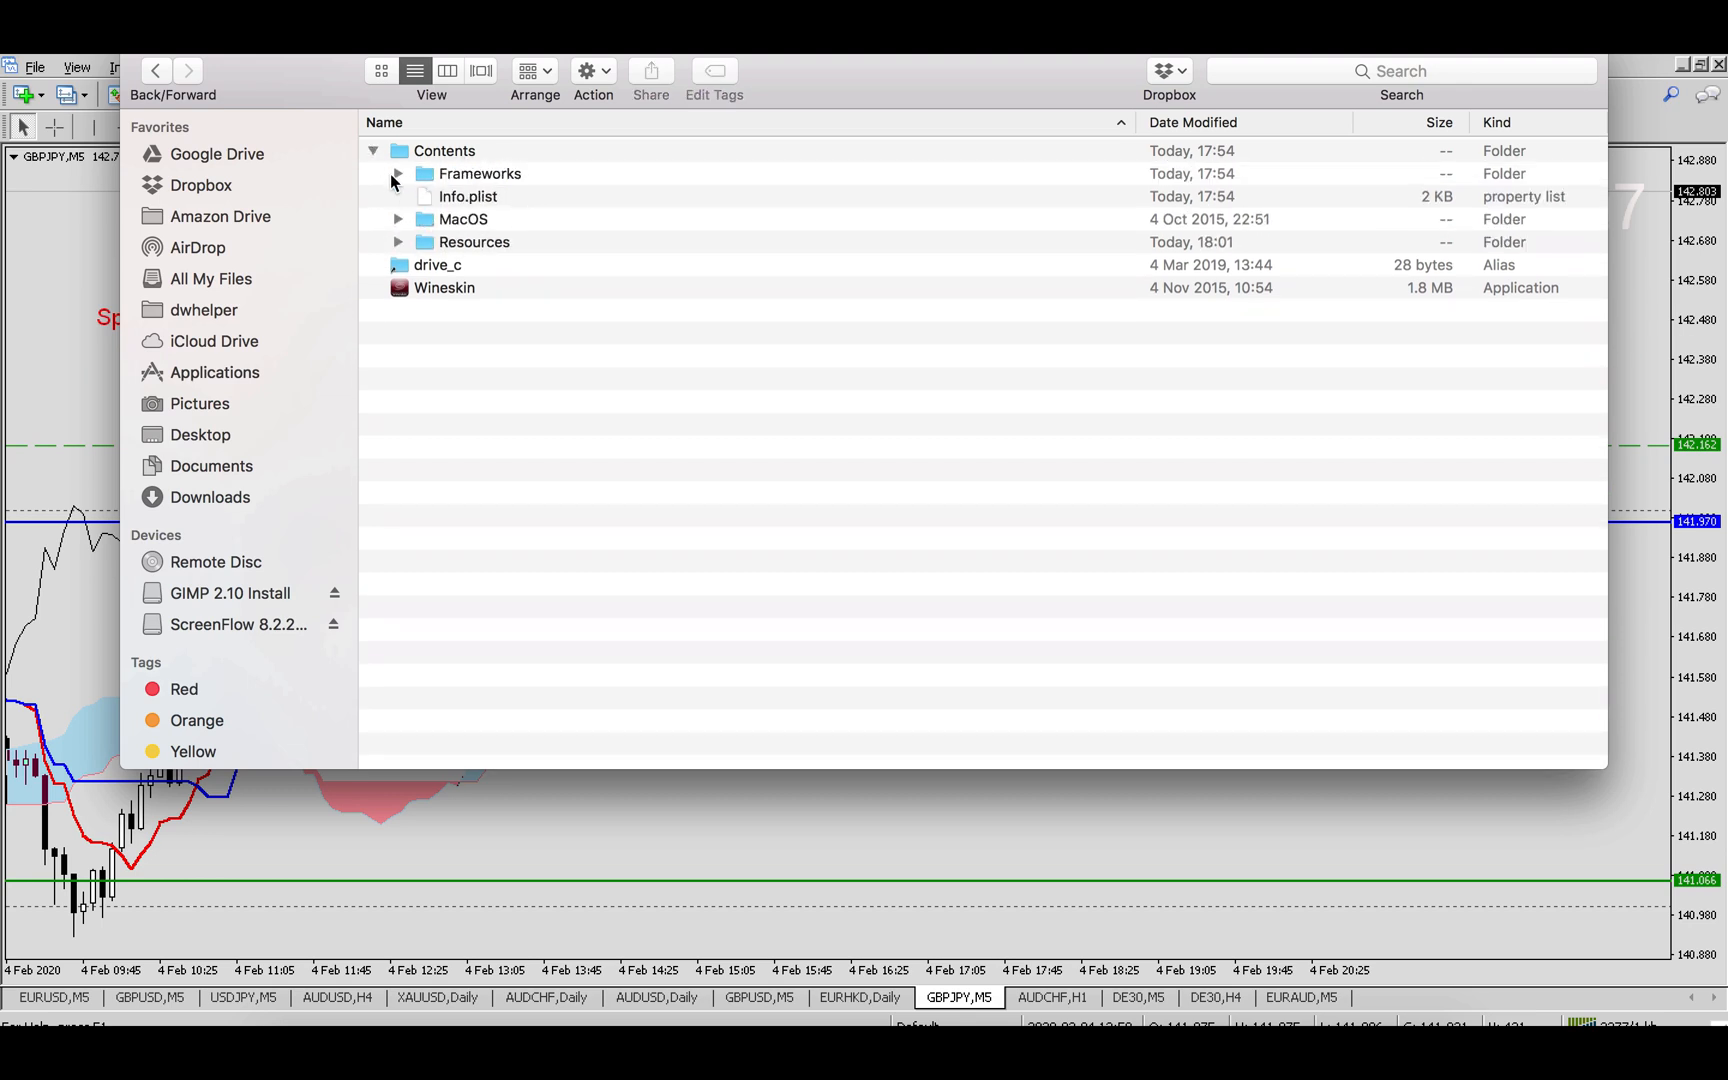
{"action": "left_click", "coordinate": [374, 150]}
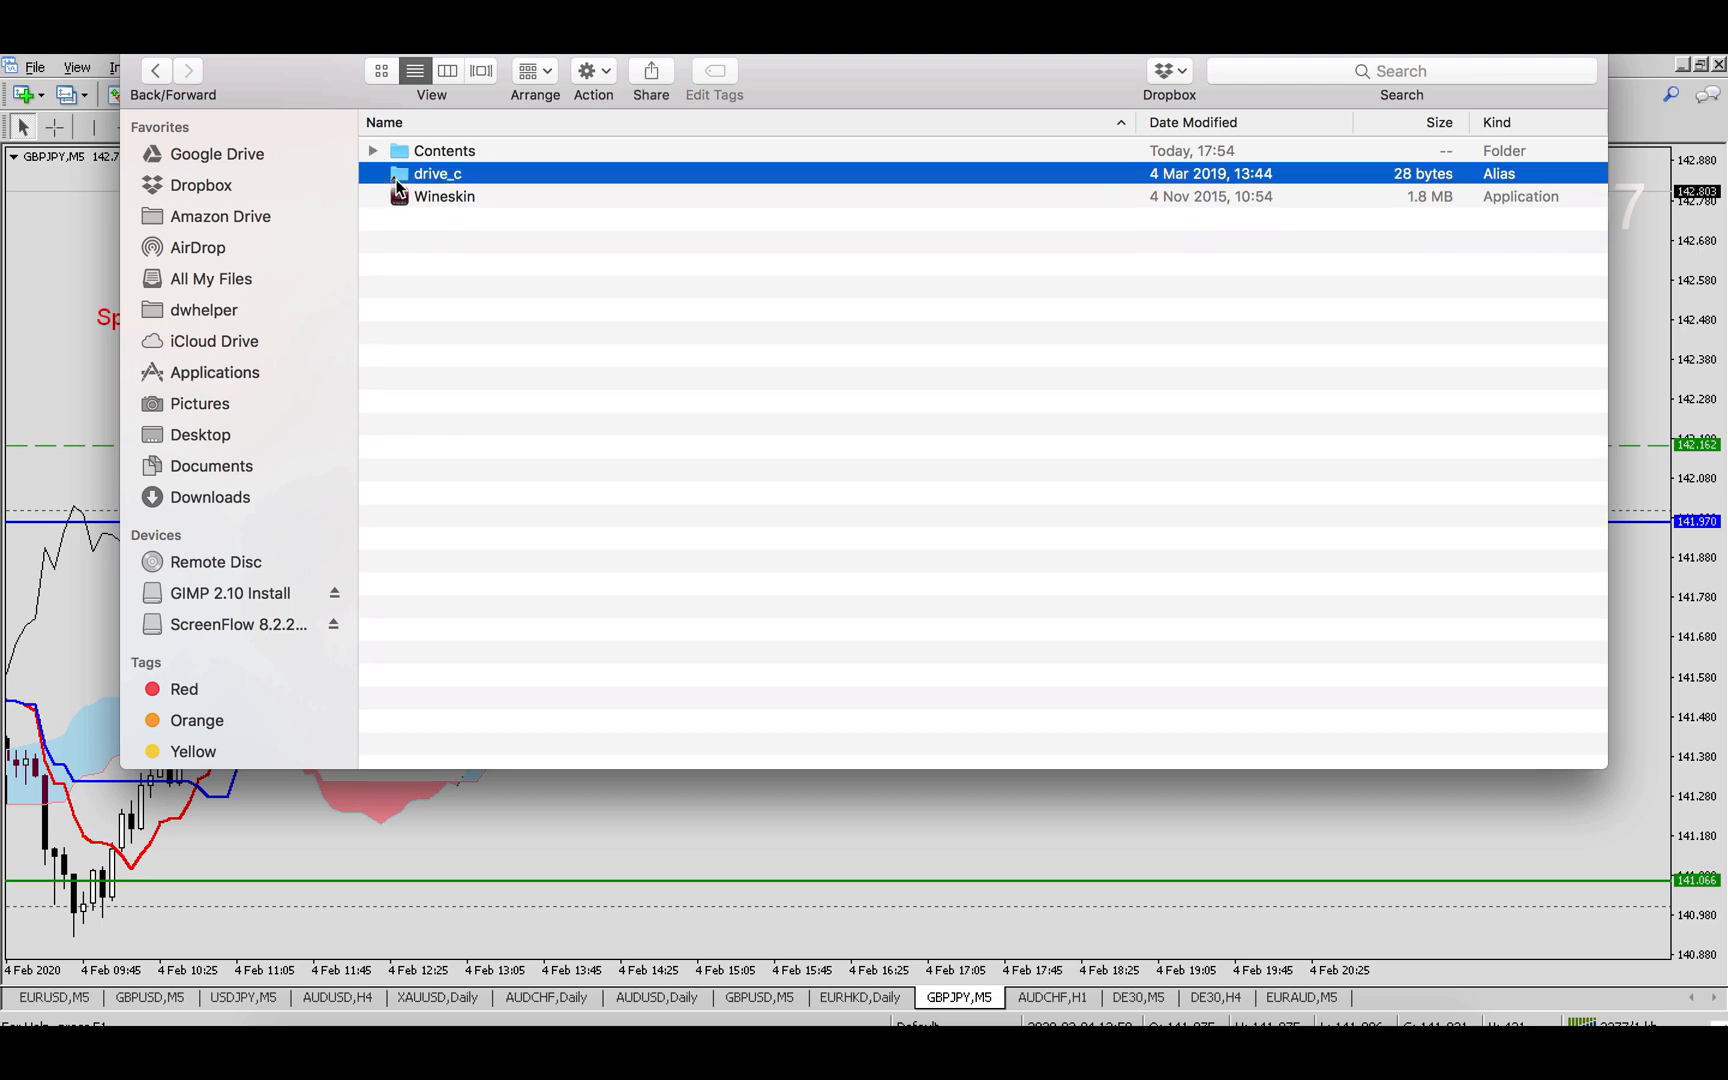
{"action": "double_click", "coordinate": [438, 174]}
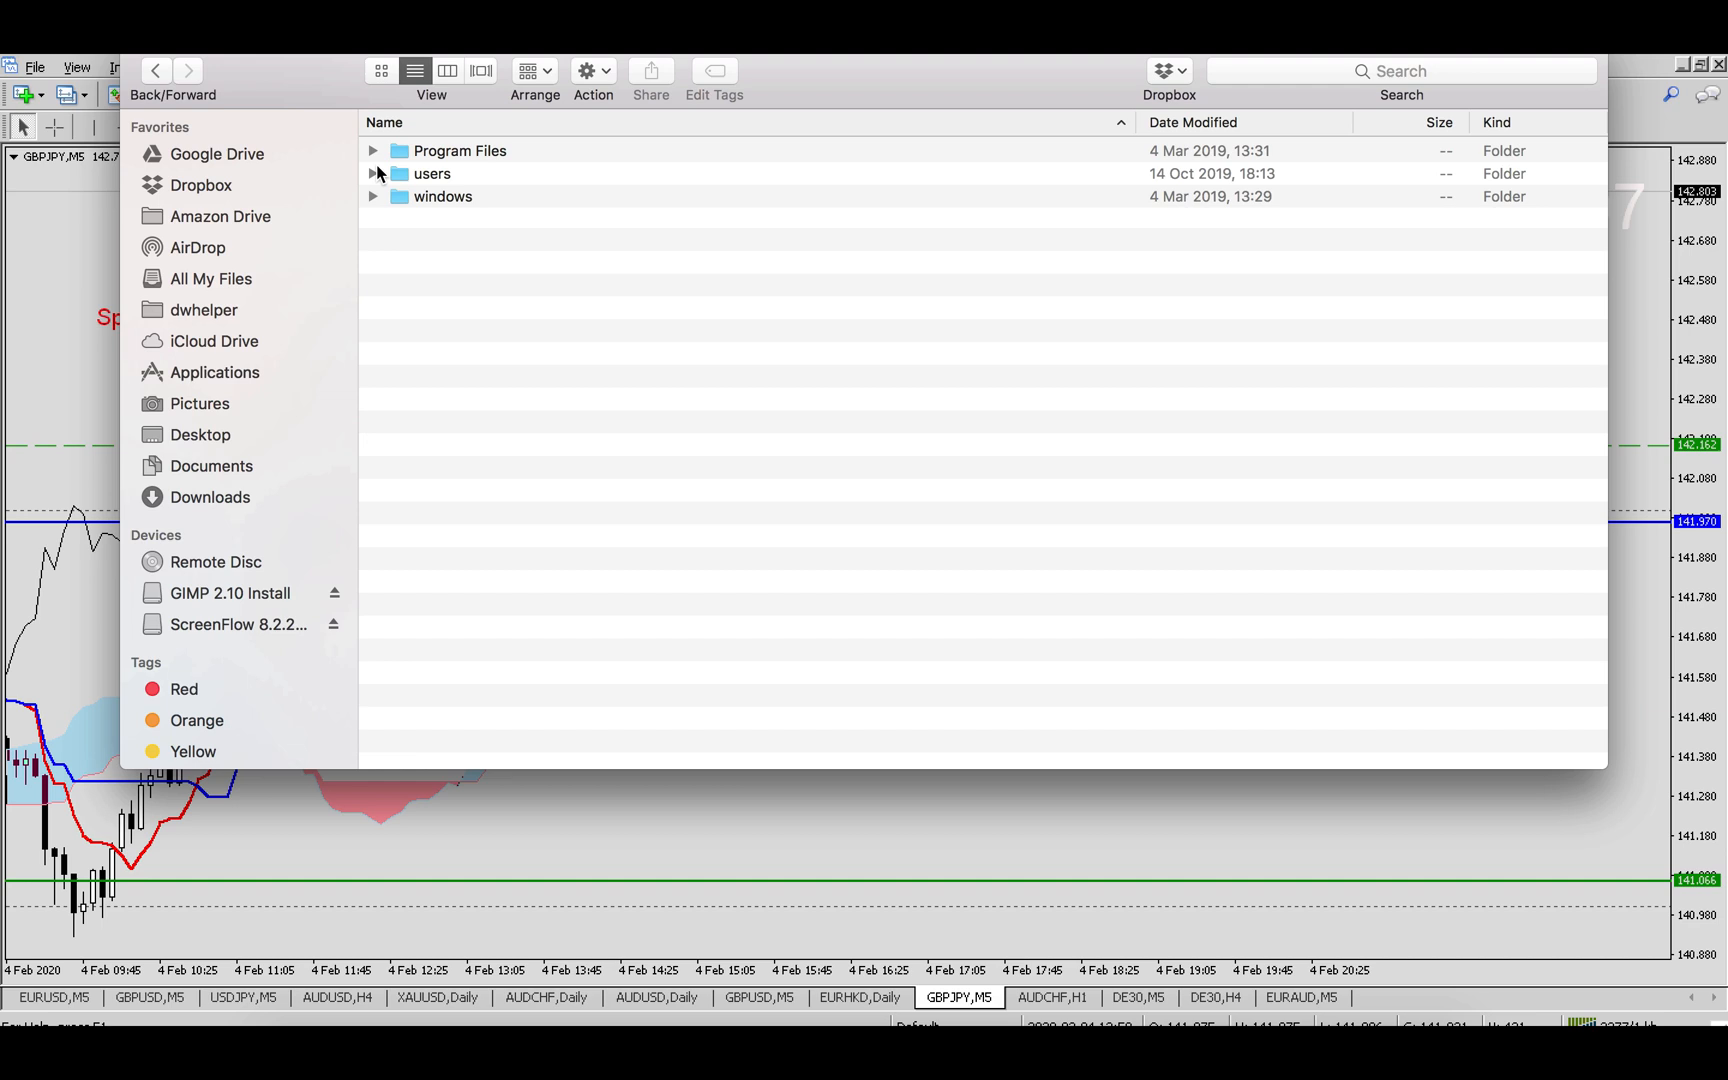
{"action": "left_click", "coordinate": [372, 150]}
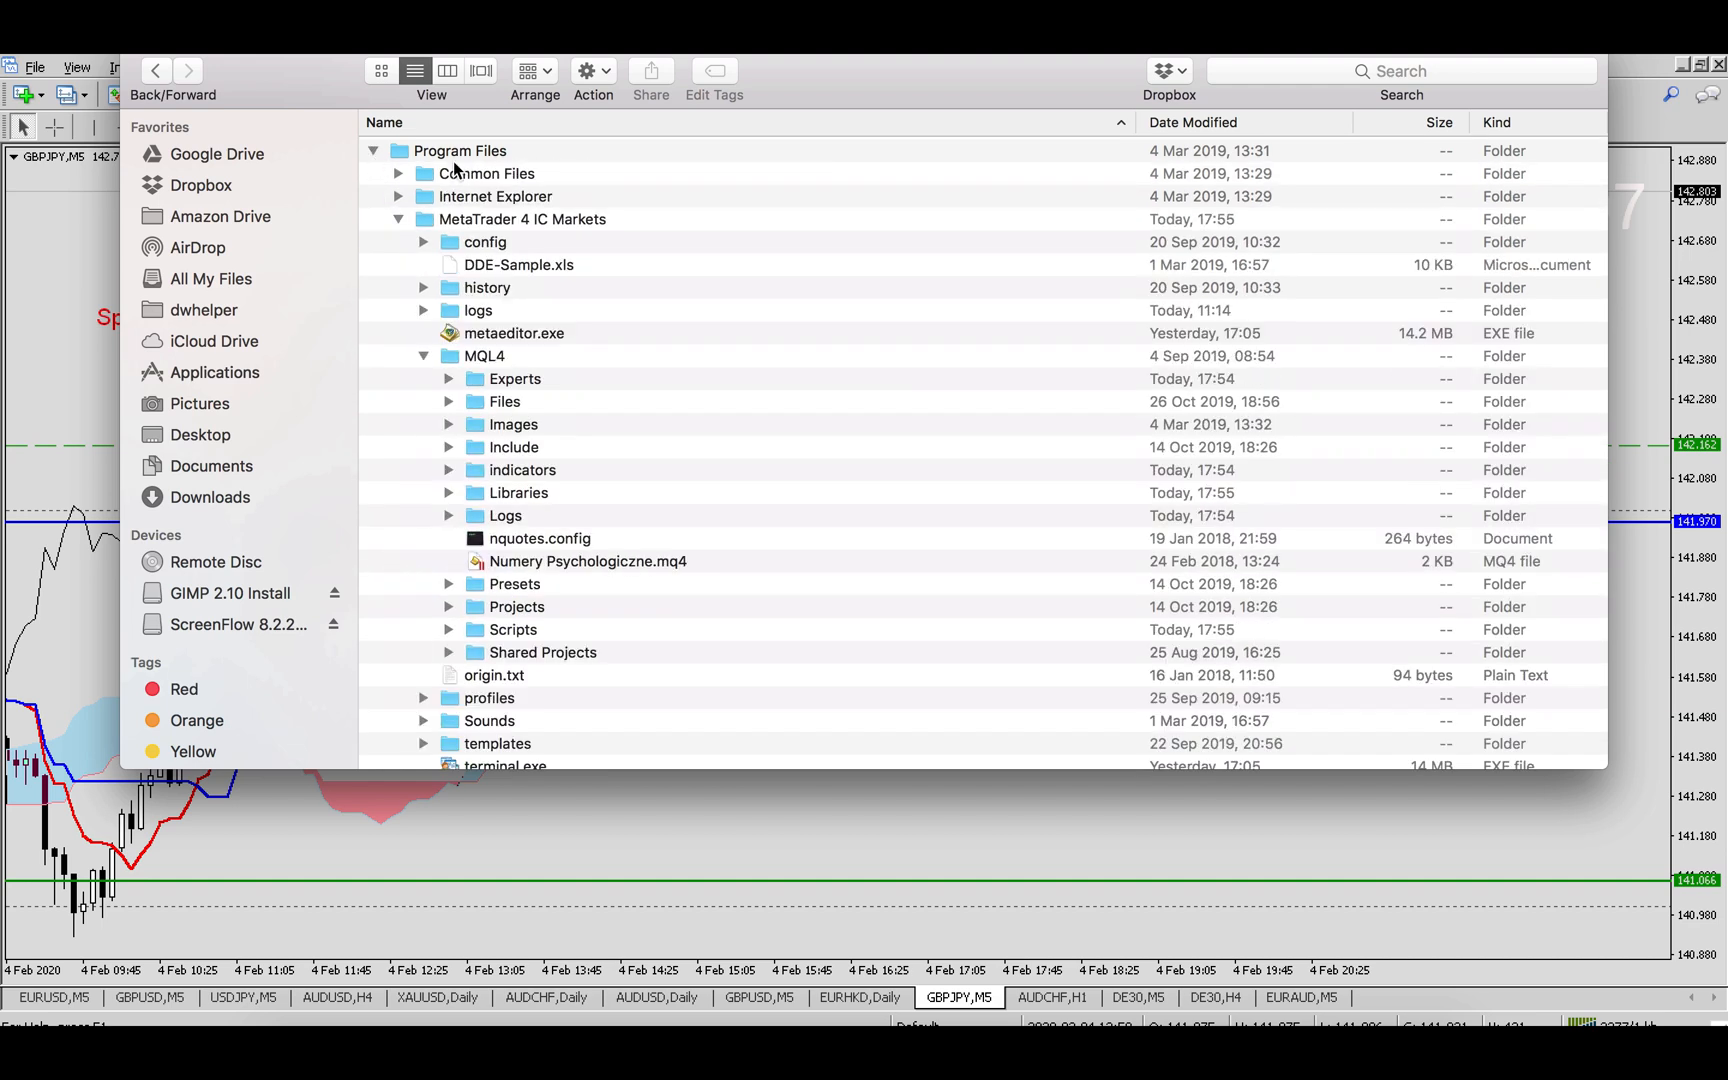
{"action": "mouse_move", "coordinate": [450, 312]}
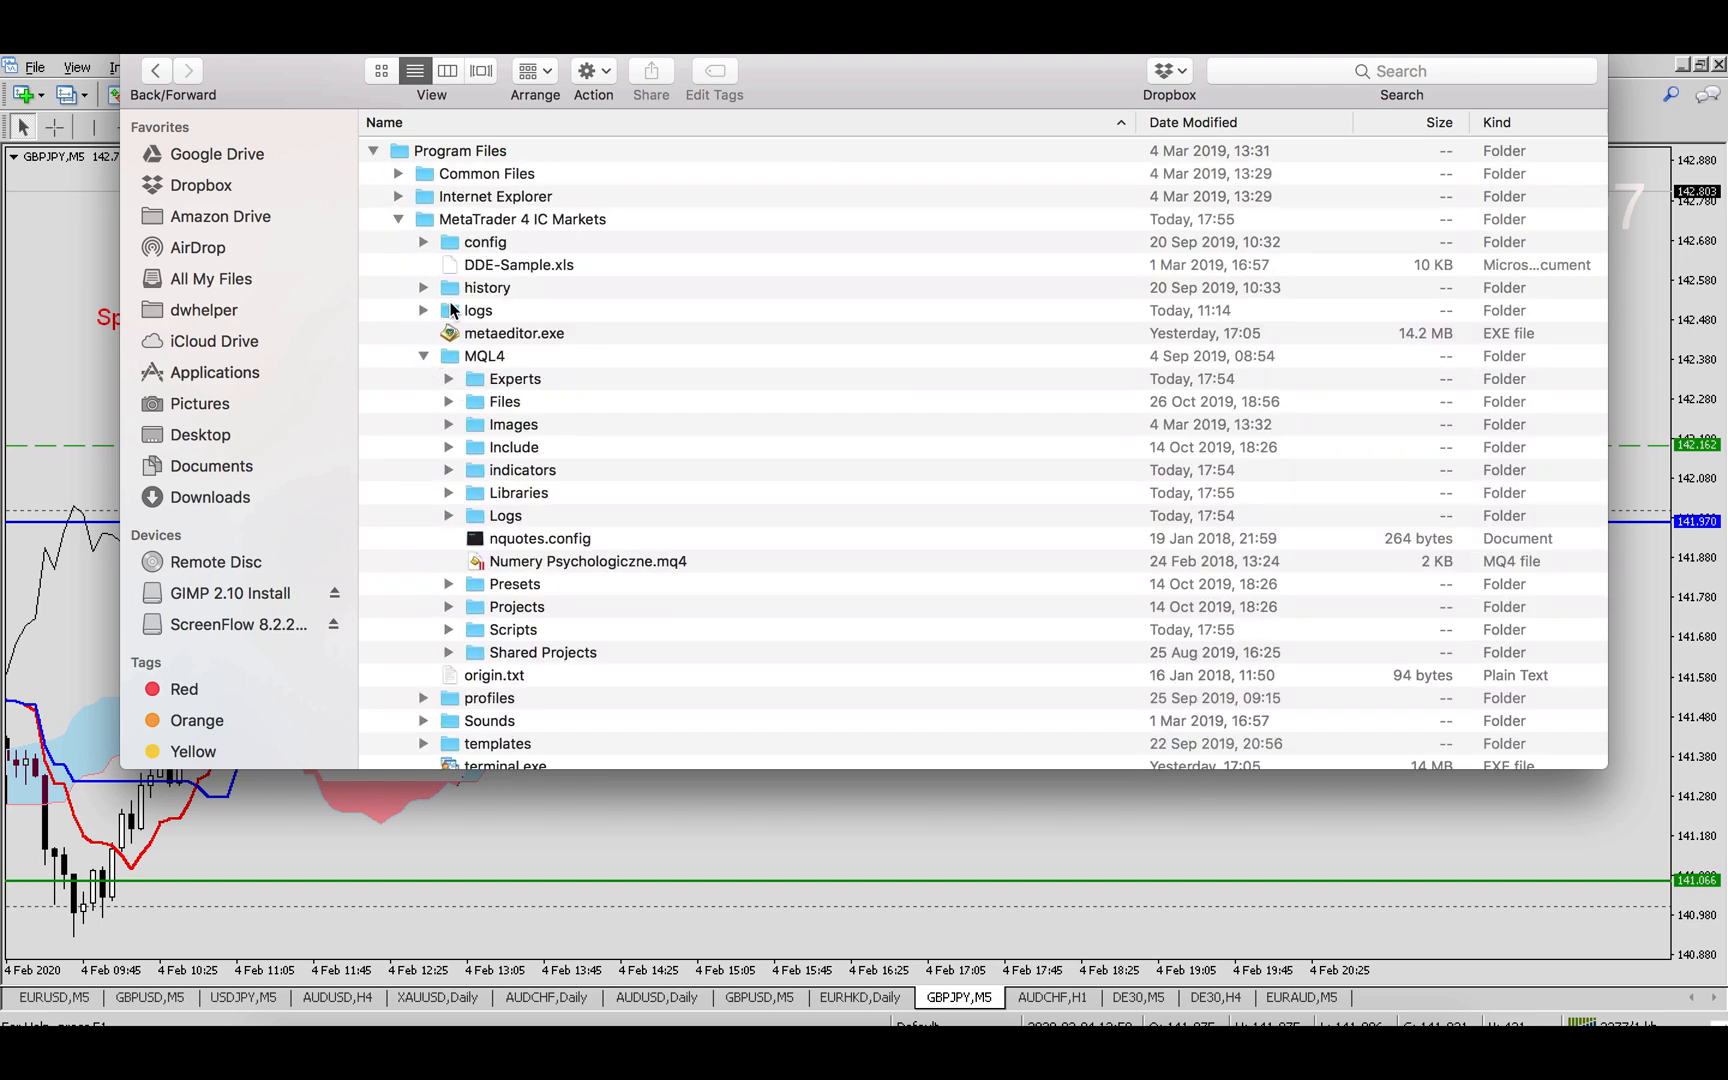
{"action": "left_click", "coordinate": [424, 354]}
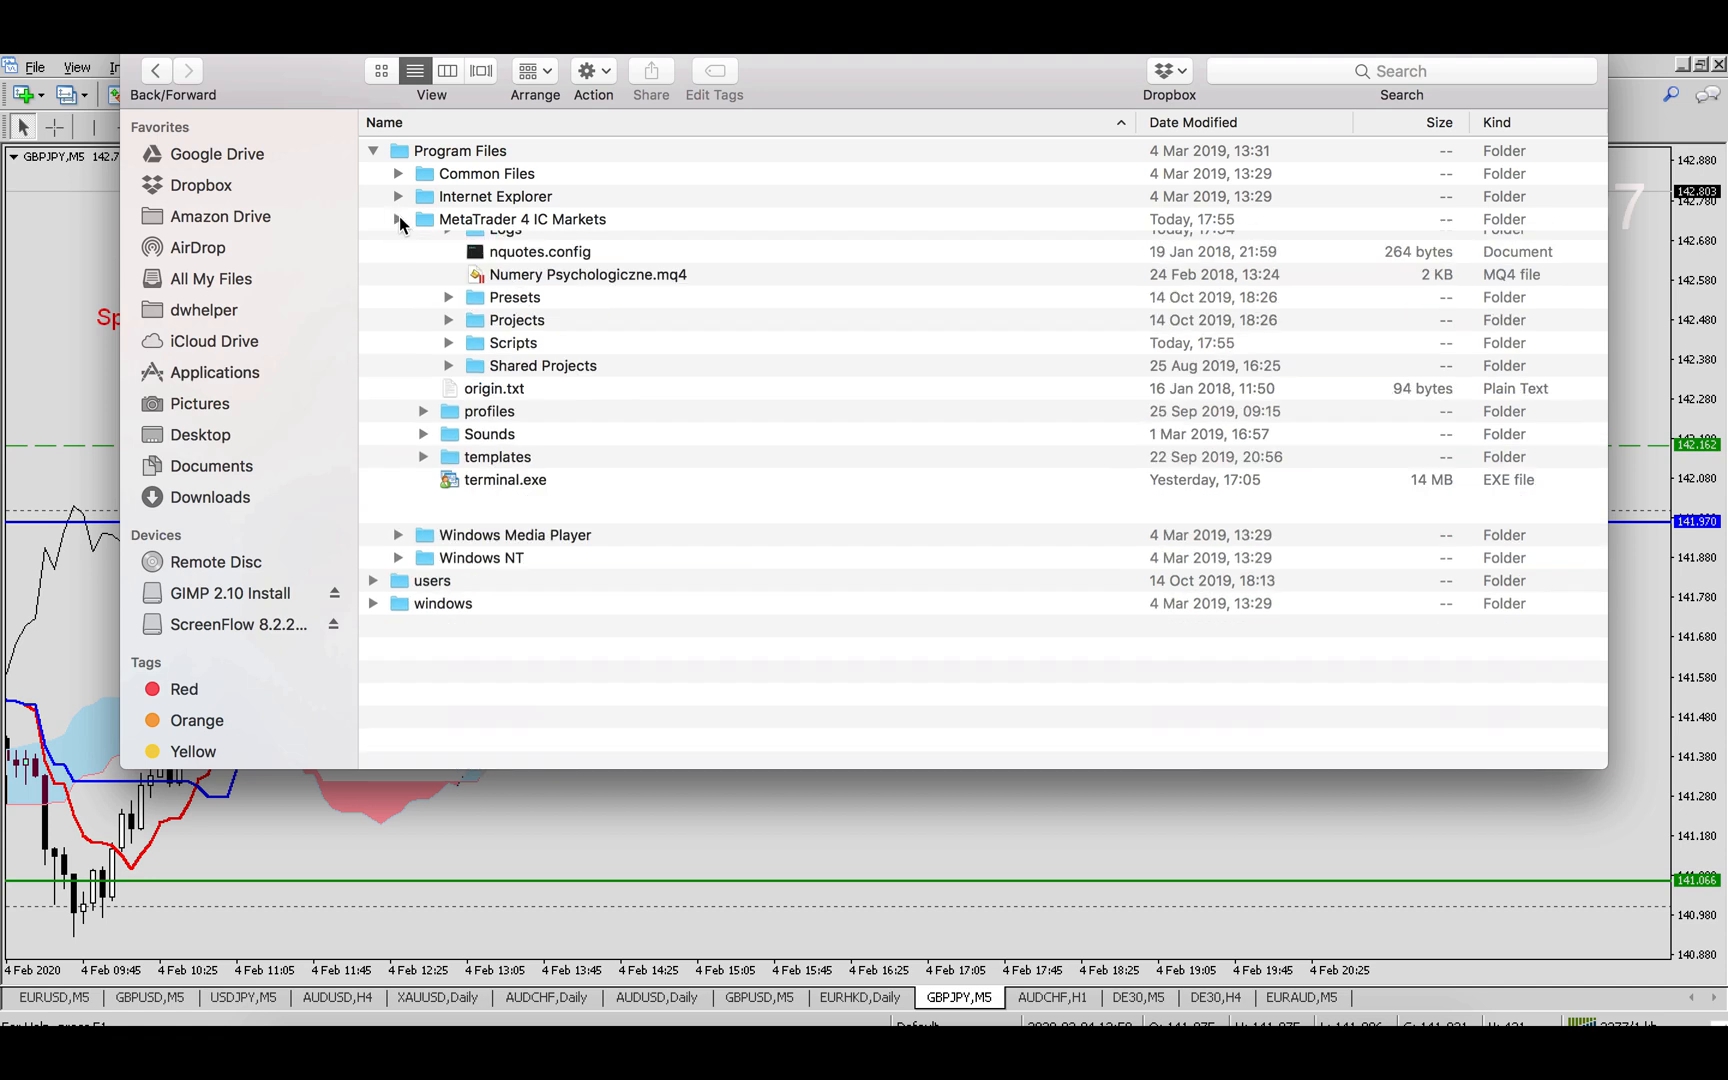
{"action": "left_click", "coordinate": [398, 220]}
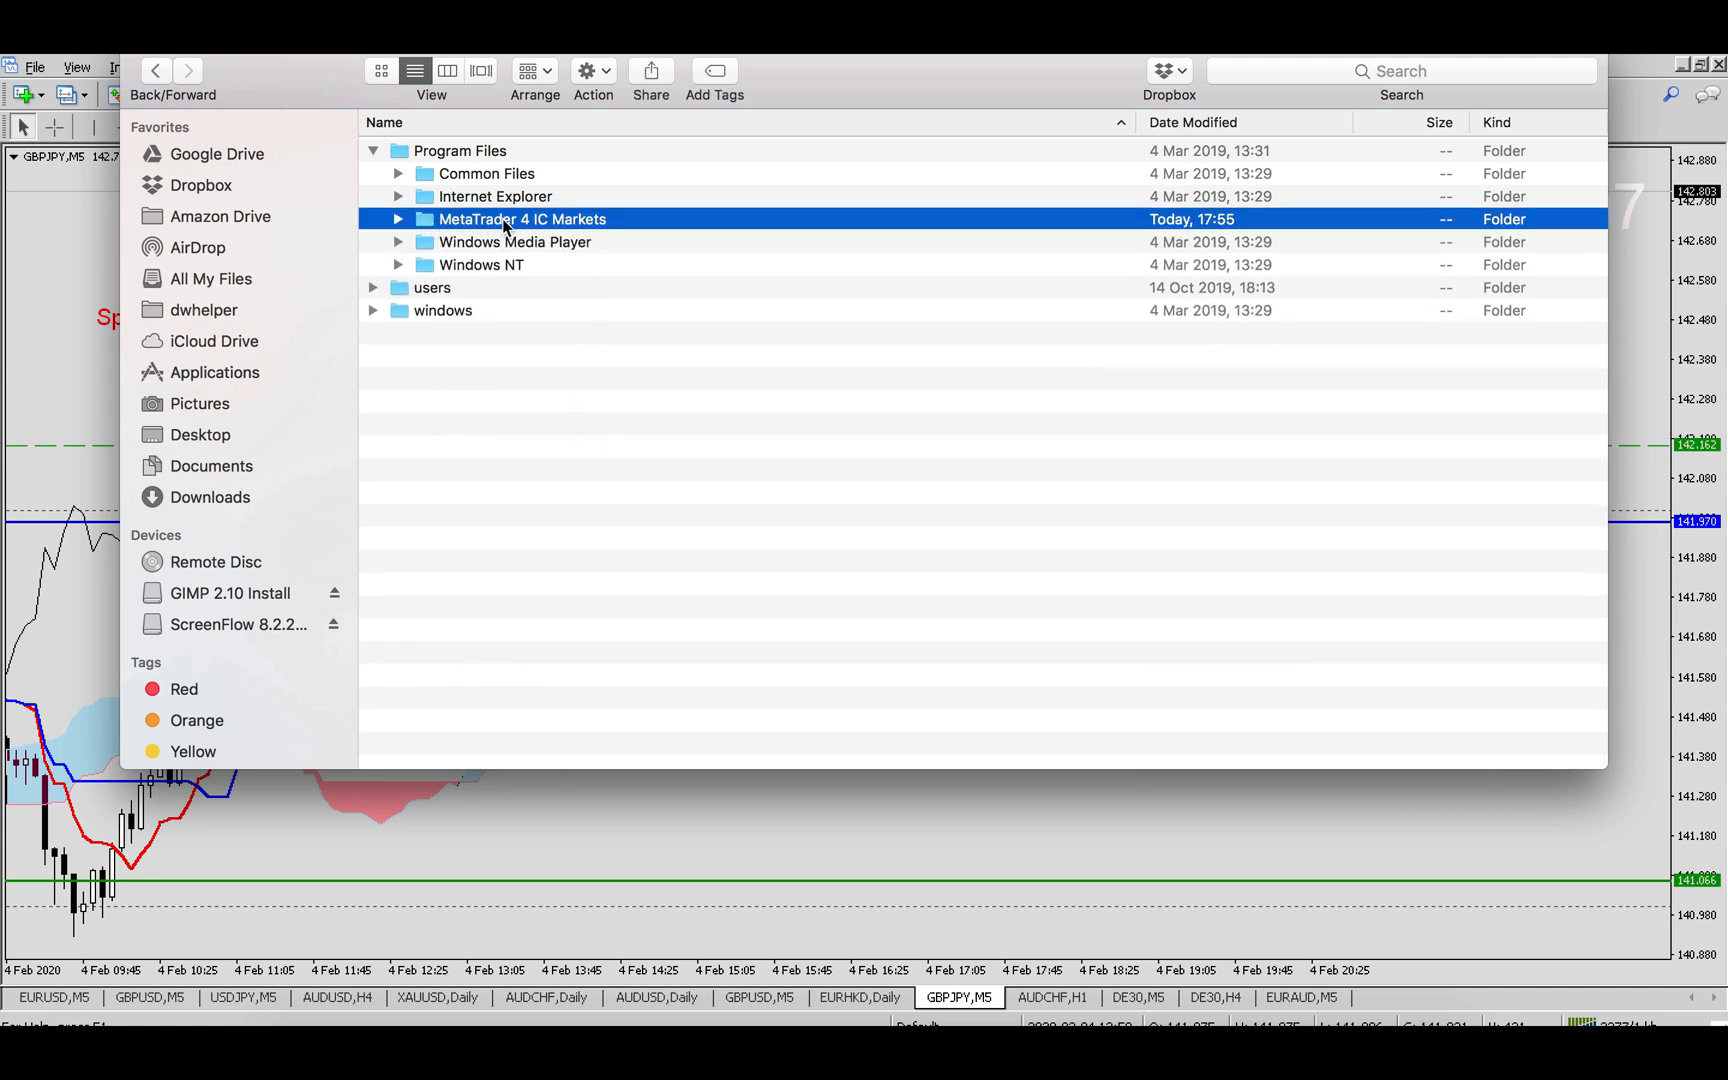
{"action": "mouse_move", "coordinate": [598, 232]}
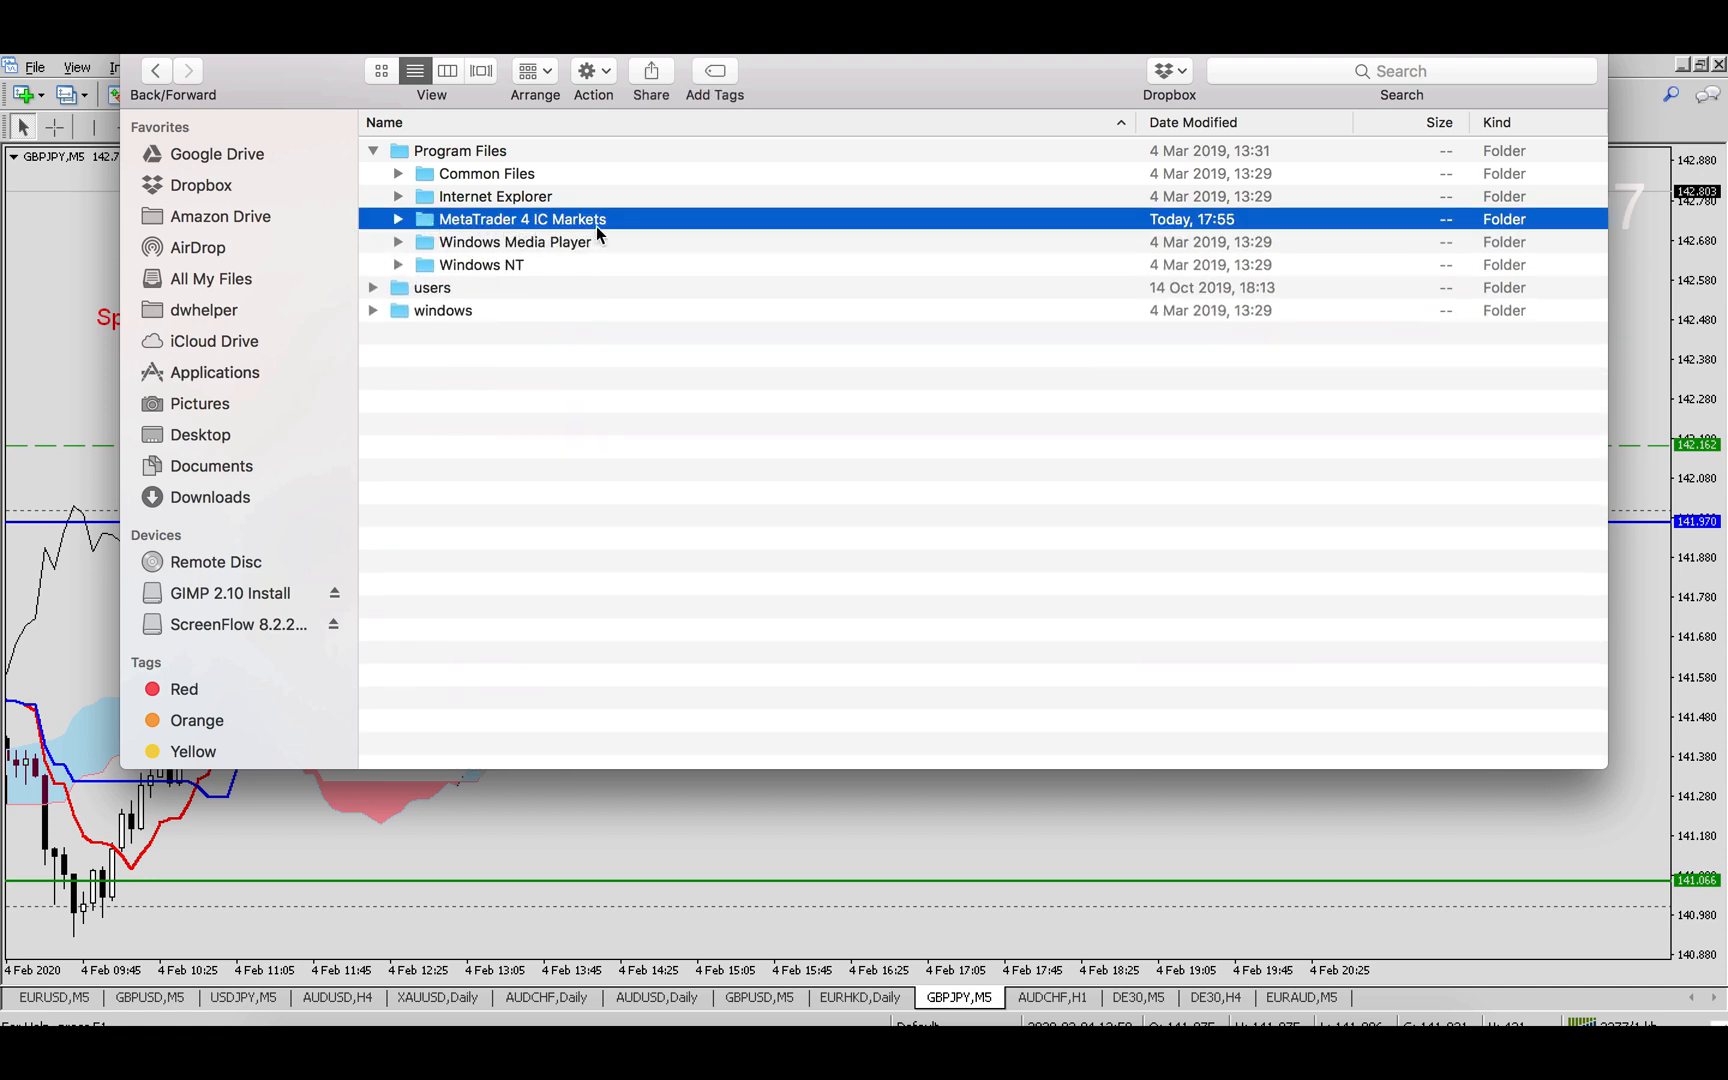
{"action": "mouse_move", "coordinate": [546, 282]}
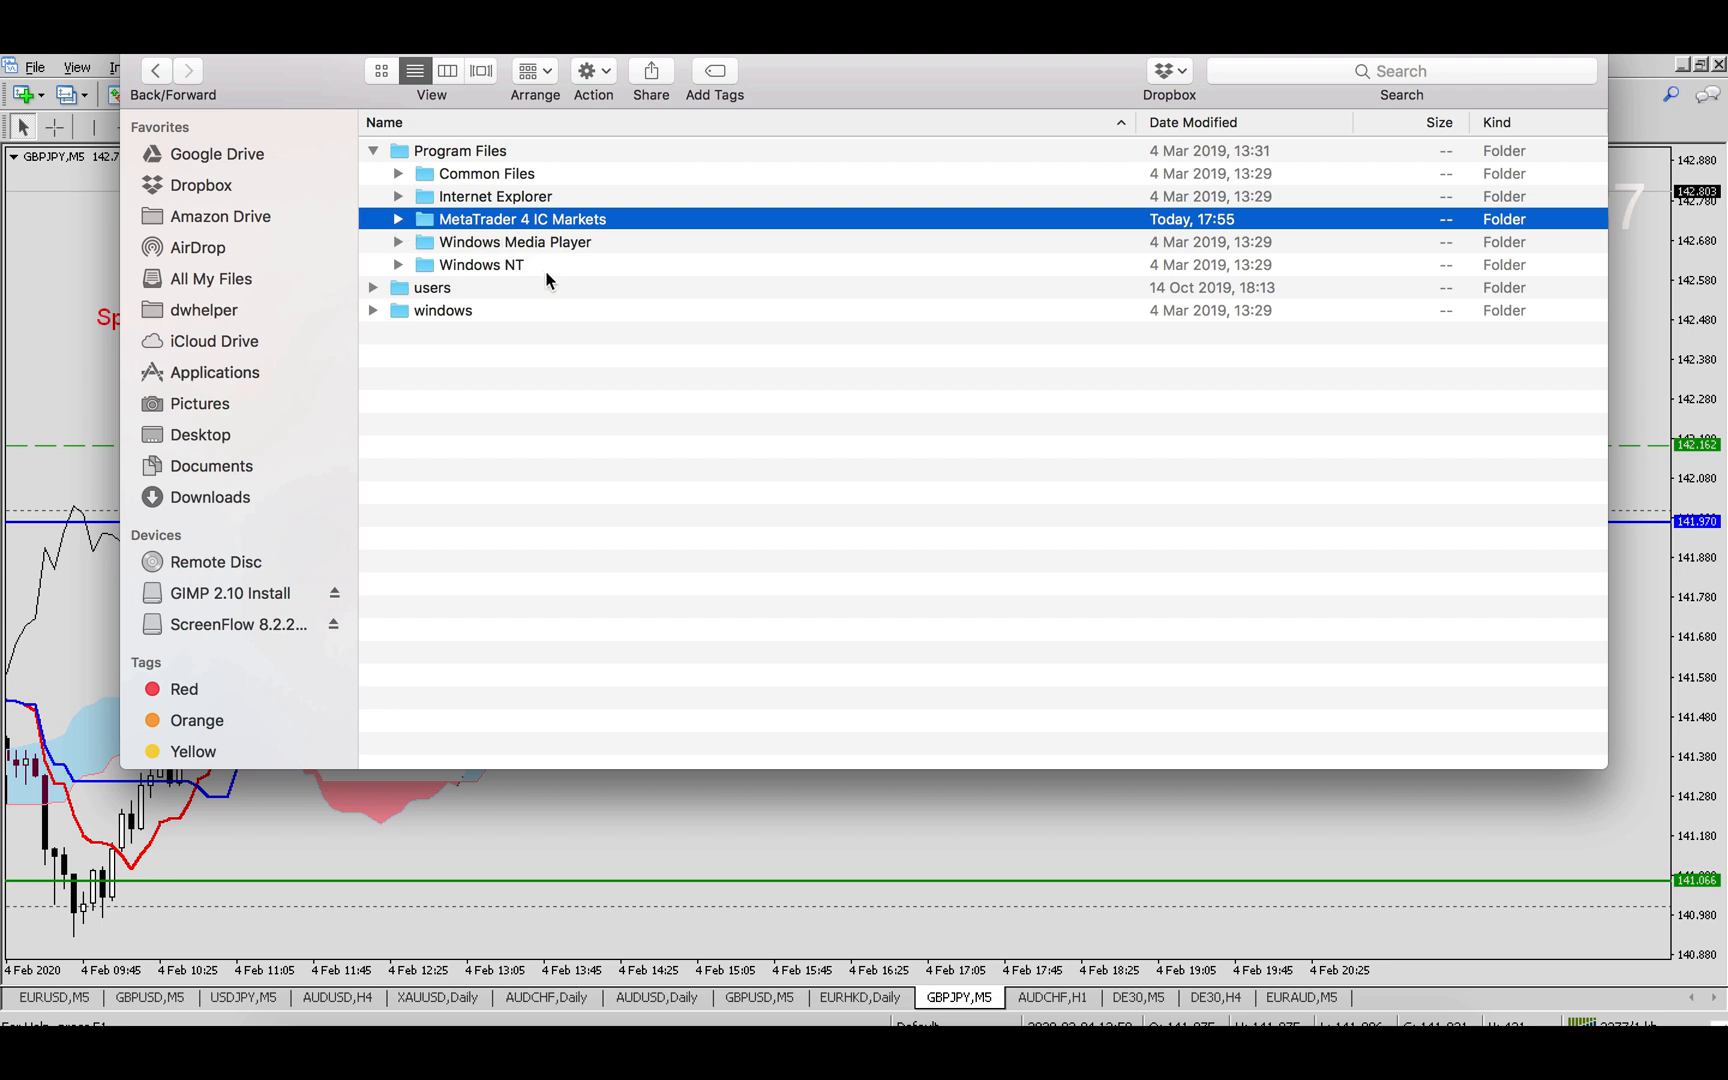
{"action": "mouse_move", "coordinate": [474, 244]}
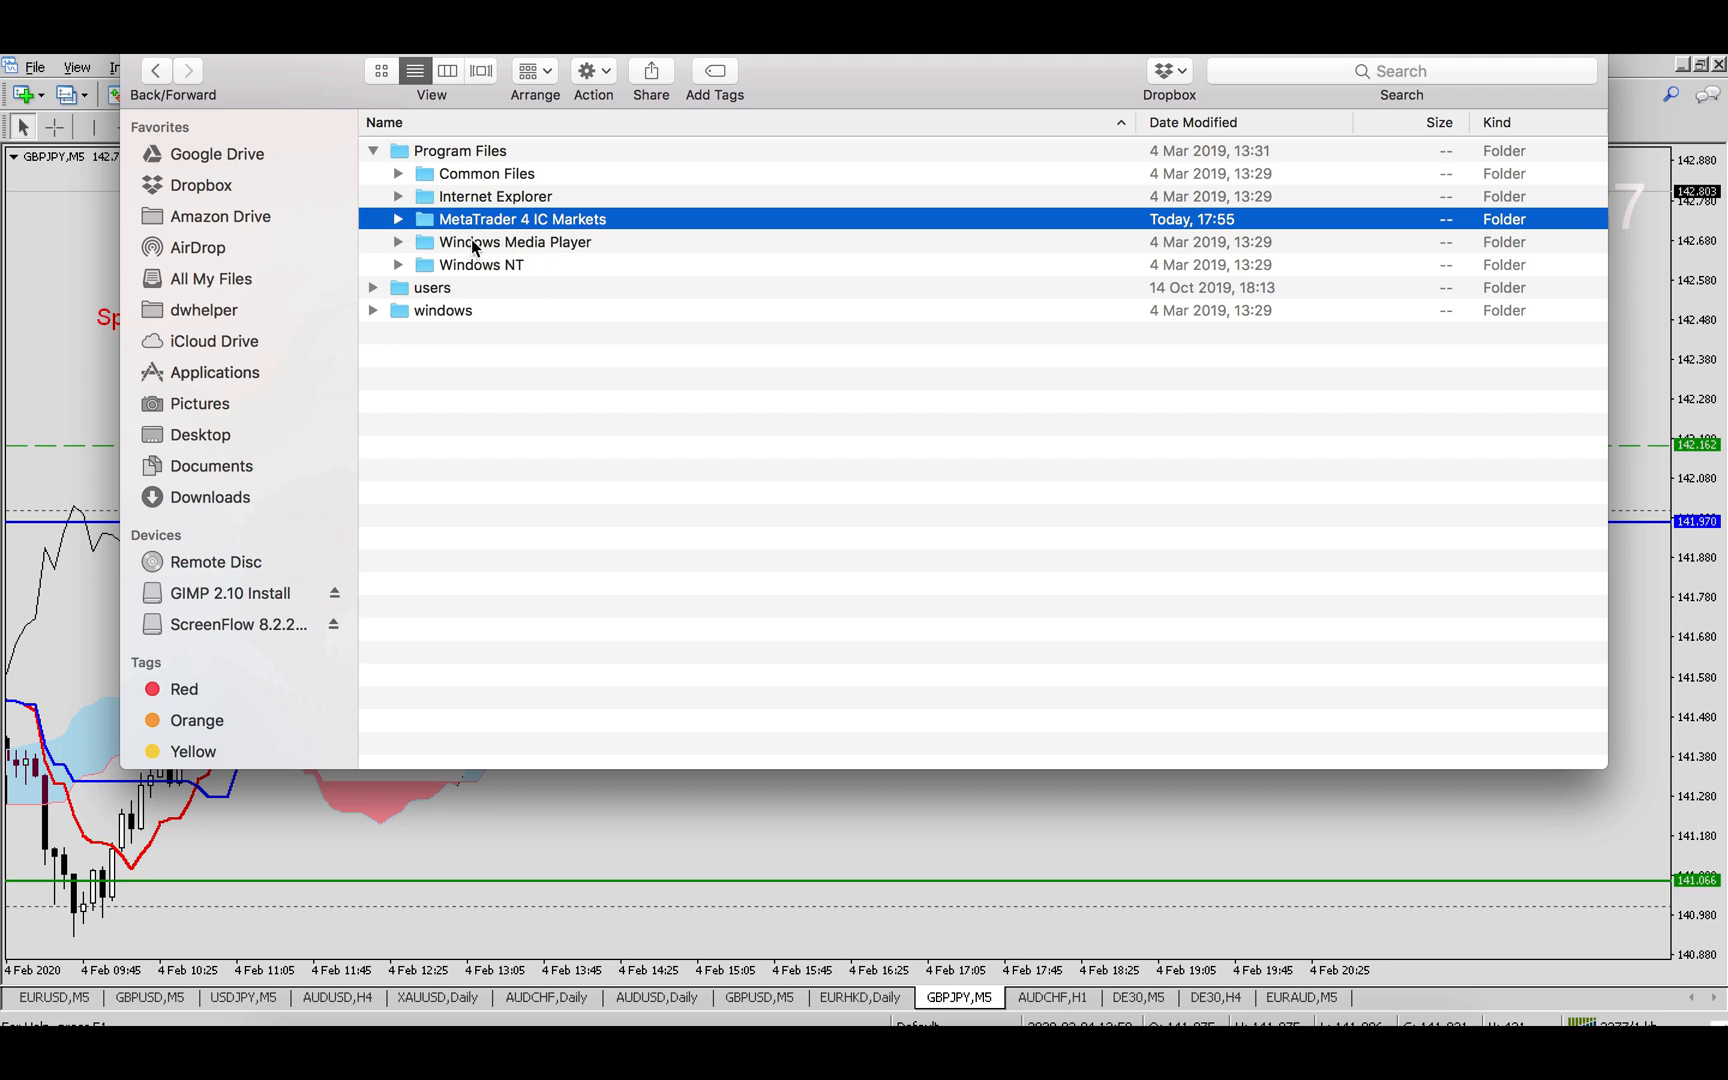
{"action": "mouse_move", "coordinate": [416, 250]}
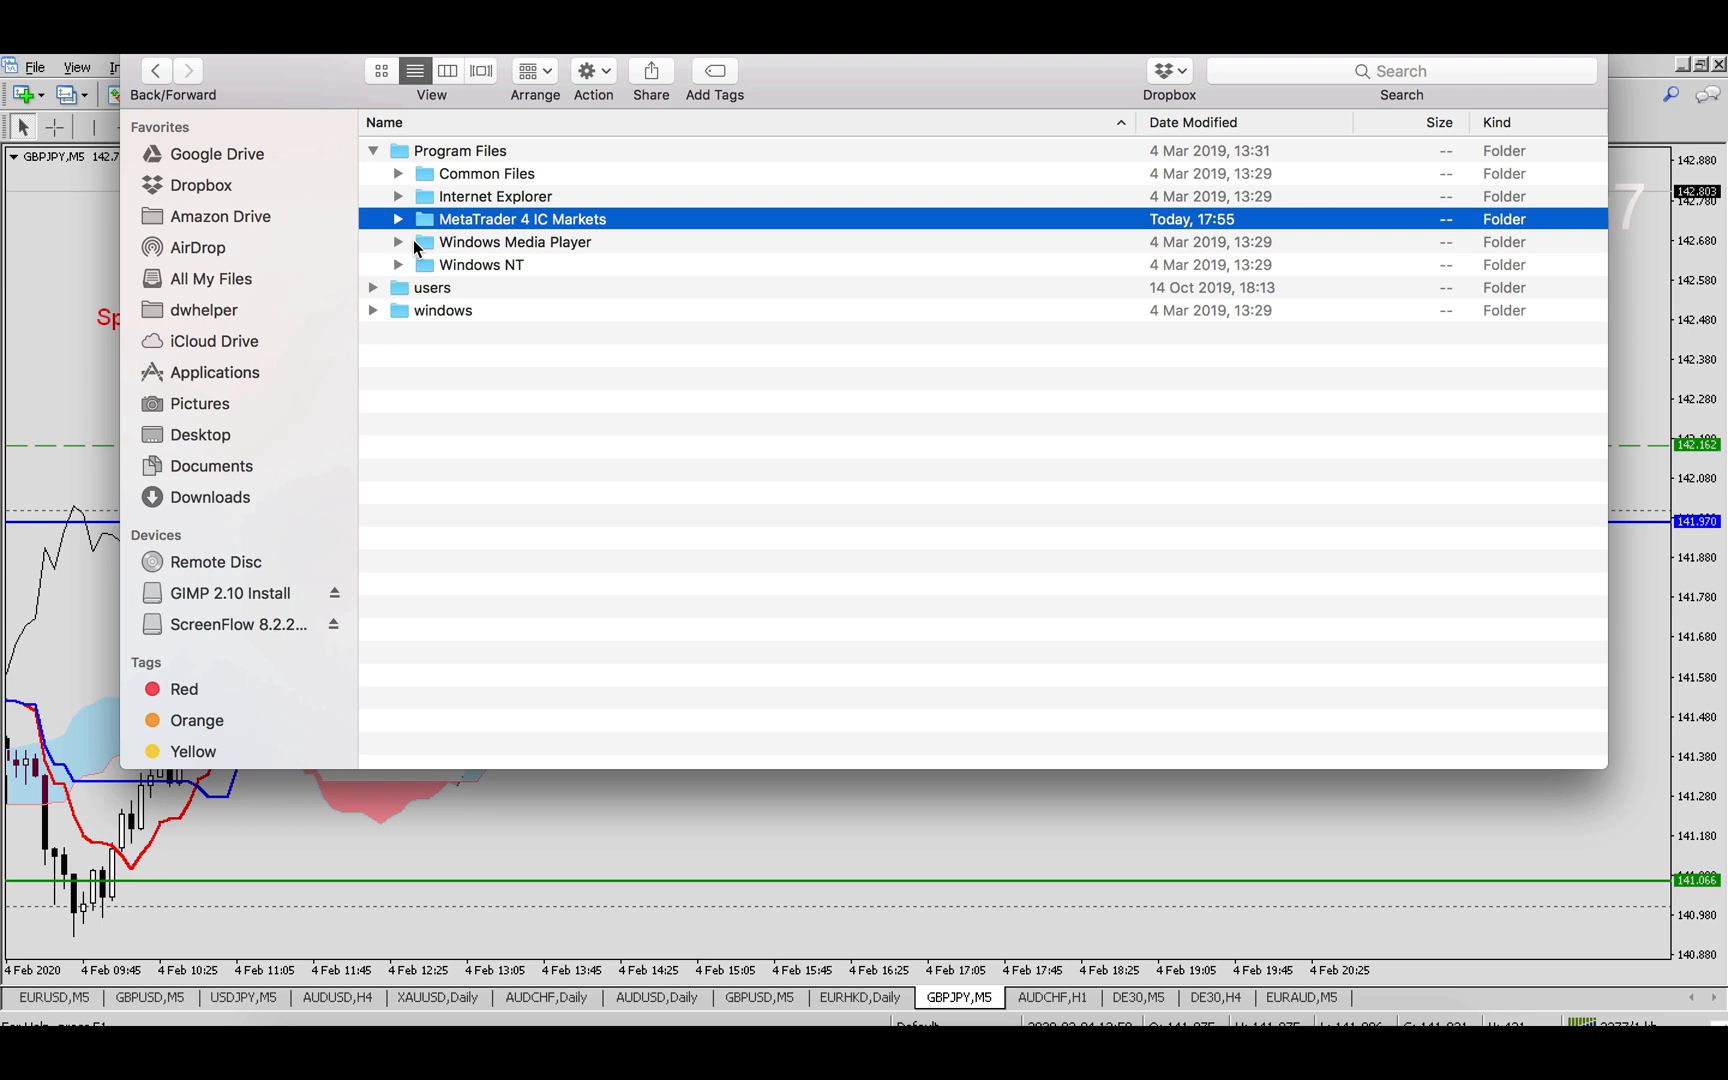
Expand MetaTrader 4 IC Markets and its MQL4 folder to show the Experts and indicators subfolders
{"action": "left_click", "coordinate": [398, 220]}
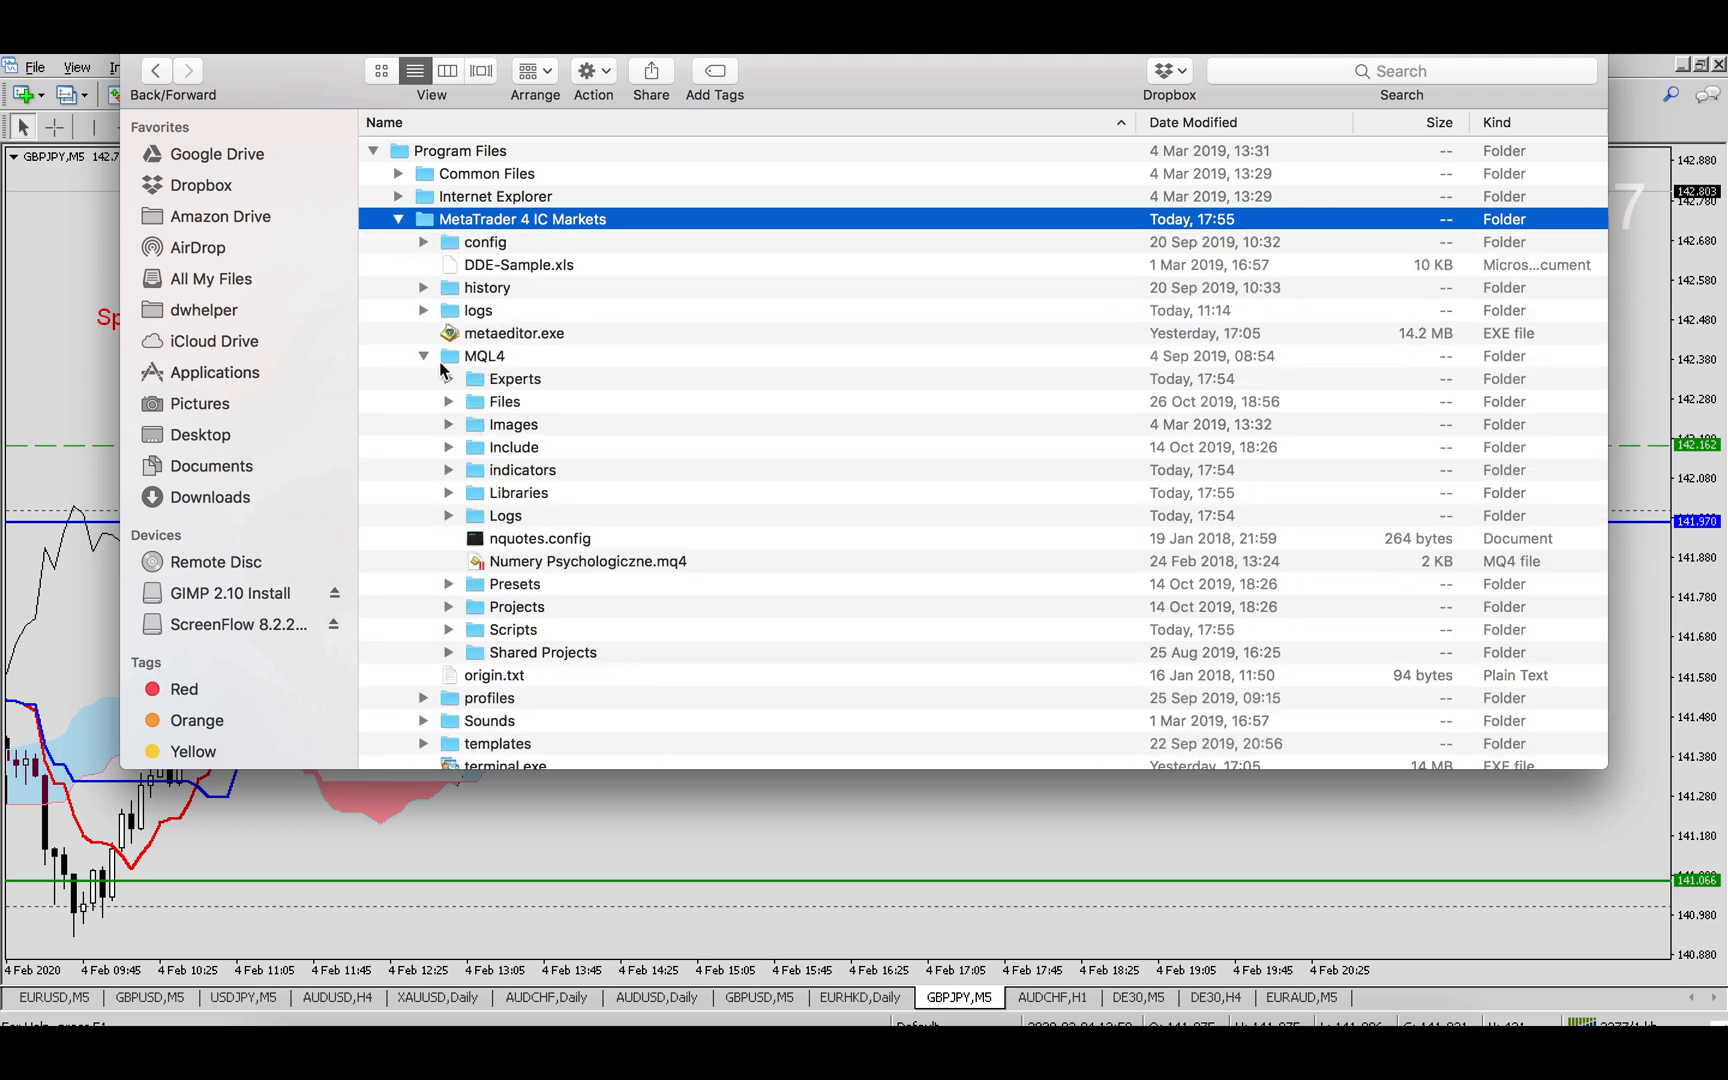
{"action": "mouse_move", "coordinate": [462, 370]}
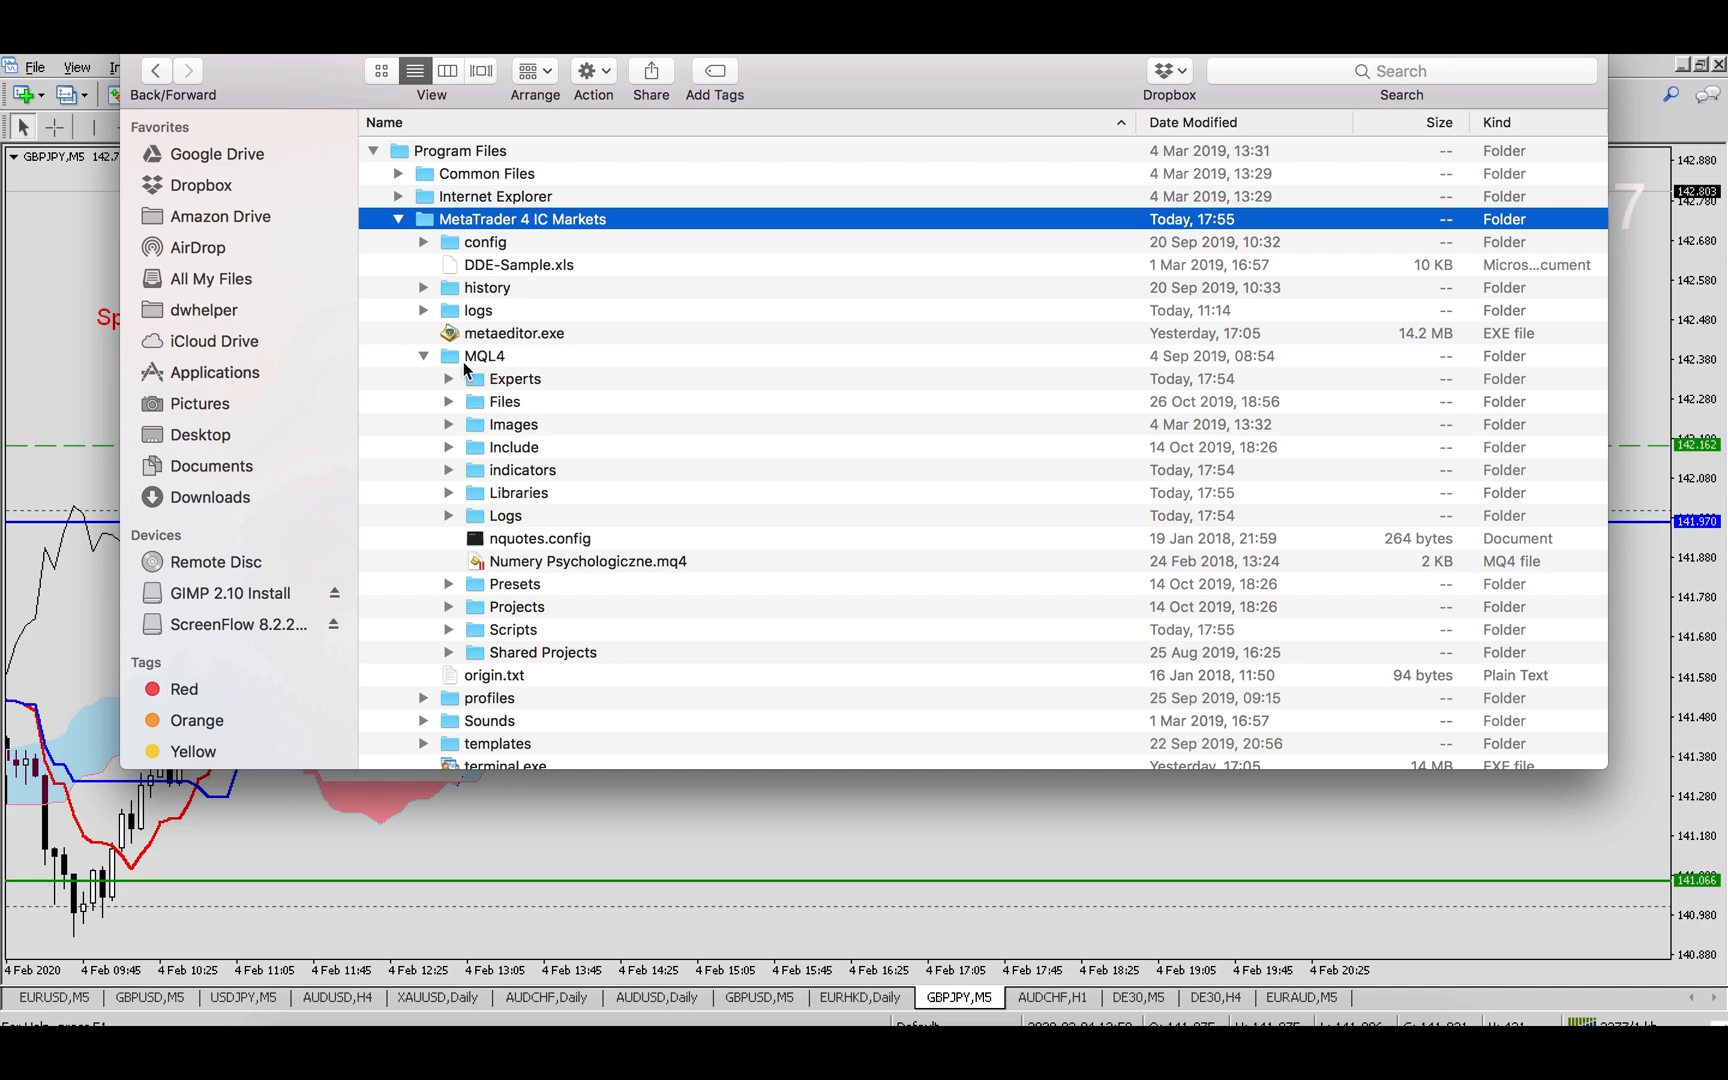
{"action": "left_click", "coordinate": [424, 354]}
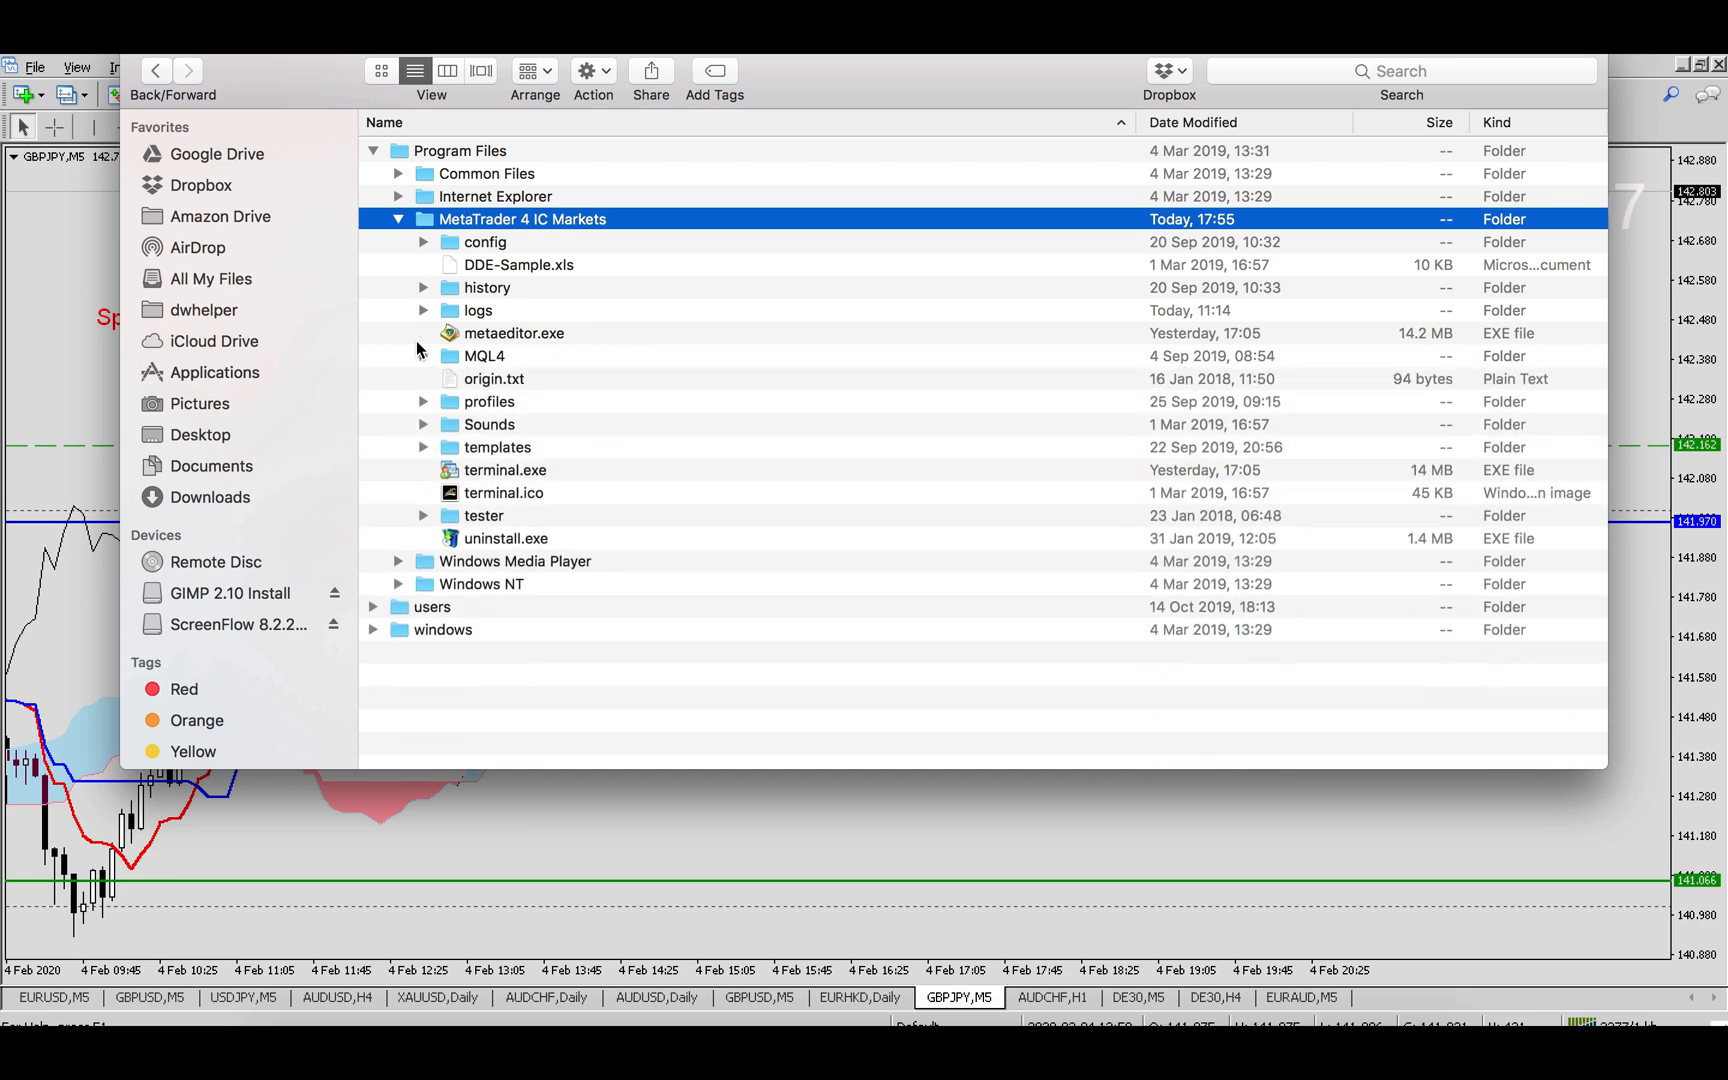
{"action": "left_click", "coordinate": [424, 356]}
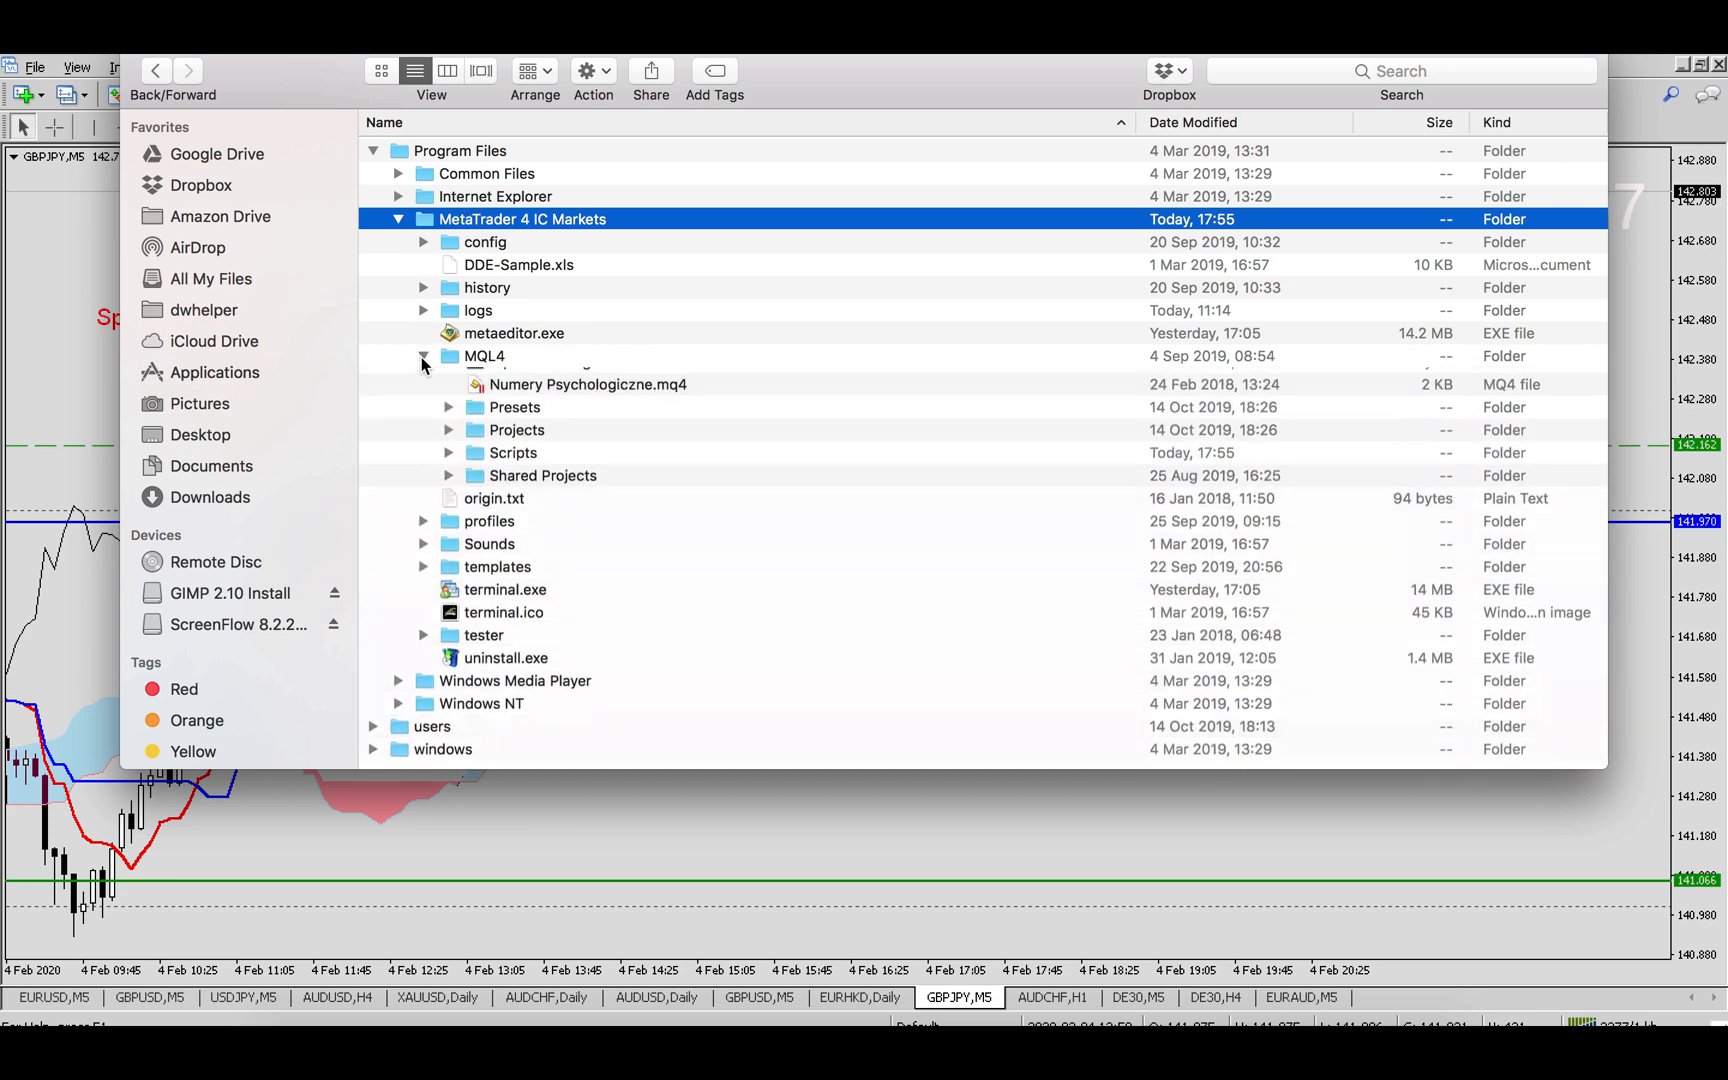
{"action": "left_click", "coordinate": [422, 354]}
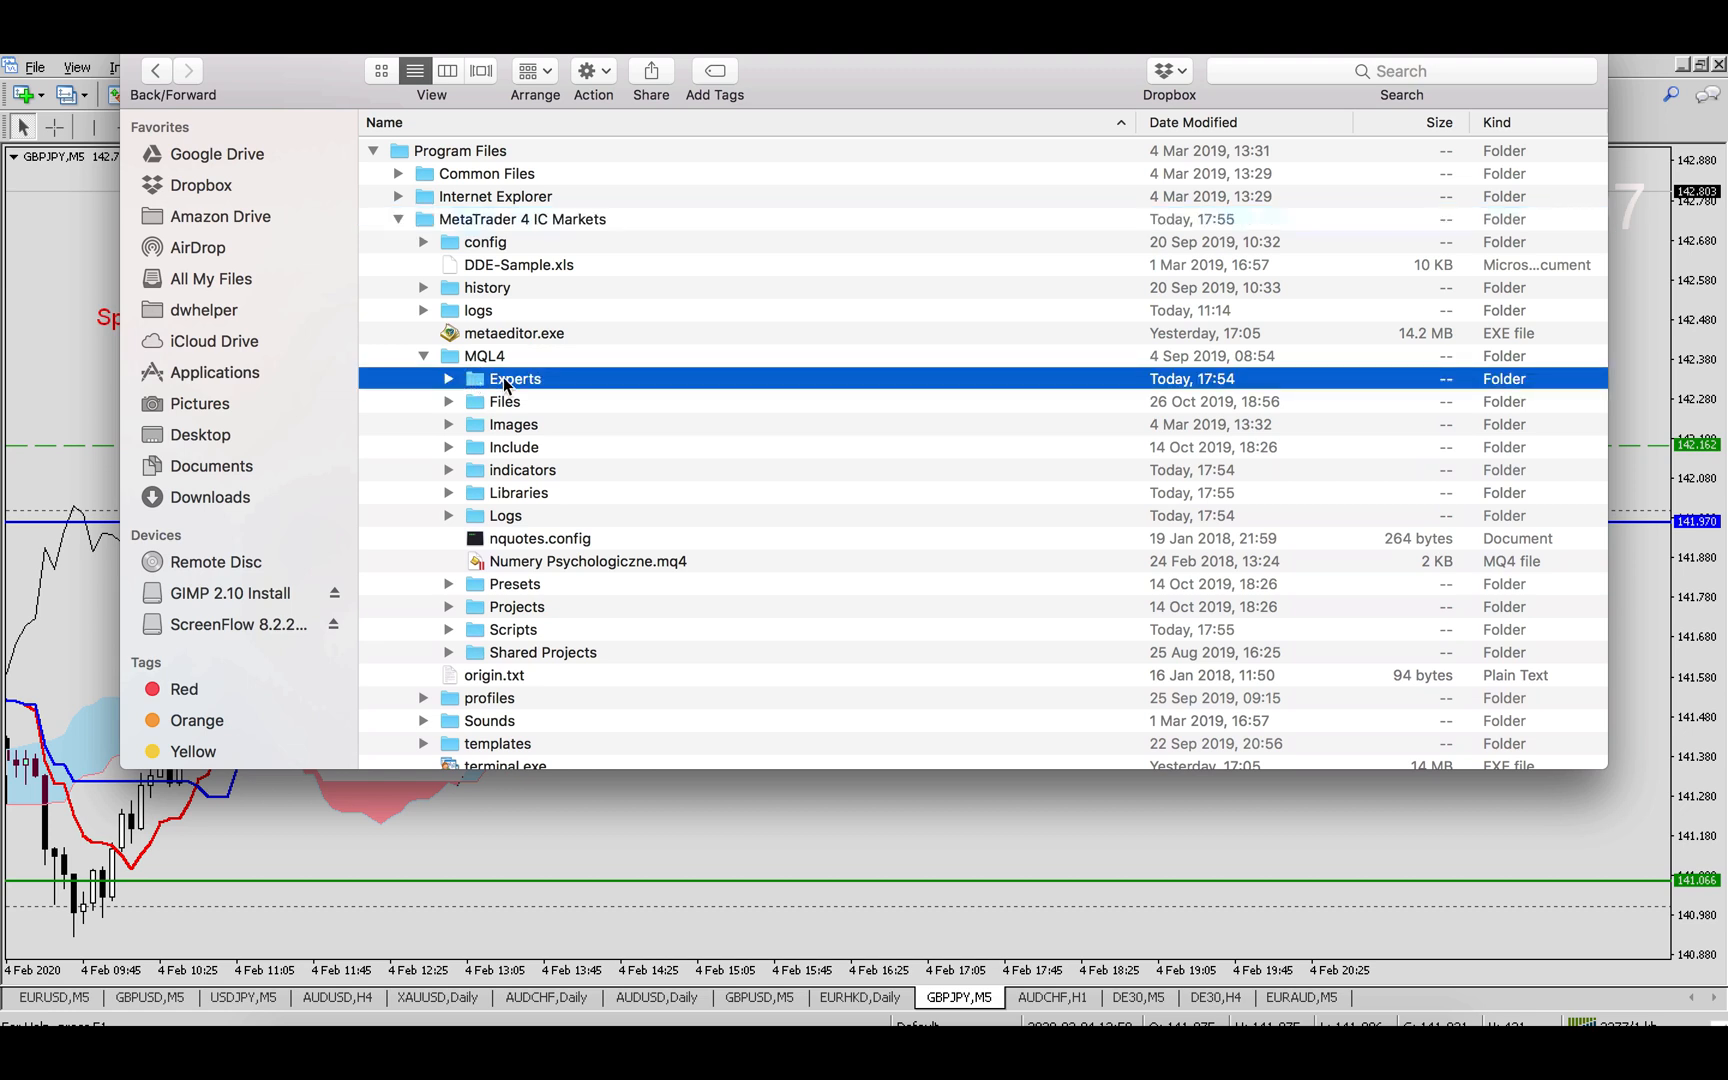
{"action": "left_click", "coordinate": [522, 470]}
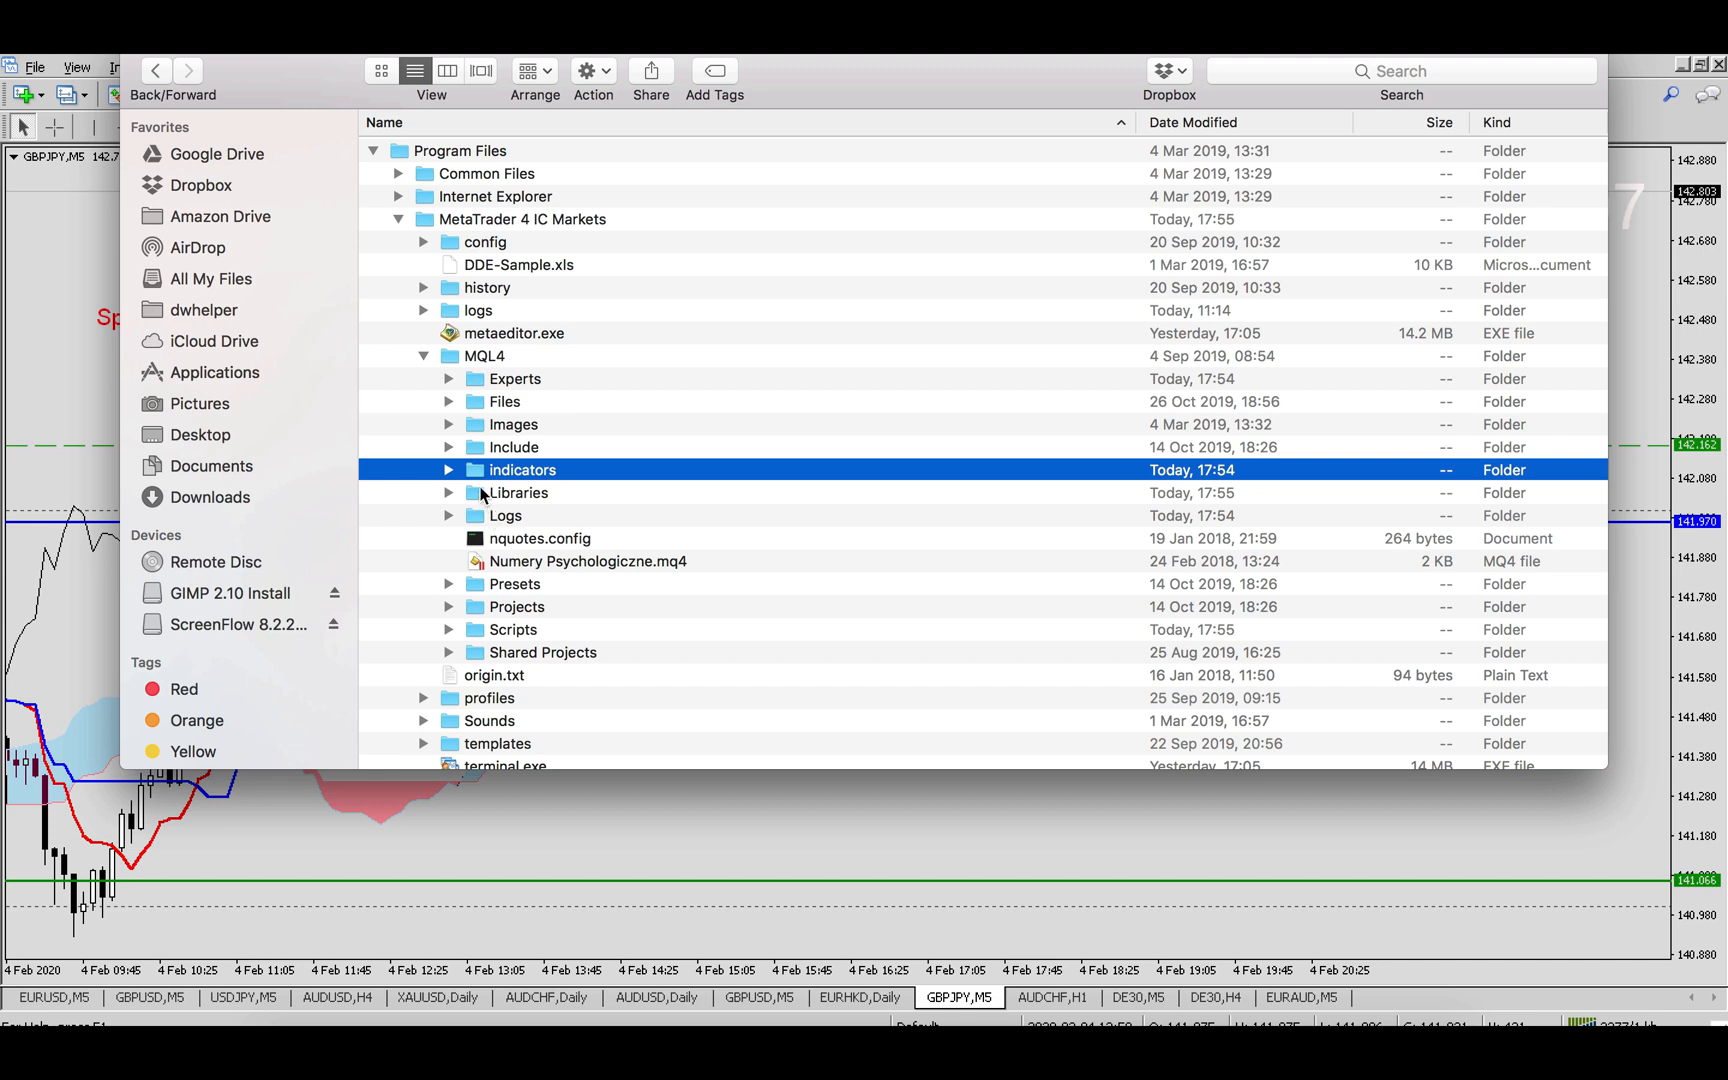
{"action": "mouse_move", "coordinate": [532, 656]}
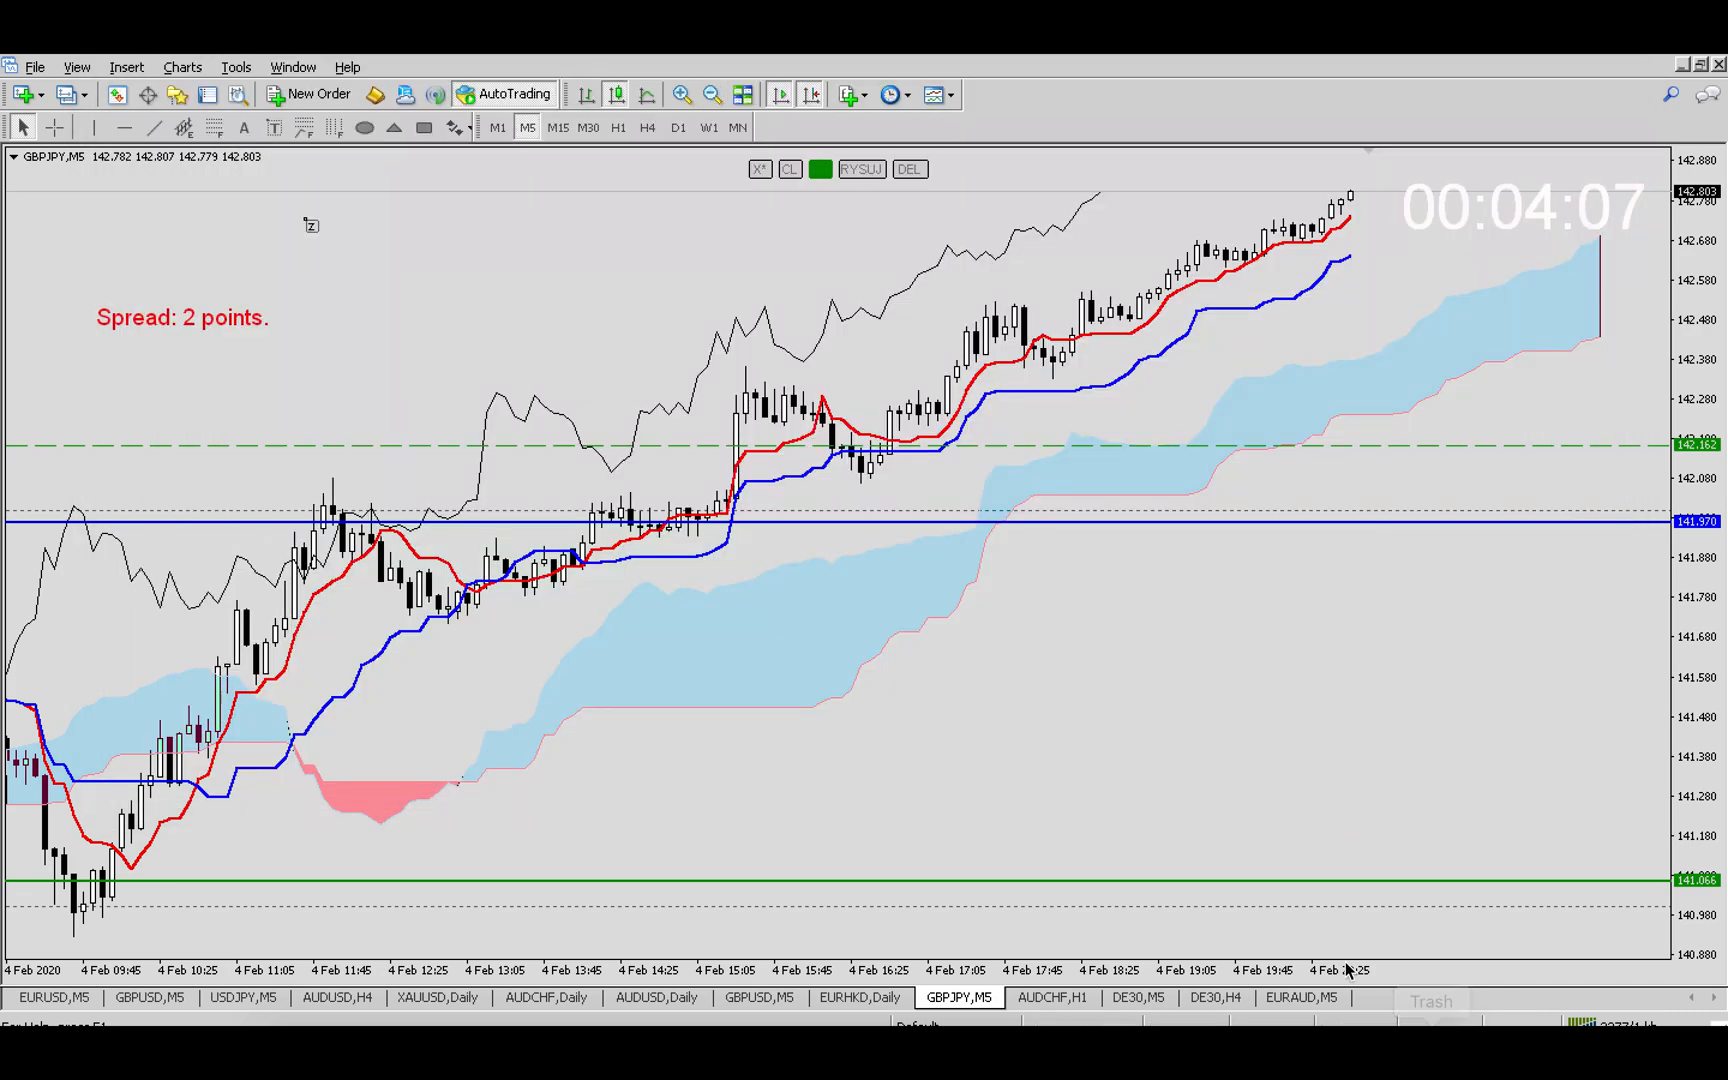
{"action": "mouse_move", "coordinate": [480, 330]}
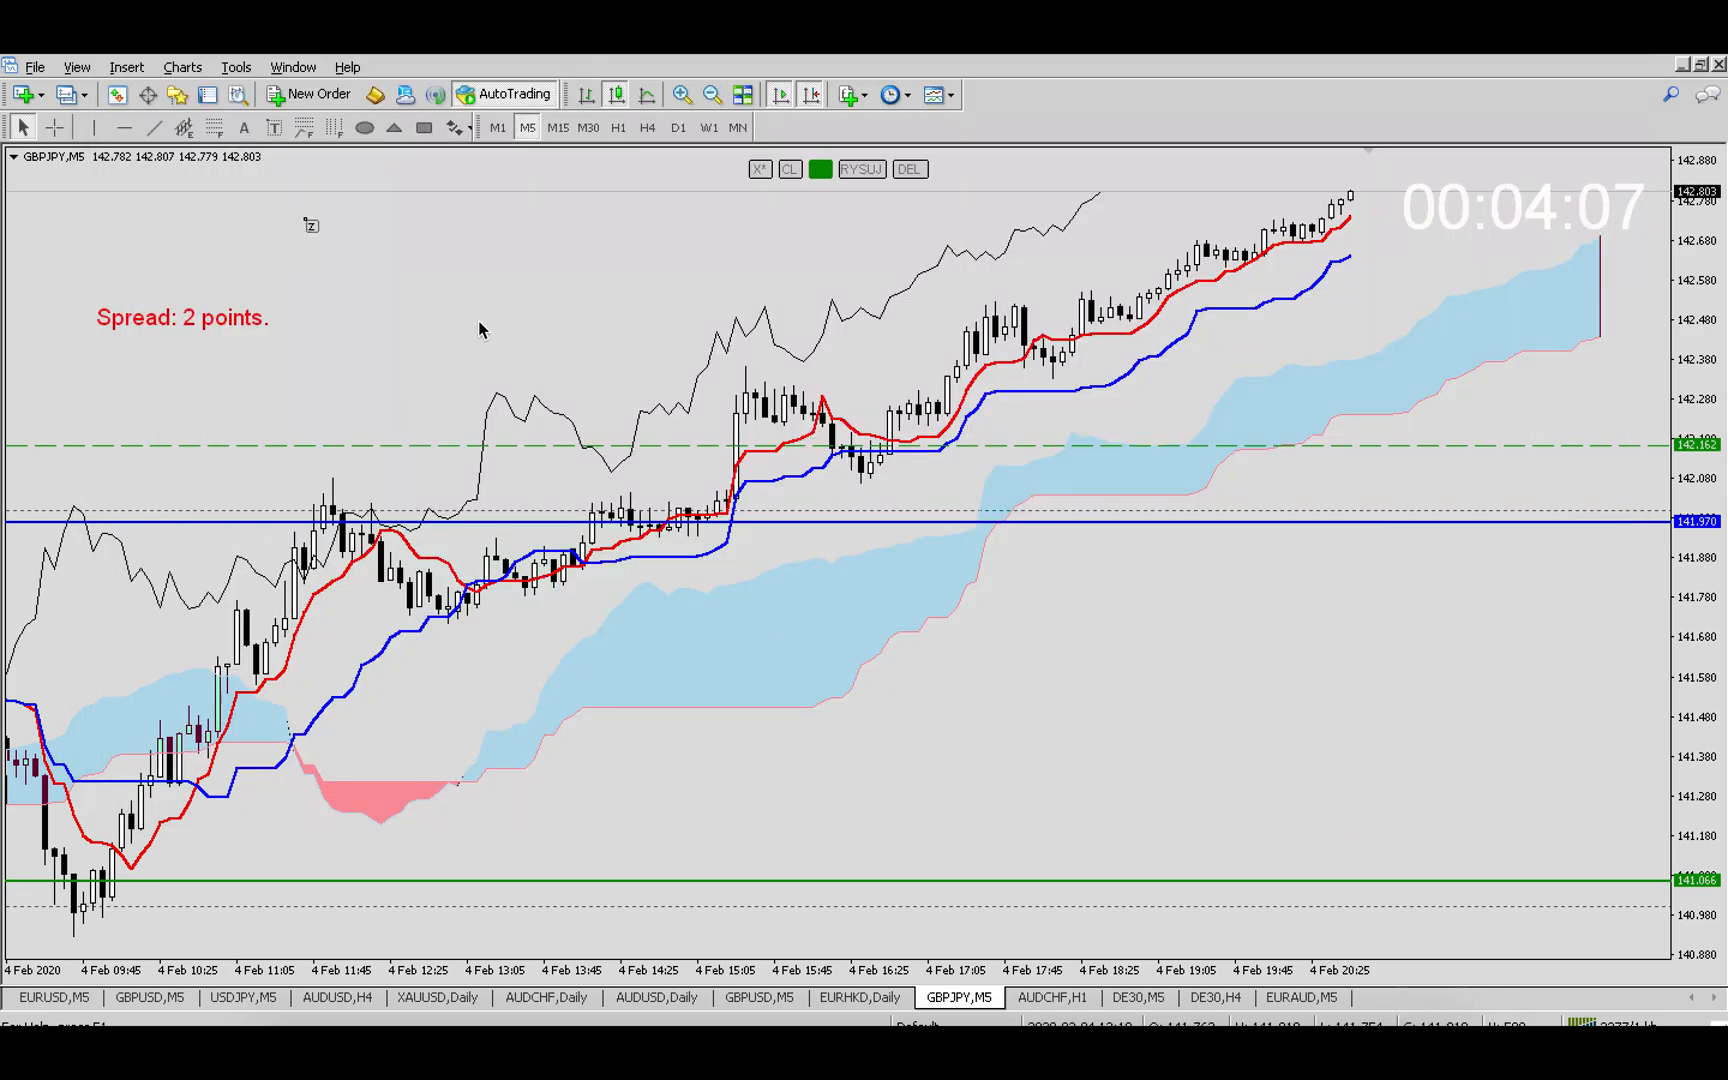
{"action": "mouse_move", "coordinate": [876, 182]}
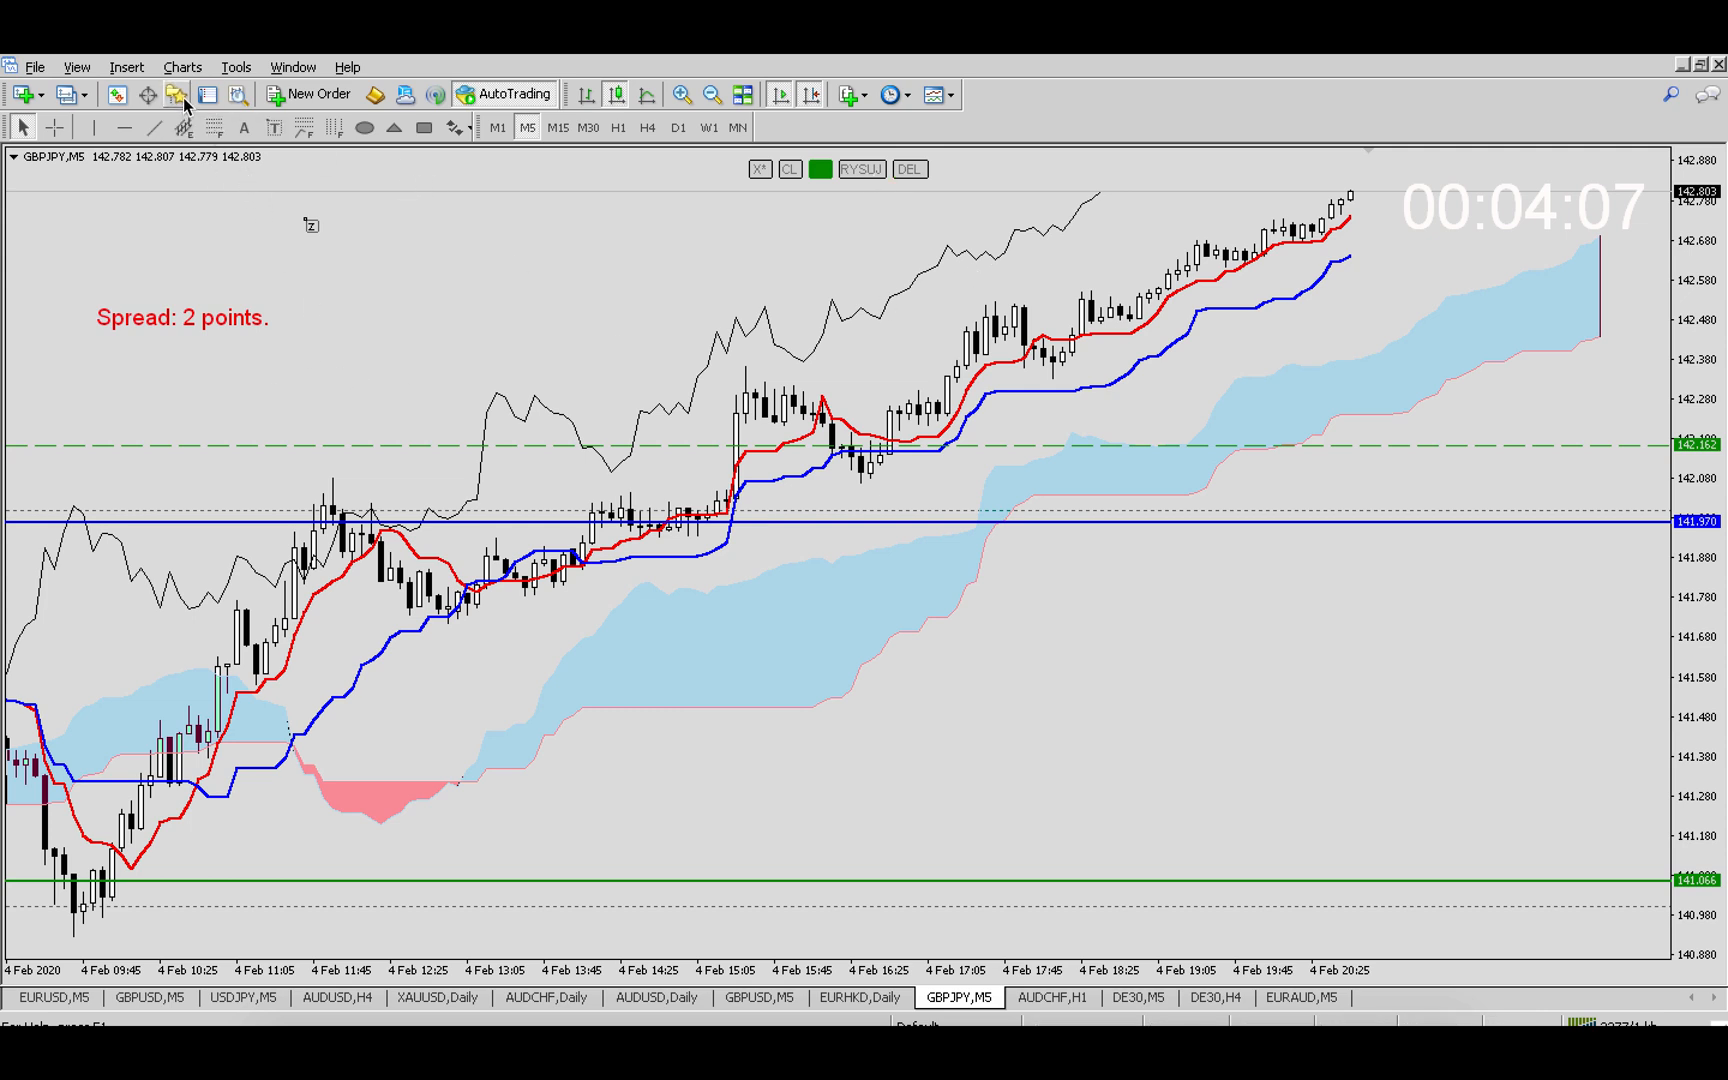
{"action": "mouse_move", "coordinate": [428, 404]}
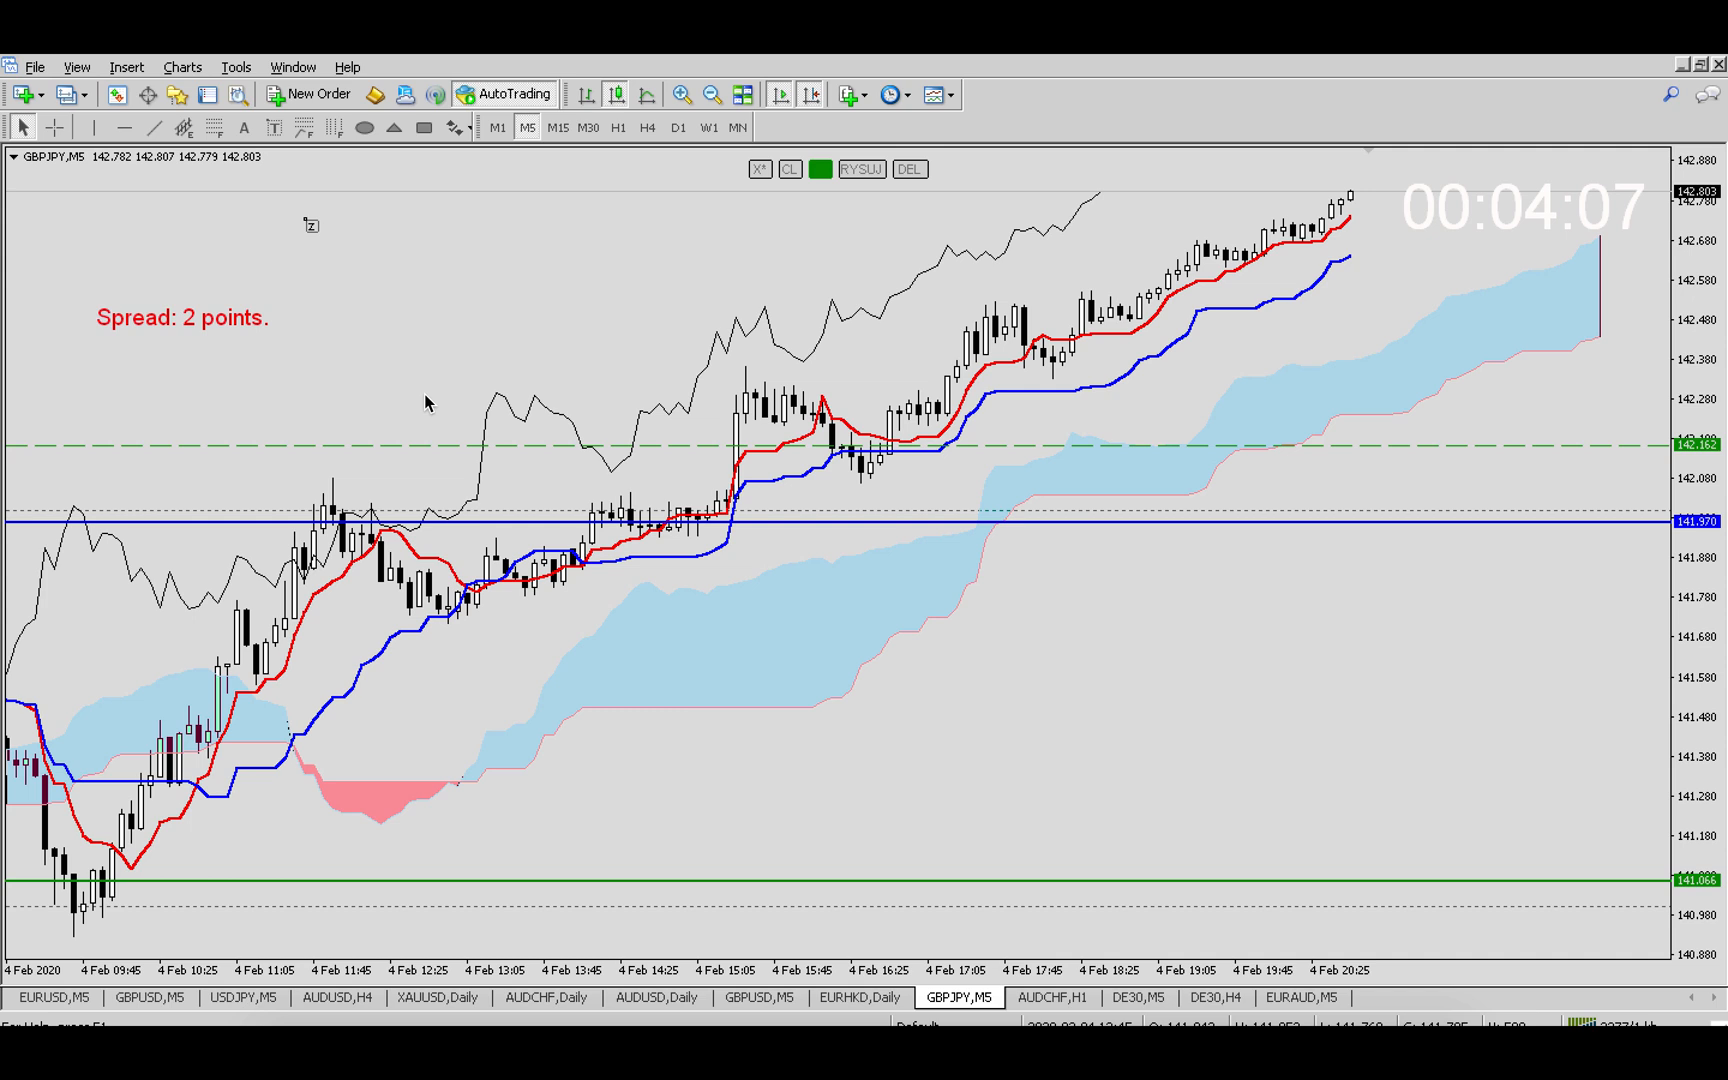
{"action": "mouse_move", "coordinate": [1212, 708]}
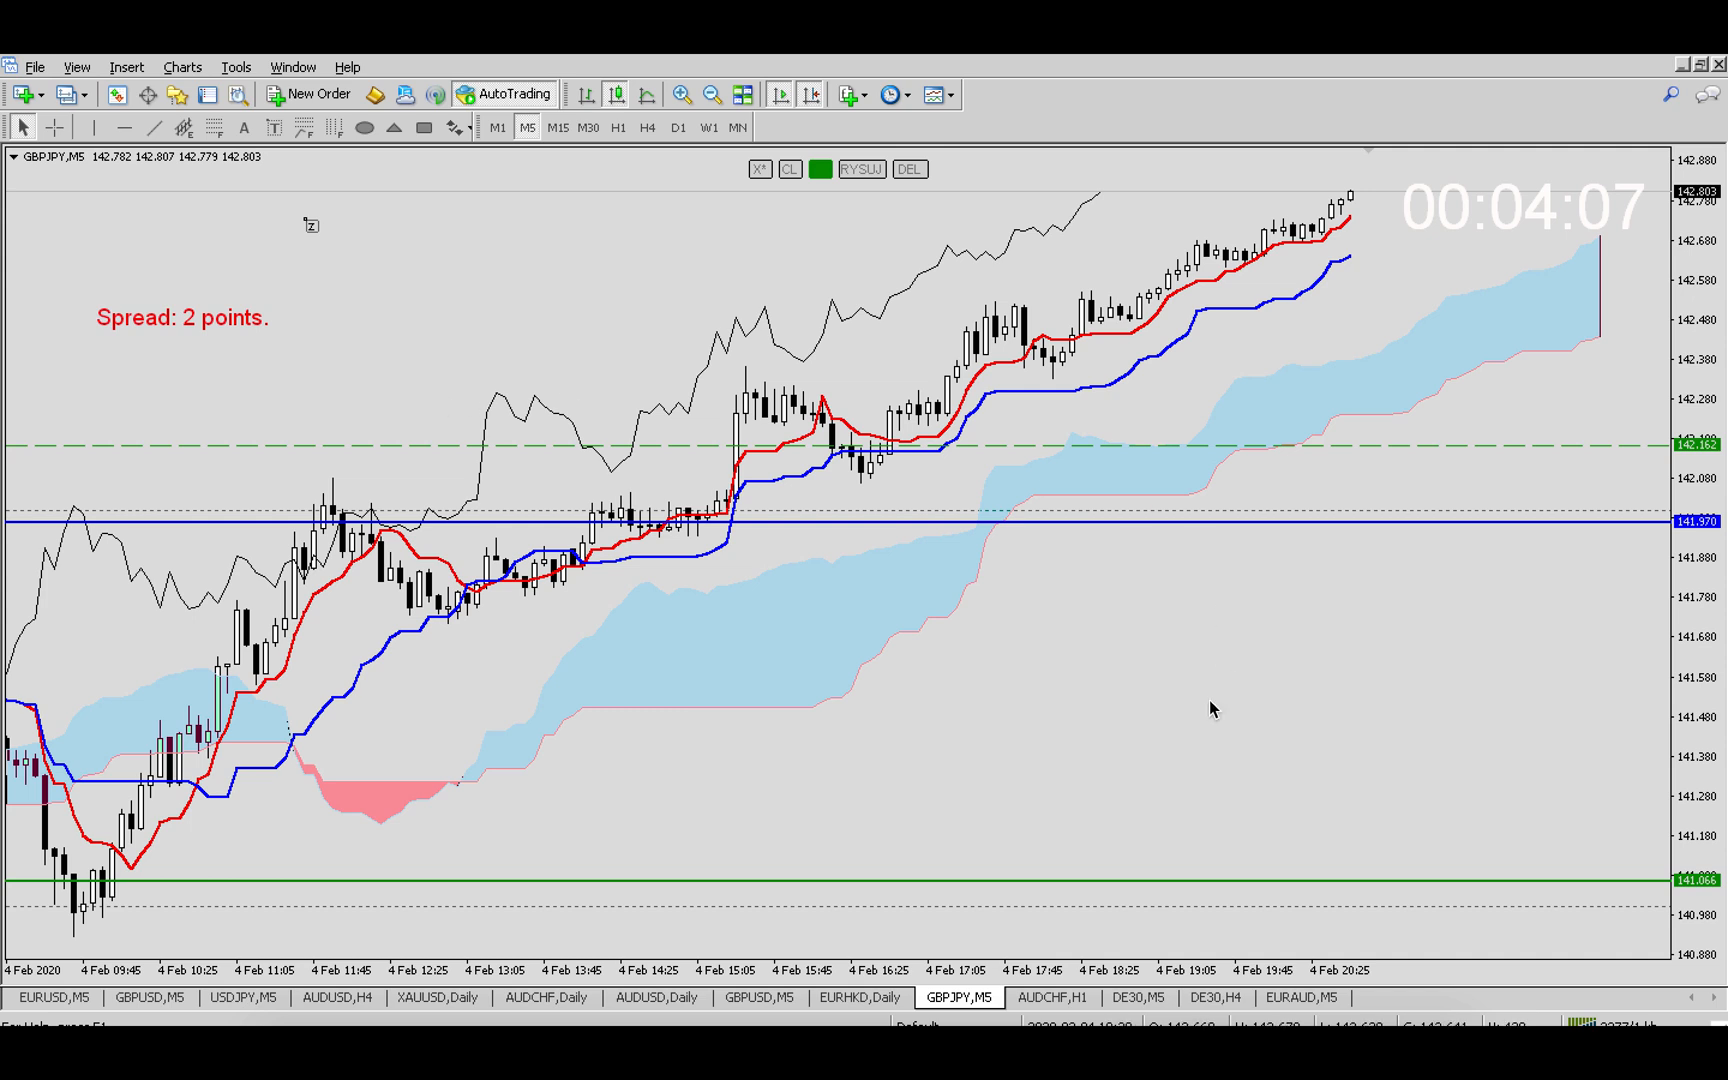
{"action": "mouse_move", "coordinate": [1160, 74]}
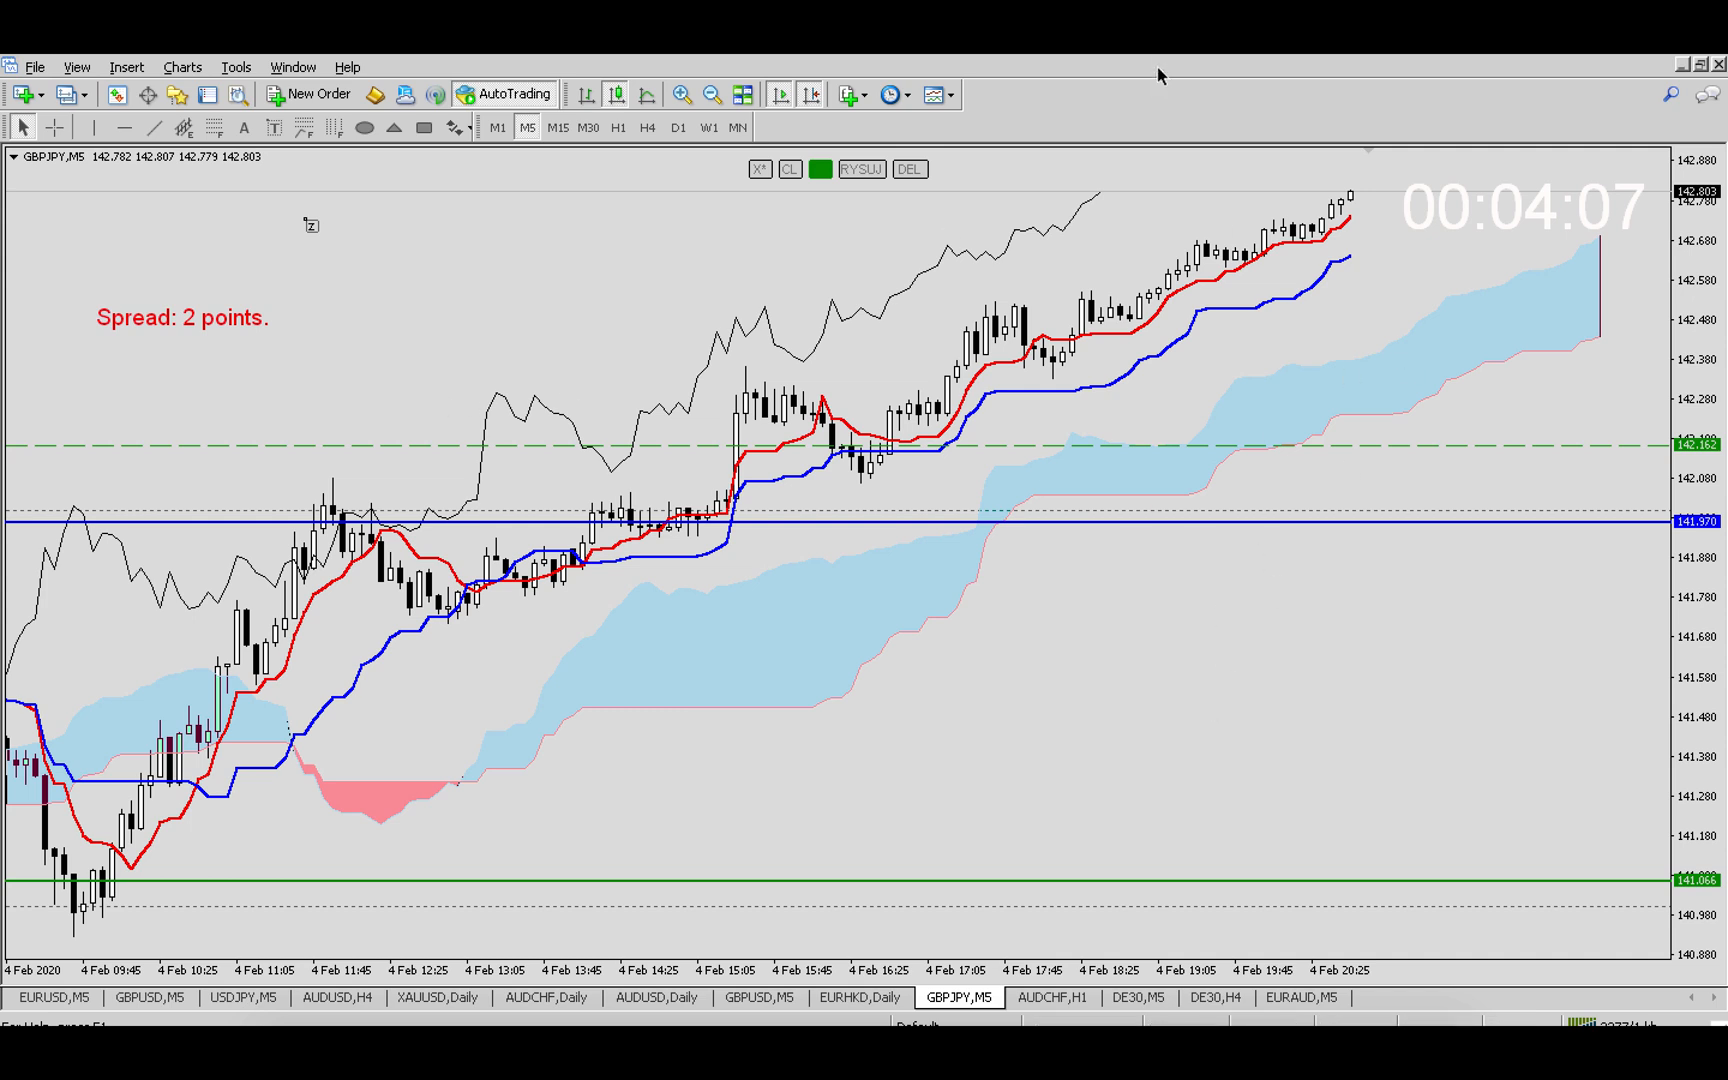
{"action": "mouse_move", "coordinate": [954, 872]}
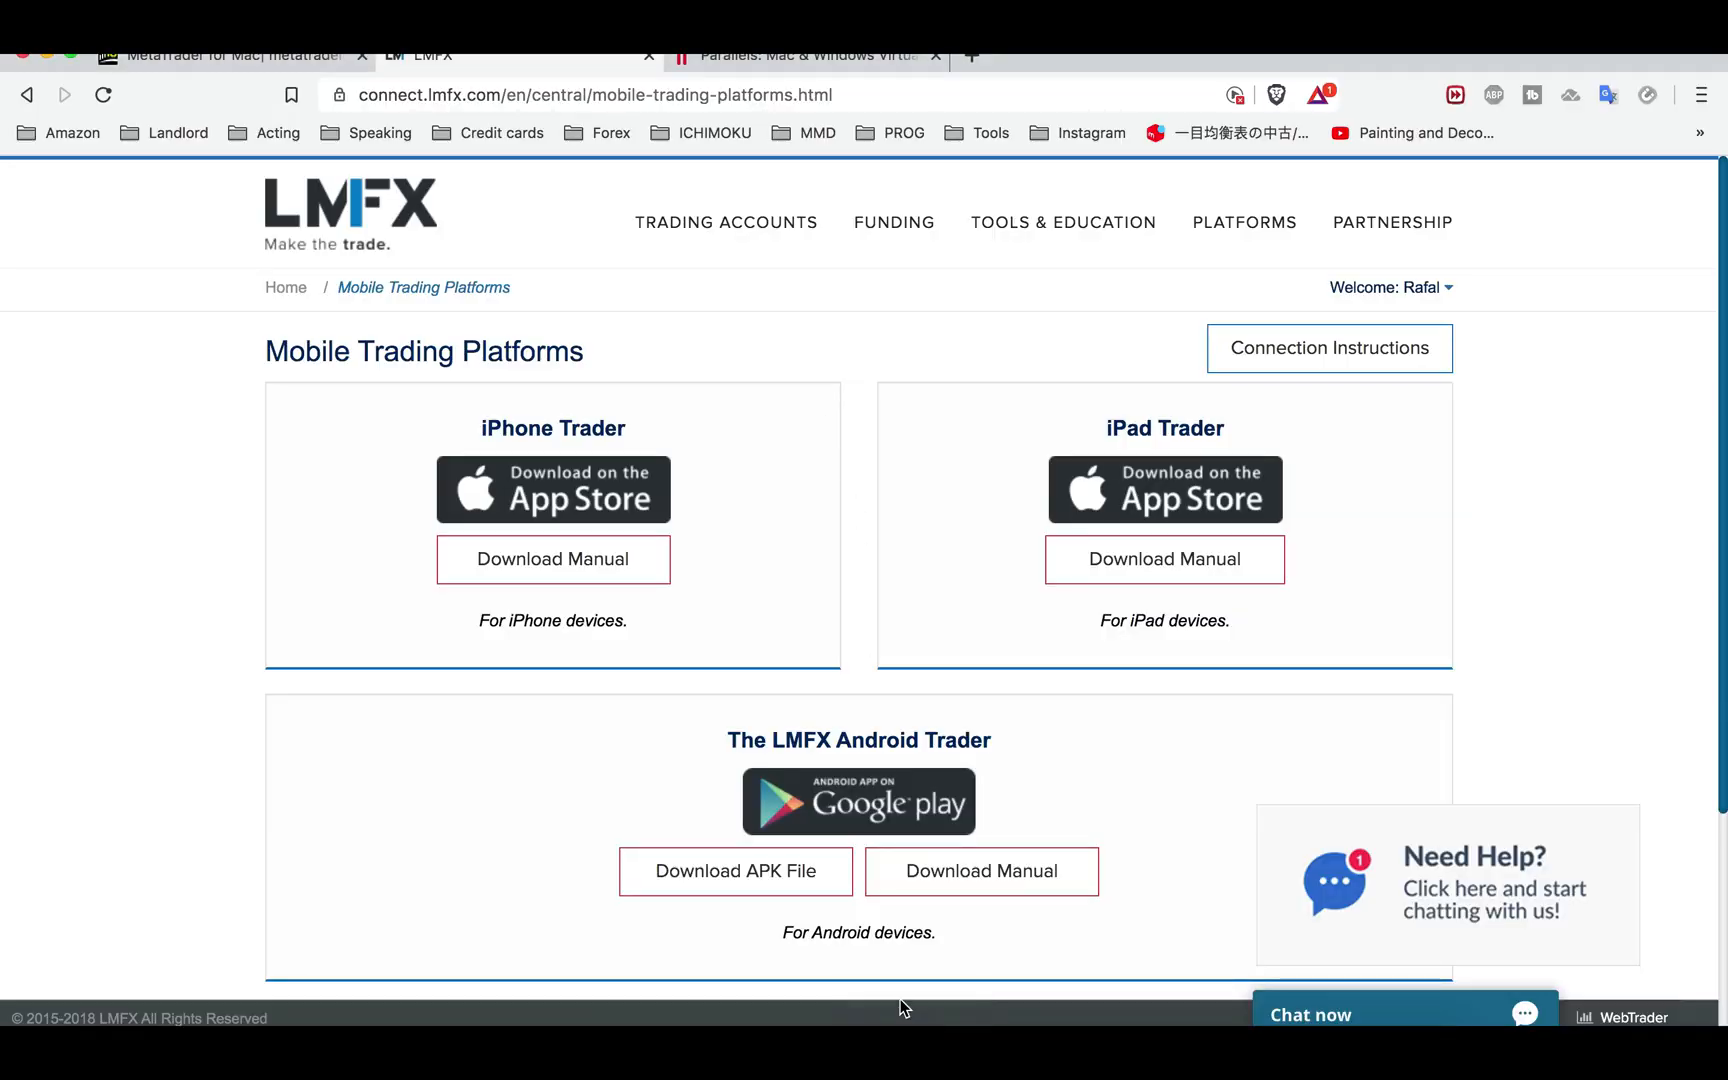
{"action": "mouse_move", "coordinate": [336, 234]}
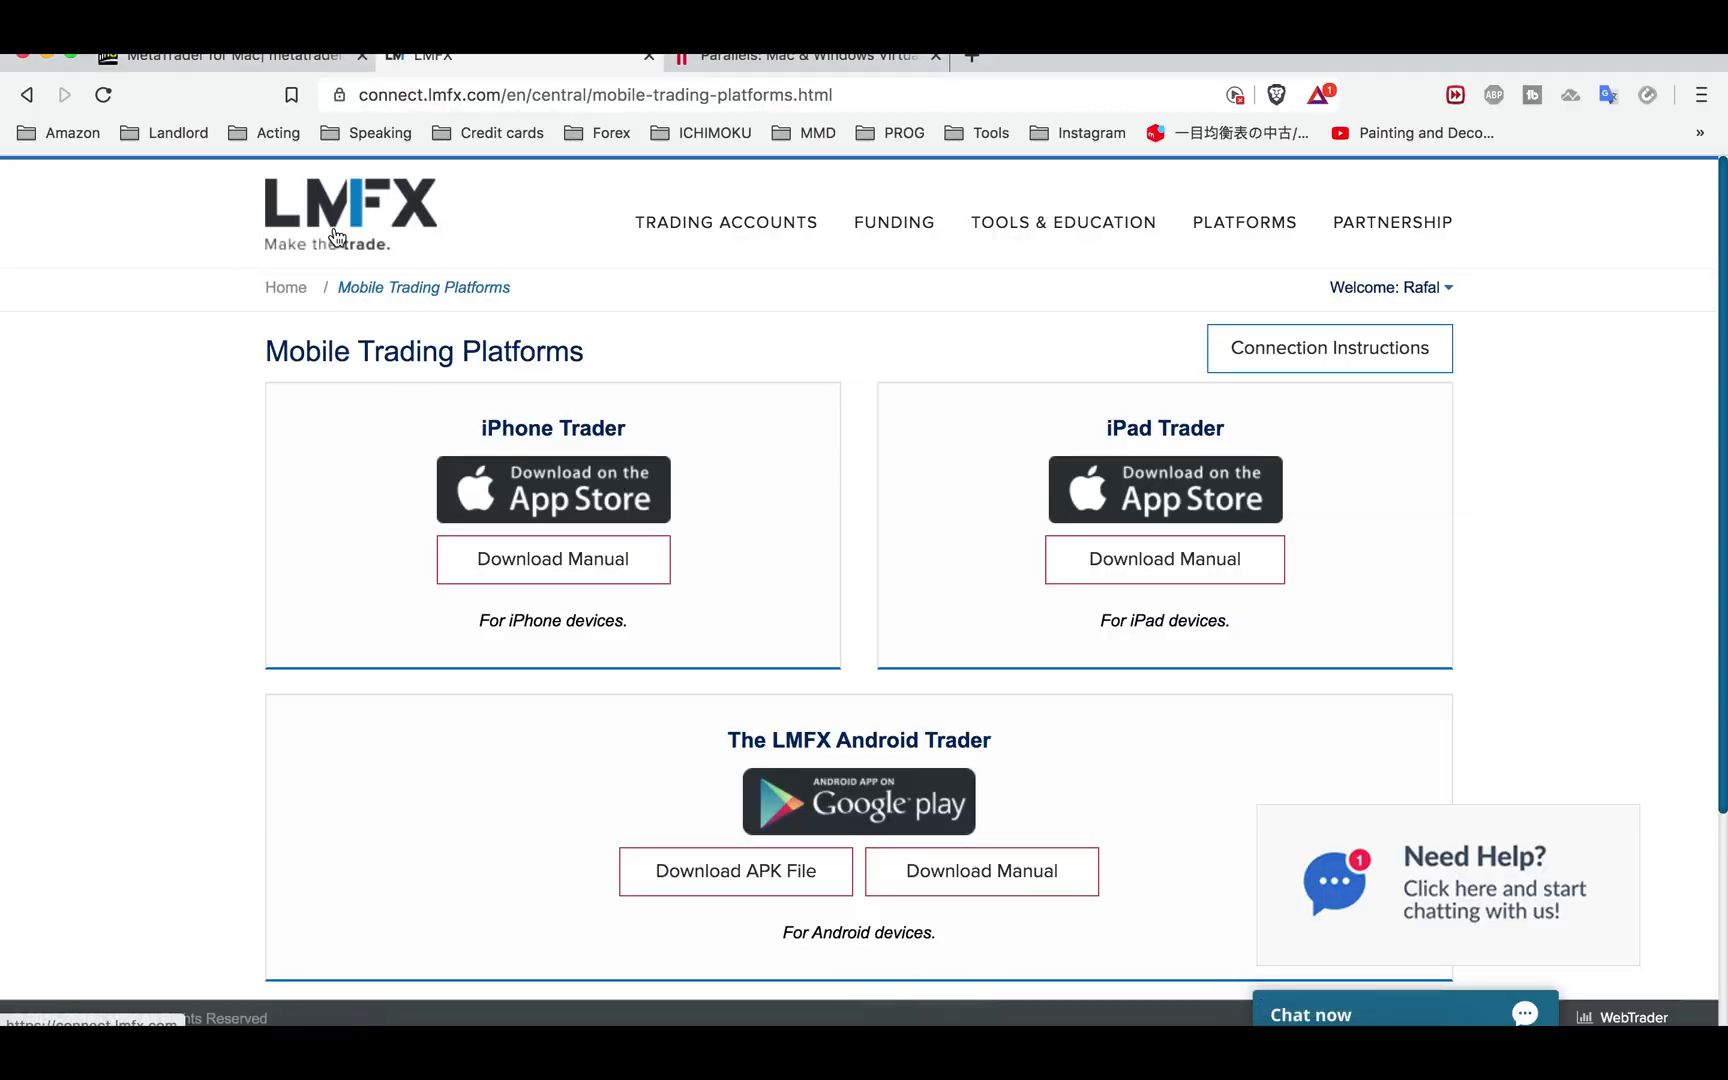
Bring the IC Markets MetaTrader 4 & 5 for Mac download page back into view
{"action": "left_click", "coordinate": [232, 56]}
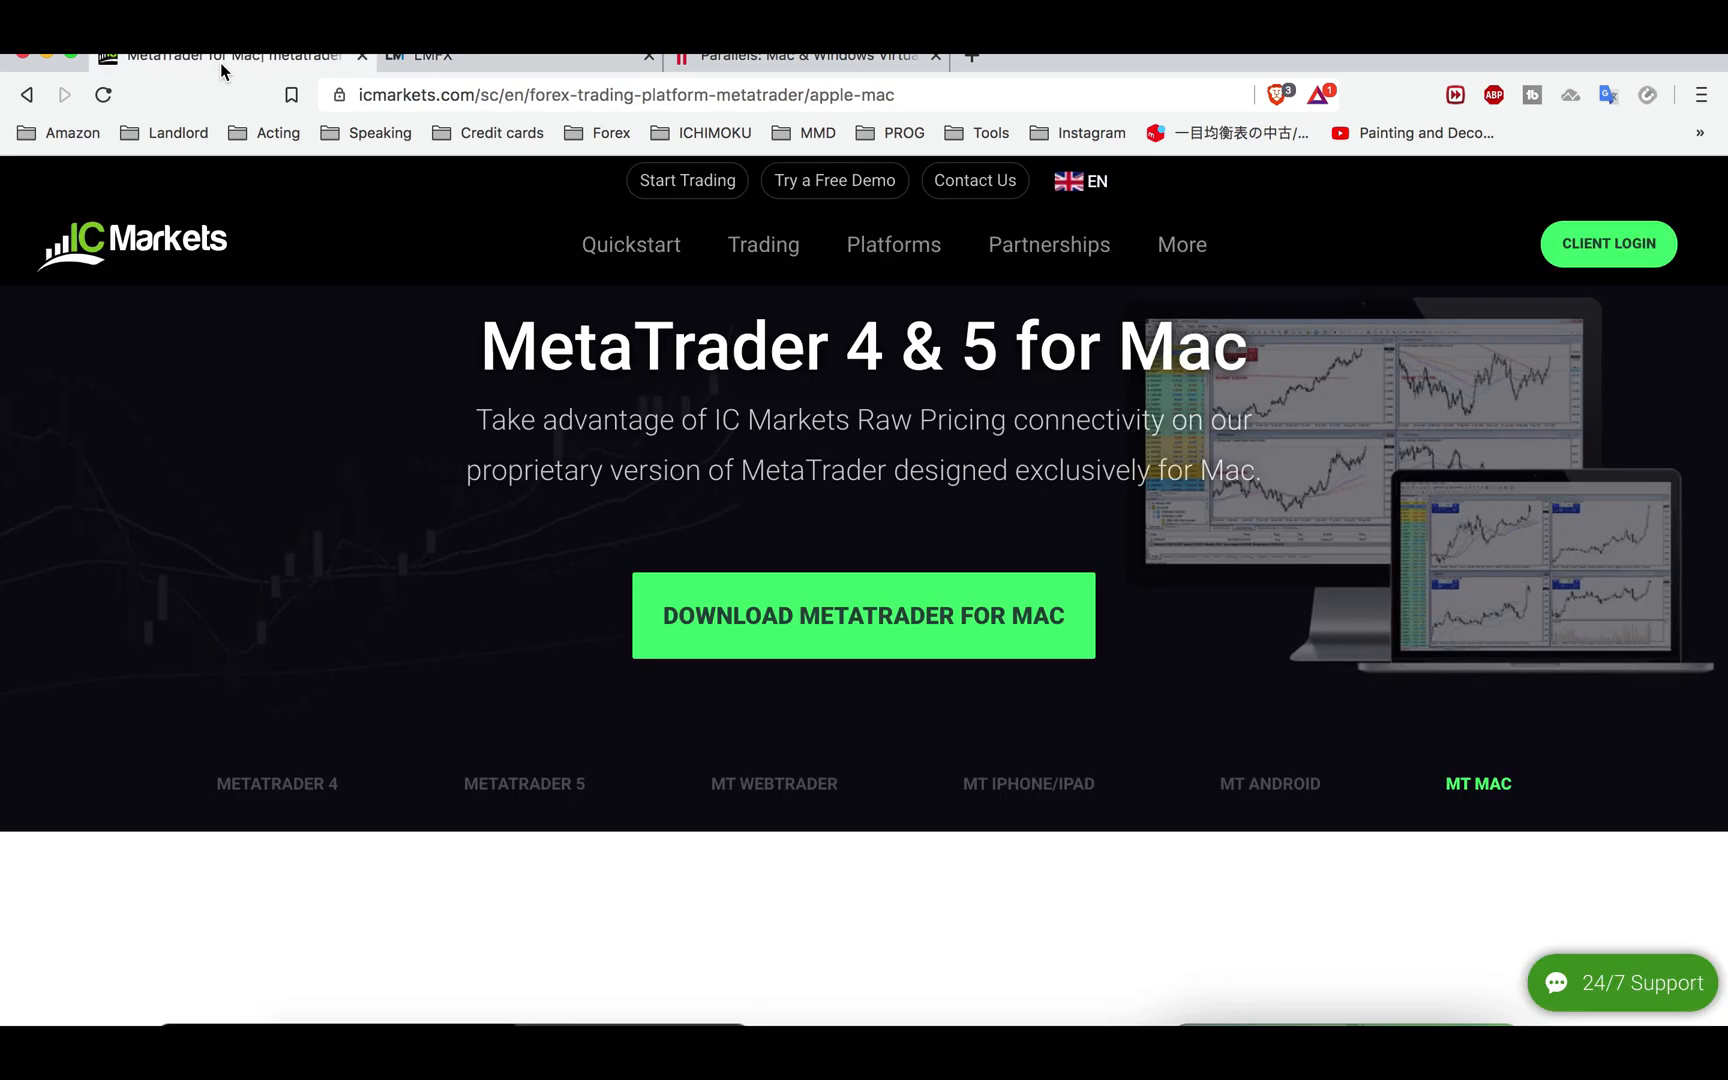
{"action": "mouse_move", "coordinate": [120, 228]}
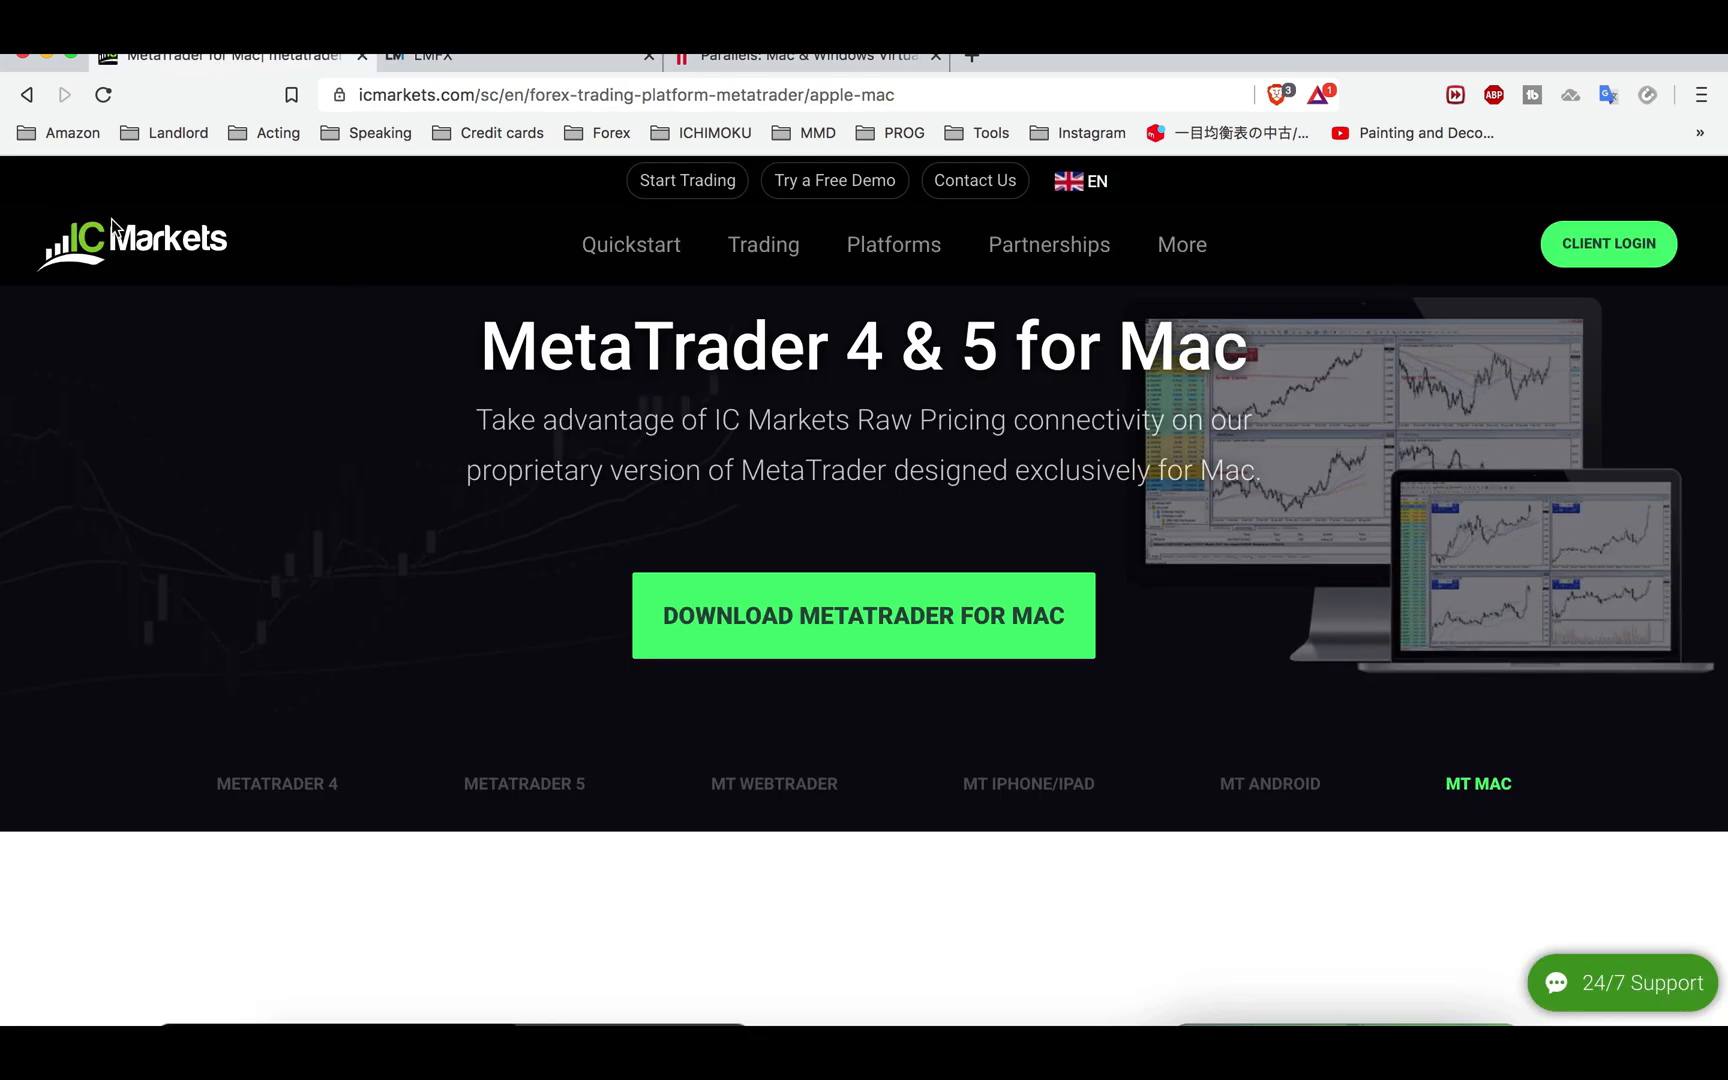
{"action": "mouse_move", "coordinate": [264, 298]}
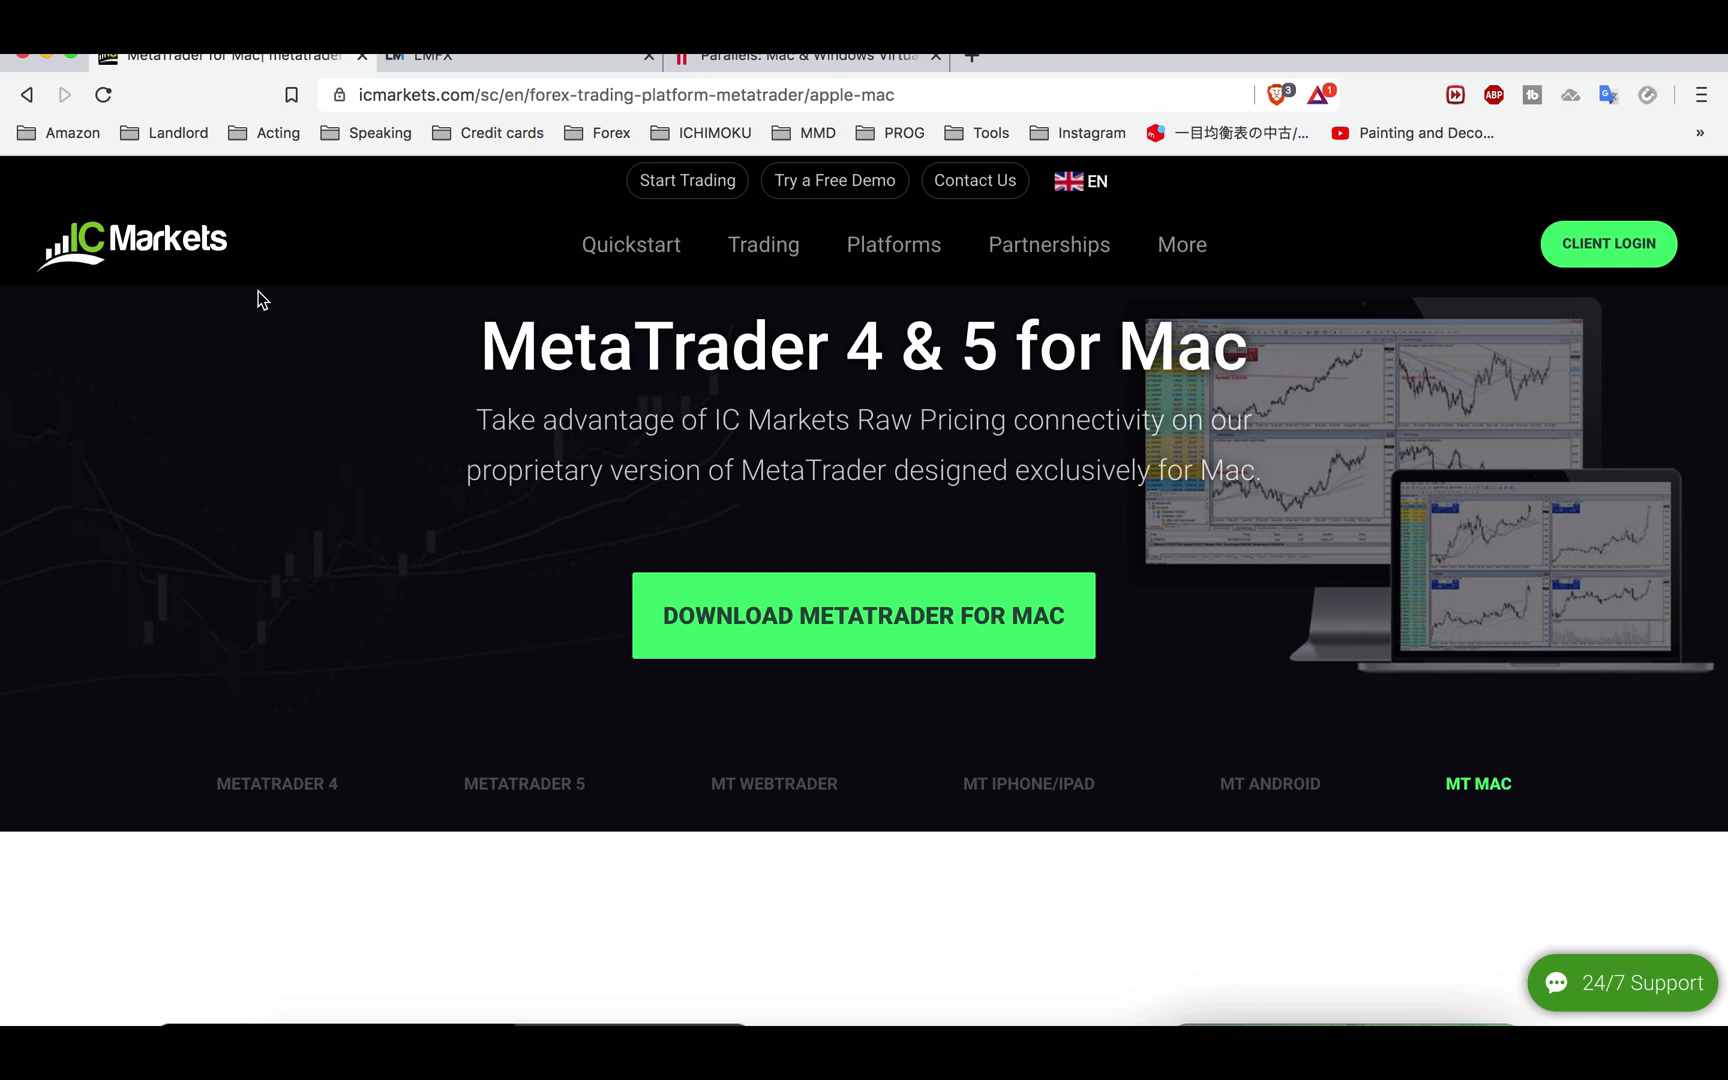
{"action": "mouse_move", "coordinate": [844, 644]}
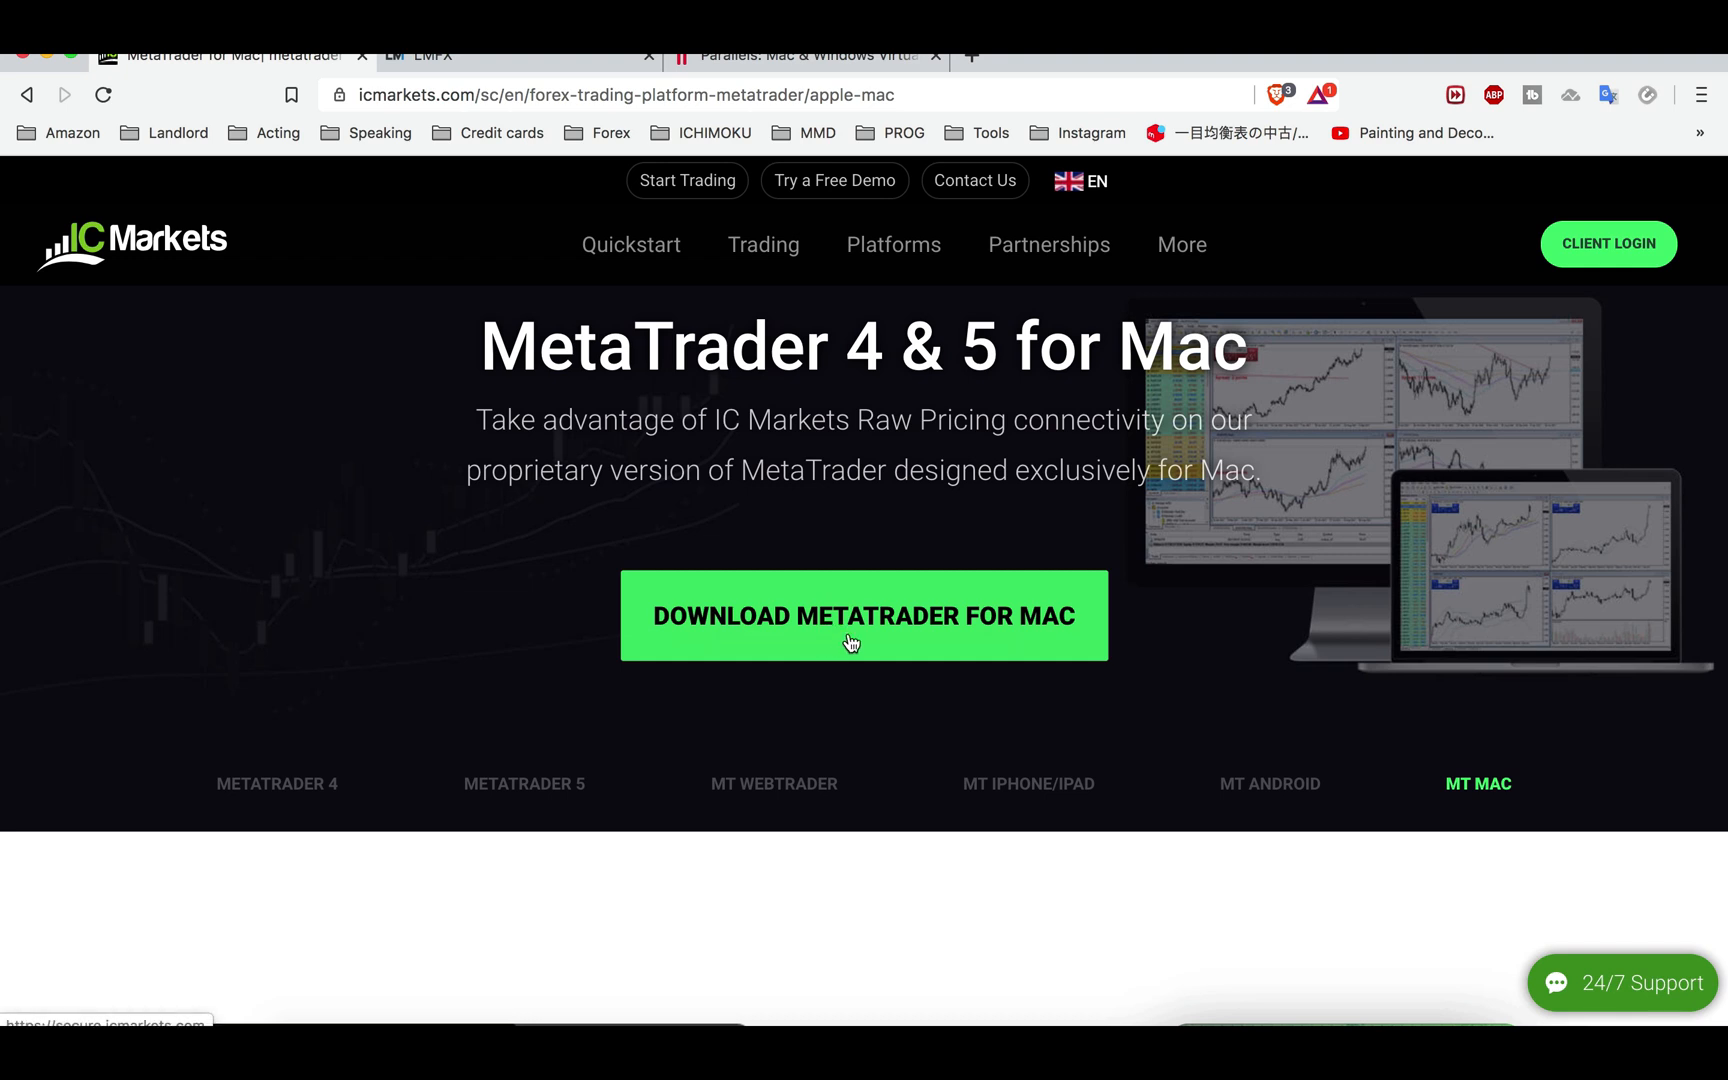
{"action": "mouse_move", "coordinate": [170, 248]}
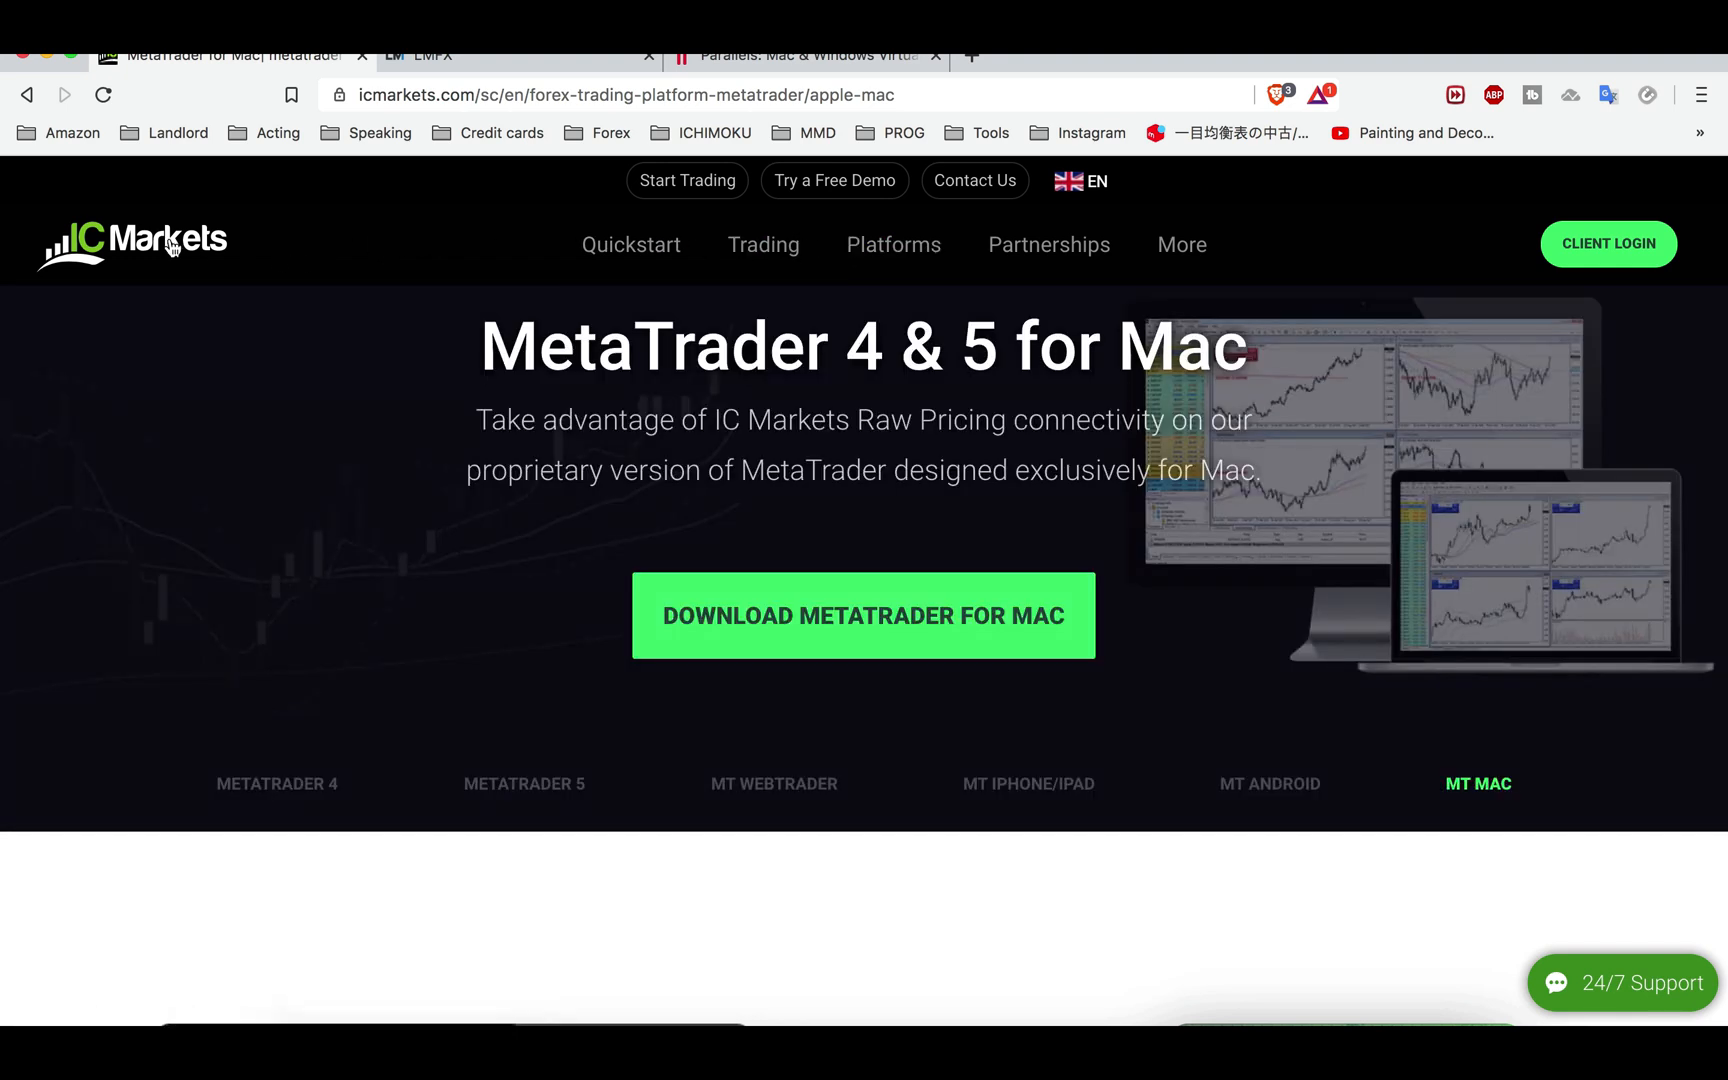
{"action": "mouse_move", "coordinate": [416, 238]}
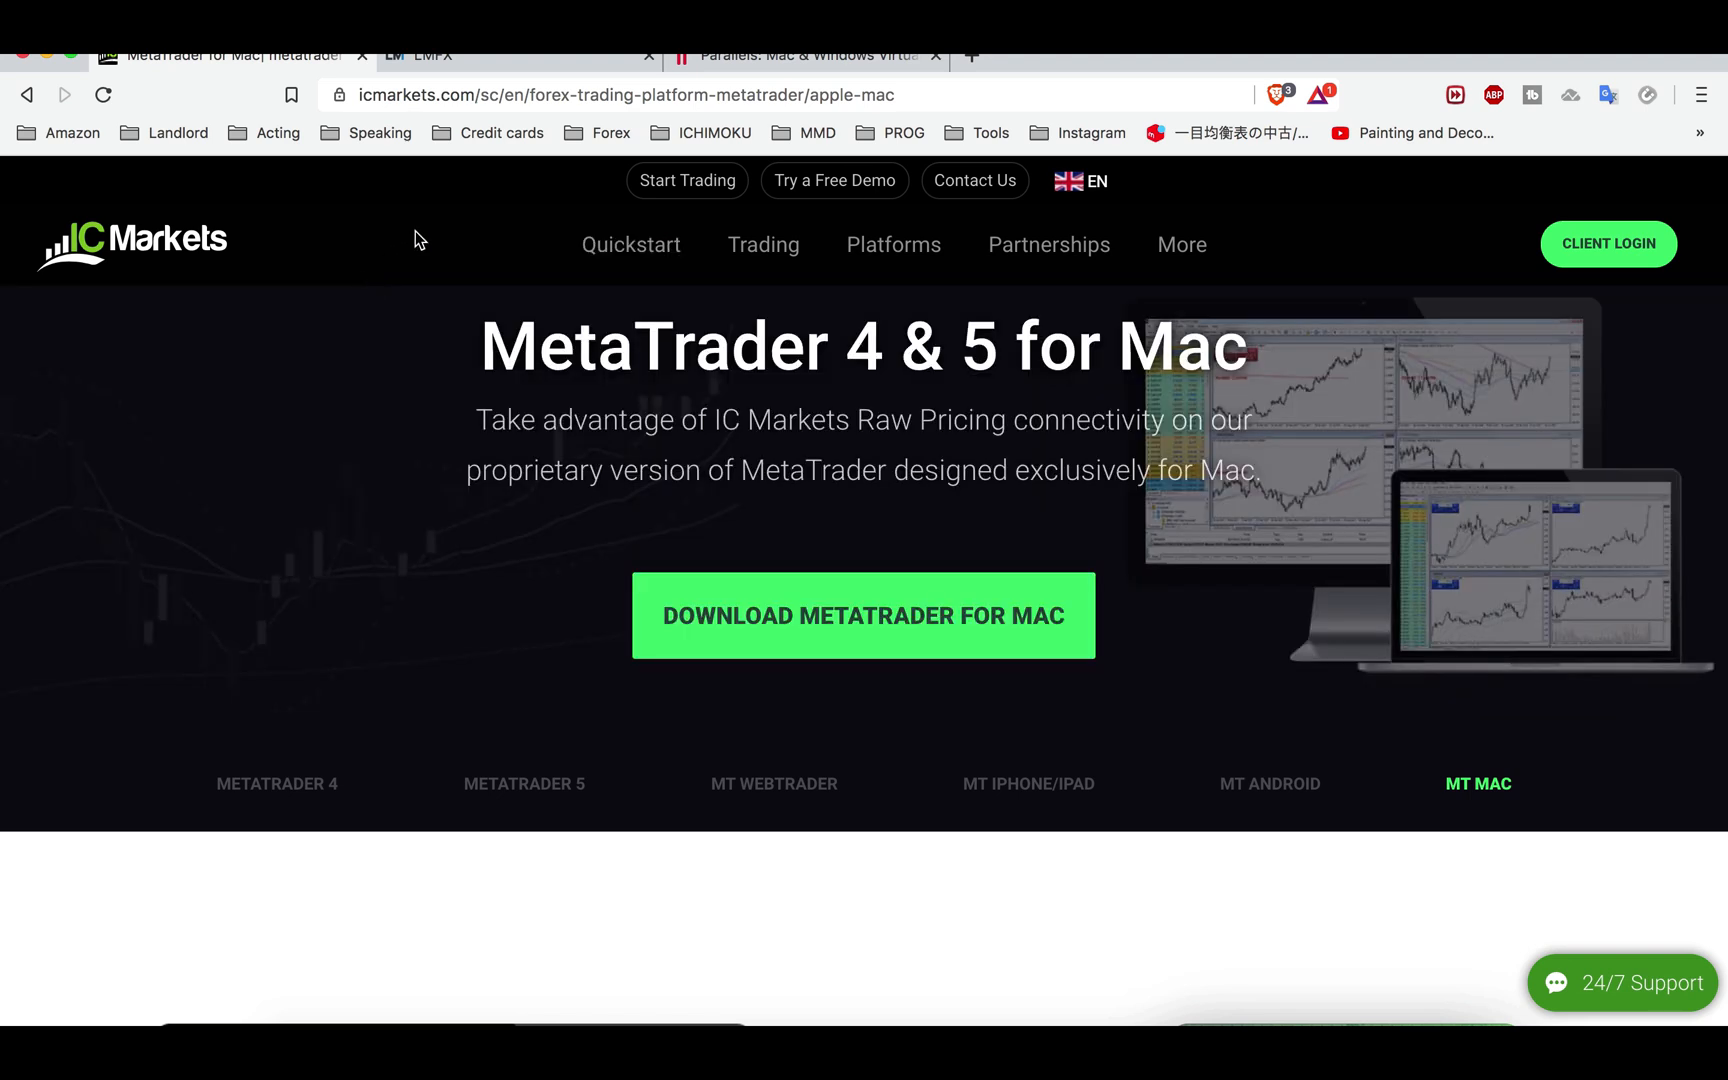
{"action": "mouse_move", "coordinate": [758, 518]}
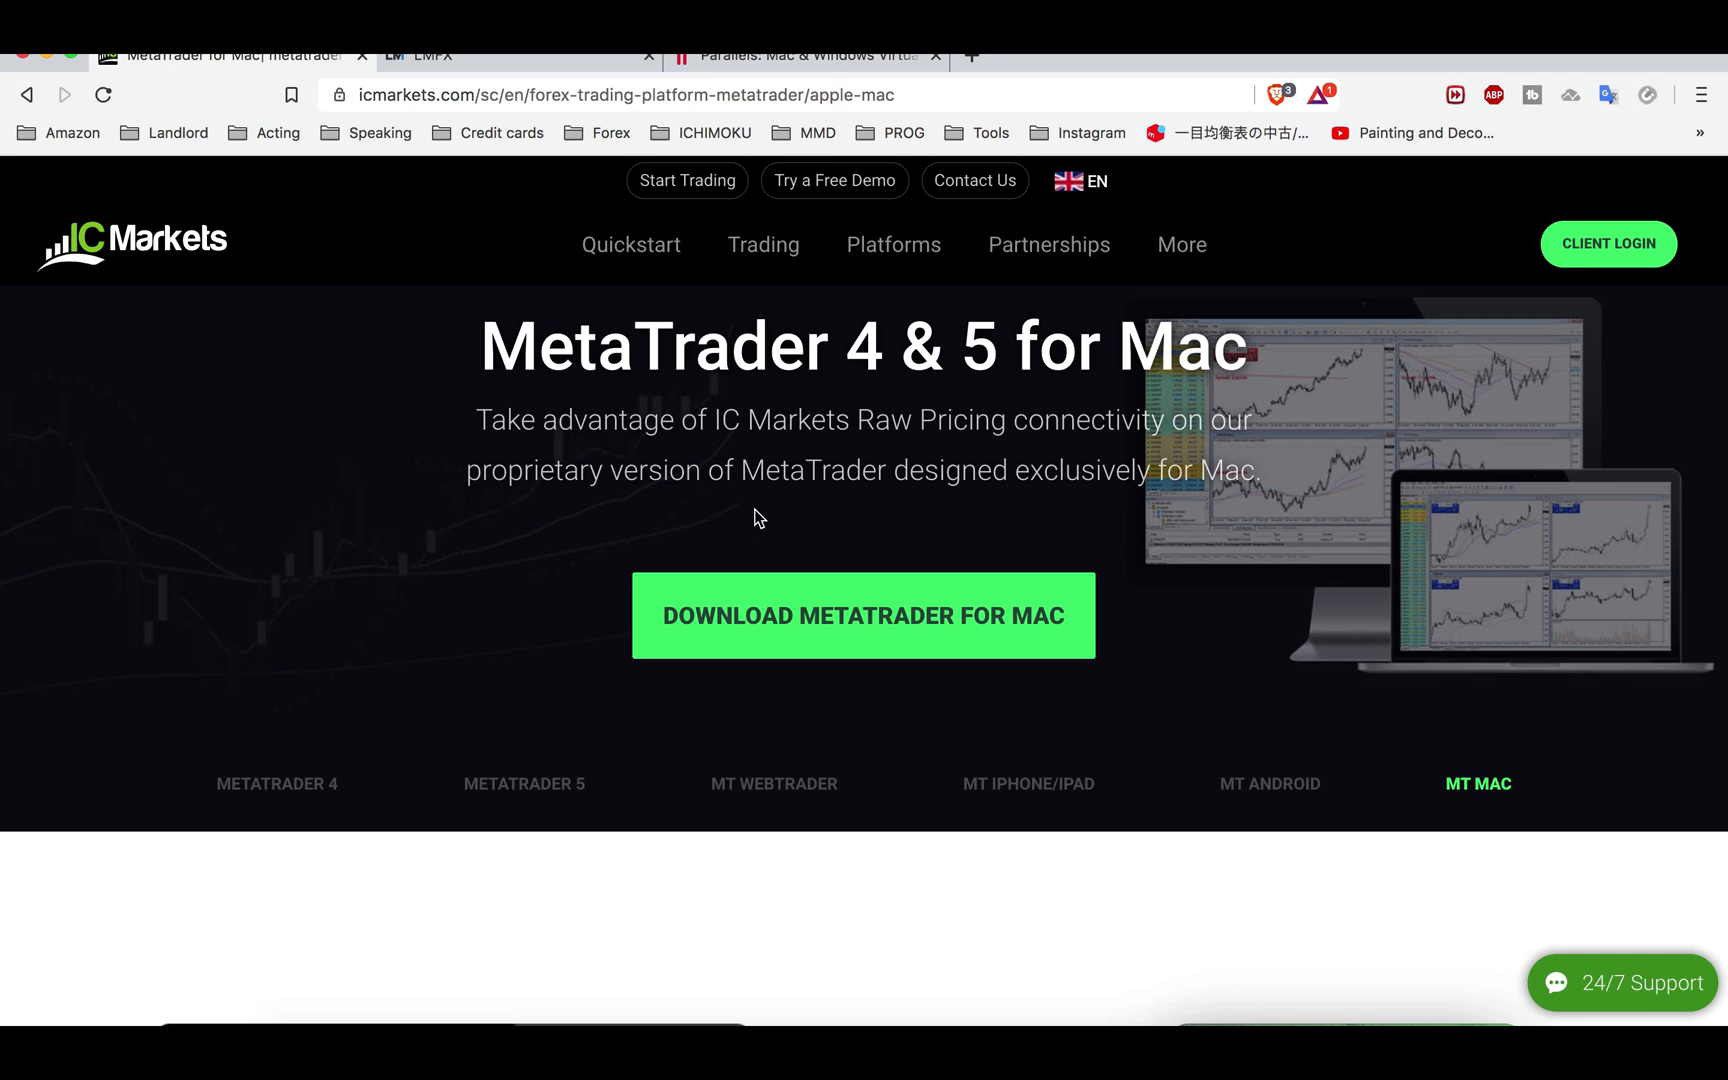
{"action": "mouse_move", "coordinate": [548, 380]}
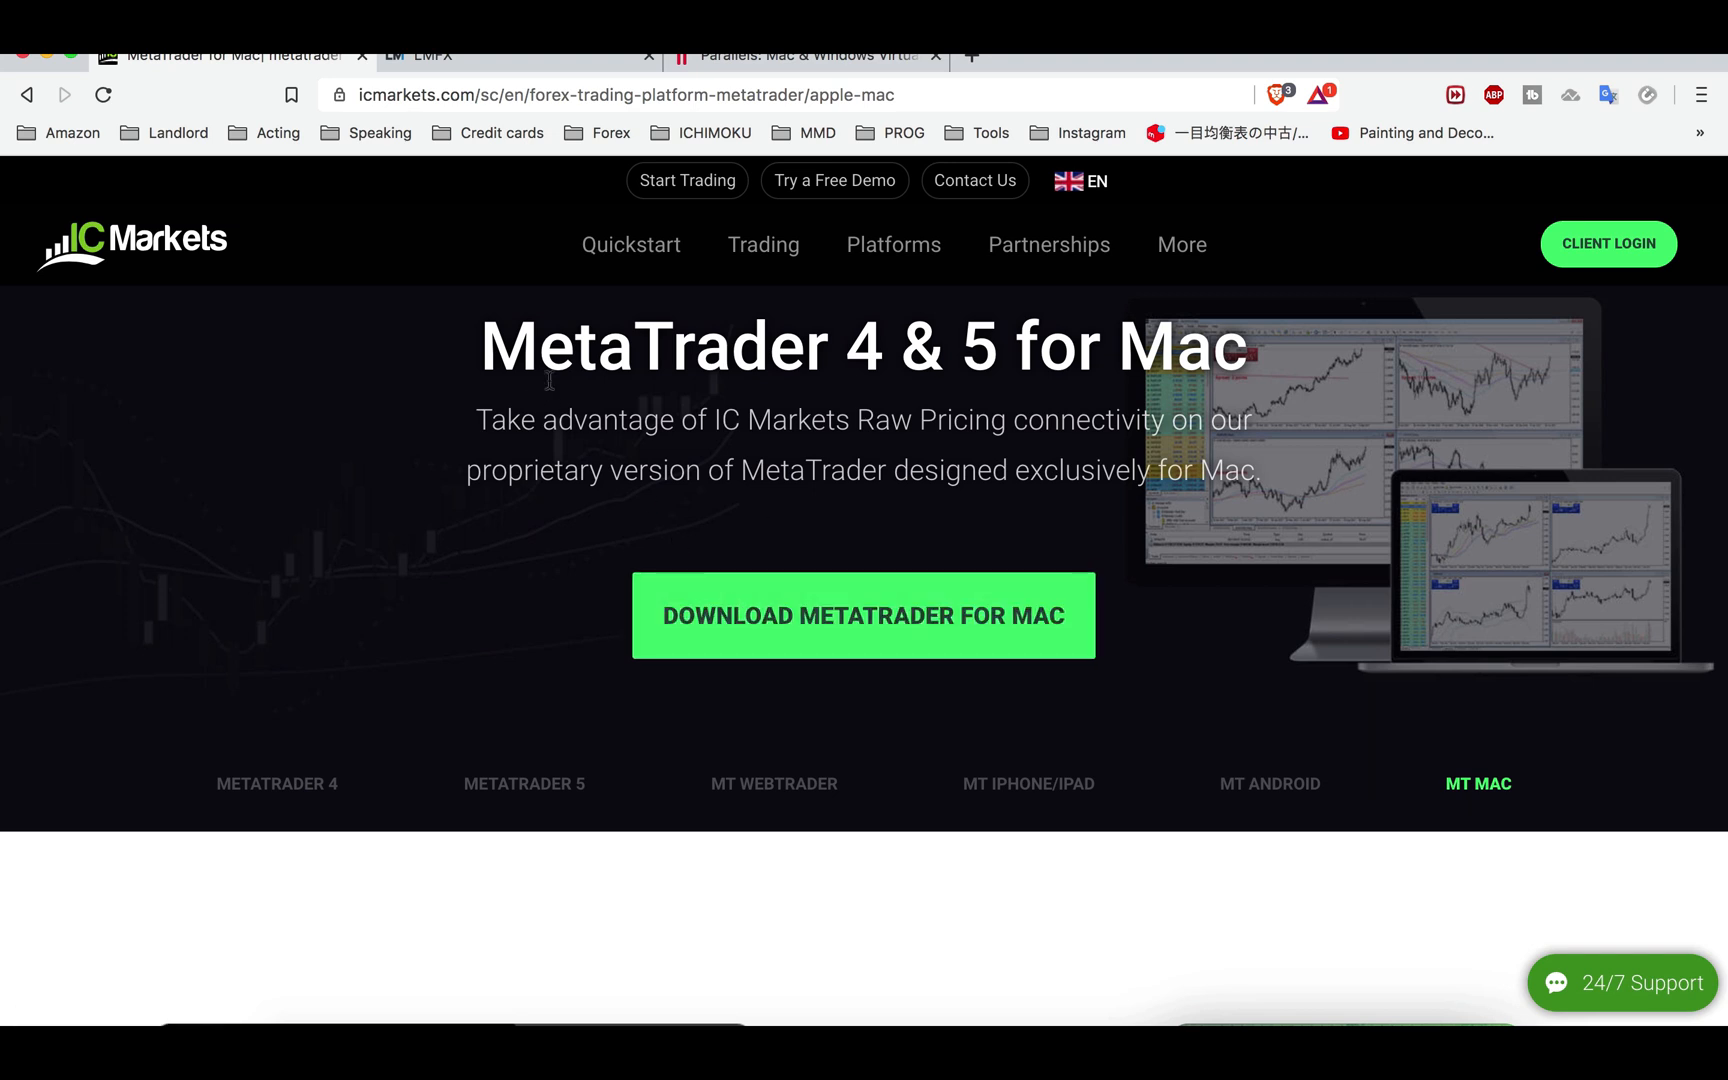
{"action": "mouse_move", "coordinate": [510, 284]}
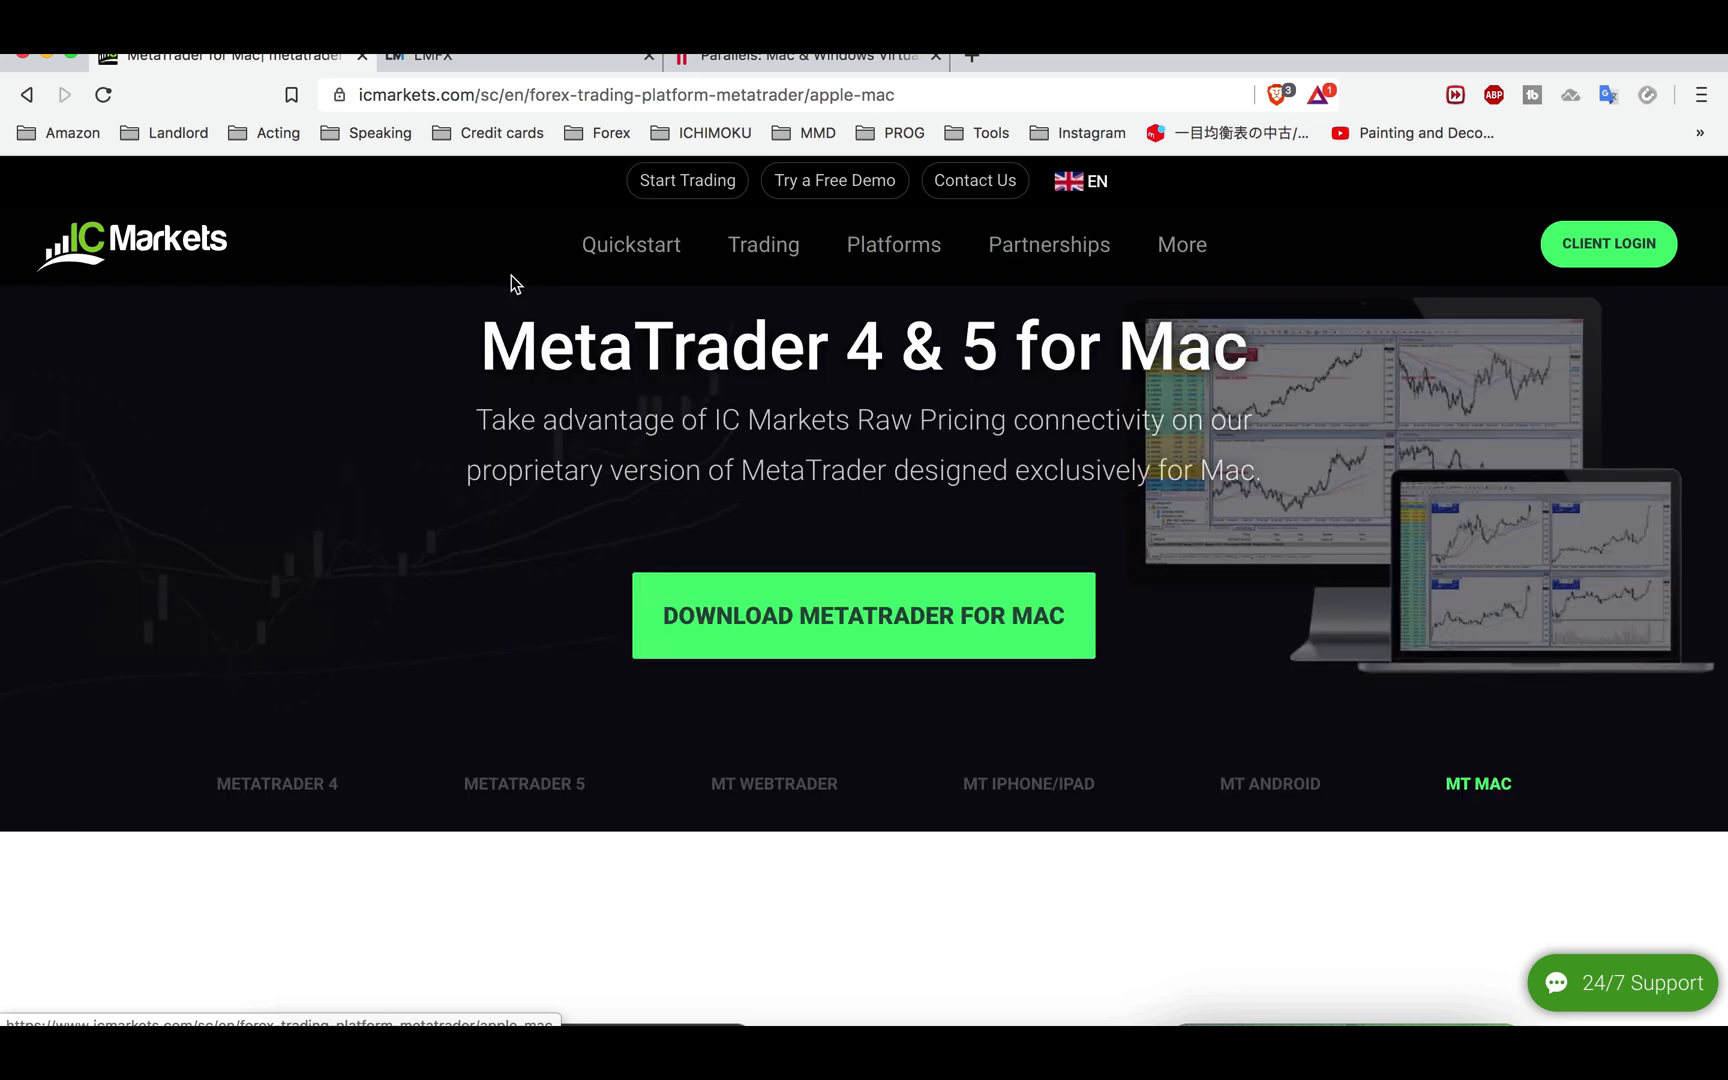
{"action": "mouse_move", "coordinate": [586, 538]}
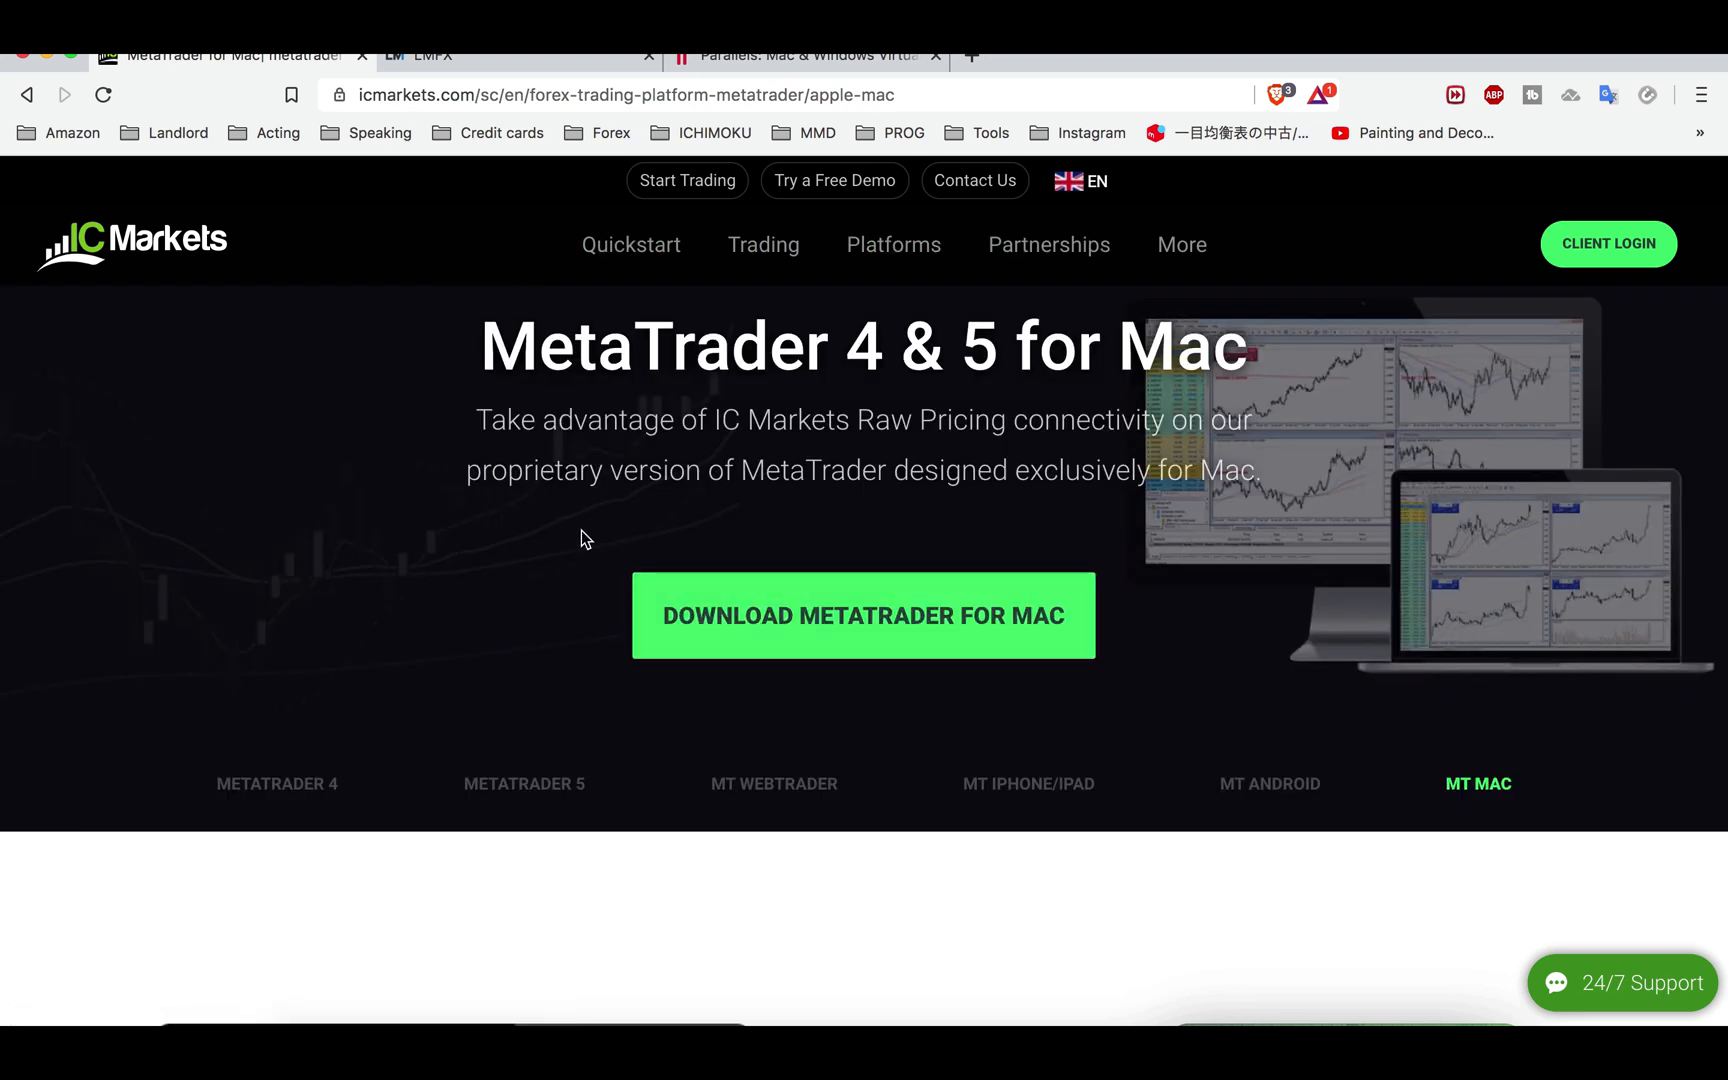
{"action": "mouse_move", "coordinate": [470, 252]}
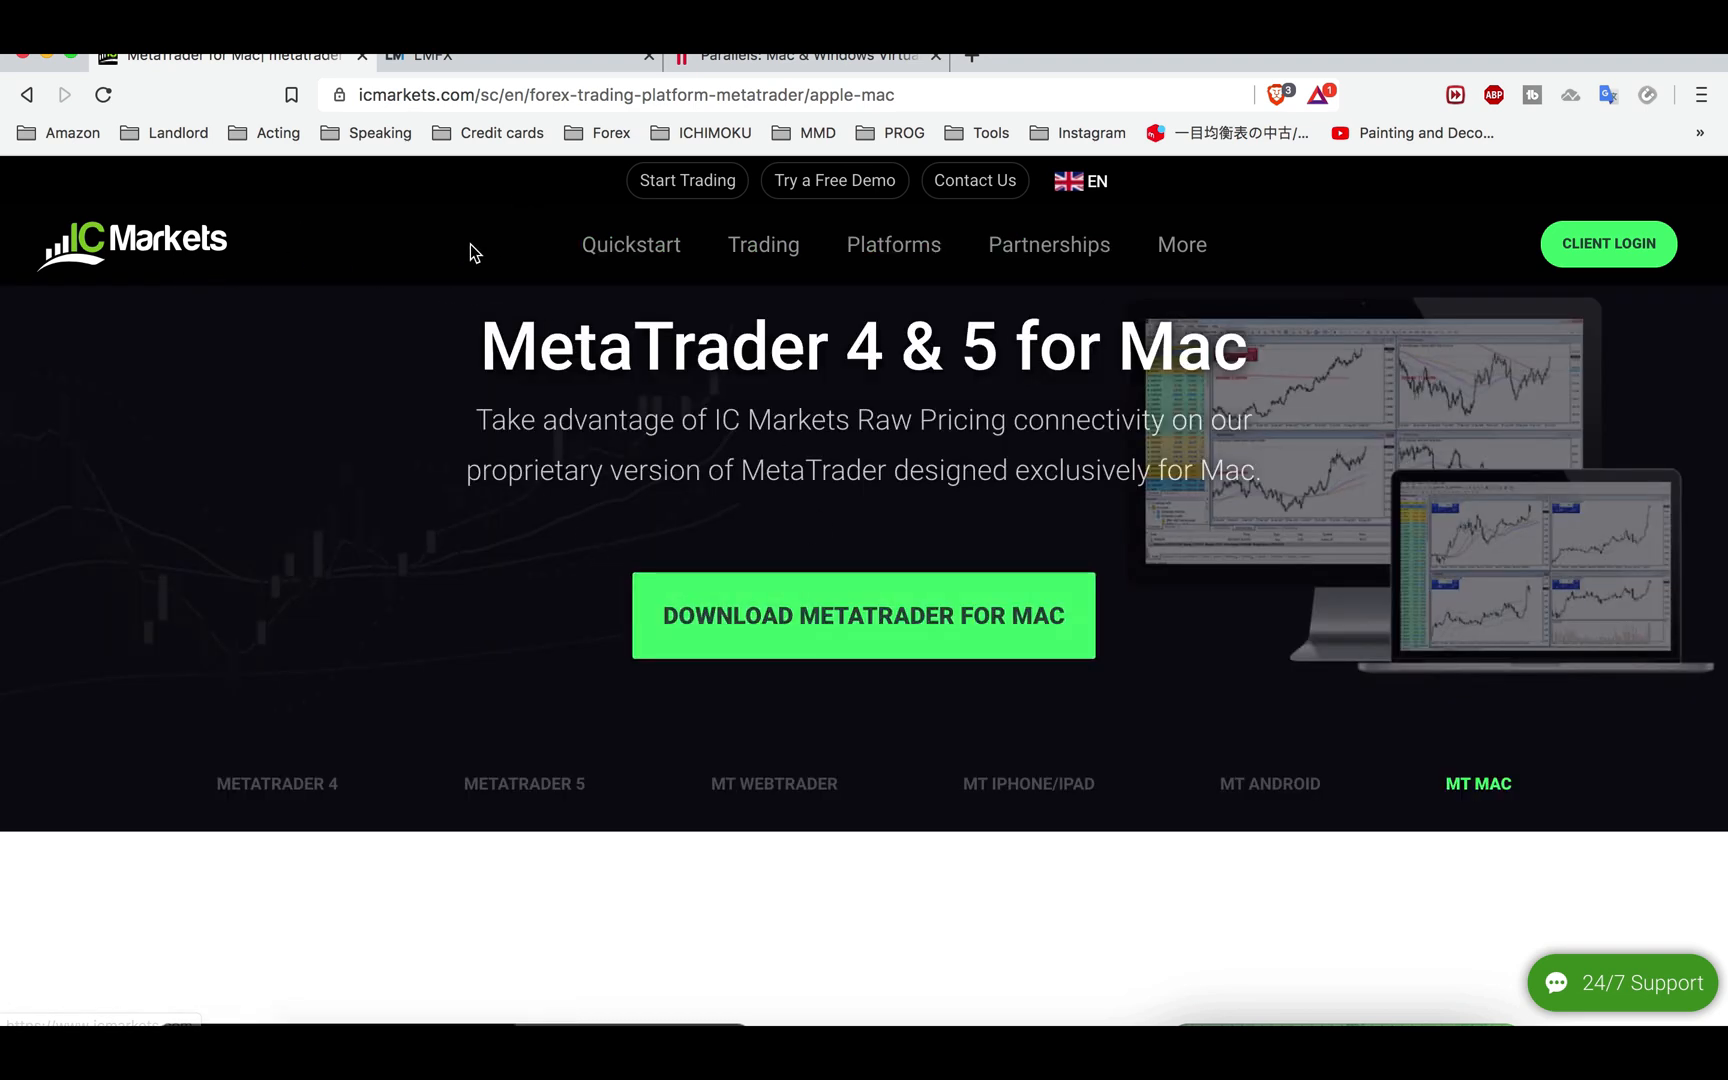
{"action": "mouse_move", "coordinate": [116, 256]}
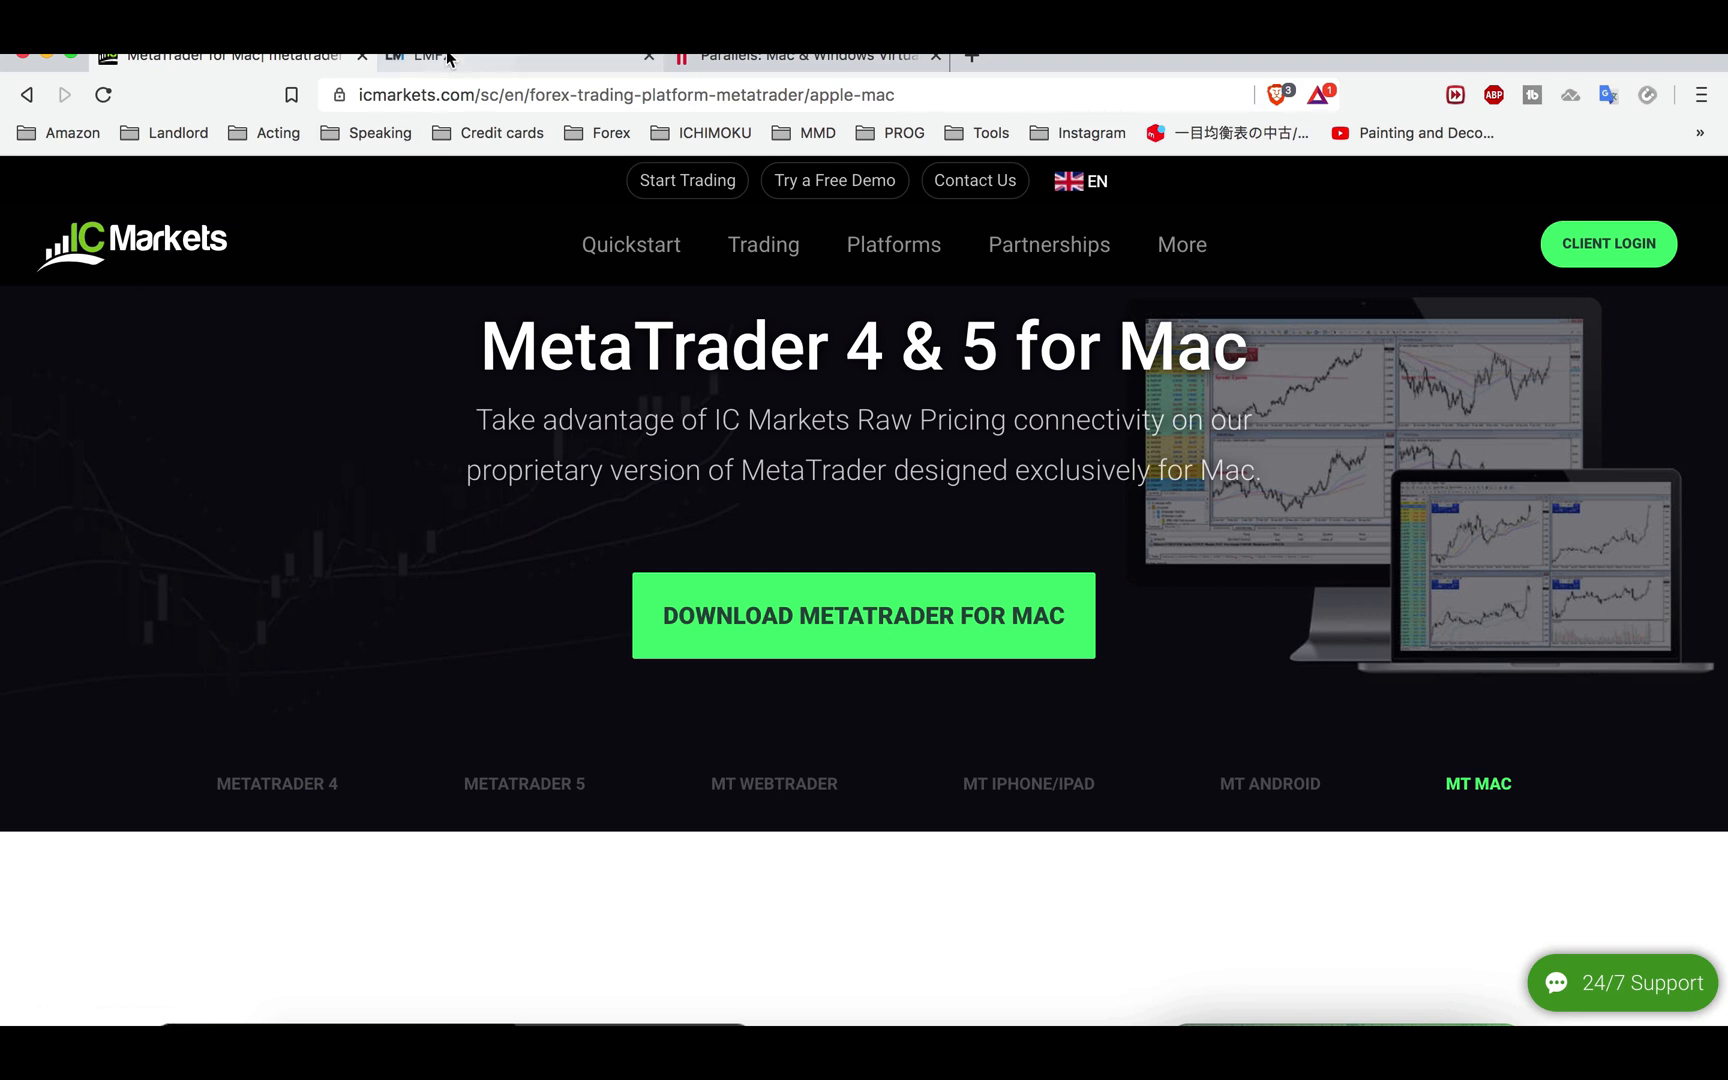
{"action": "mouse_move", "coordinate": [424, 56]}
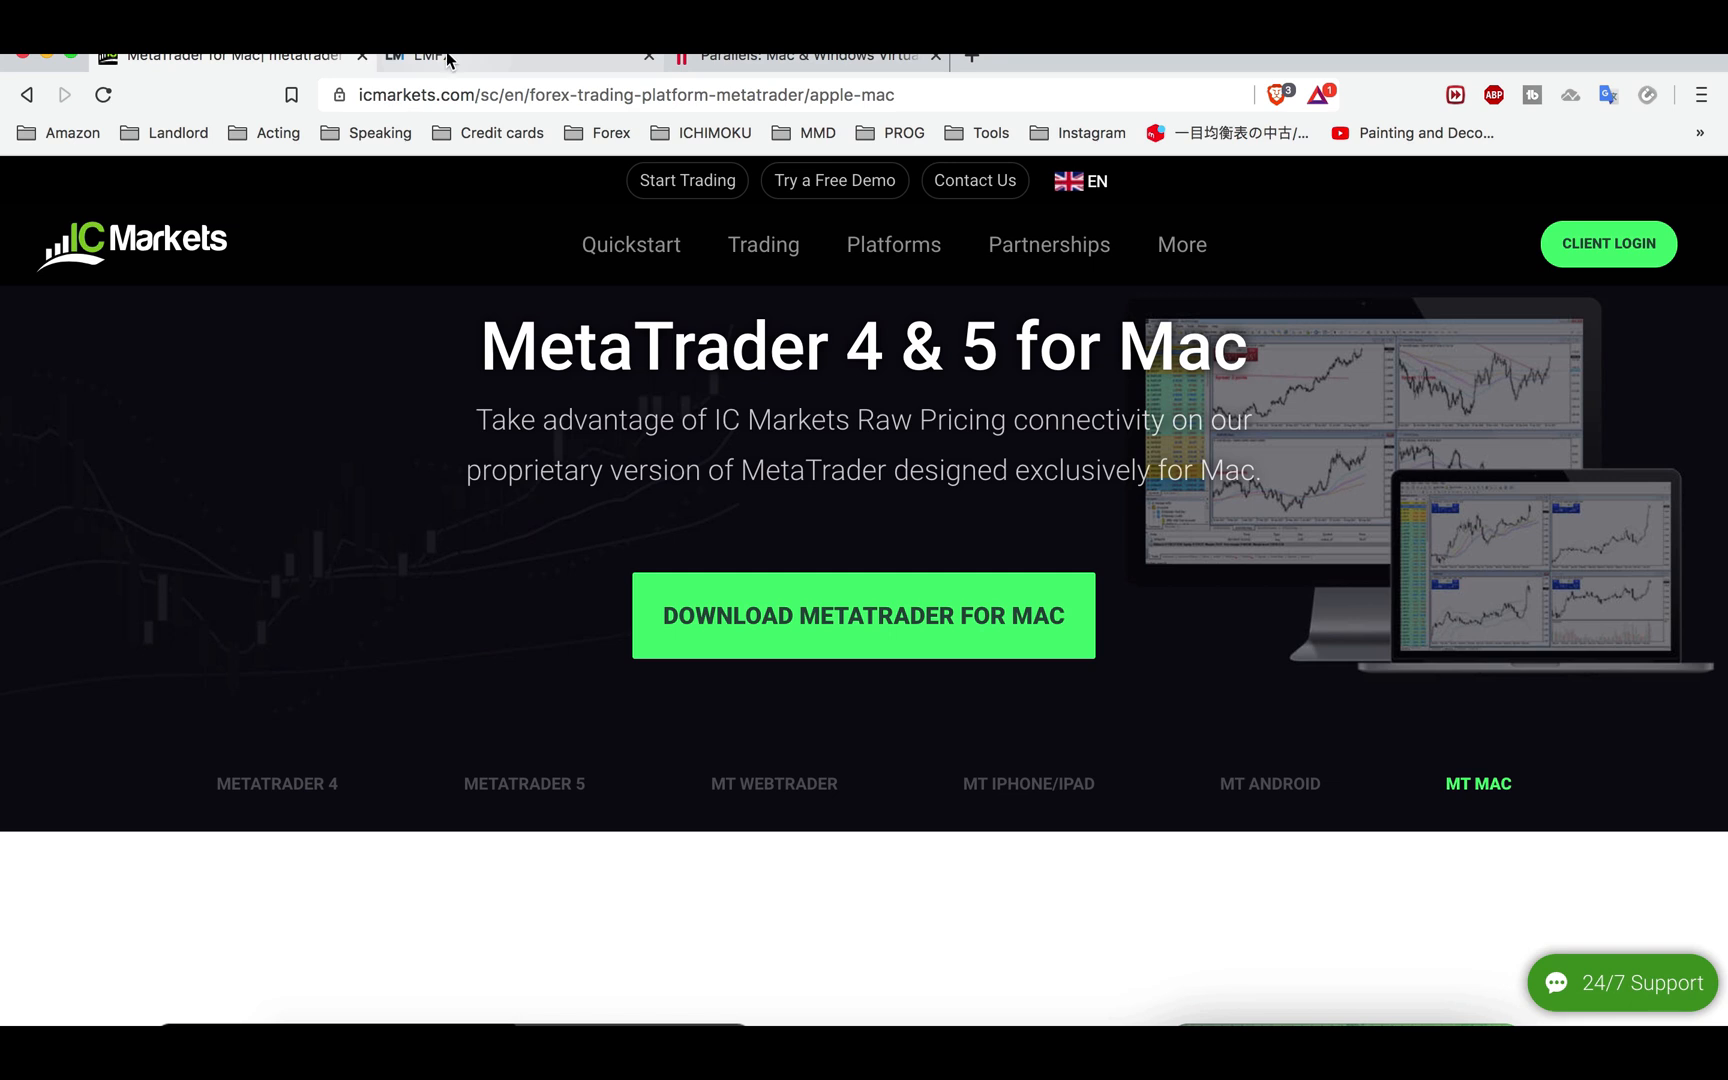
{"action": "mouse_move", "coordinate": [458, 288]}
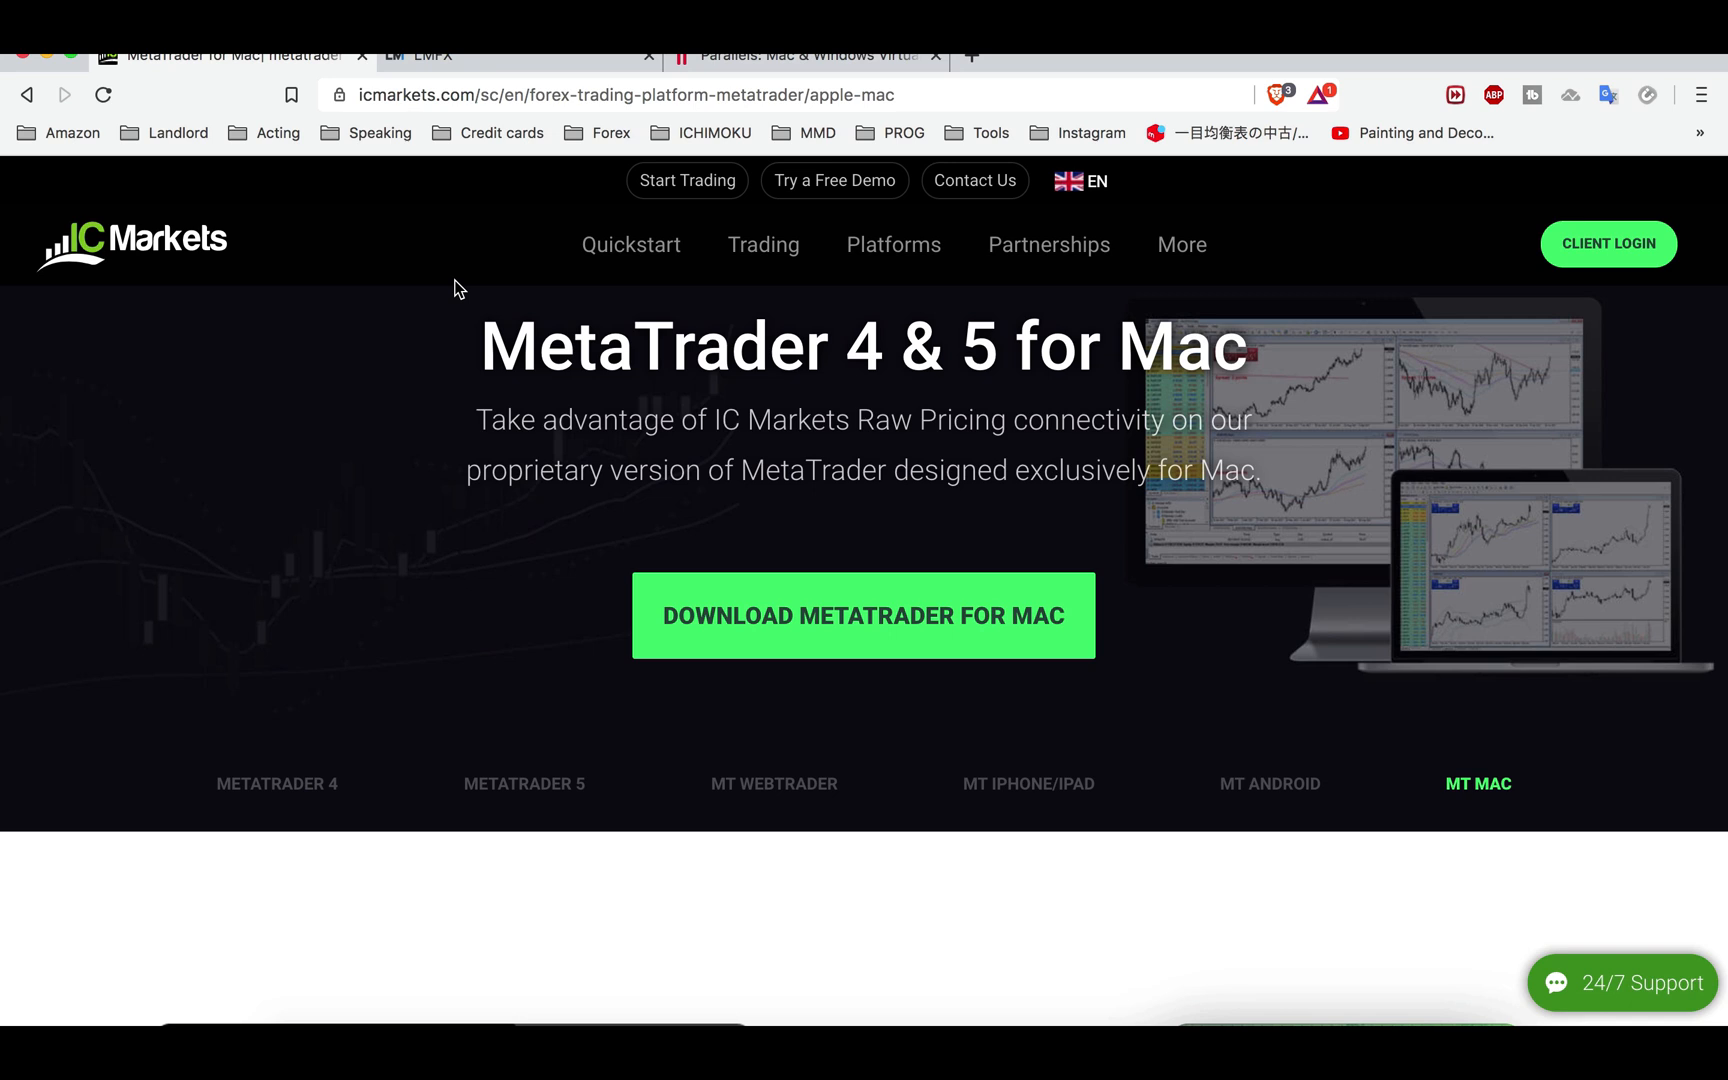